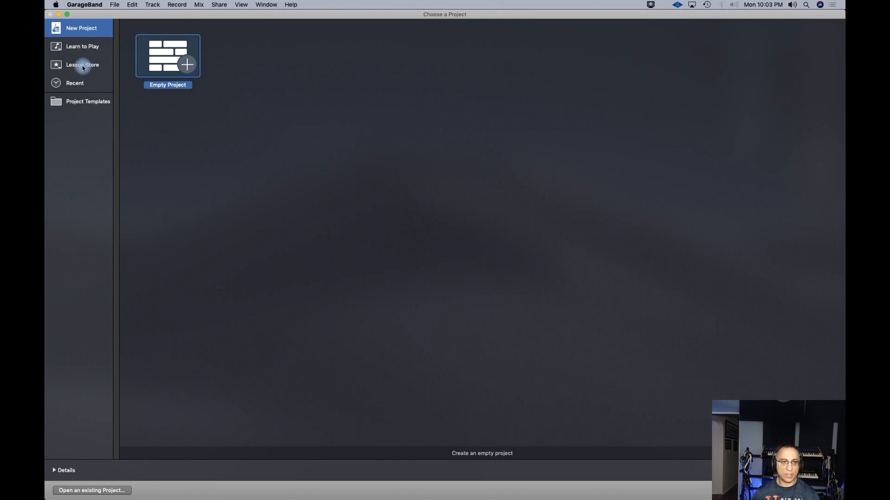
{"action": "mouse_move", "coordinate": [84, 105]}
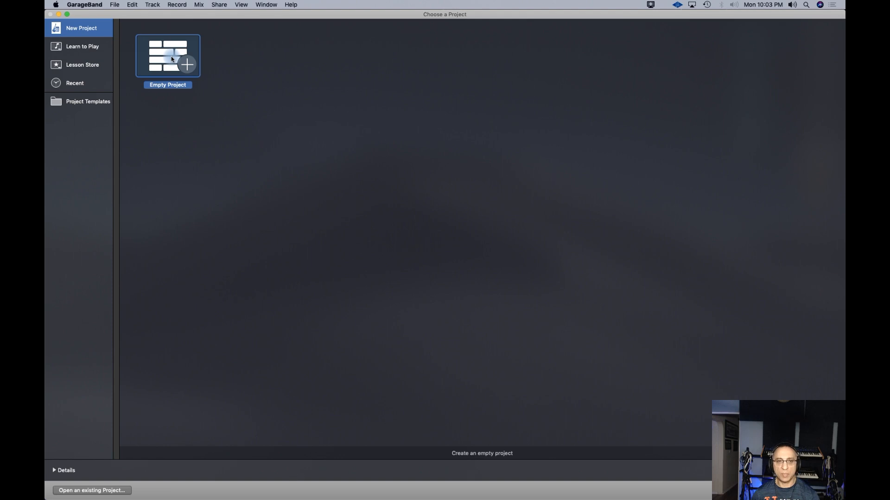
- Start an empty project and confirm Software Instrument as the first track type
{"action": "double_click", "coordinate": [167, 56]}
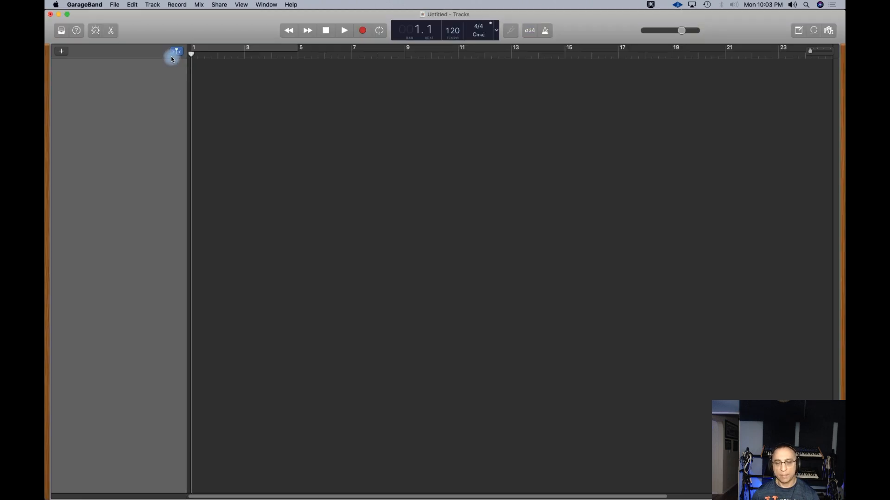
{"action": "left_click", "coordinate": [60, 51]}
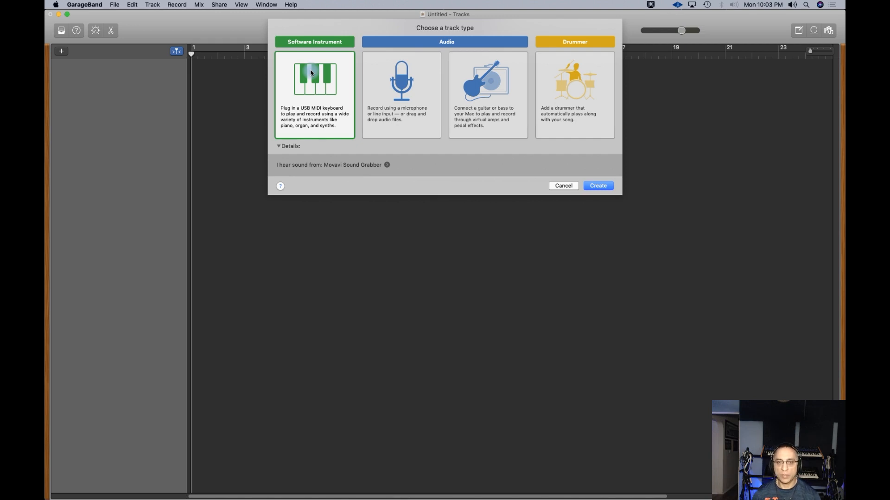
{"action": "mouse_move", "coordinate": [401, 86]}
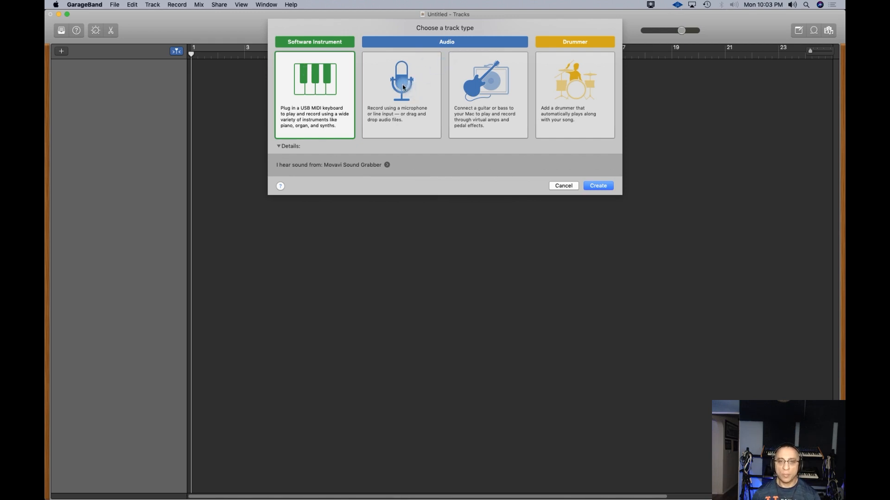
{"action": "mouse_move", "coordinate": [402, 83]}
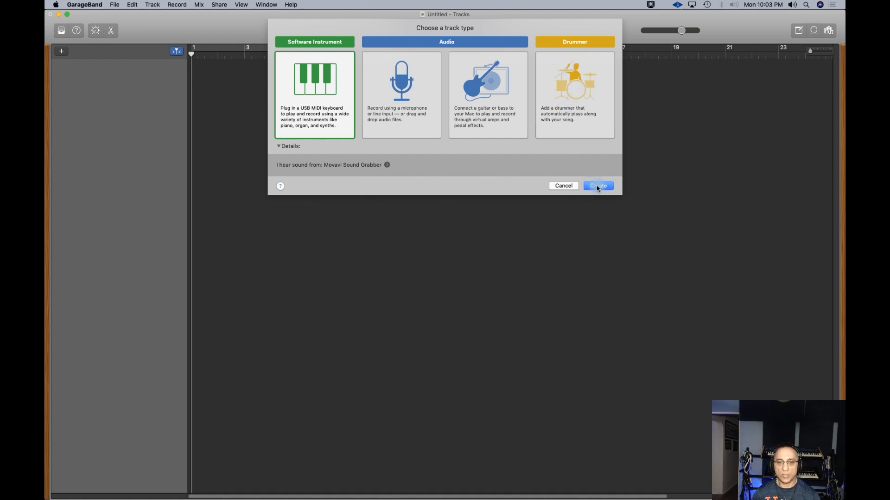
{"action": "left_click", "coordinate": [597, 185]}
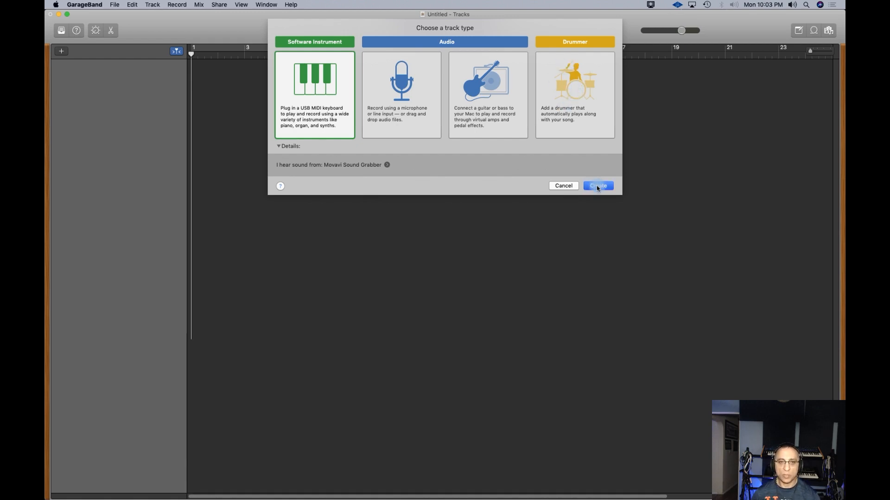
- Add the Classic Electric Piano track and toggle the sound library off and on
{"action": "left_click", "coordinate": [598, 185]}
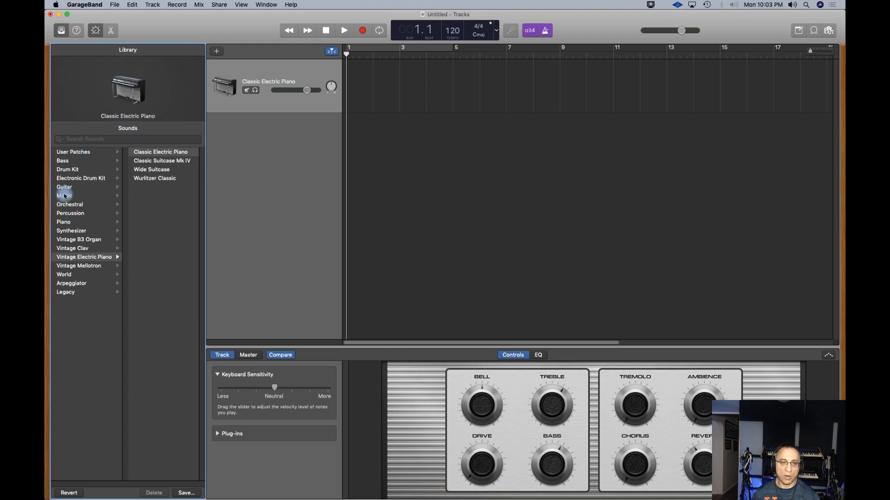
{"action": "mouse_move", "coordinate": [64, 187]}
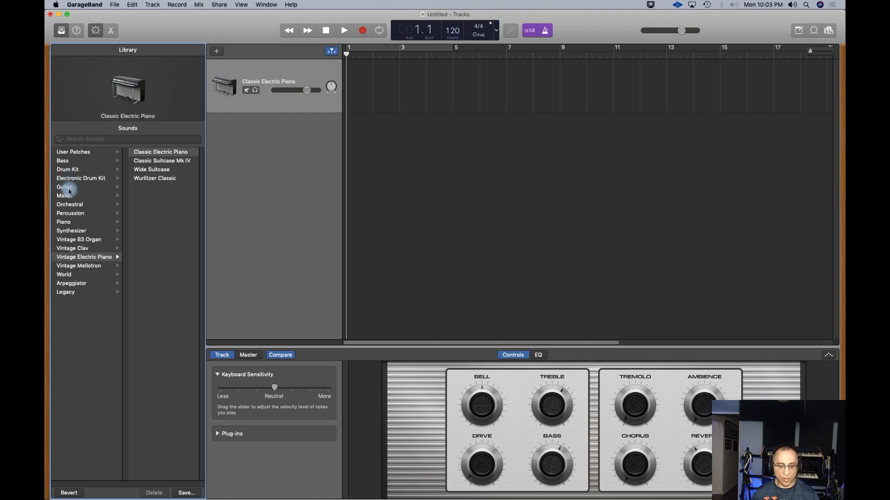
{"action": "mouse_move", "coordinate": [67, 188]}
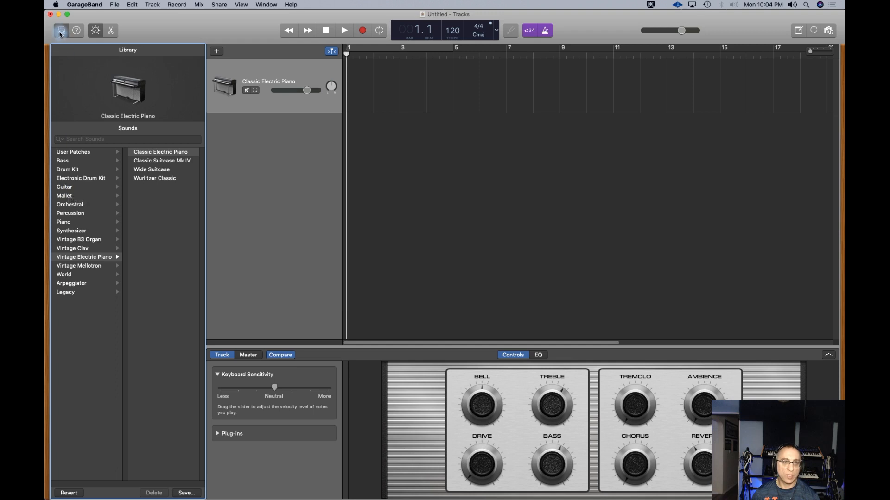
{"action": "left_click", "coordinate": [60, 30]}
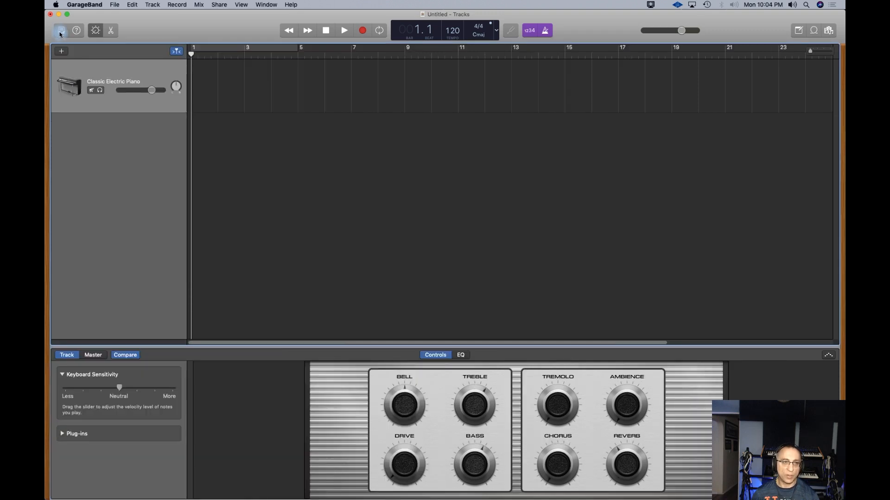
{"action": "left_click", "coordinate": [60, 30]}
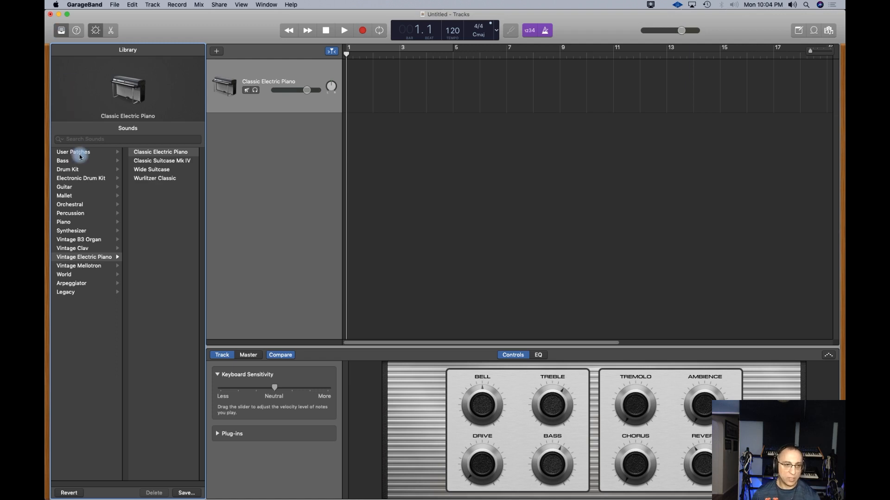
{"action": "mouse_move", "coordinate": [79, 152]}
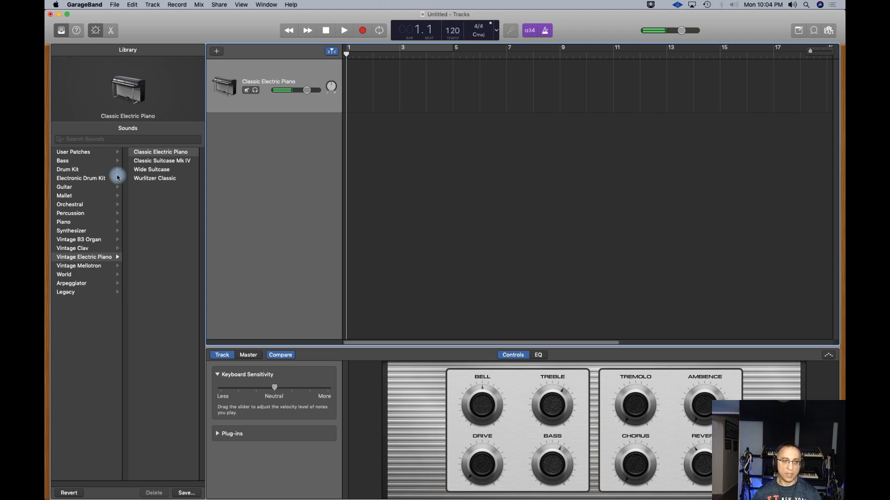
- Preview the Blue Ridge drum kit, cancel to keep the piano, and start another track
{"action": "left_click", "coordinate": [67, 170]}
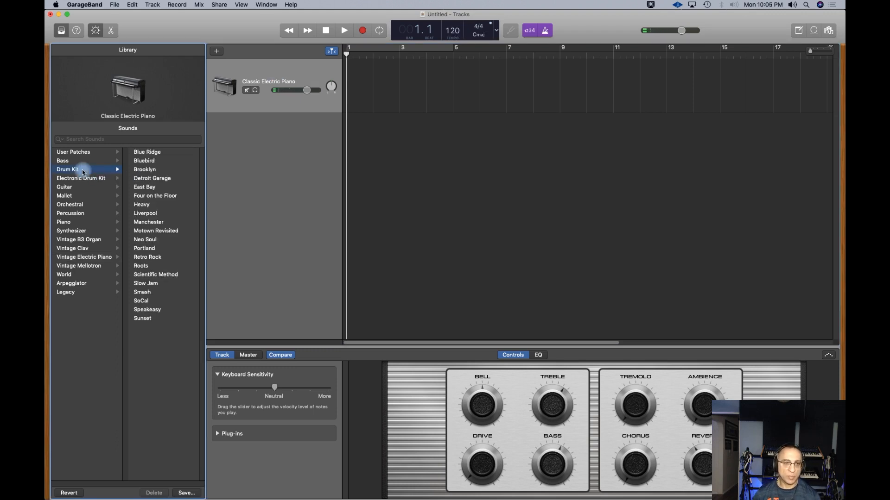
{"action": "left_click", "coordinate": [146, 152]}
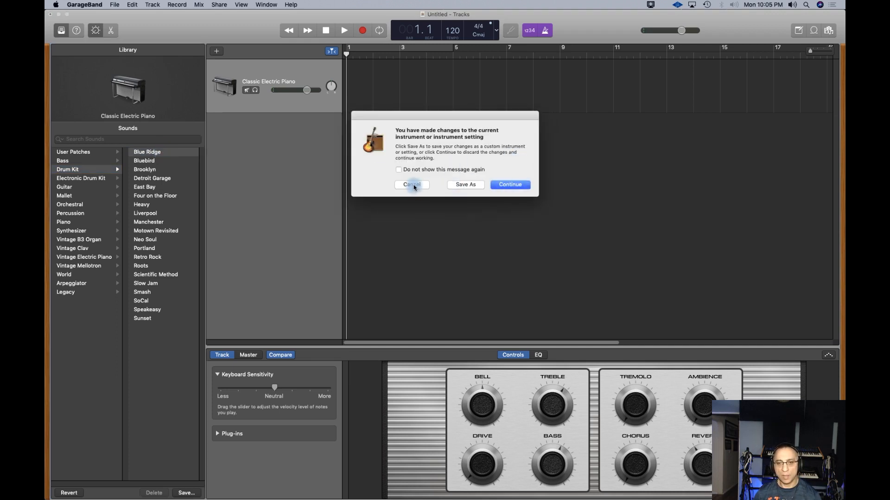
{"action": "left_click", "coordinate": [411, 185]}
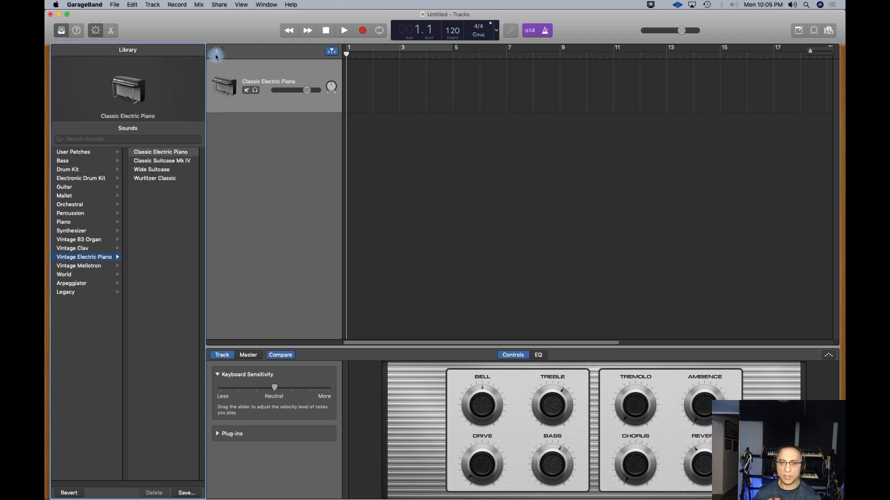
{"action": "left_click", "coordinate": [216, 51]}
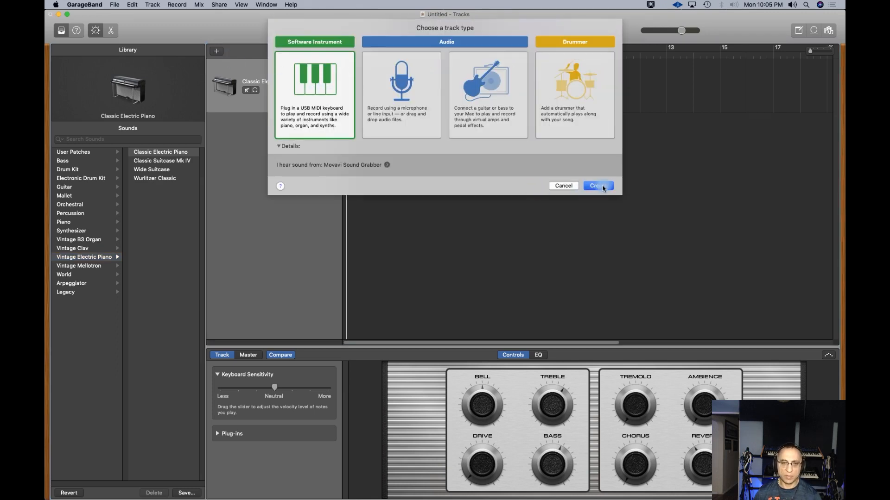
- Add a second track with Blue Ridge drums, silence the warning, then step to SoCal
{"action": "left_click", "coordinate": [594, 186]}
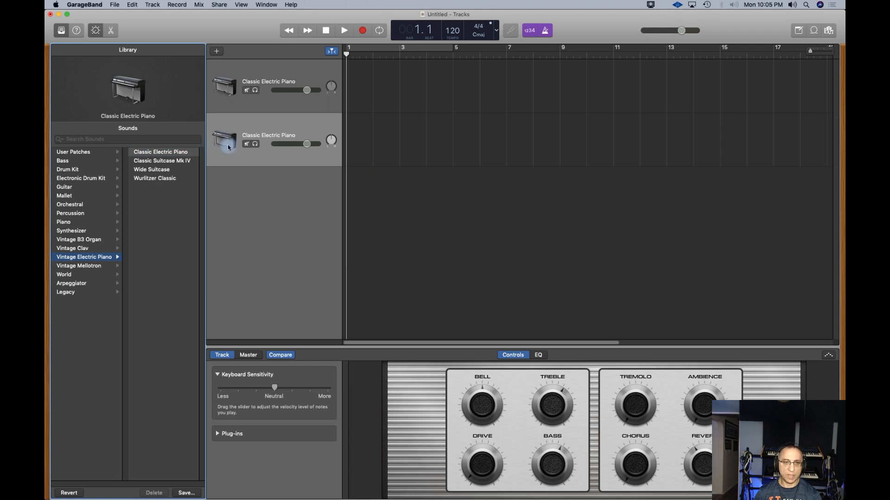
{"action": "mouse_move", "coordinate": [198, 188]}
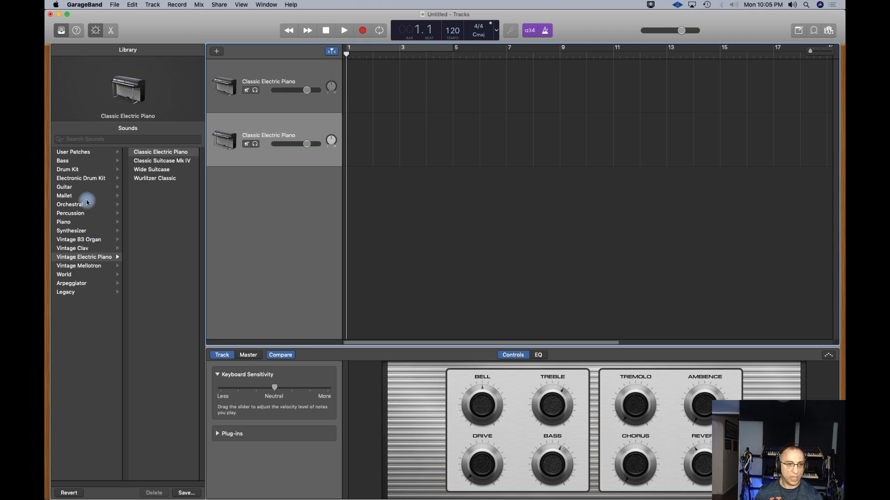
{"action": "left_click", "coordinate": [67, 170]}
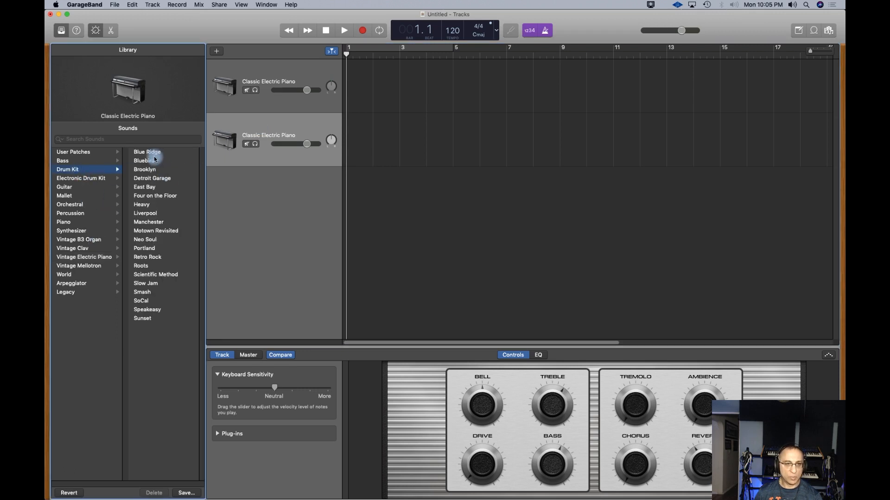
{"action": "left_click", "coordinate": [147, 152]}
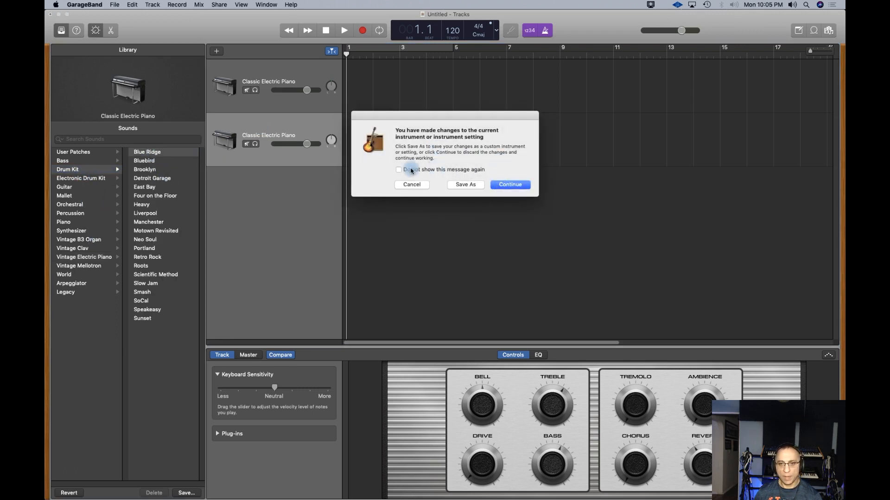
{"action": "left_click", "coordinate": [398, 170]}
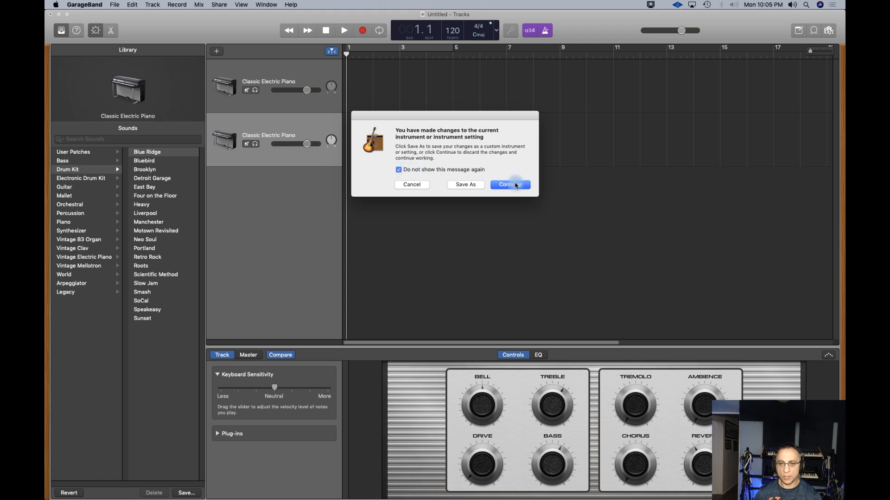
{"action": "left_click", "coordinate": [509, 184]}
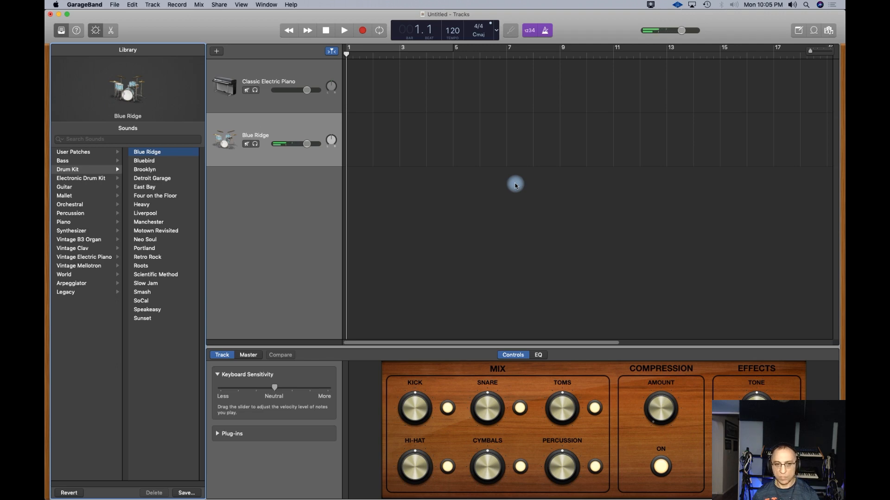
{"action": "mouse_move", "coordinate": [174, 319]}
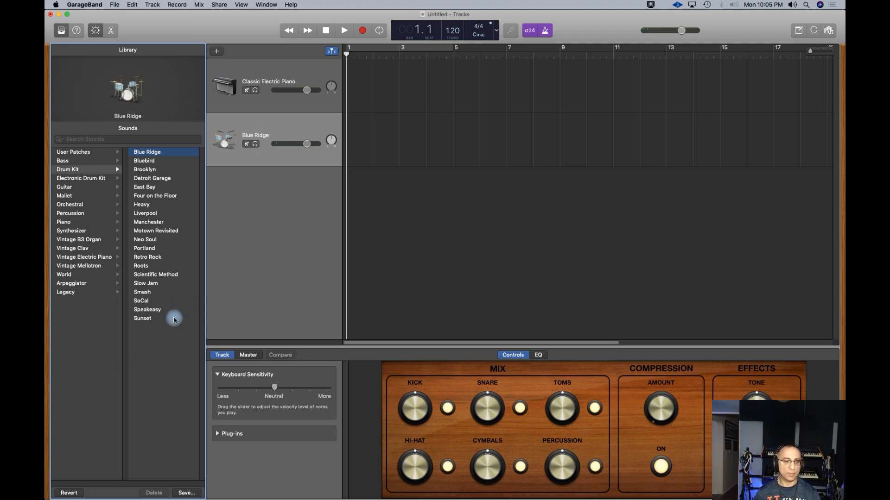
{"action": "mouse_move", "coordinate": [135, 101]}
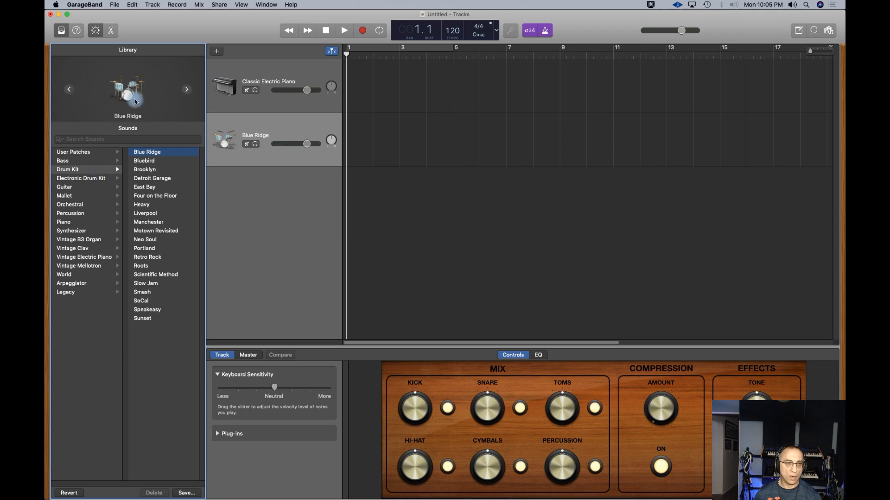
{"action": "left_click", "coordinate": [142, 318]}
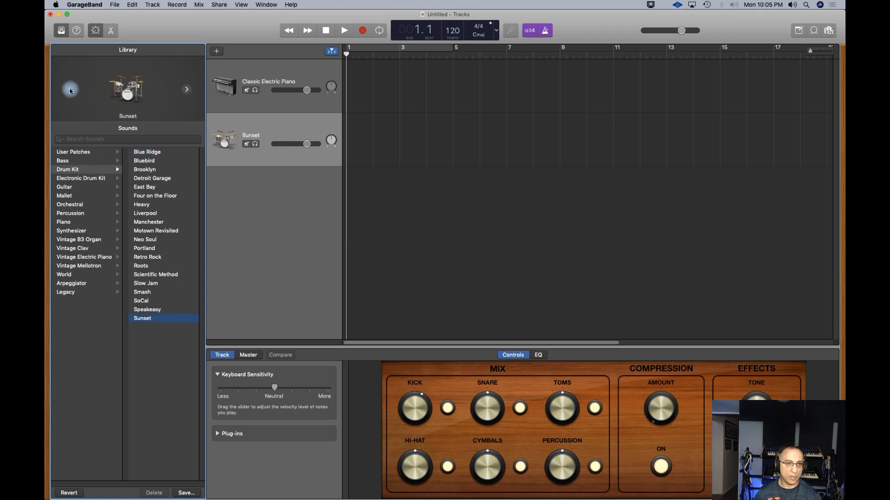
{"action": "left_click", "coordinate": [147, 309]}
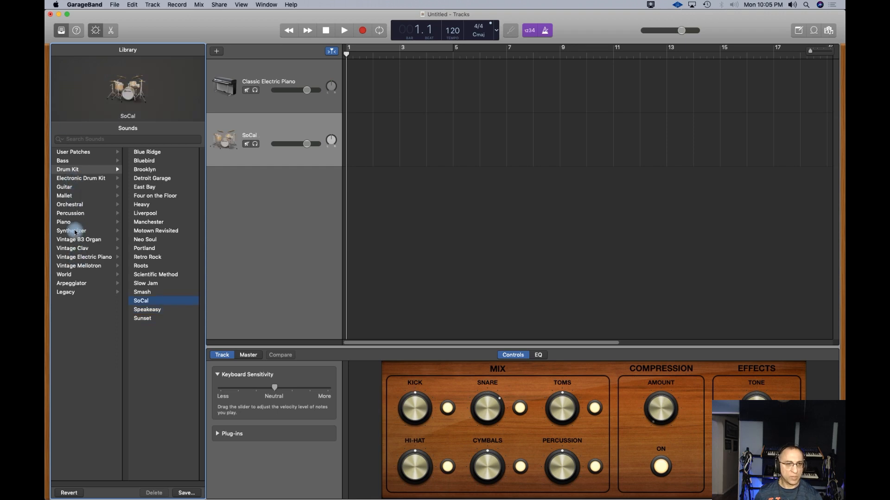
- Give the second track 80s Sync Lead, then switch it to the Dream Voice pad
{"action": "left_click", "coordinate": [71, 230]}
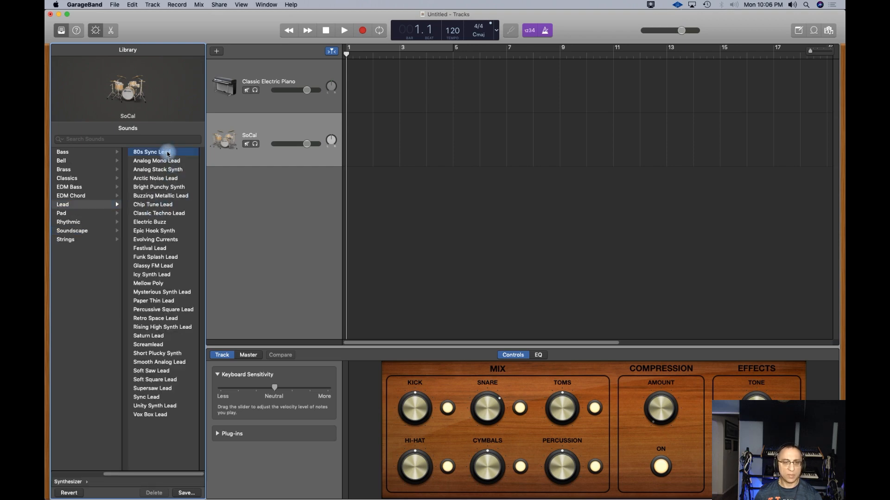
{"action": "left_click", "coordinate": [148, 151]}
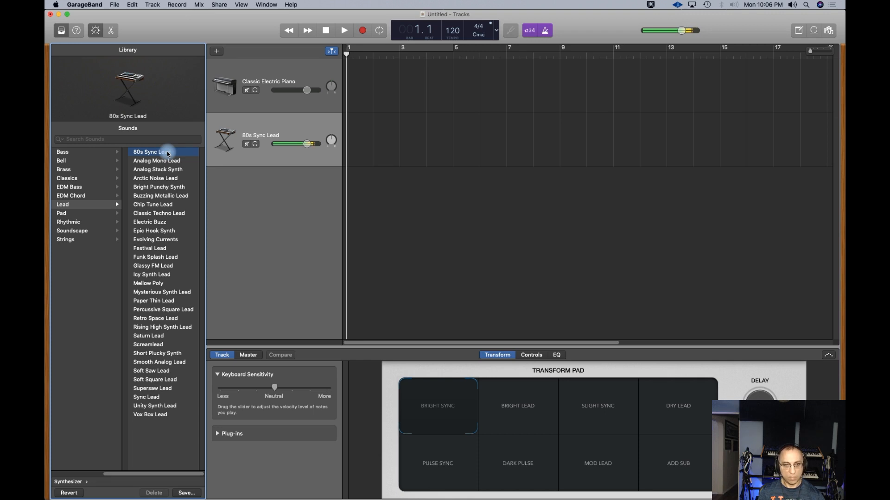
{"action": "mouse_move", "coordinate": [175, 220]}
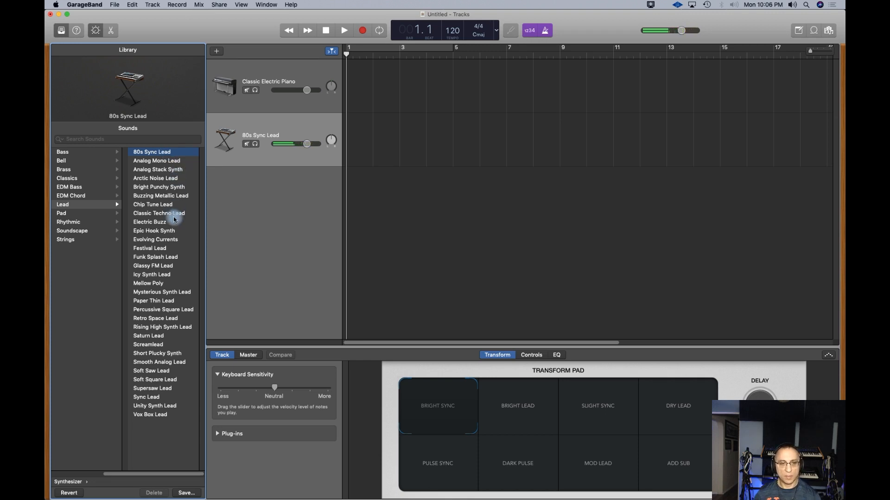
{"action": "left_click", "coordinate": [61, 212]}
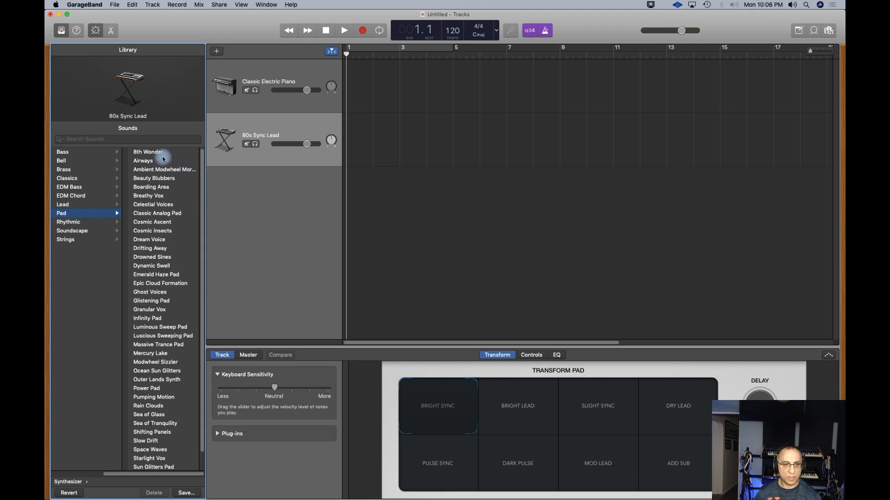
{"action": "mouse_move", "coordinate": [169, 250]}
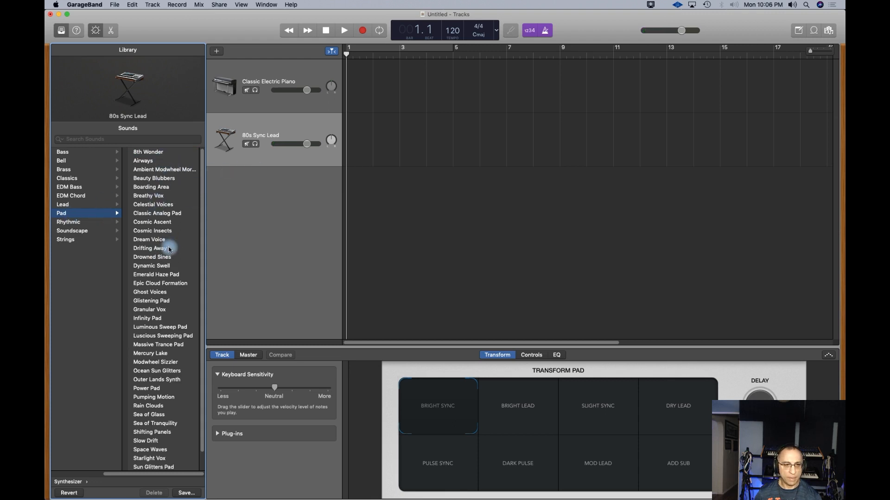
{"action": "left_click", "coordinate": [149, 239]}
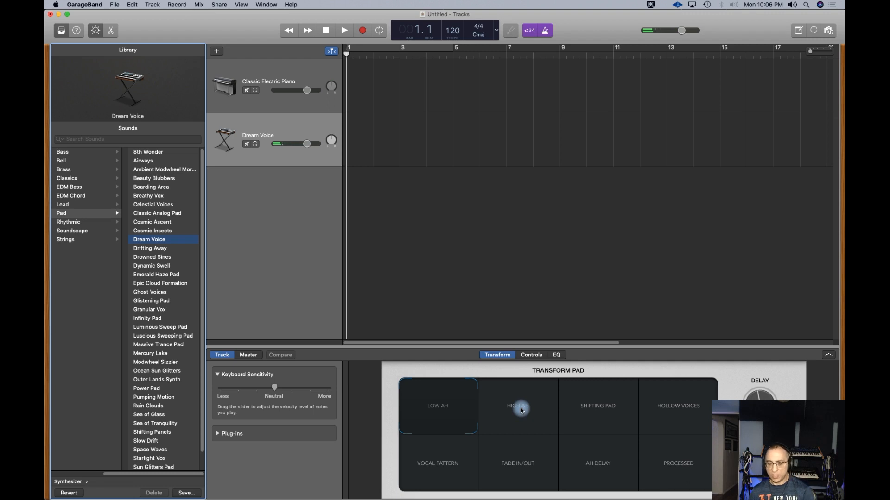
- Audition High Ah, Shifting Pad and Hollow Voices variations, then step back to Cosmic Ascent
{"action": "left_click", "coordinate": [517, 406]}
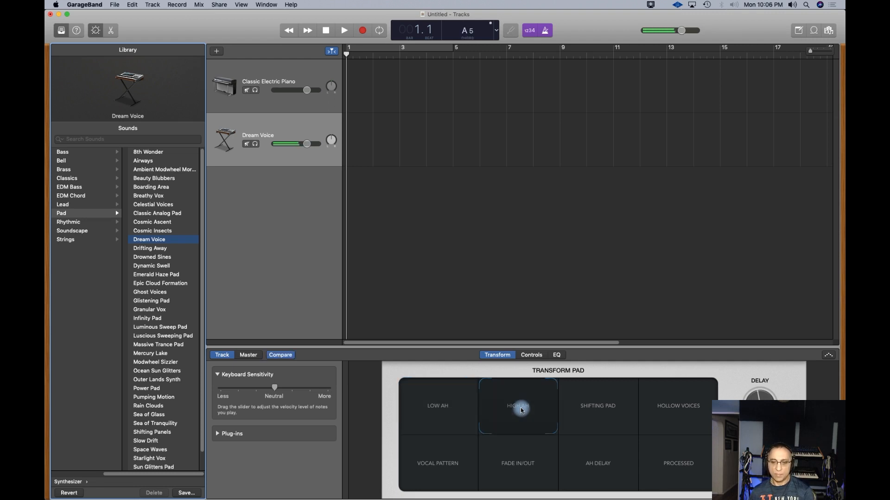
{"action": "left_click", "coordinate": [597, 405]}
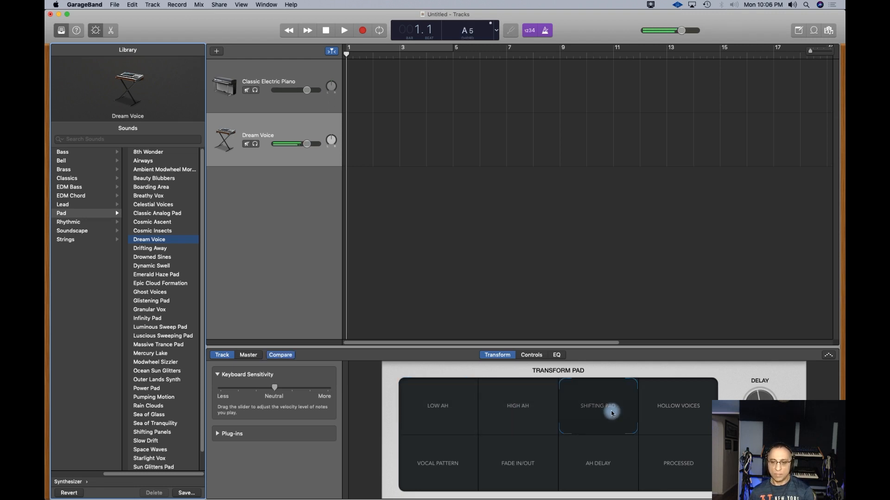
{"action": "left_click", "coordinate": [677, 406]}
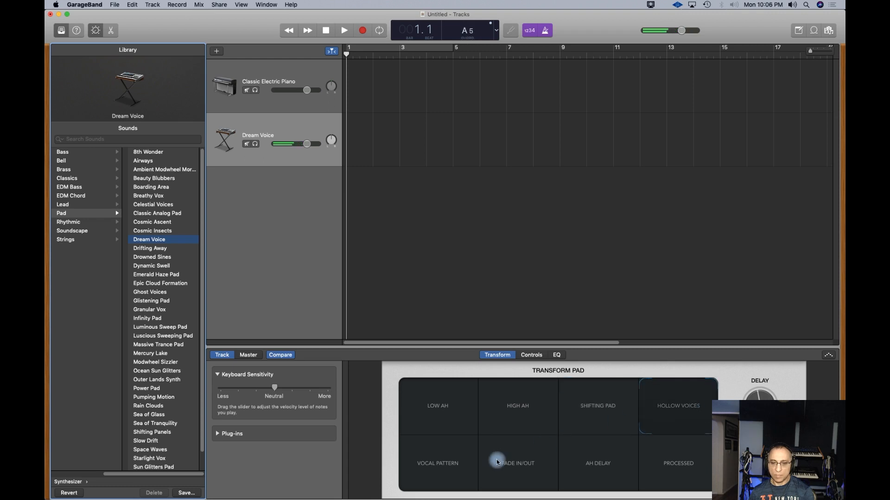
{"action": "left_click", "coordinate": [437, 462]}
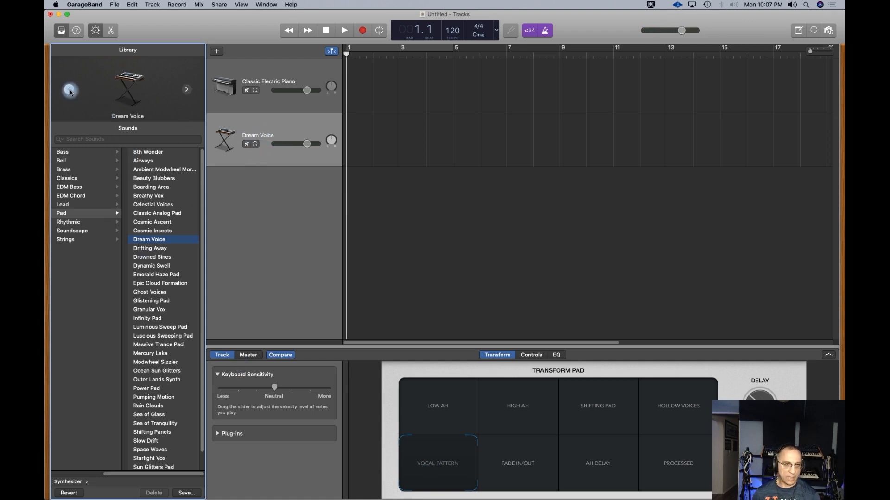
{"action": "left_click", "coordinate": [152, 231]}
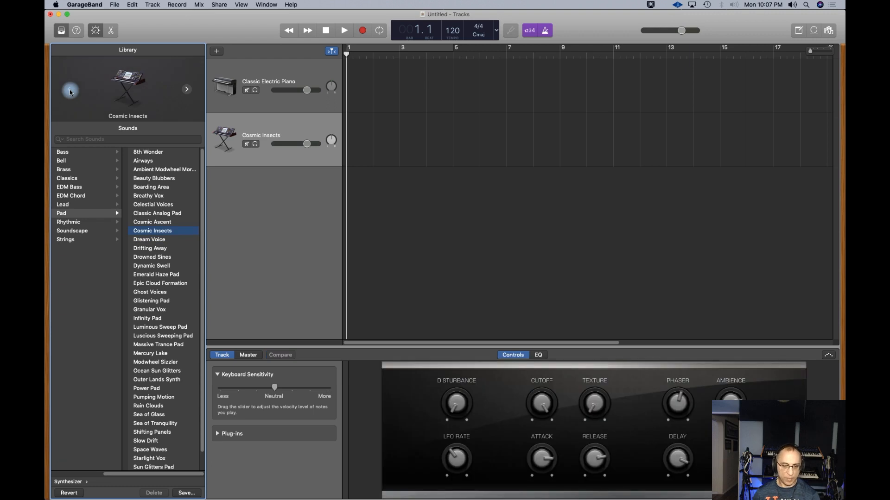
{"action": "left_click", "coordinate": [152, 222]}
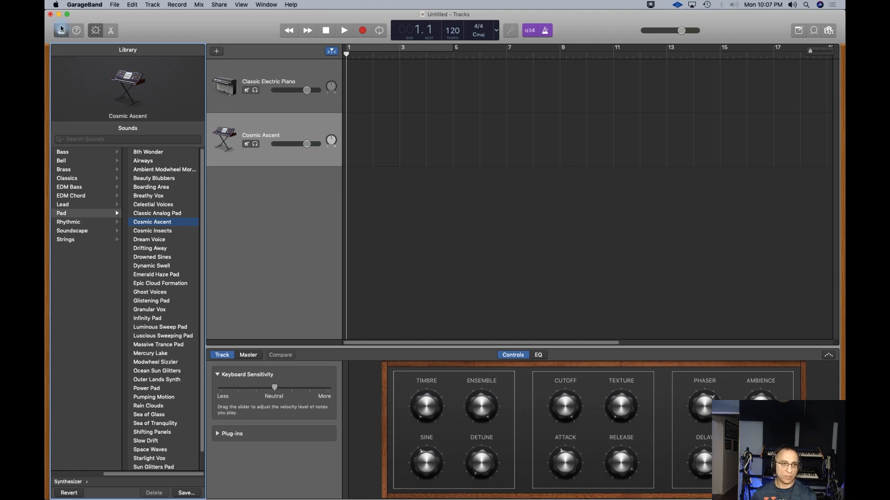
{"action": "mouse_move", "coordinate": [61, 30]}
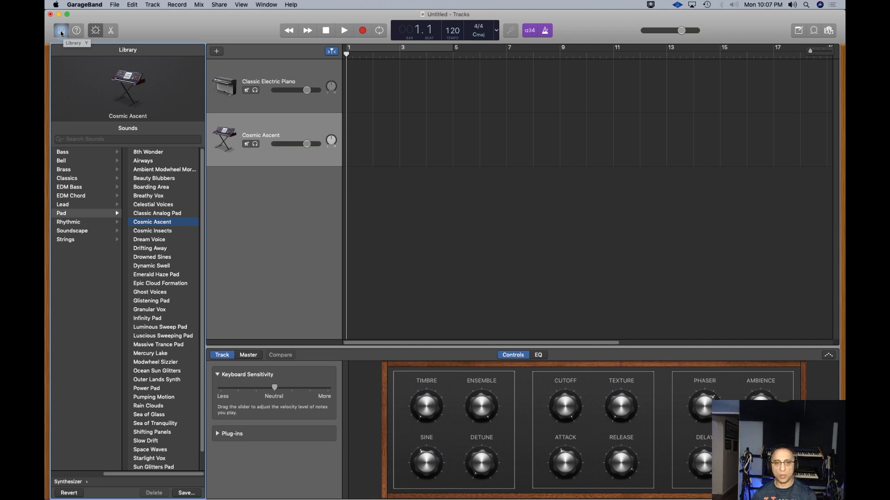
{"action": "mouse_move", "coordinate": [271, 73]}
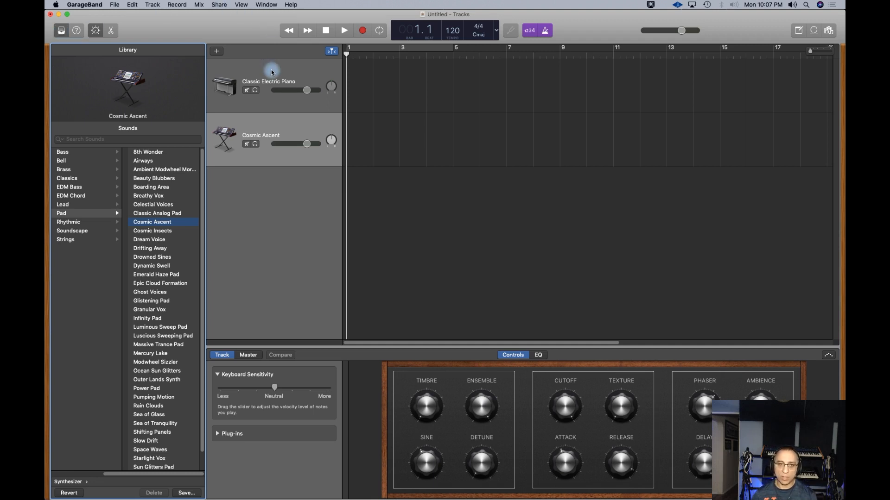
- Record a piano part on the selected Classic Electric Piano track
{"action": "left_click", "coordinate": [269, 85]}
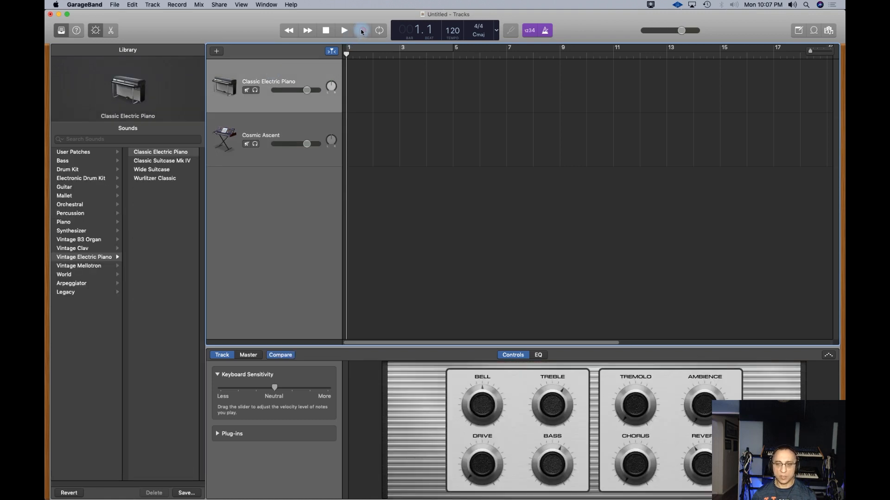
{"action": "left_click", "coordinate": [344, 30]}
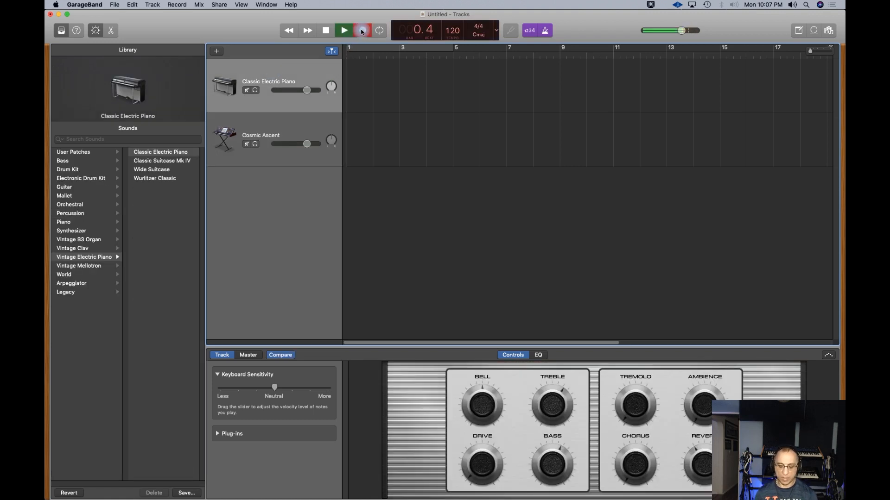
{"action": "left_click", "coordinate": [343, 30]}
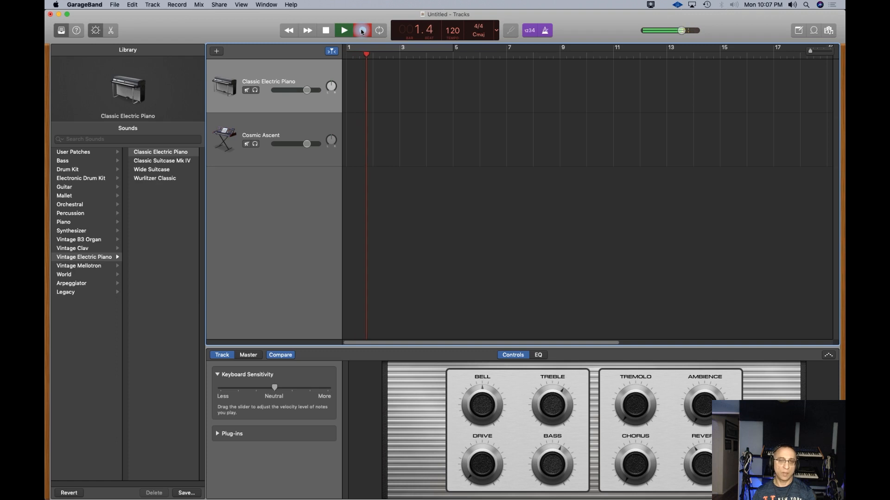
{"action": "left_click", "coordinate": [344, 30]}
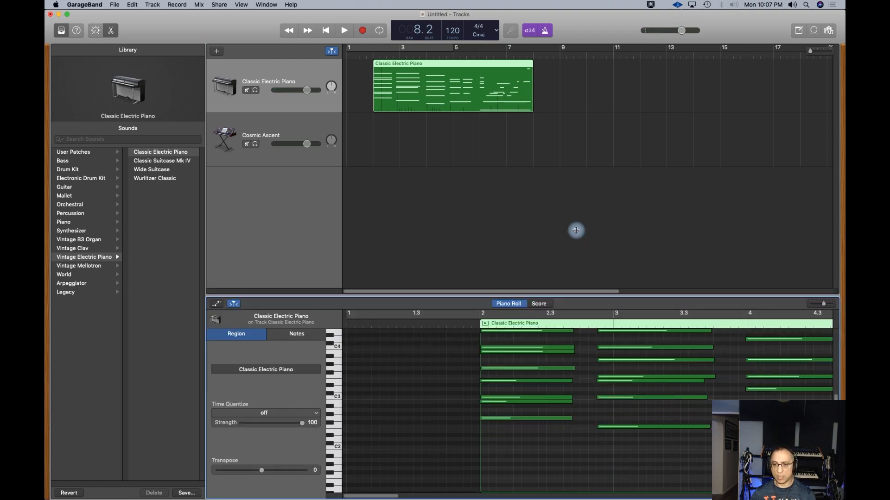
- Select the low G2 note in the piano roll and adjust its length
{"action": "left_click", "coordinate": [525, 281]}
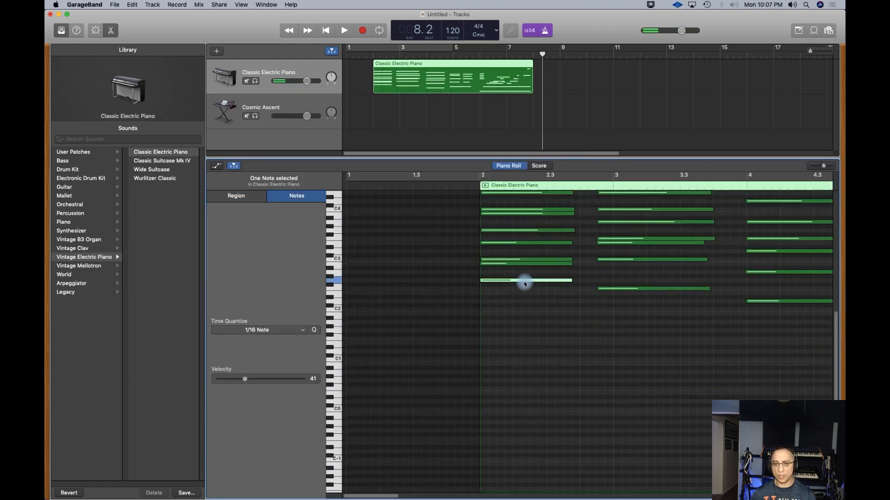
{"action": "left_click_drag", "start_coordinate": [524, 280], "coordinate": [522, 305]}
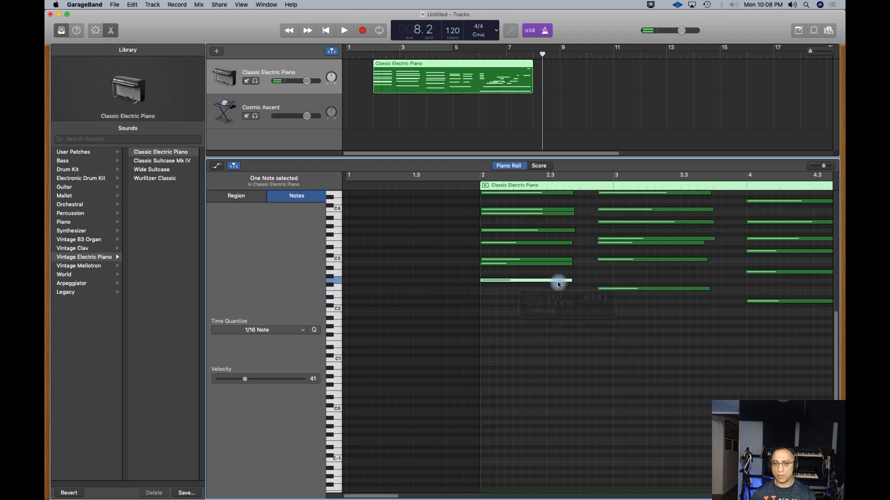
{"action": "left_click_drag", "start_coordinate": [571, 283], "coordinate": [539, 283]}
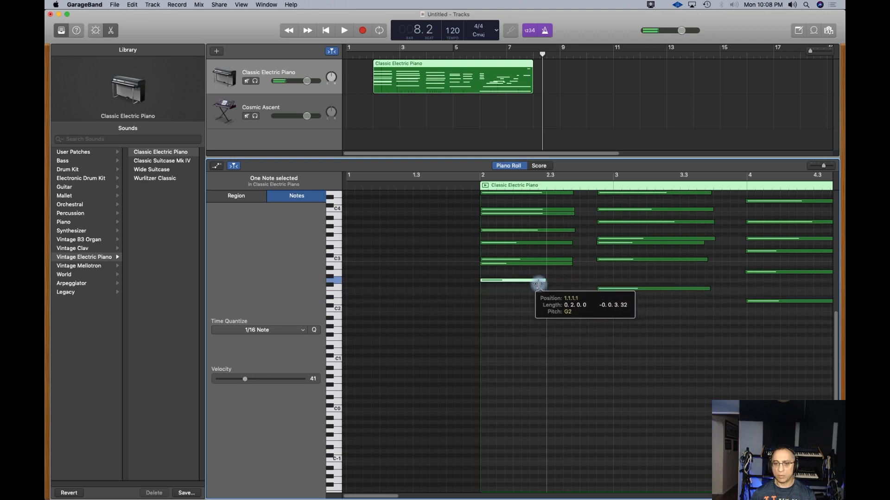
{"action": "left_click_drag", "start_coordinate": [537, 282], "coordinate": [571, 282]}
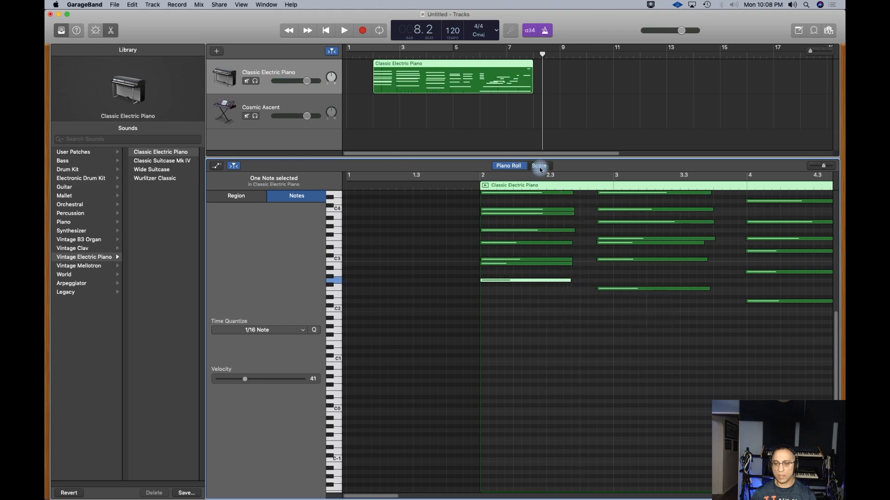
- Switch to Score view and back to Piano Roll, then drag the region to bar 1
{"action": "left_click", "coordinate": [538, 165]}
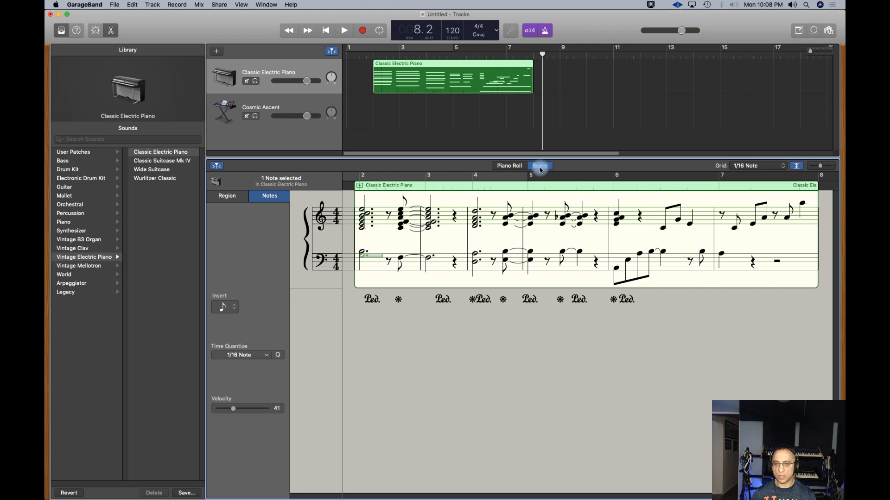
{"action": "left_click", "coordinate": [507, 165]}
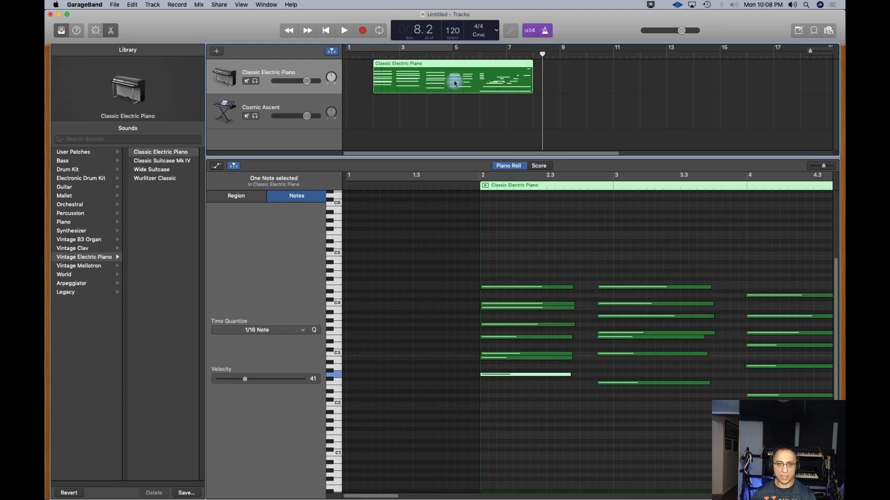
{"action": "left_click_drag", "start_coordinate": [454, 78], "coordinate": [417, 79]}
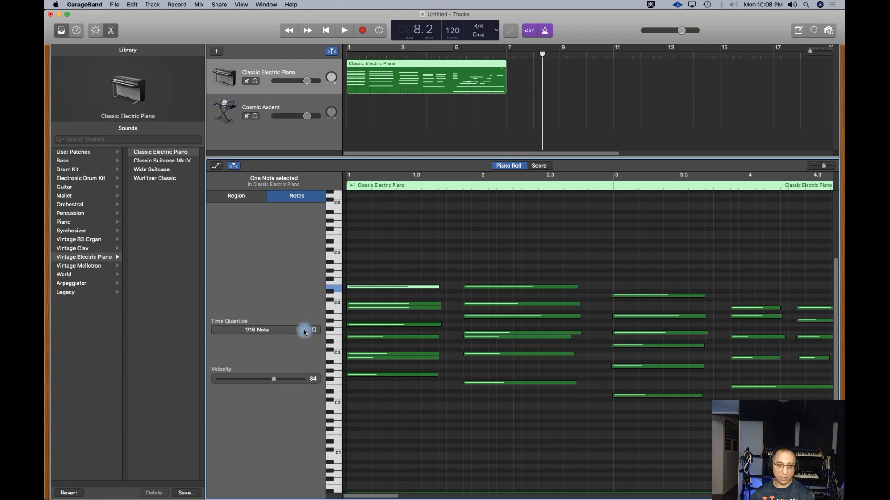
- Browse quantize options, keeping 1/16 Note, and turn on Quick Help
{"action": "left_click", "coordinate": [256, 329]}
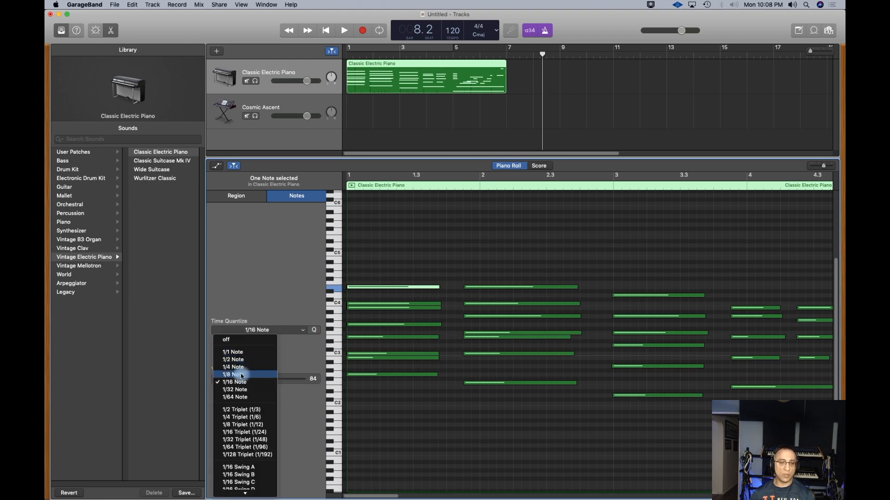
{"action": "mouse_move", "coordinate": [241, 393]}
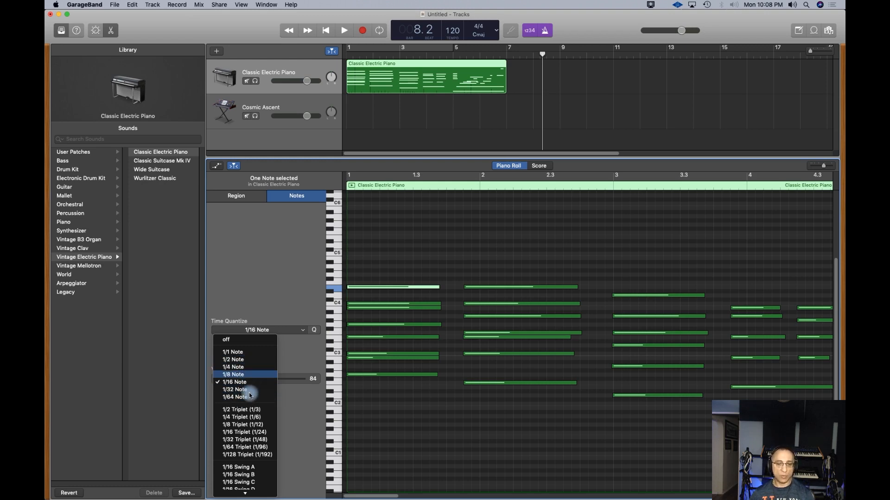
{"action": "mouse_move", "coordinate": [244, 447]}
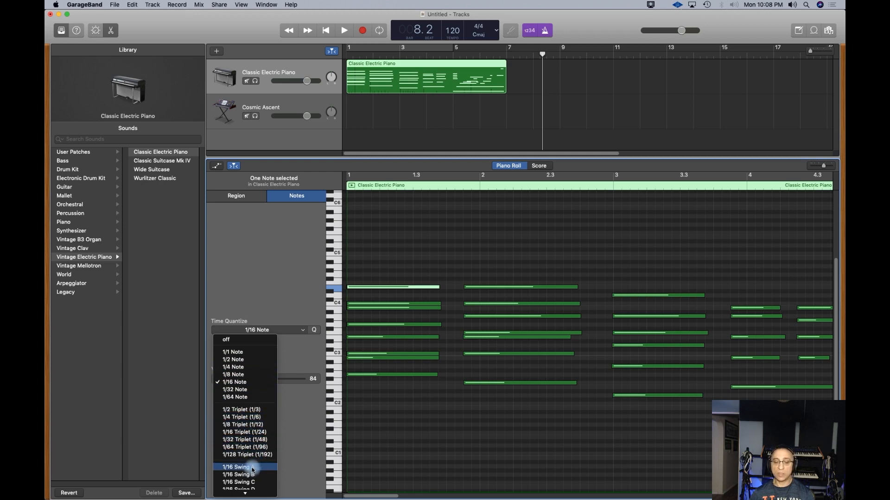
{"action": "mouse_move", "coordinate": [244, 474]}
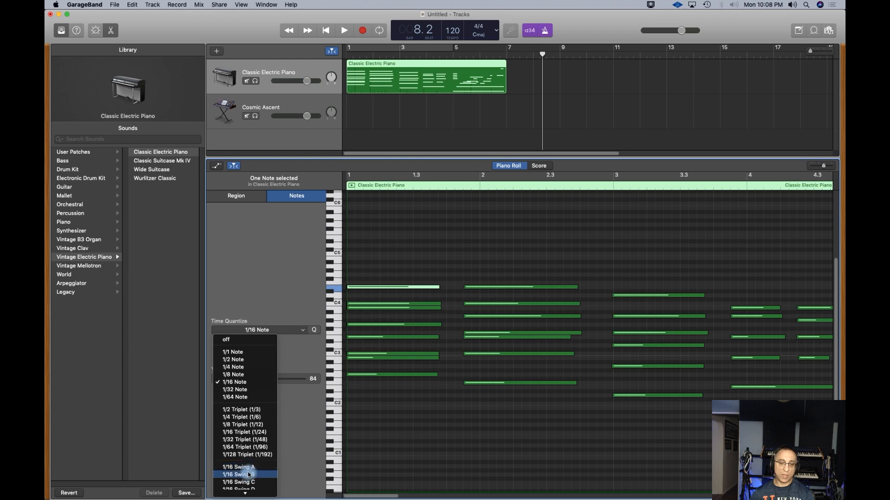
{"action": "mouse_move", "coordinate": [236, 481]}
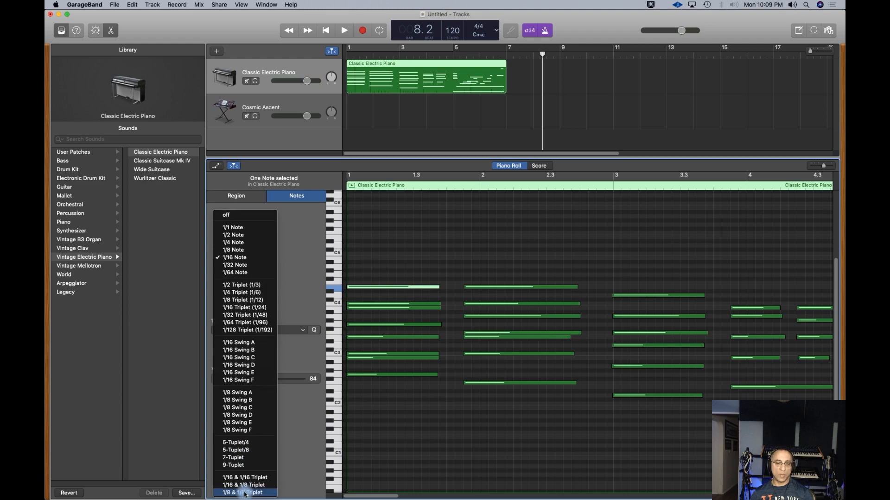
{"action": "mouse_move", "coordinate": [244, 350]}
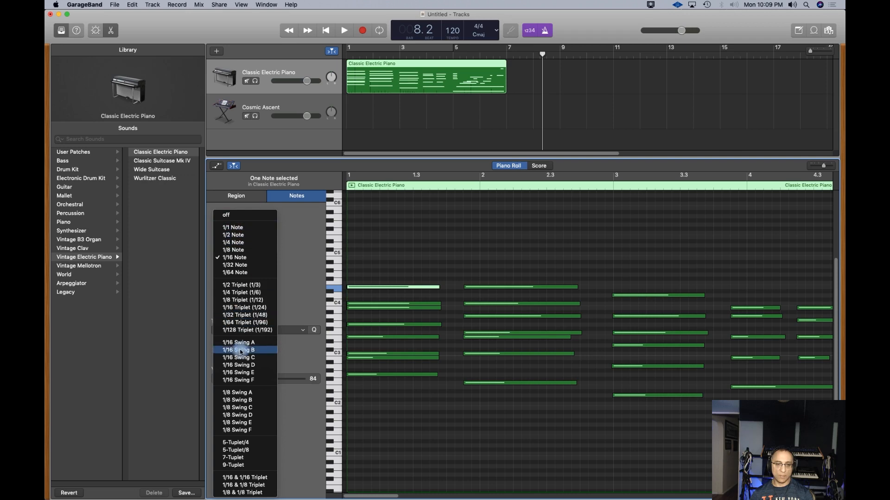
{"action": "mouse_move", "coordinate": [239, 342]}
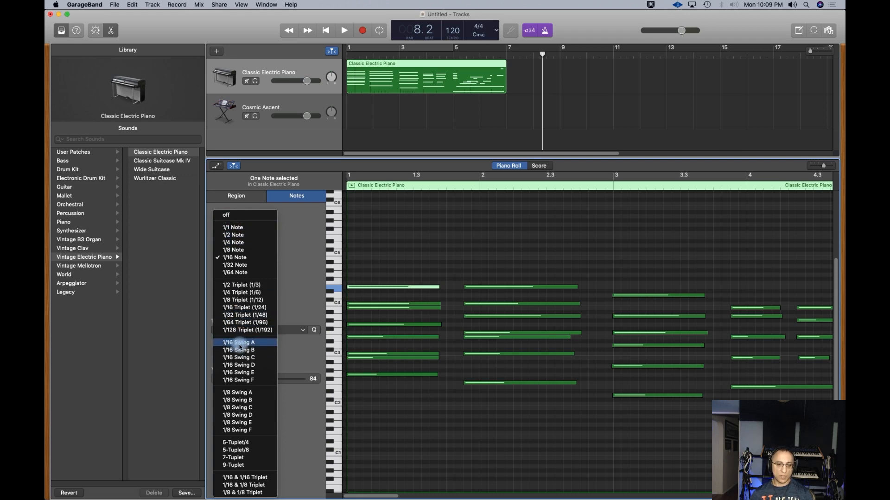
{"action": "mouse_move", "coordinate": [238, 465]}
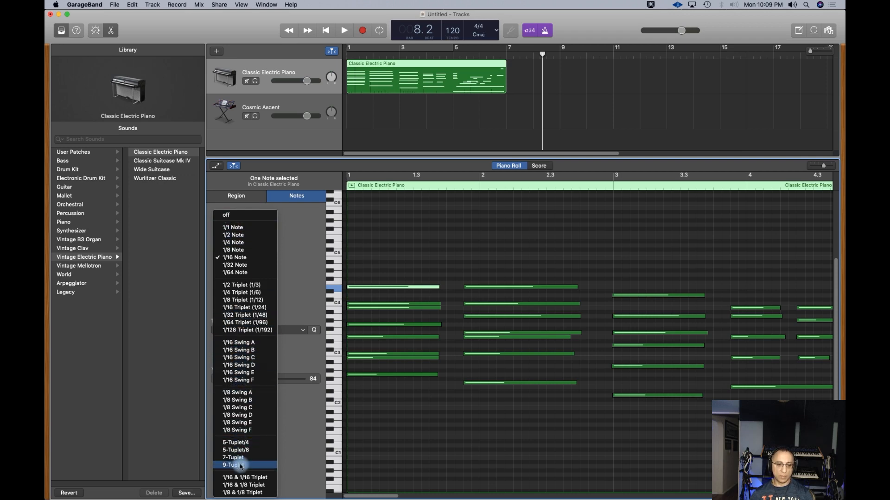
{"action": "mouse_move", "coordinate": [248, 399]}
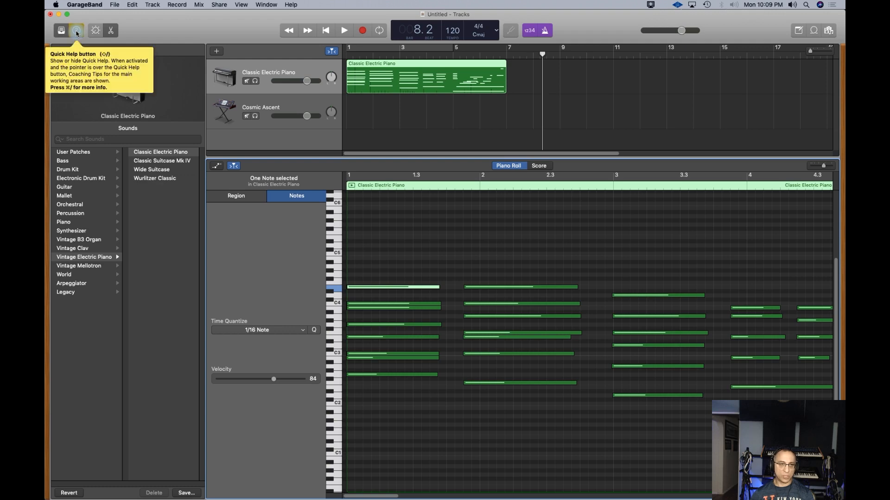
{"action": "left_click", "coordinate": [76, 30]}
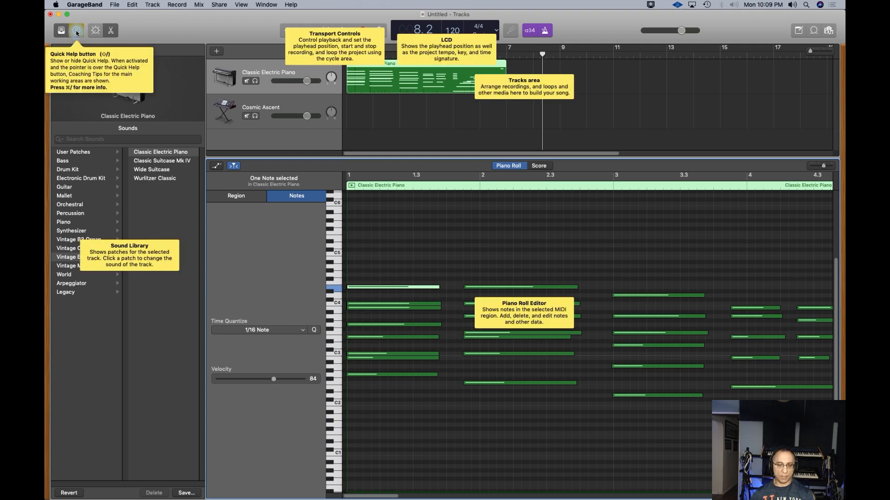
{"action": "mouse_move", "coordinate": [97, 31]}
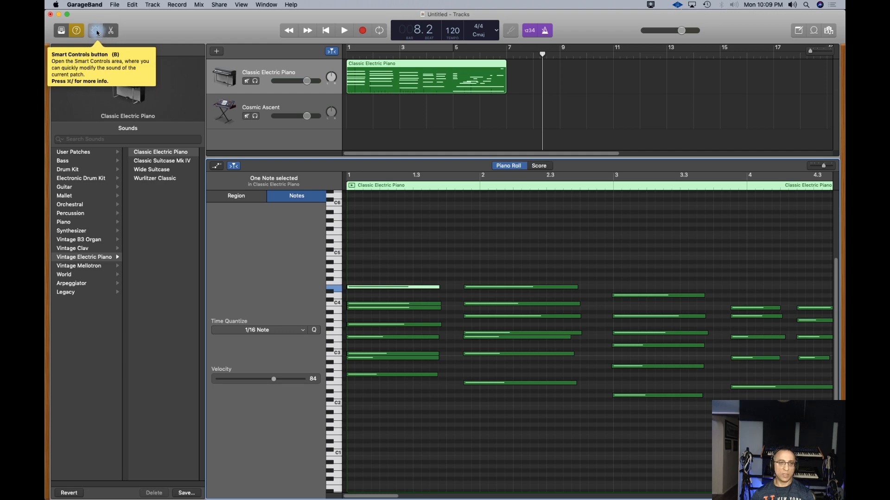
- Show the Classic Electric Piano's Smart Controls knobs in place of the note editor
{"action": "left_click", "coordinate": [96, 30]}
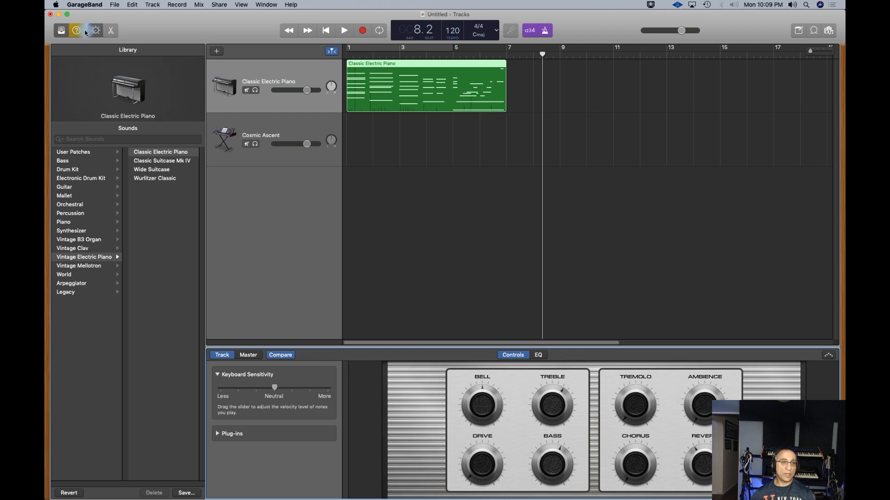
{"action": "mouse_move", "coordinate": [95, 30]}
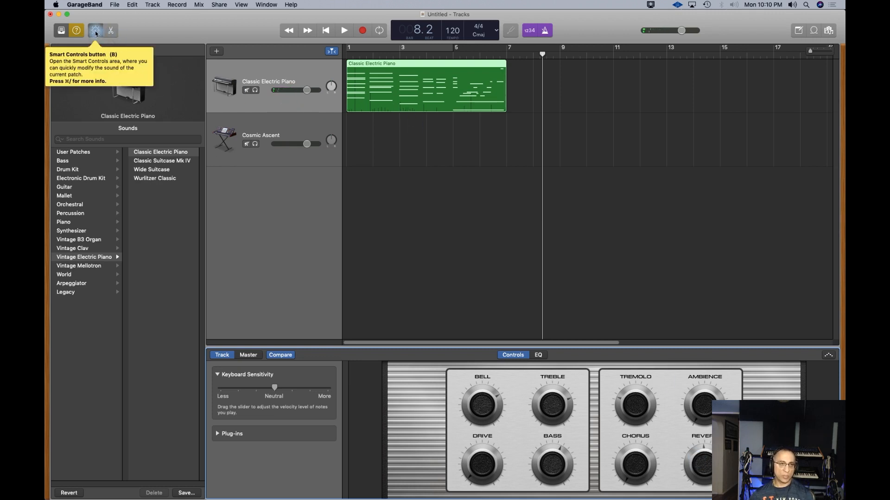
- Bring back the Piano Roll showing the Classic Electric Piano region's notes
{"action": "left_click", "coordinate": [111, 30]}
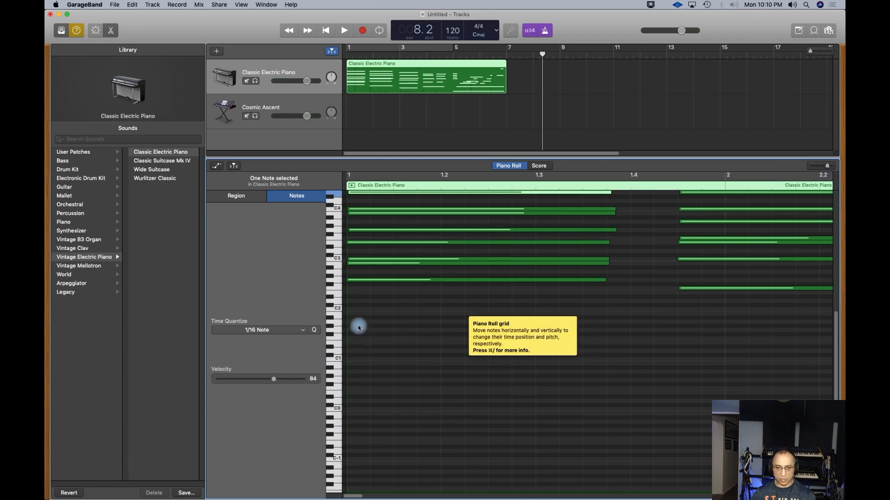
{"action": "mouse_move", "coordinate": [435, 328]}
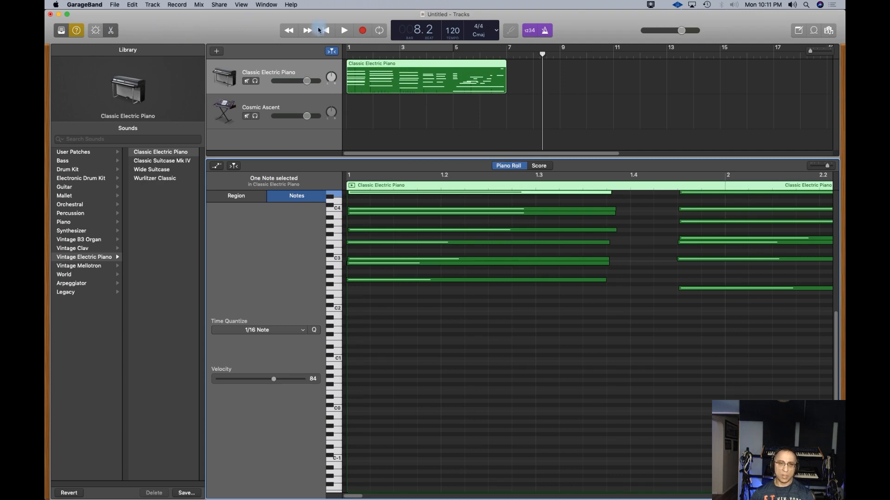
{"action": "mouse_move", "coordinate": [289, 30]}
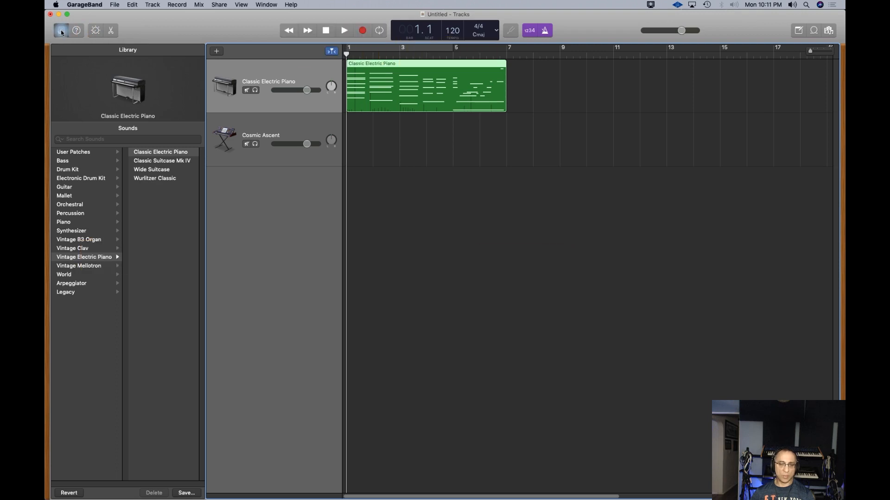
- Hide the sound library, then briefly play and stop the arrangement
{"action": "left_click", "coordinate": [61, 30]}
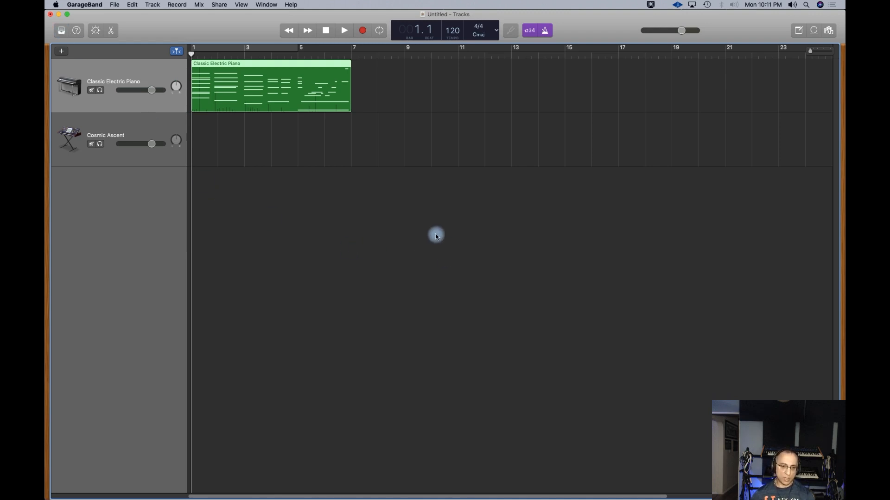
{"action": "mouse_move", "coordinate": [260, 244]}
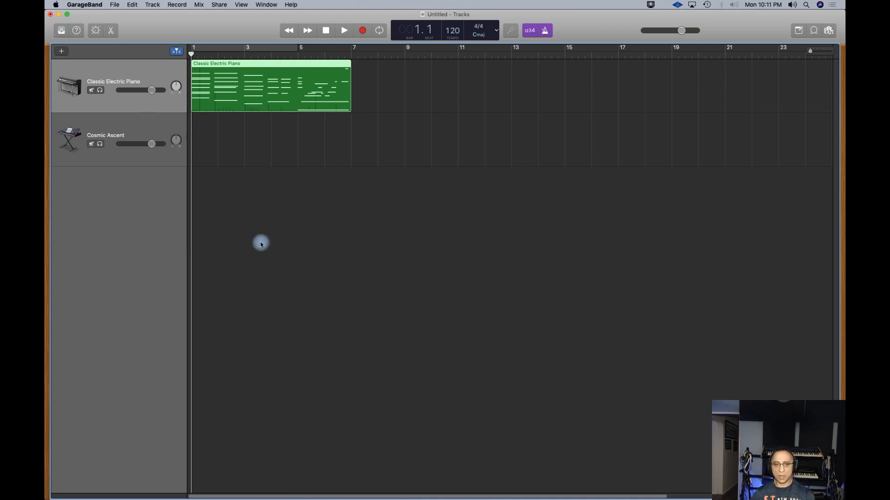
{"action": "mouse_move", "coordinate": [122, 126]}
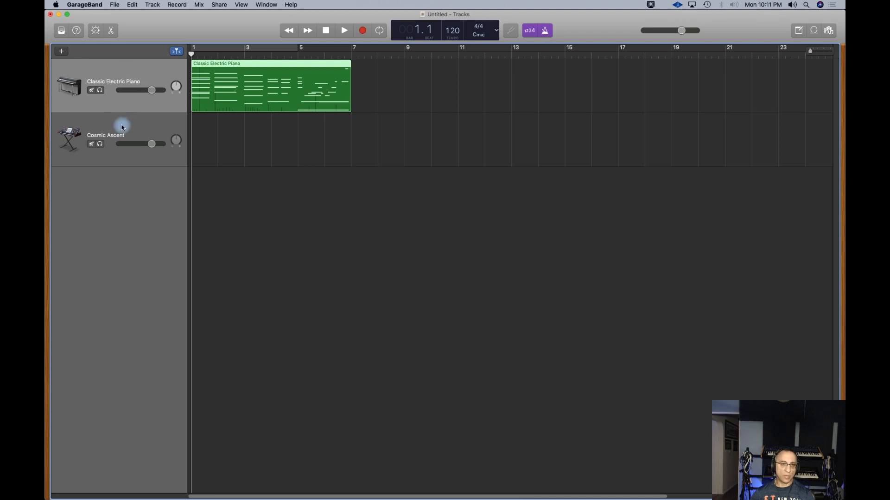
{"action": "mouse_move", "coordinate": [295, 33]}
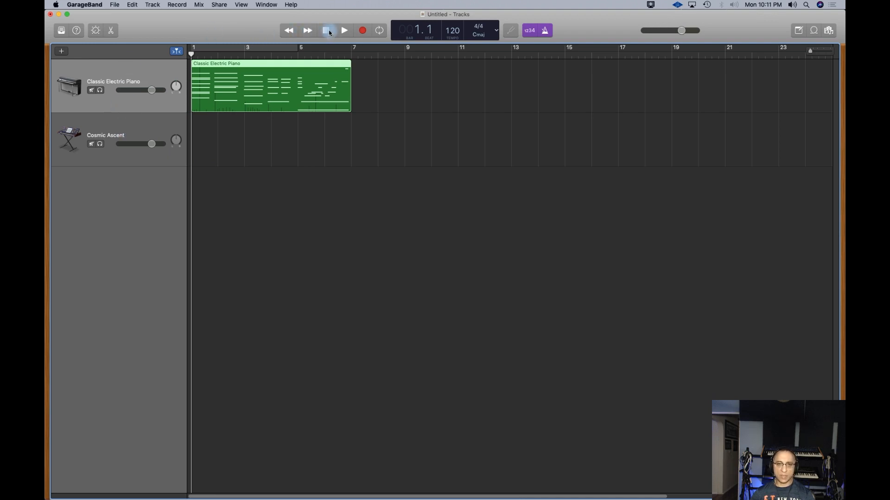
{"action": "left_click", "coordinate": [343, 31]}
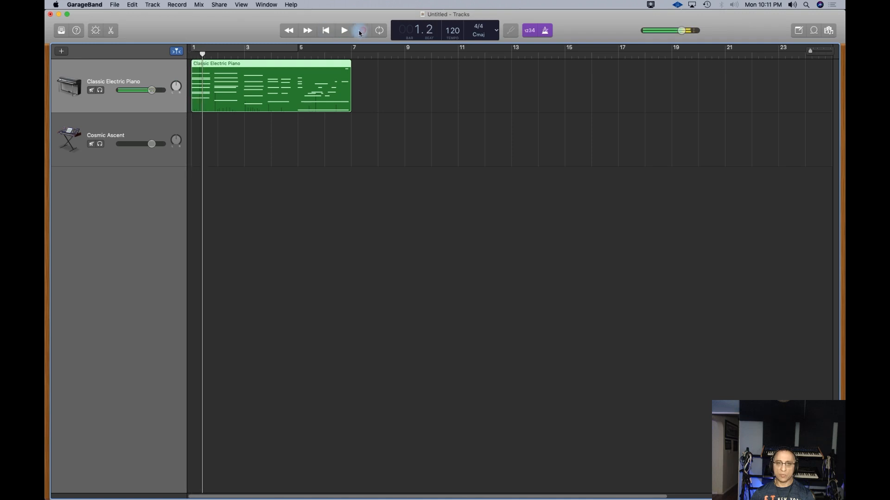
{"action": "left_click", "coordinate": [361, 30]}
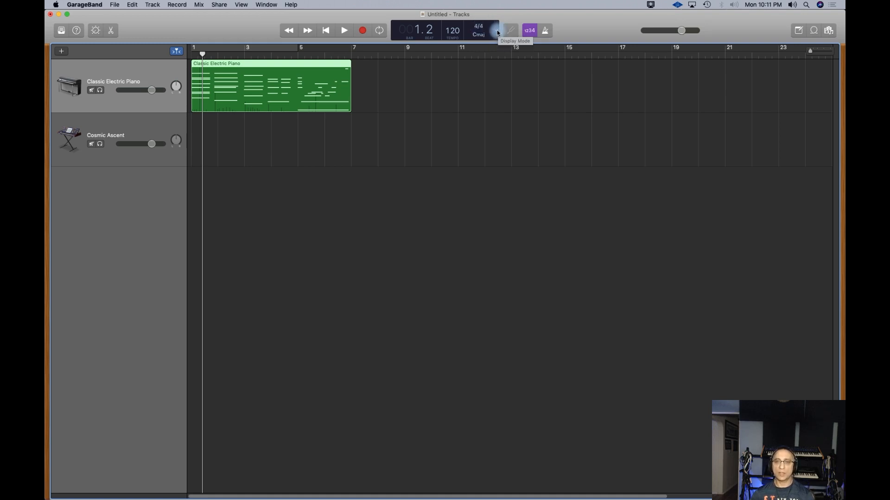
- Switch the LCD to Beats & Time and back to Beats & Project, then enable cycling
{"action": "left_click", "coordinate": [496, 30]}
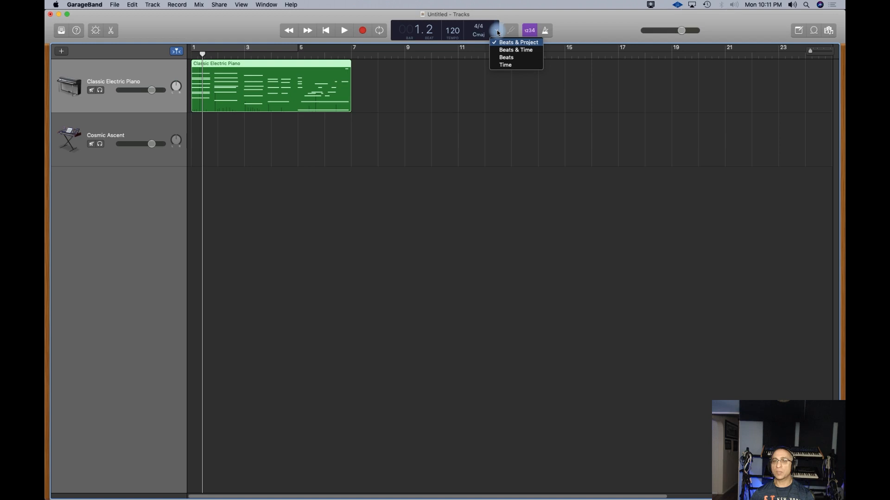
{"action": "mouse_move", "coordinate": [515, 50]}
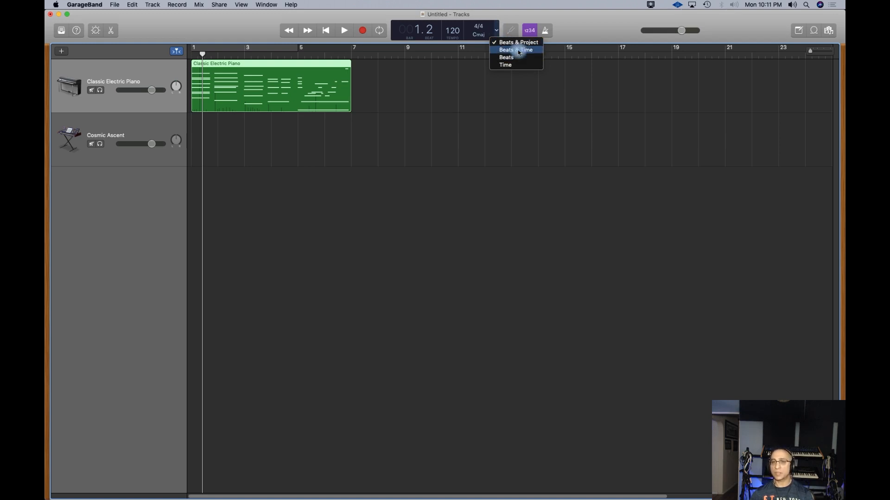
{"action": "left_click", "coordinate": [514, 50]}
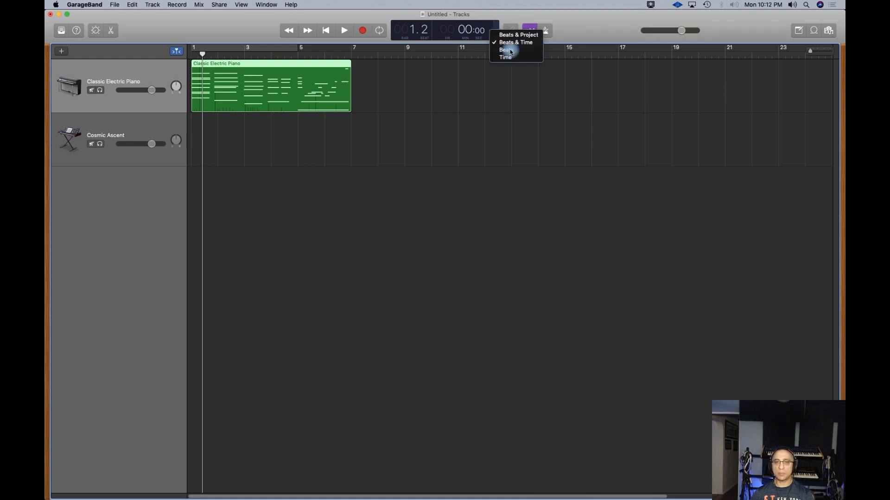
{"action": "left_click", "coordinate": [506, 49]}
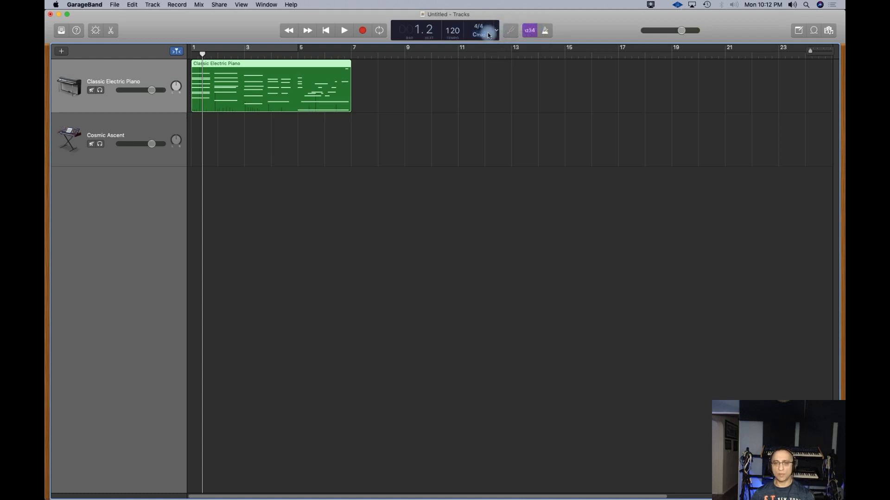
{"action": "left_click", "coordinate": [379, 30]}
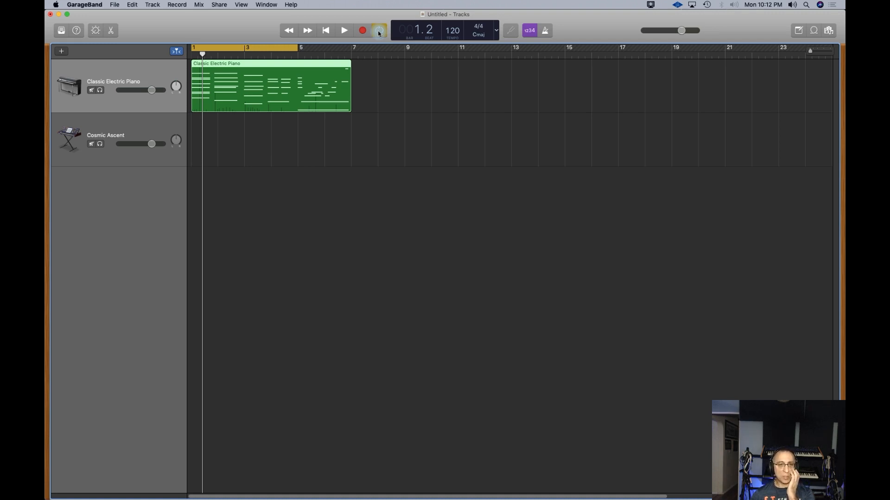
- Stretch the cycle range out to bar 9, then move it over bars 9–17
{"action": "left_click", "coordinate": [378, 31]}
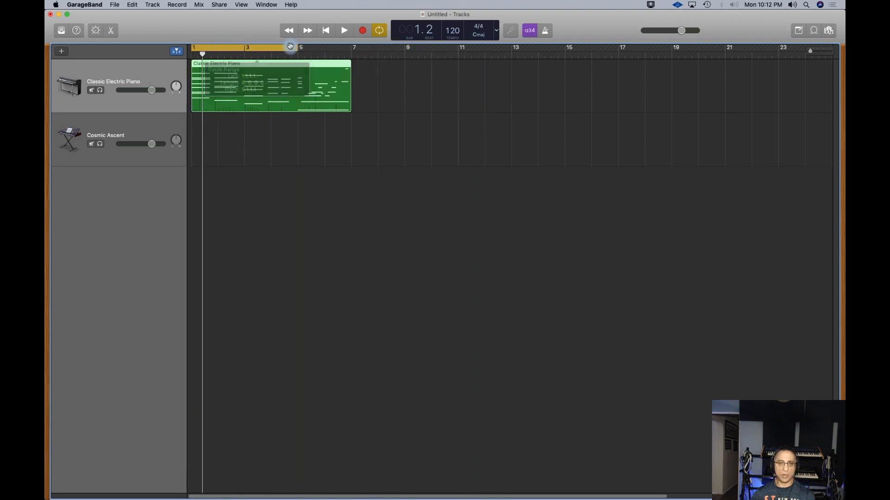
{"action": "left_click_drag", "start_coordinate": [289, 46], "coordinate": [343, 46]}
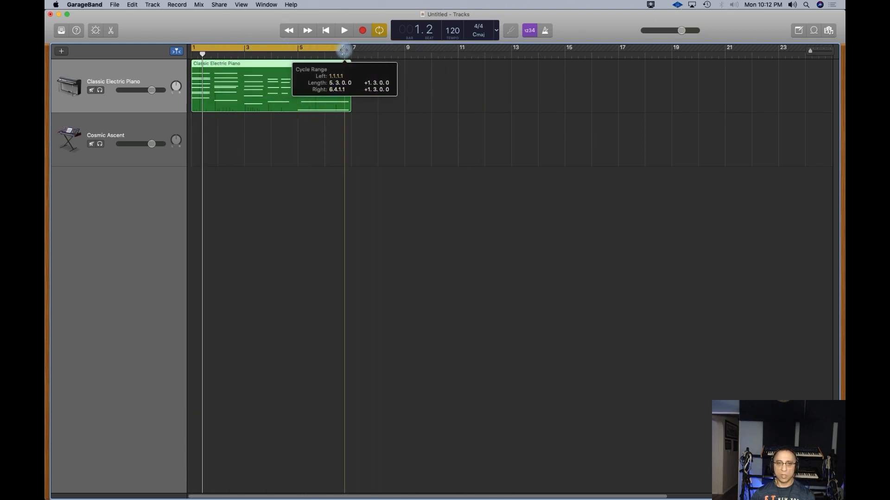
{"action": "left_click_drag", "start_coordinate": [344, 51], "coordinate": [404, 50]}
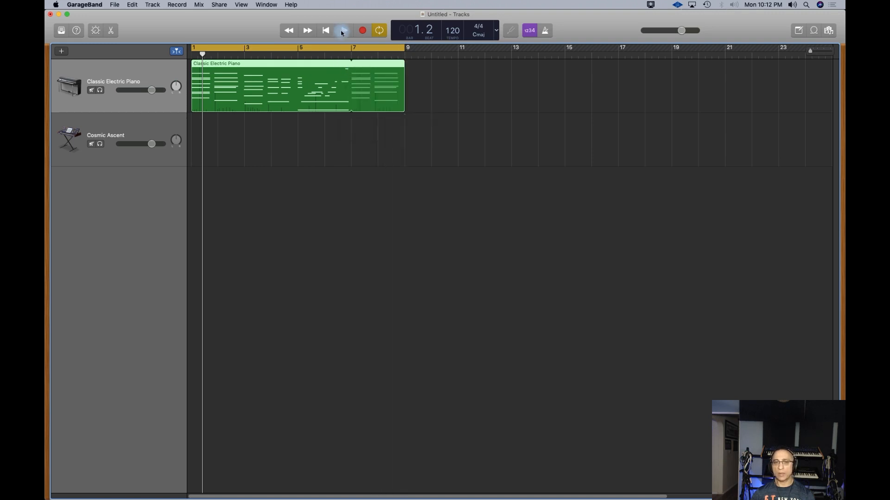
{"action": "mouse_move", "coordinate": [344, 30]}
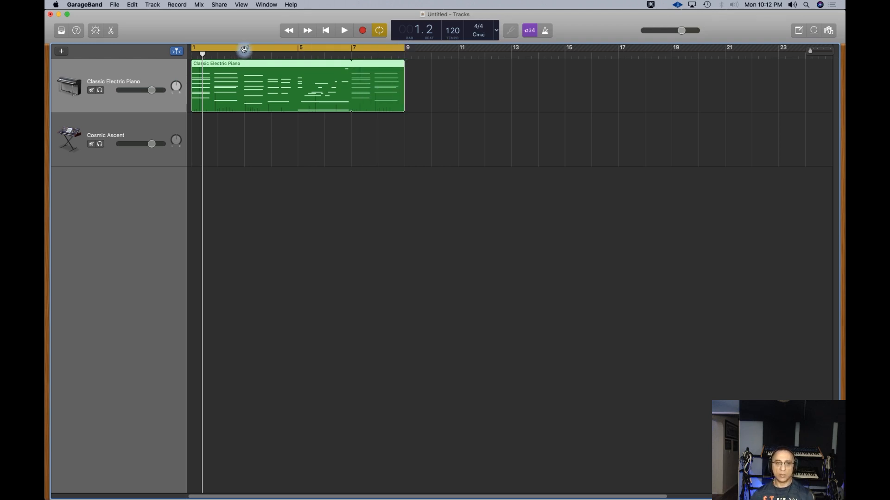
{"action": "left_click_drag", "start_coordinate": [244, 47], "coordinate": [470, 65]}
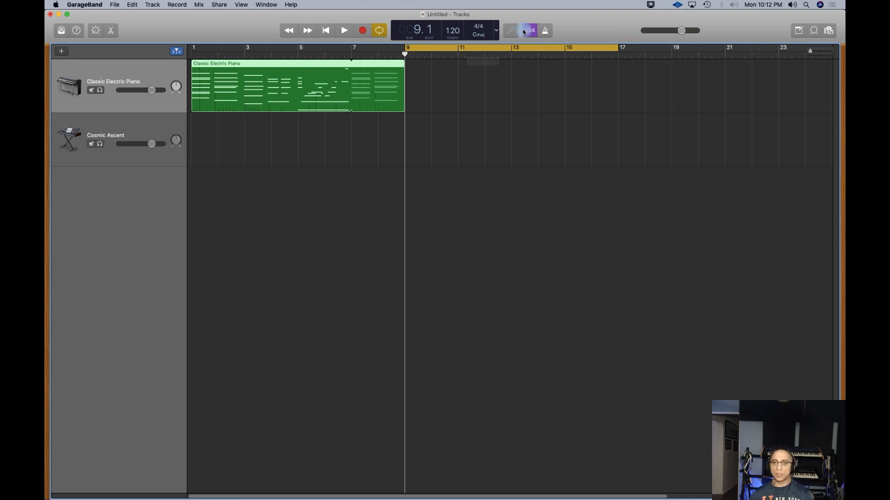
{"action": "mouse_move", "coordinate": [510, 30]}
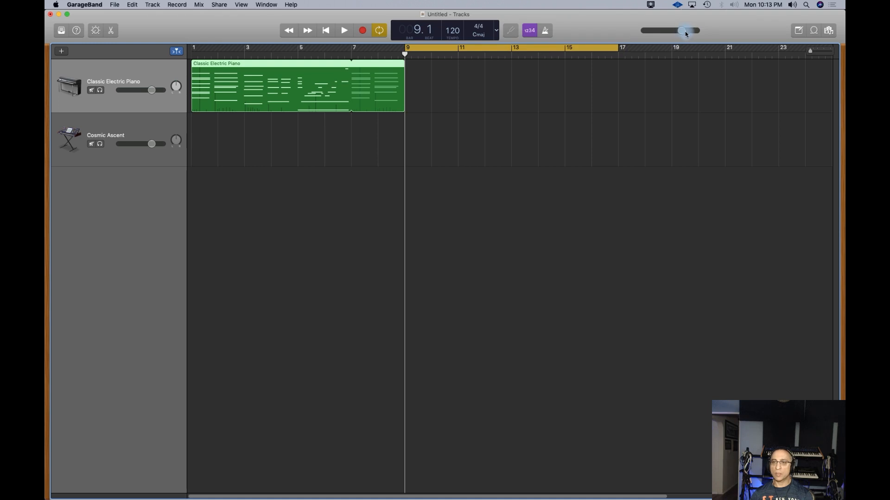
- Open and close the Note Pad, browse Apple Loops, then view Sound Library download options
{"action": "left_click", "coordinate": [798, 30]}
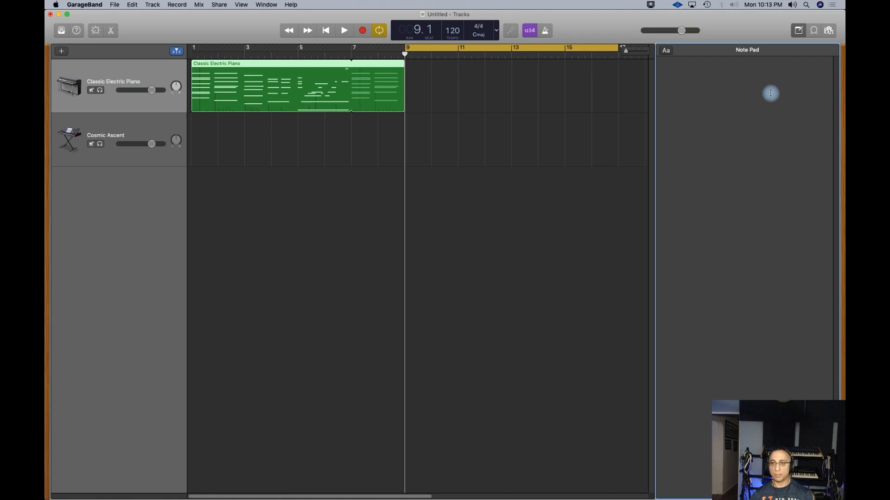
{"action": "left_click", "coordinate": [827, 31]}
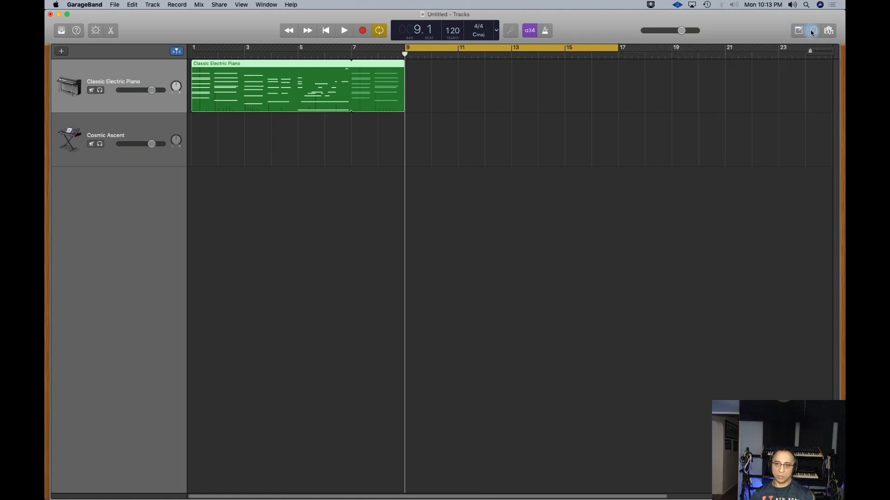
{"action": "left_click", "coordinate": [811, 30]}
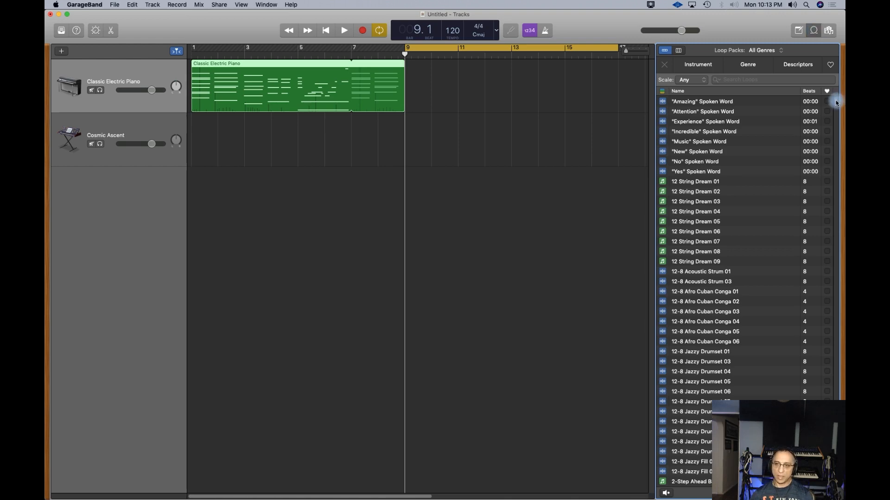
{"action": "scroll", "scroll_direction": "down", "scroll_amount": 3}
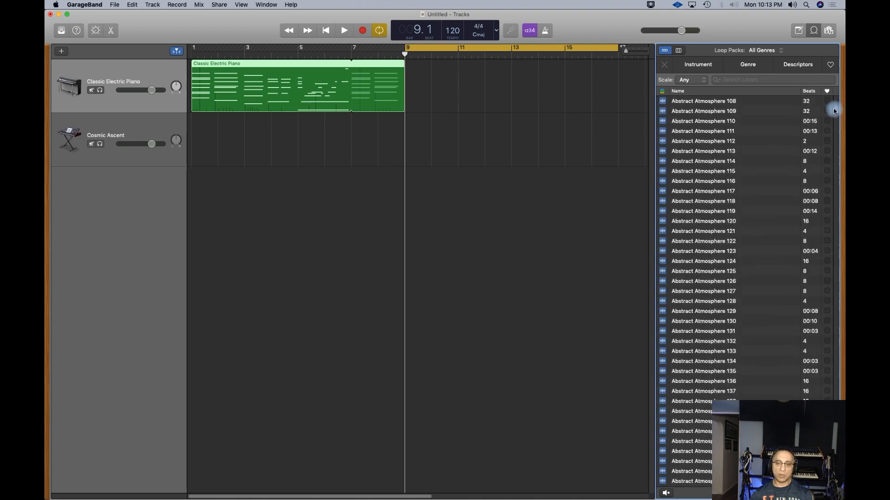
{"action": "scroll", "scroll_direction": "down", "scroll_amount": 3}
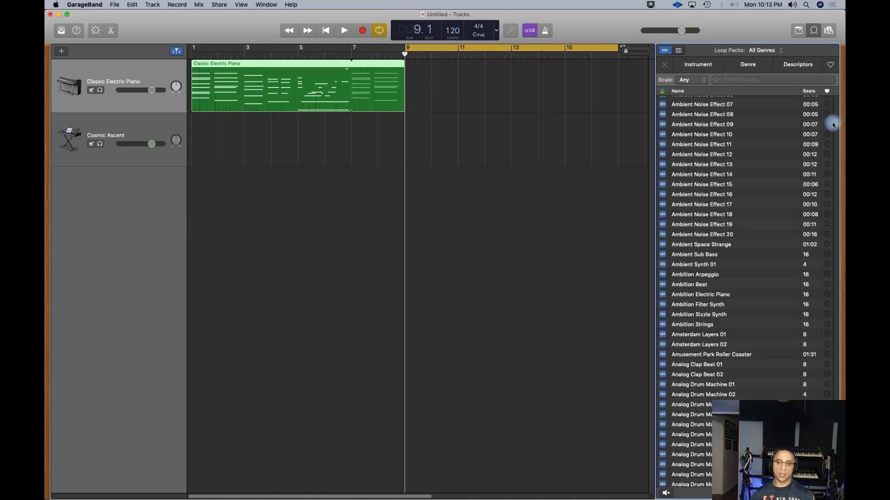
{"action": "scroll", "scroll_direction": "down", "scroll_amount": 3}
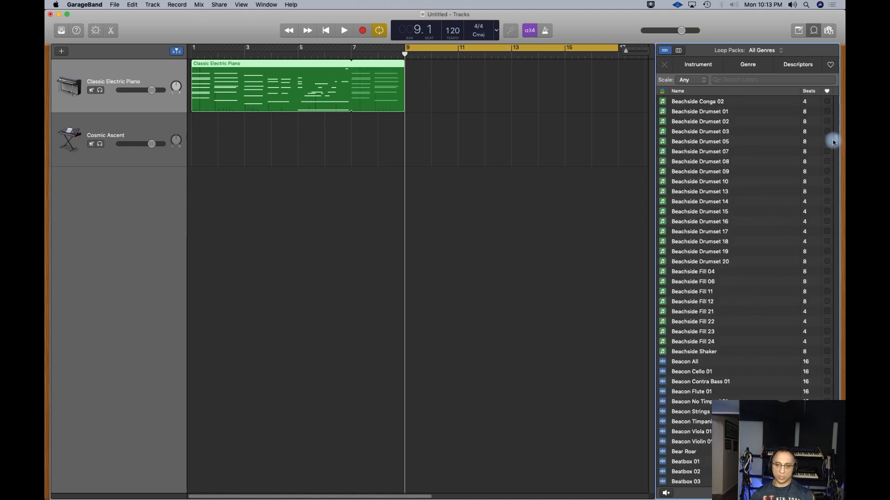
{"action": "scroll", "scroll_direction": "down", "scroll_amount": 3}
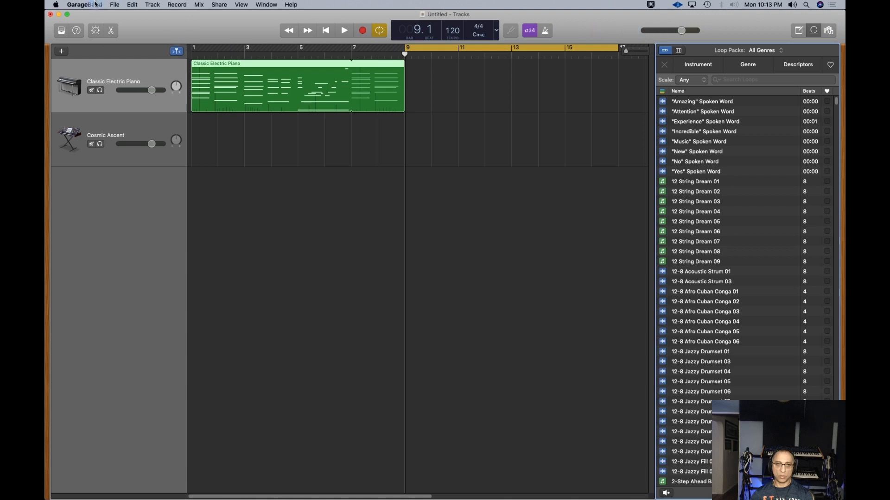
{"action": "left_click", "coordinate": [84, 4]}
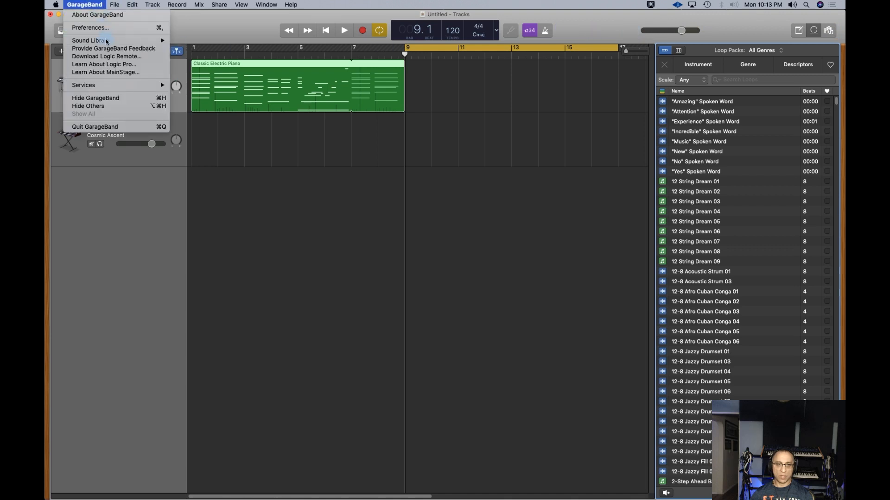
{"action": "left_click", "coordinate": [91, 40]}
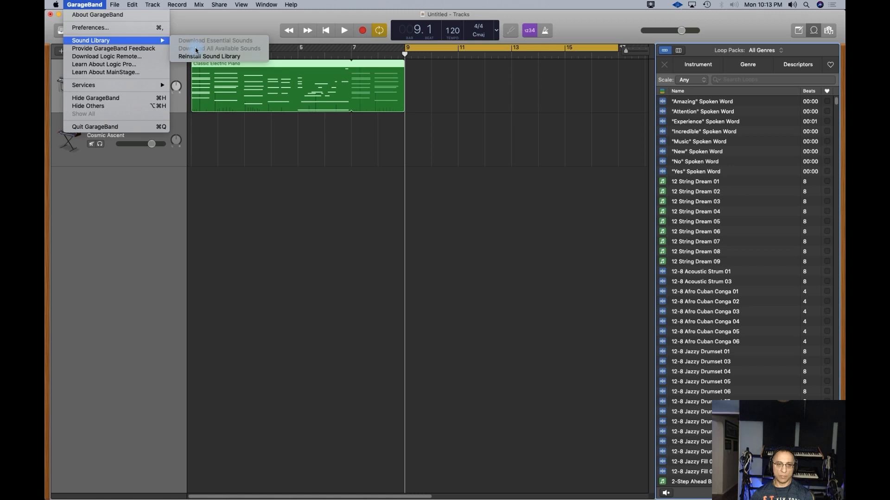
{"action": "mouse_move", "coordinate": [615, 27]}
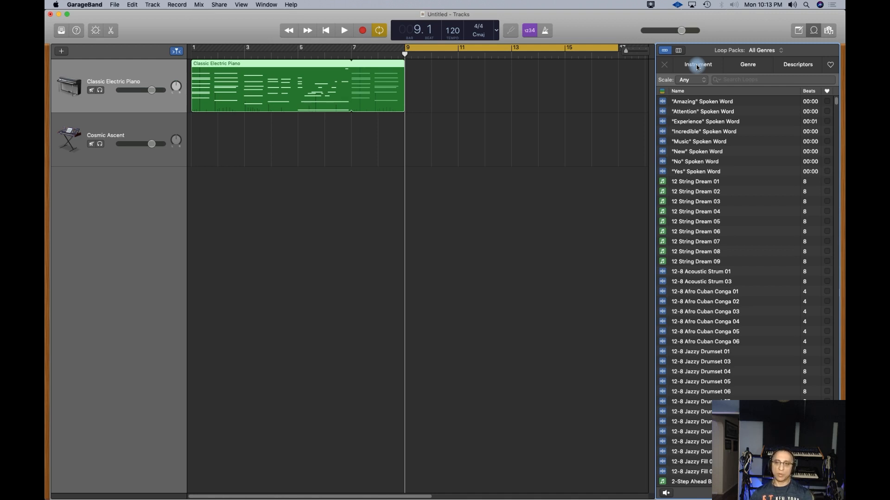
- Filter the loop browser by Instrument to show only drum loops
{"action": "left_click", "coordinate": [697, 64]}
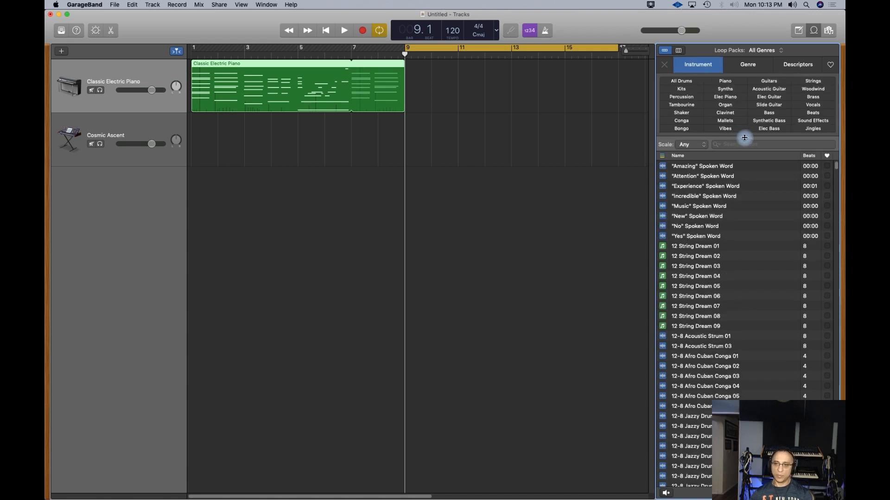
{"action": "left_click", "coordinate": [746, 134]}
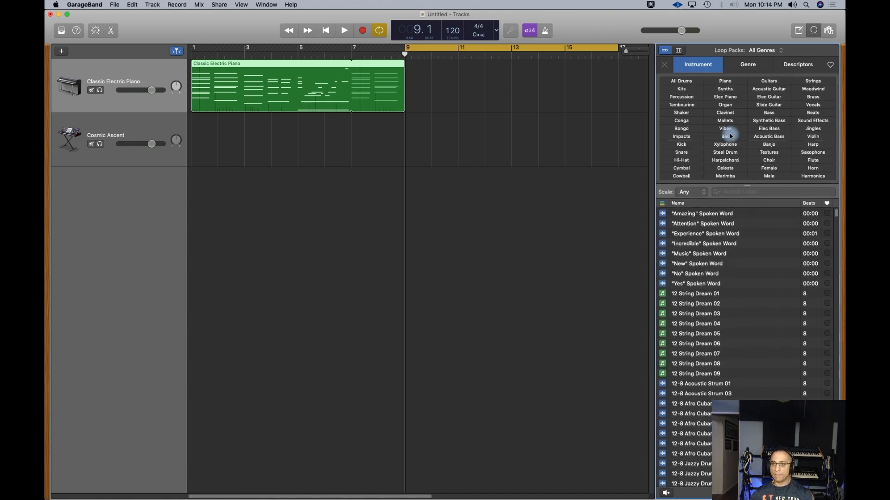
{"action": "left_click", "coordinate": [680, 80]}
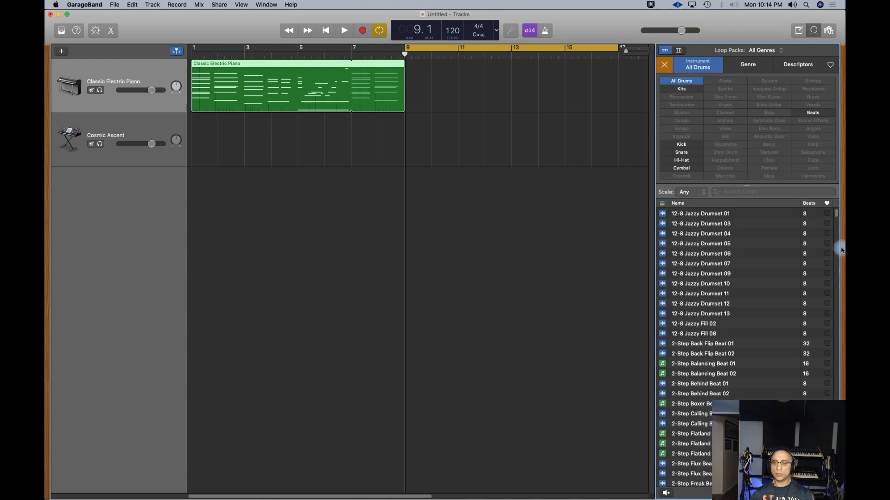
{"action": "scroll", "scroll_direction": "down", "scroll_amount": 3}
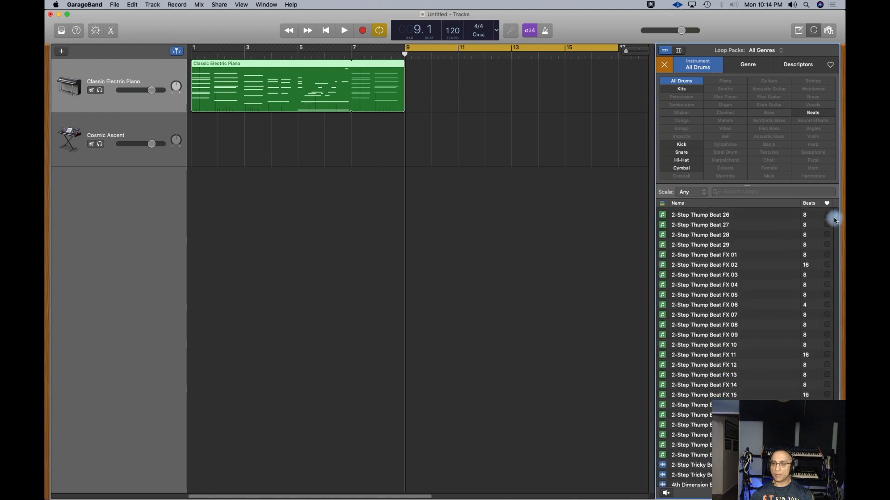
{"action": "left_click", "coordinate": [834, 208]}
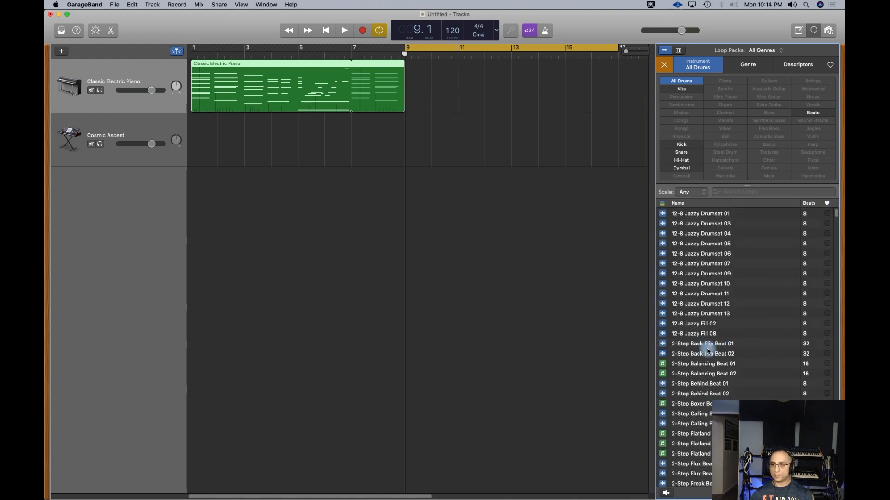
- Preview the 2-Step Back Flip and Balancing Beat loops, then favorite 2-Step Balancing Beat 01
{"action": "left_click", "coordinate": [702, 344]}
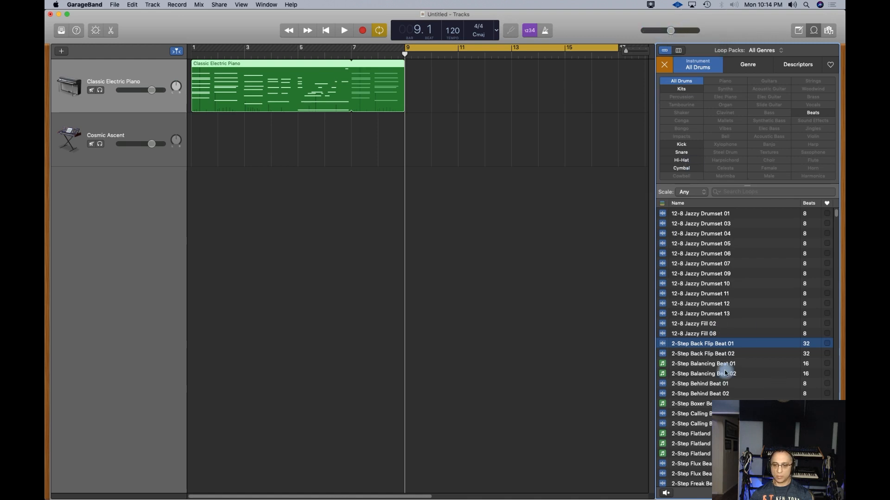
{"action": "left_click", "coordinate": [703, 363]}
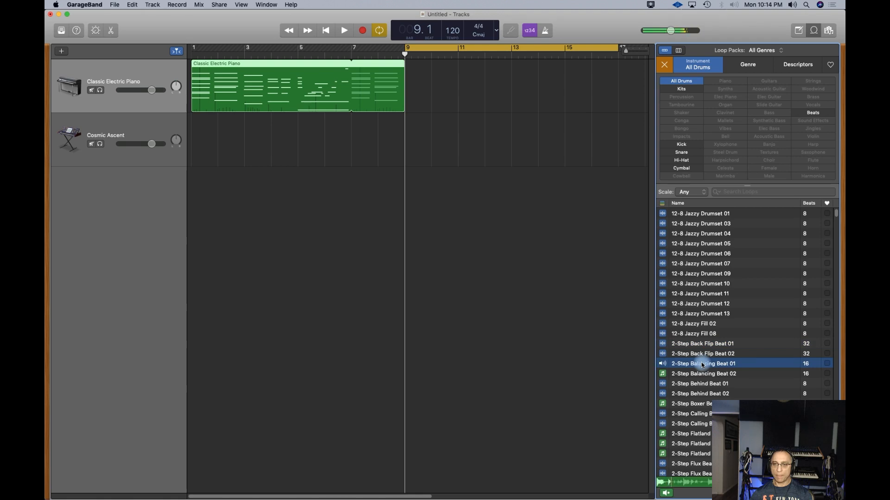
{"action": "left_click_drag", "start_coordinate": [678, 30], "coordinate": [667, 30]}
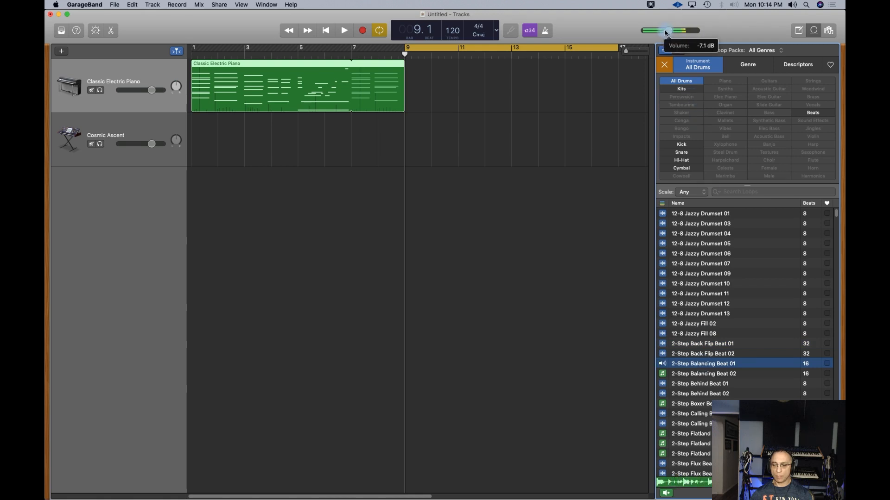
{"action": "mouse_move", "coordinate": [701, 343]}
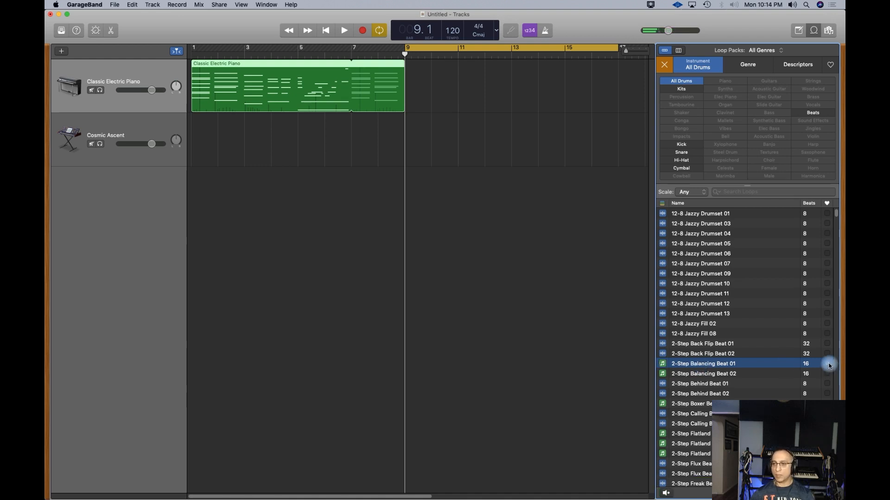
{"action": "left_click", "coordinate": [826, 364]}
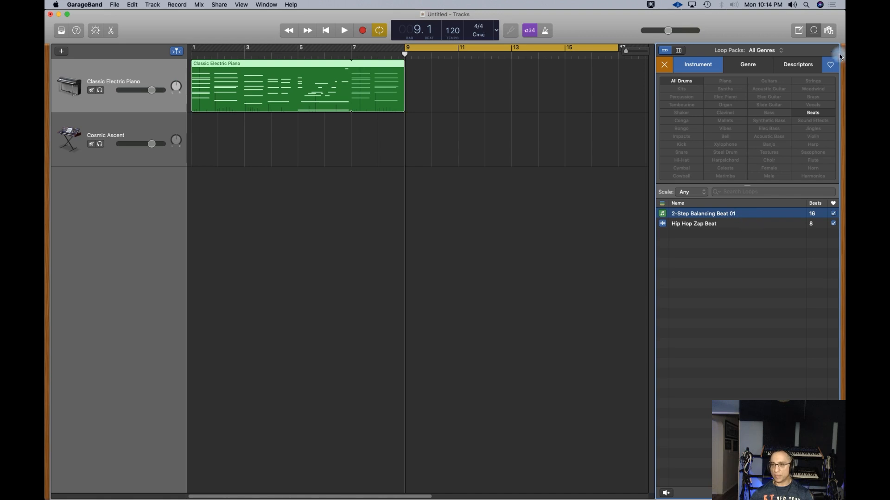
- Reset the loop browser's favorites and drums filters and scroll the full loop list
{"action": "left_click", "coordinate": [829, 64]}
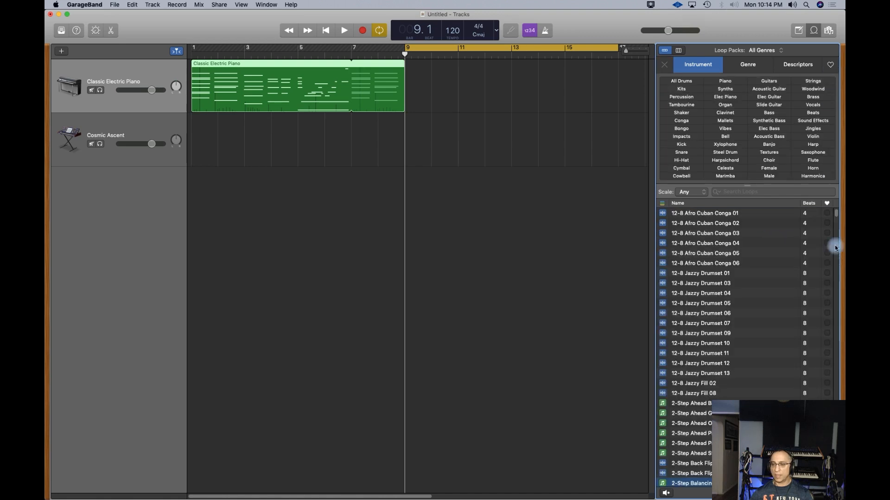
{"action": "scroll", "scroll_direction": "down", "scroll_amount": 3}
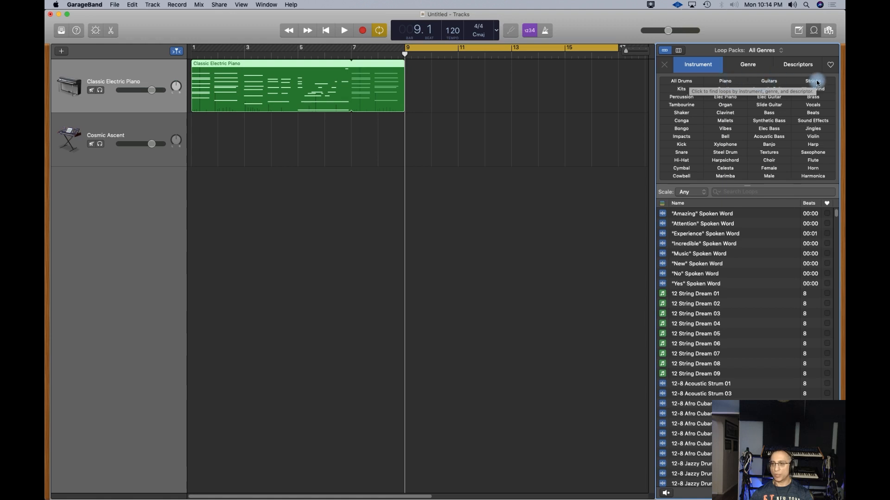
{"action": "mouse_move", "coordinate": [817, 131]}
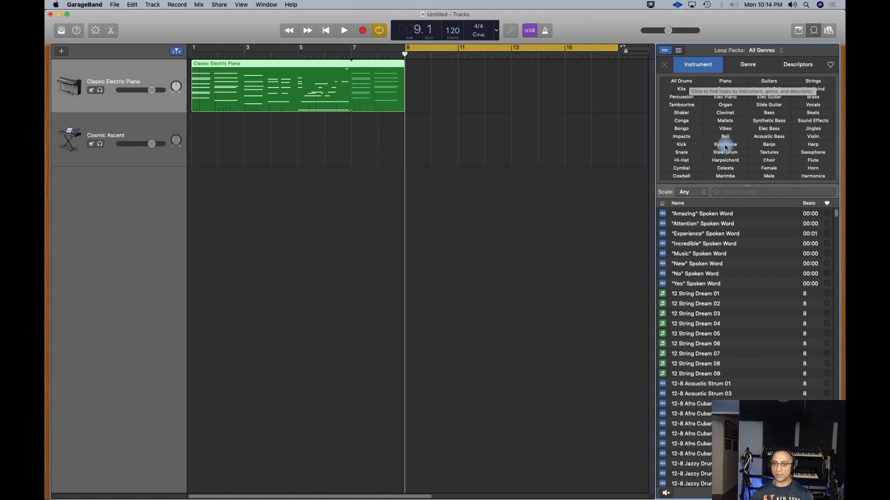
- Filter loops by Kick, preview Big Room Kick, and add it as a track at bar 1
{"action": "left_click", "coordinate": [680, 144]}
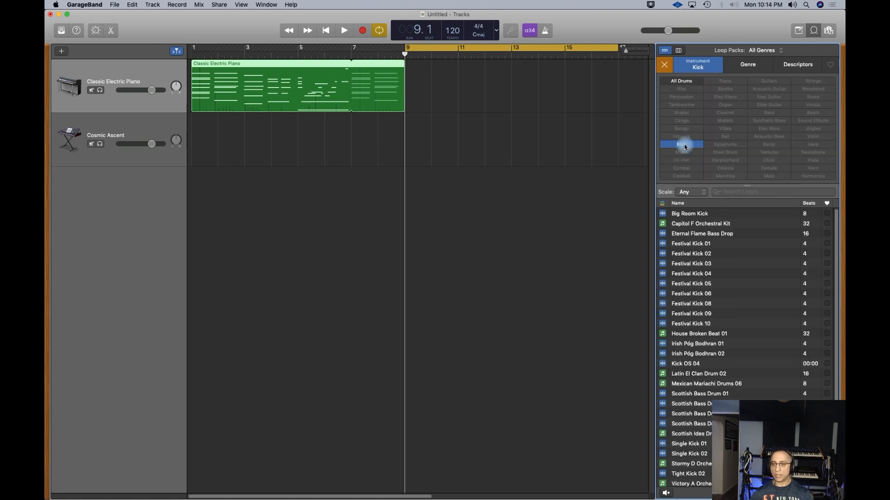
{"action": "left_click", "coordinate": [689, 213]}
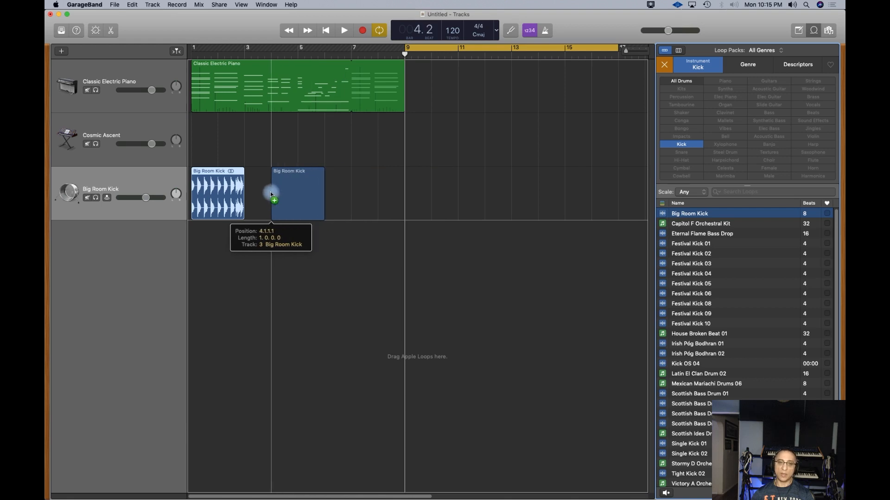
{"action": "left_click", "coordinate": [298, 194]}
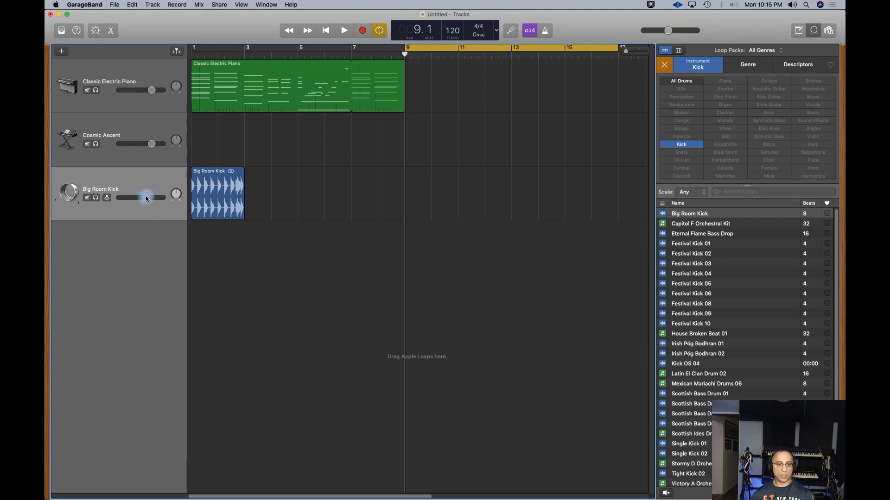
{"action": "mouse_move", "coordinate": [67, 192]}
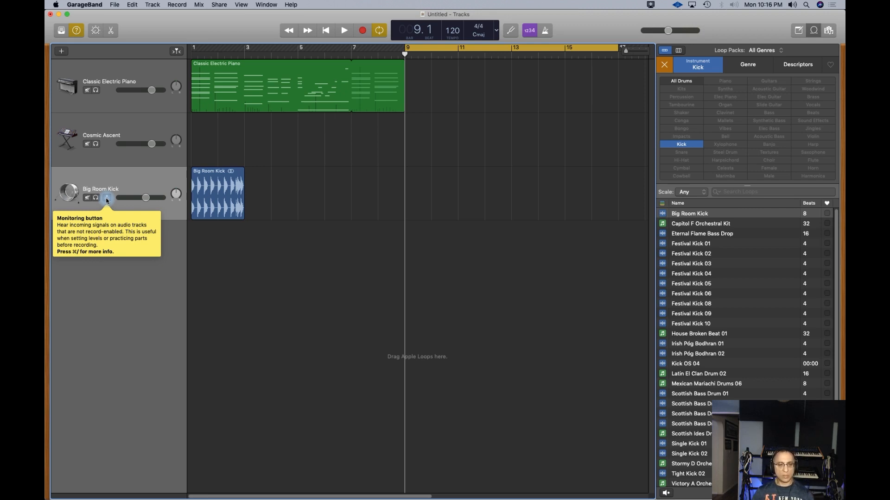
{"action": "mouse_move", "coordinate": [126, 186]}
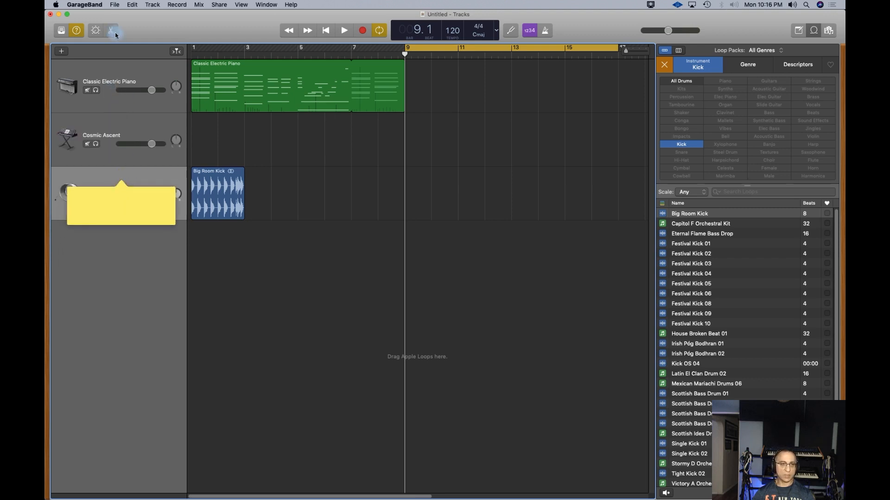
- Turn off Quick Help pop-ups with the control bar's help button
{"action": "left_click", "coordinate": [76, 31]}
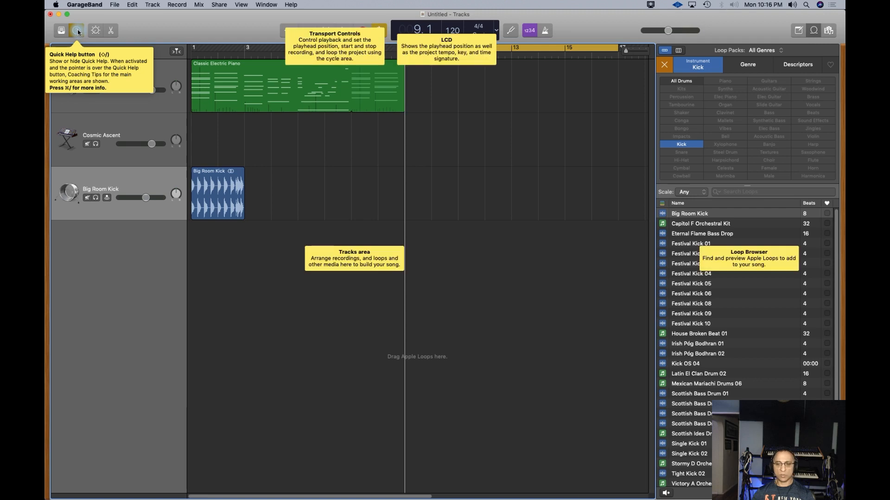
{"action": "left_click", "coordinate": [76, 30]}
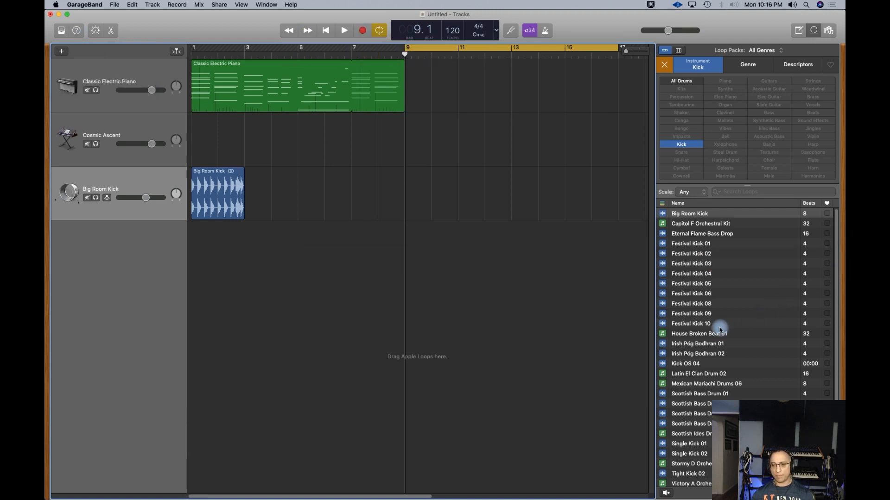
{"action": "mouse_move", "coordinate": [732, 346]}
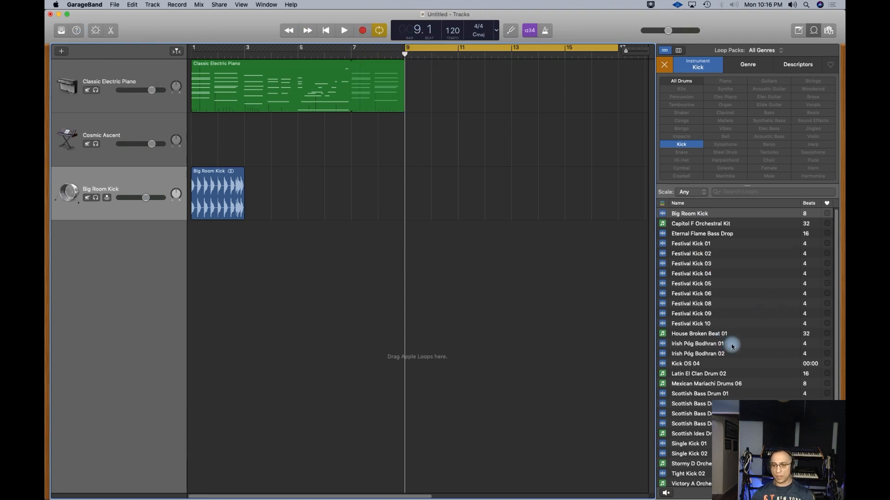
- Audition Irish Pōg Bodhran 01/02, Kick OS 04 and Latin El Clan Drum 02, then filter to Hi-Hat loops
{"action": "left_click", "coordinate": [697, 344]}
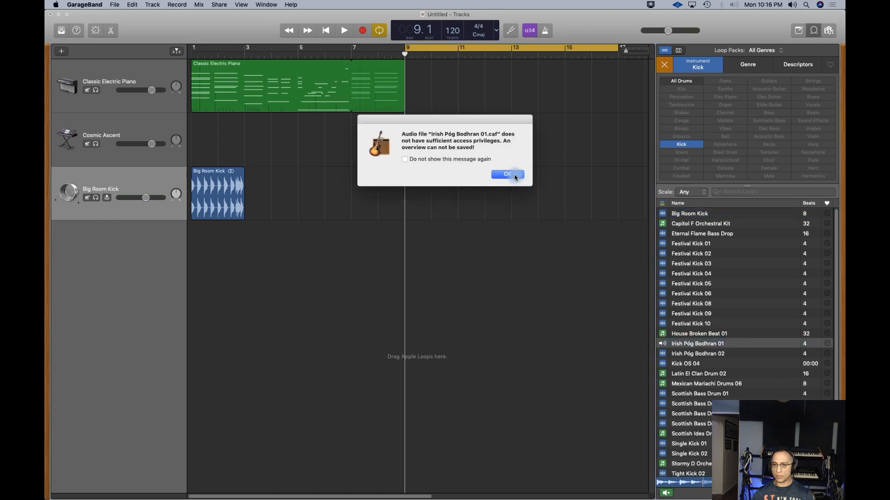
{"action": "left_click", "coordinate": [505, 174]}
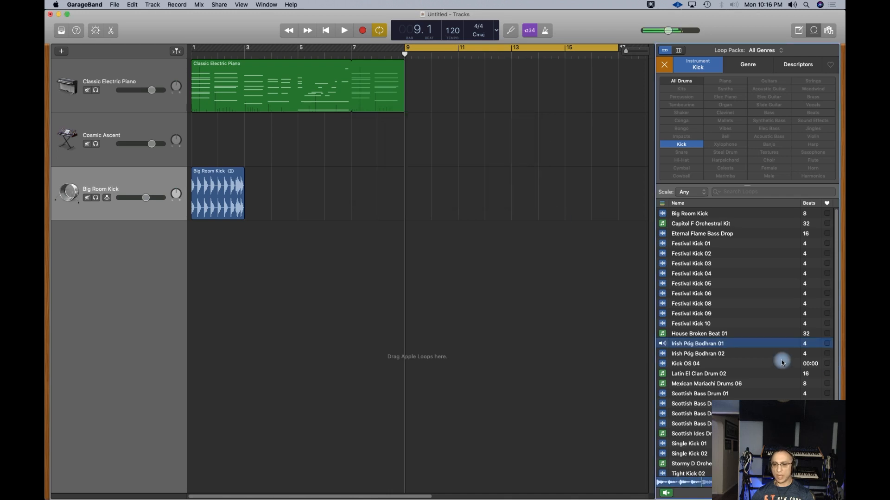
{"action": "left_click", "coordinate": [697, 354]}
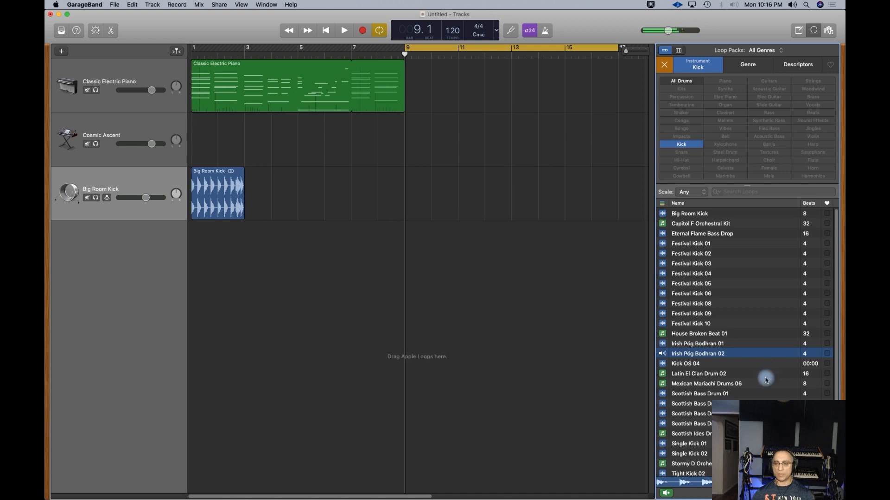
{"action": "left_click", "coordinate": [684, 363]}
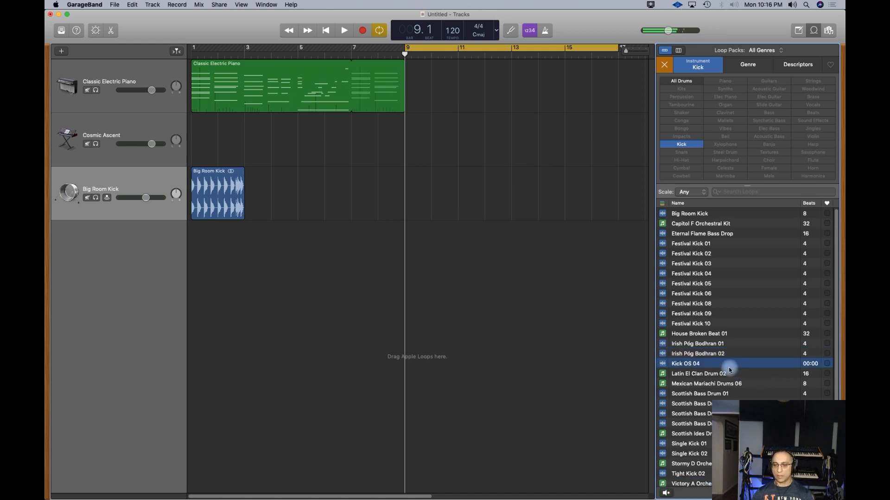
{"action": "left_click", "coordinate": [699, 374]}
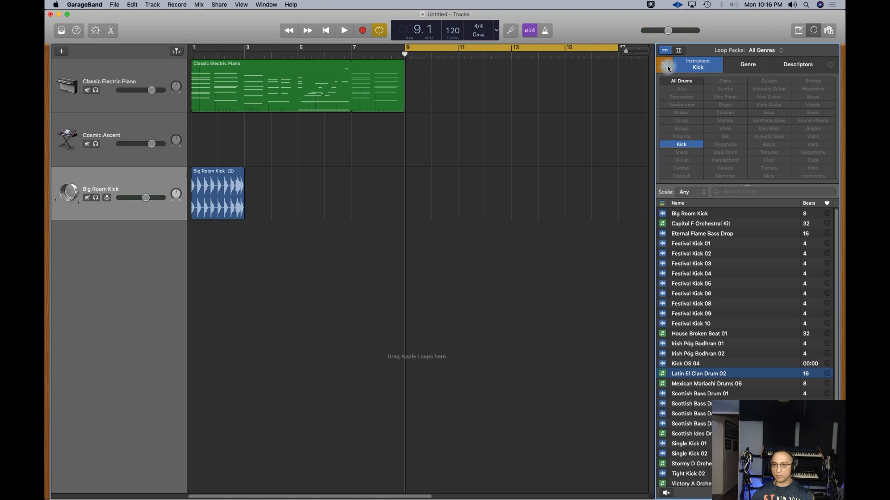
{"action": "left_click", "coordinate": [680, 143]}
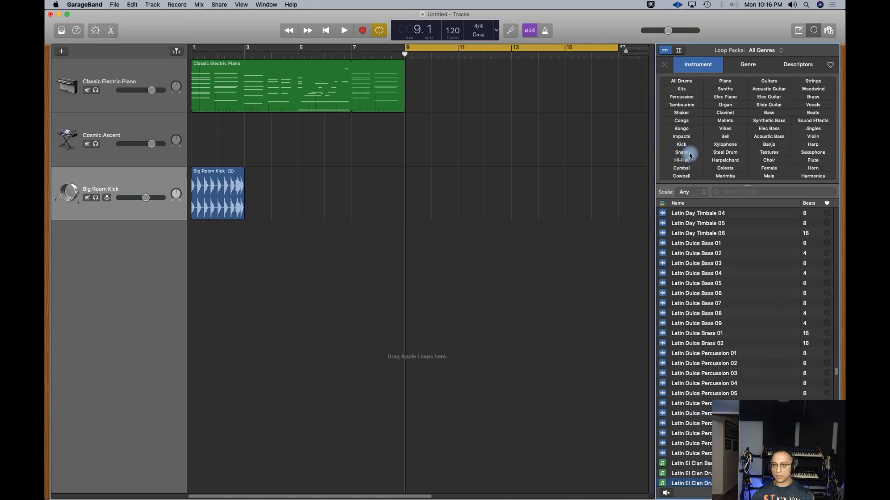
{"action": "left_click", "coordinate": [680, 159]}
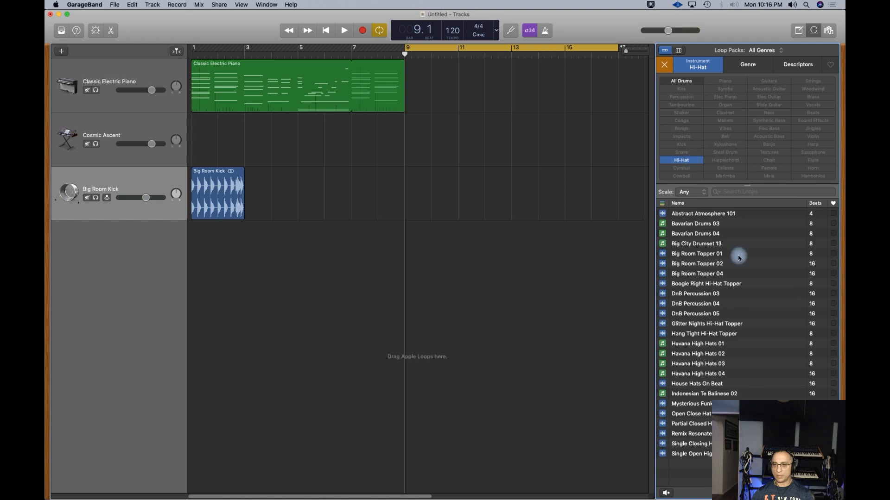
- Add House Hats On Beat as a track and extend the Big Room Kick region to match
{"action": "left_click", "coordinate": [696, 384]}
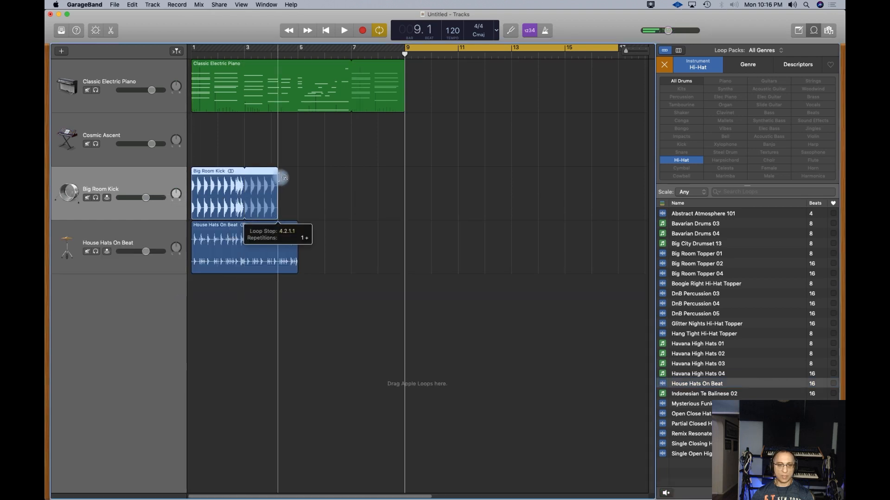
{"action": "left_click_drag", "start_coordinate": [282, 177], "coordinate": [301, 181]}
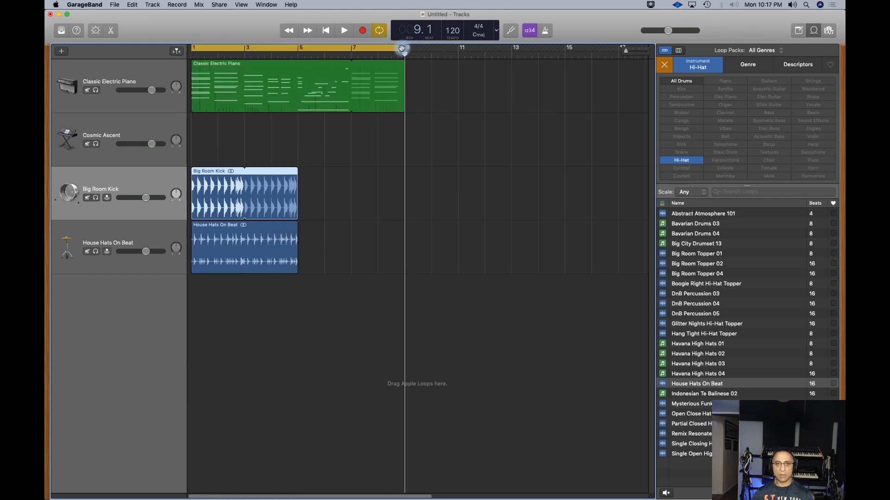
{"action": "left_click_drag", "start_coordinate": [401, 48], "coordinate": [299, 51]}
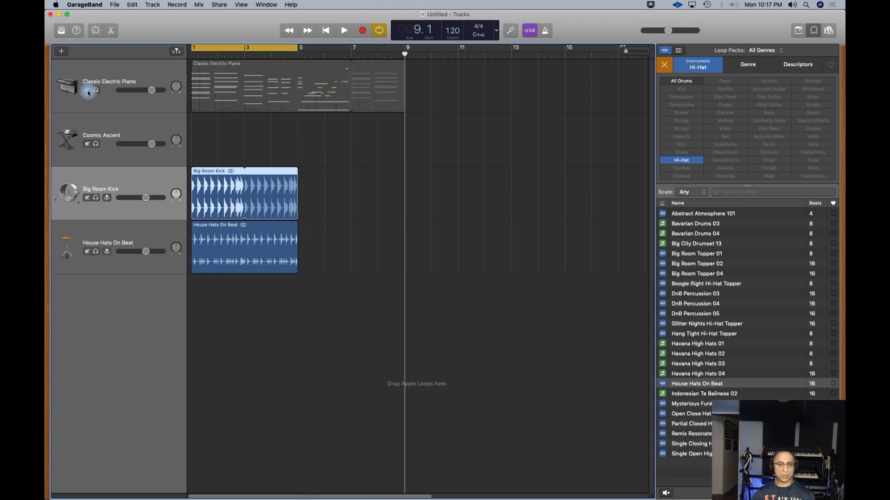
{"action": "left_click", "coordinate": [325, 30]}
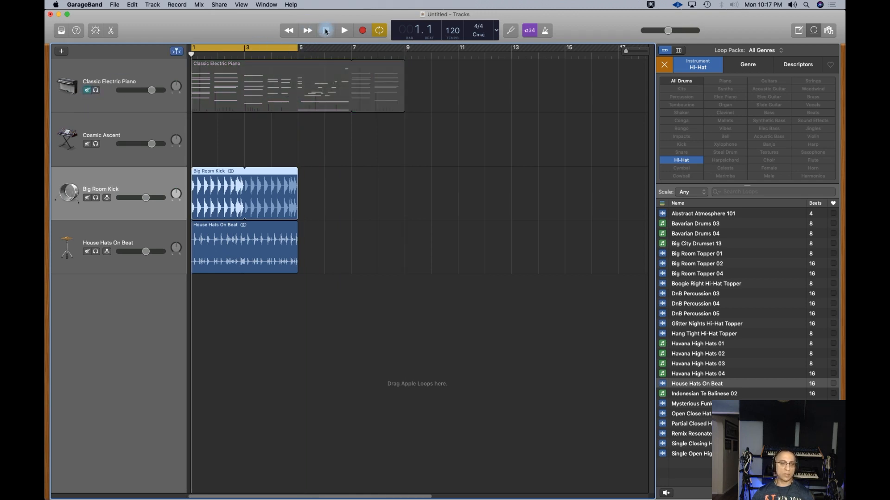
{"action": "left_click", "coordinate": [343, 30]}
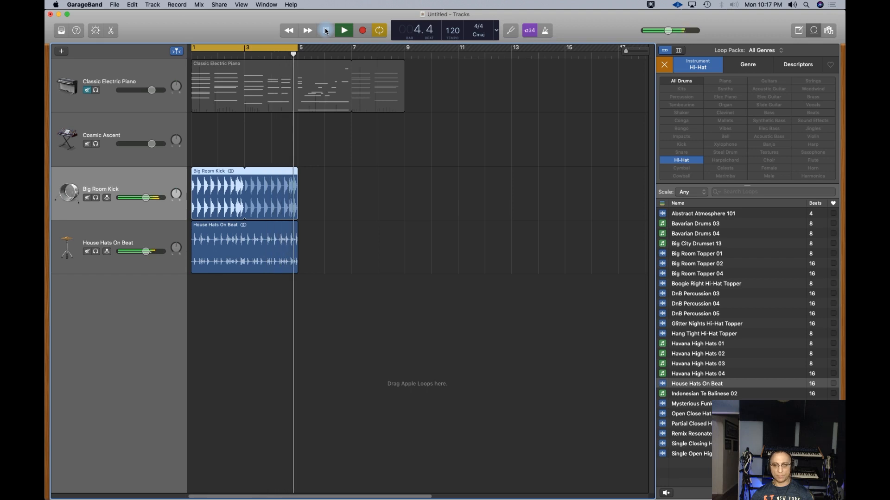
{"action": "key", "text": "space"}
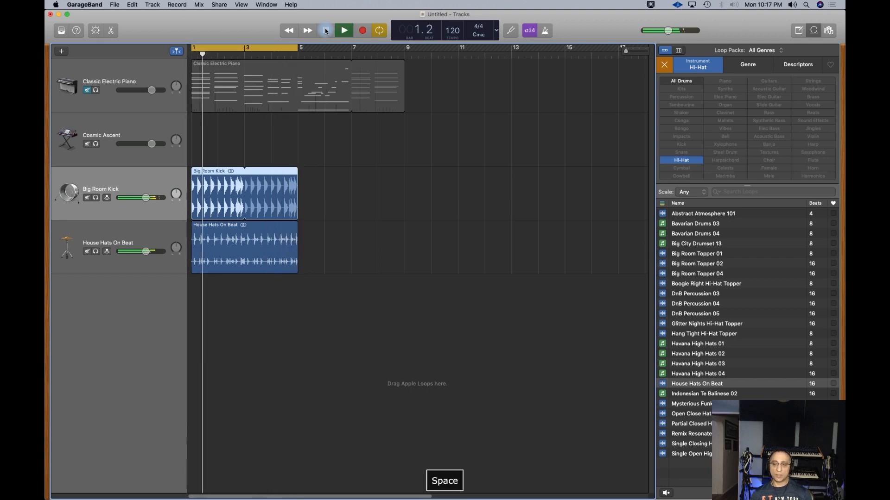
{"action": "key", "text": "space"}
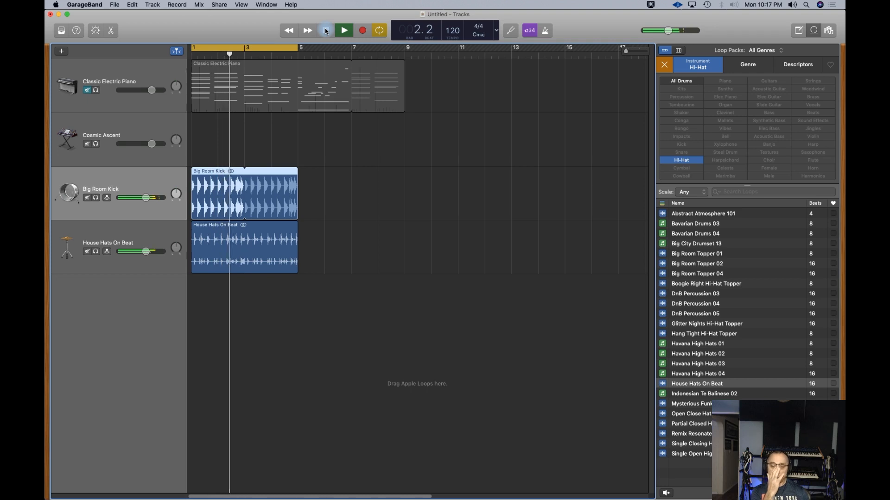
{"action": "left_click", "coordinate": [343, 30]}
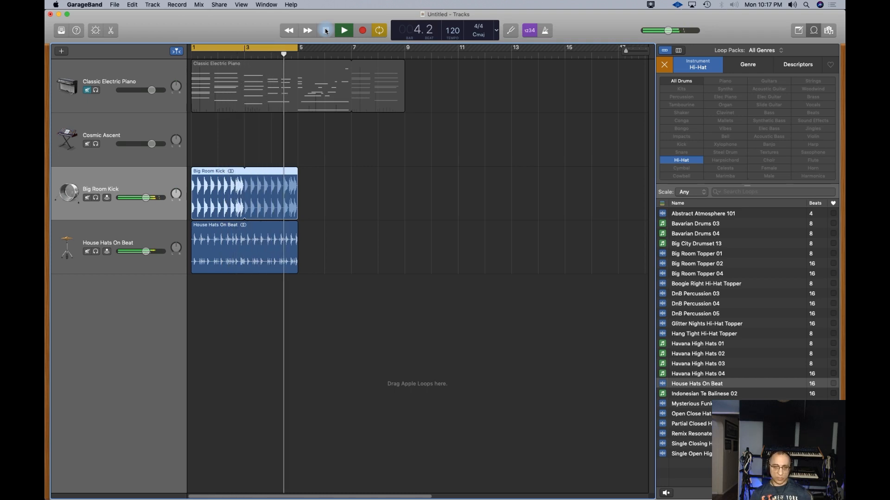
{"action": "left_click", "coordinate": [325, 30]}
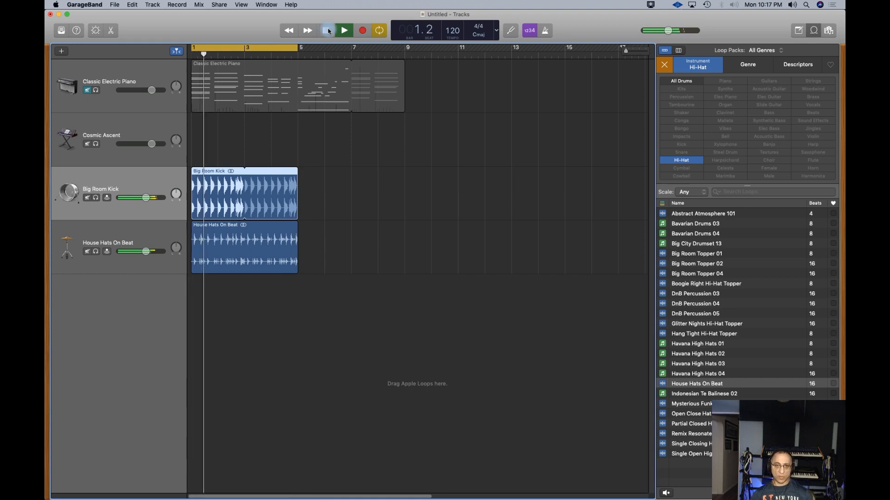
{"action": "left_click", "coordinate": [327, 30]}
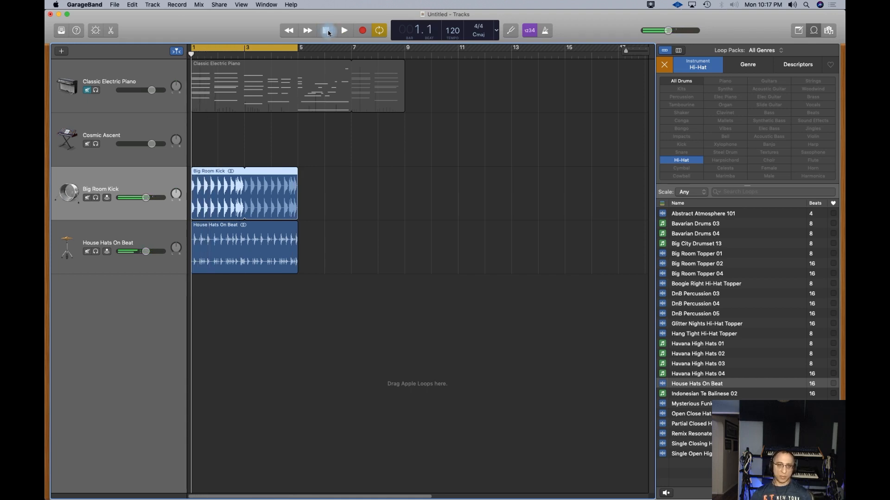
{"action": "left_click", "coordinate": [328, 30]}
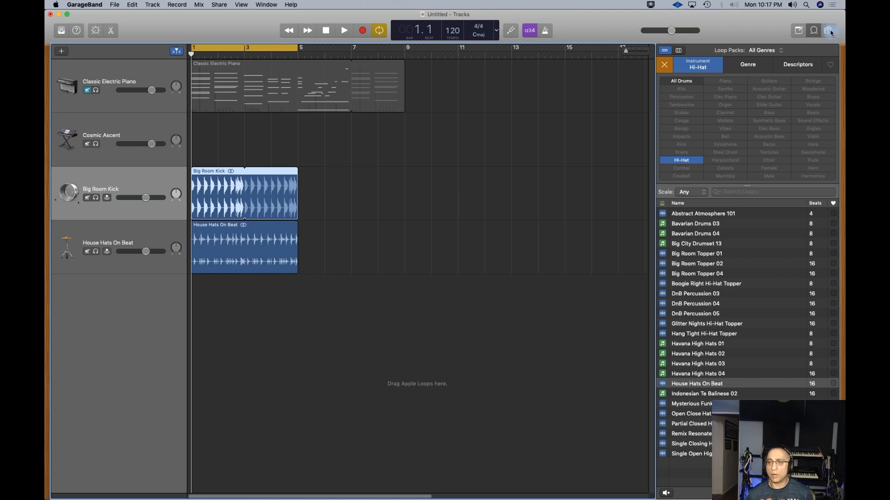
- Open the Media Browser with access allowed and list iTunes audio after briefly viewing movies
{"action": "left_click", "coordinate": [829, 30]}
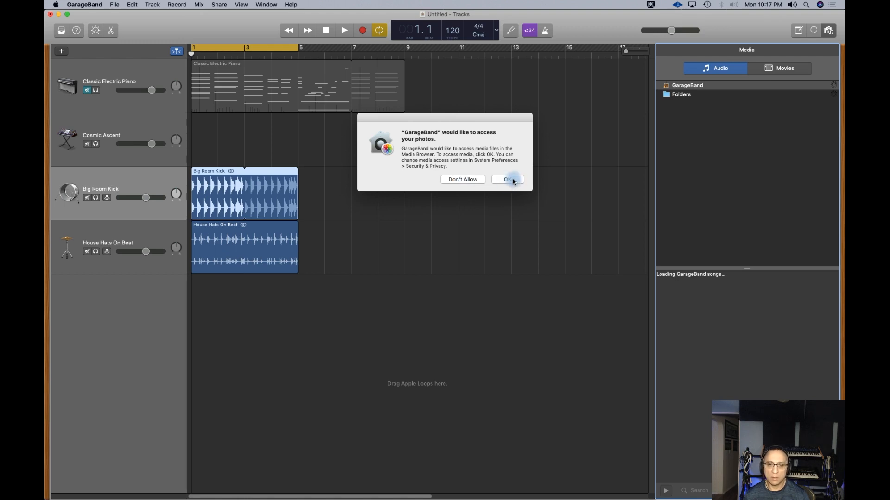
{"action": "left_click", "coordinate": [507, 180]}
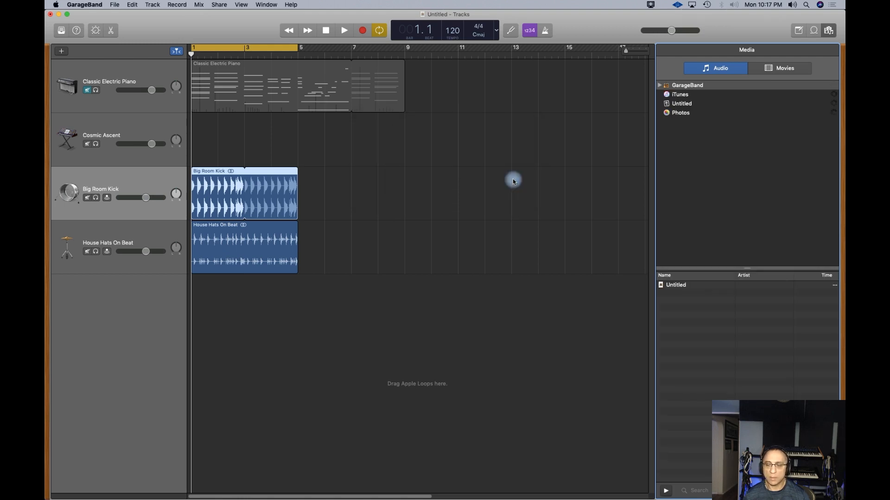
{"action": "mouse_move", "coordinate": [778, 254]}
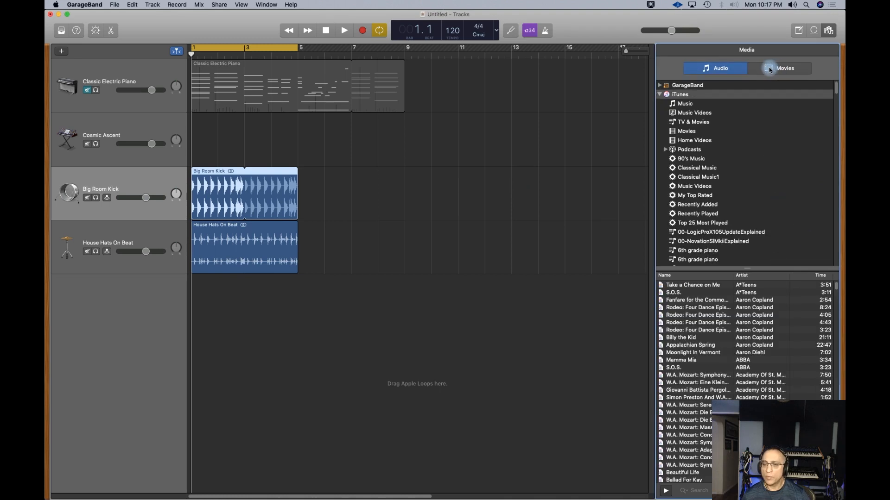
{"action": "left_click", "coordinate": [720, 67]}
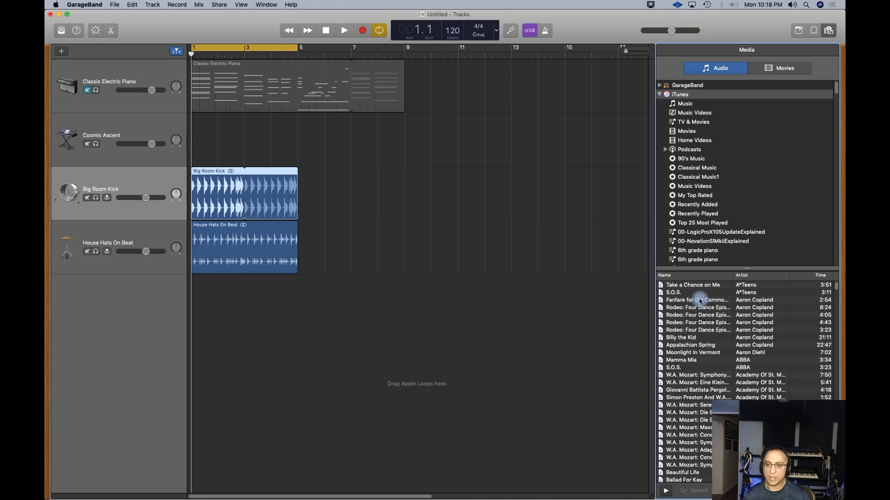
{"action": "mouse_move", "coordinate": [318, 325]}
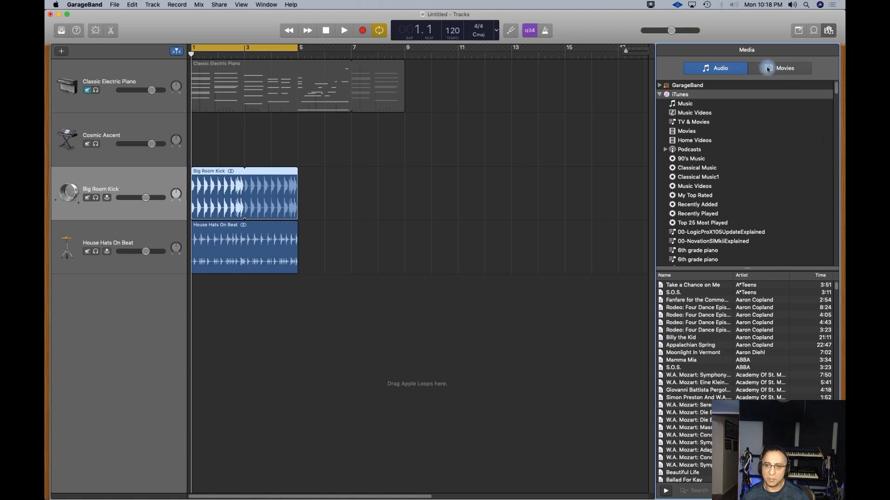
{"action": "left_click", "coordinate": [785, 68]}
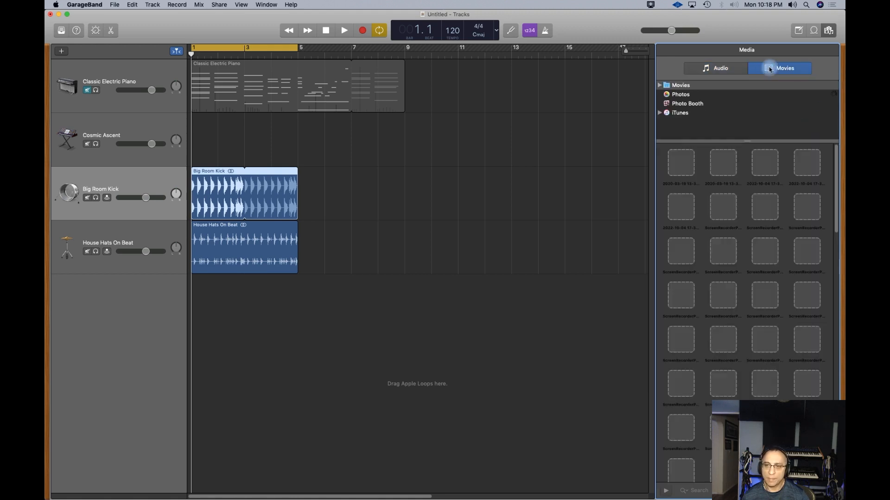
{"action": "left_click", "coordinate": [719, 68]}
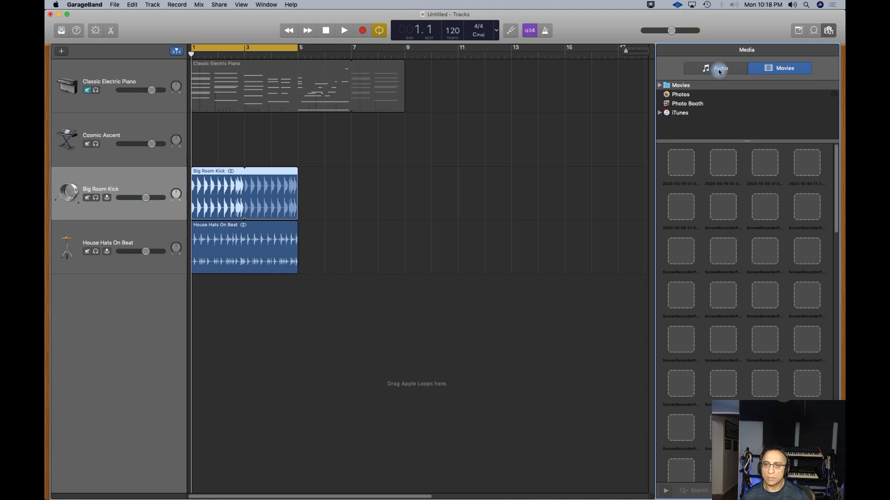
{"action": "left_click", "coordinate": [720, 67]}
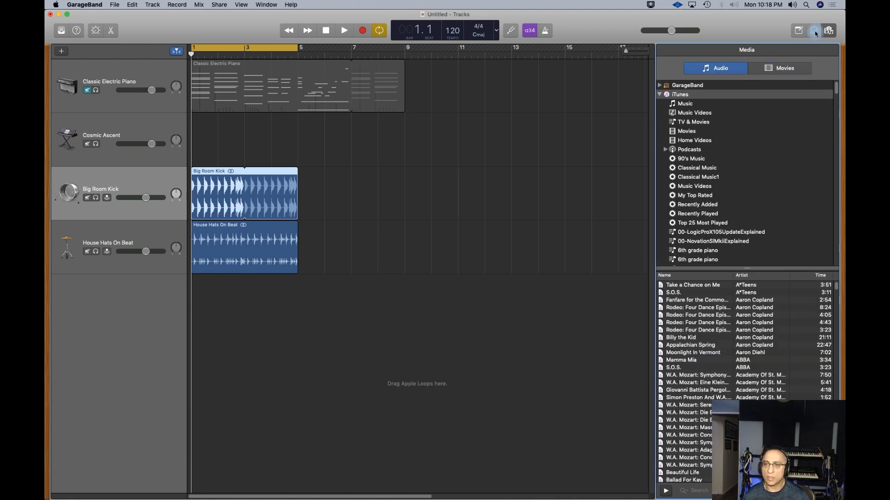
- Return to the Apple Loops browser and redisplay the instrument category grid
{"action": "left_click", "coordinate": [812, 30]}
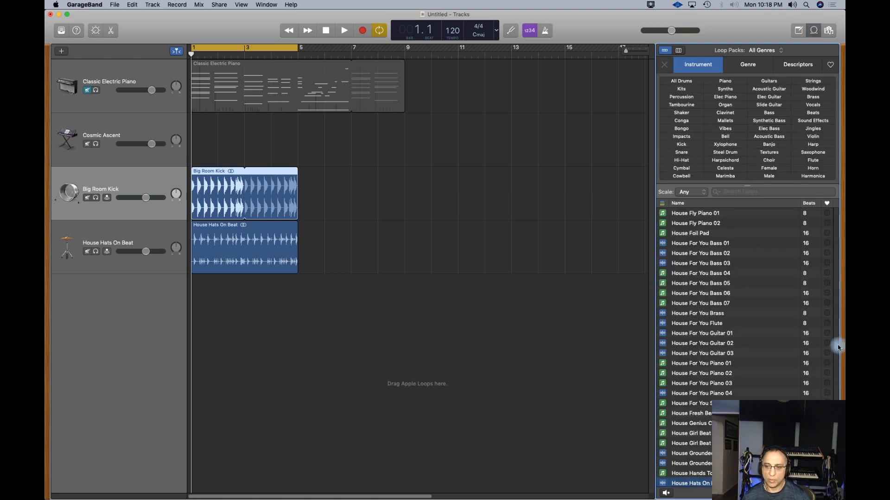
{"action": "scroll", "scroll_direction": "down", "scroll_amount": 3}
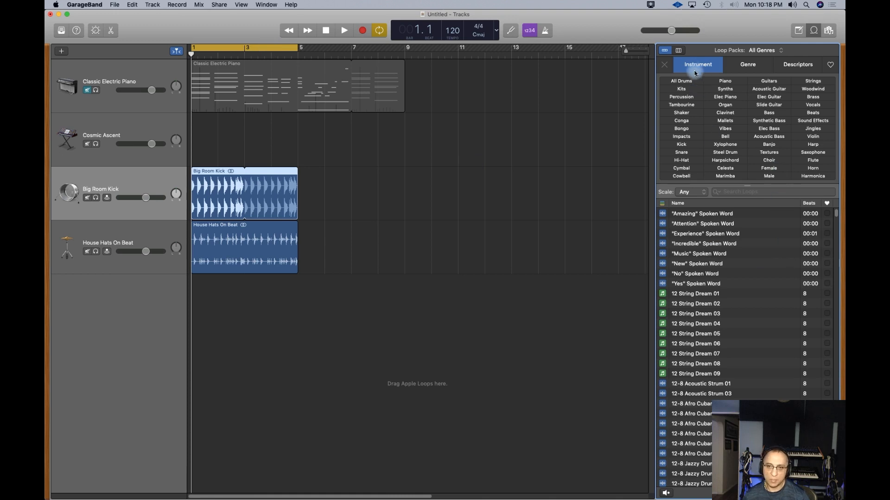
{"action": "left_click", "coordinate": [663, 64]}
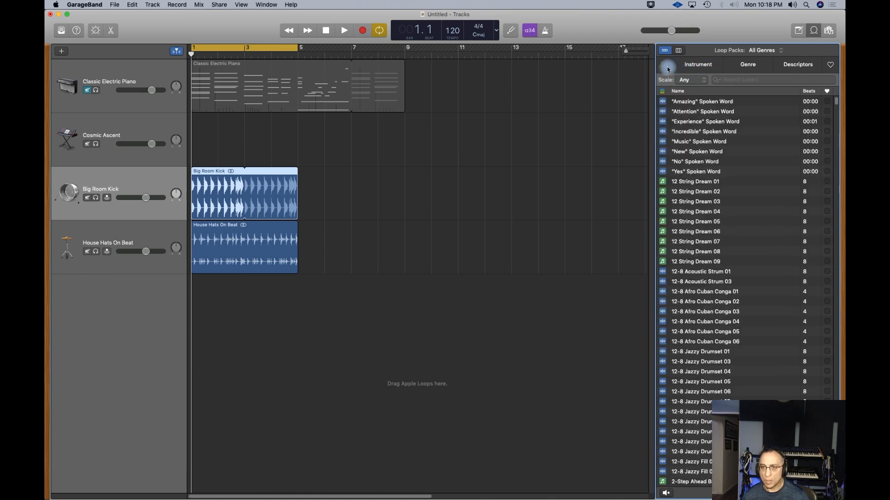
{"action": "left_click", "coordinate": [697, 63]}
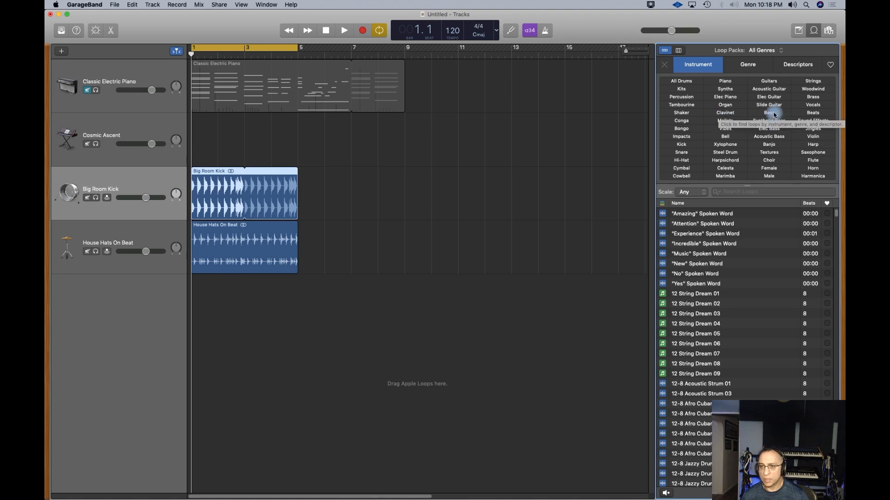
- Filter loops to Bass > Synthetic Bass and scroll past the 80s Dance Bass Synth loops
{"action": "left_click", "coordinate": [769, 112]}
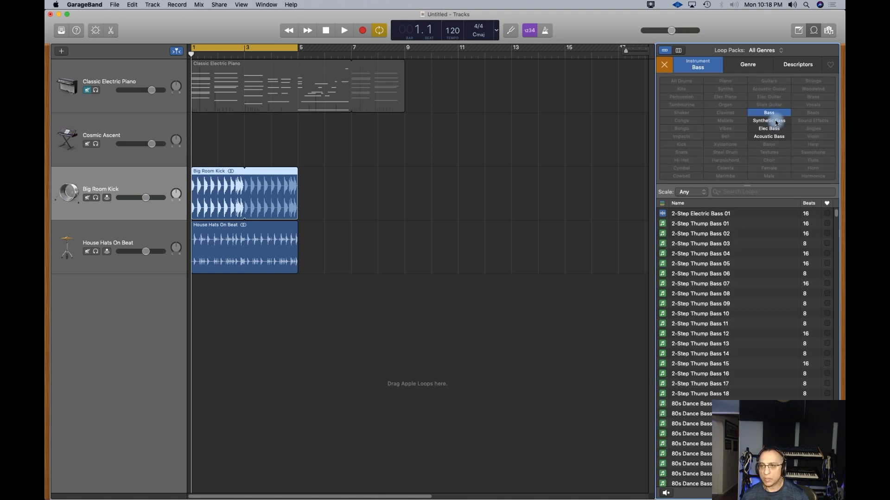
{"action": "left_click", "coordinate": [768, 121]}
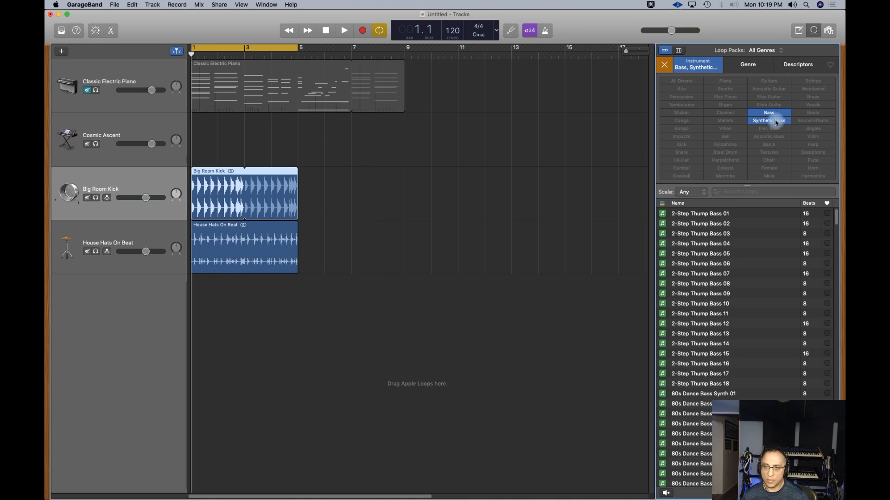
{"action": "scroll", "scroll_direction": "down", "scroll_amount": 3}
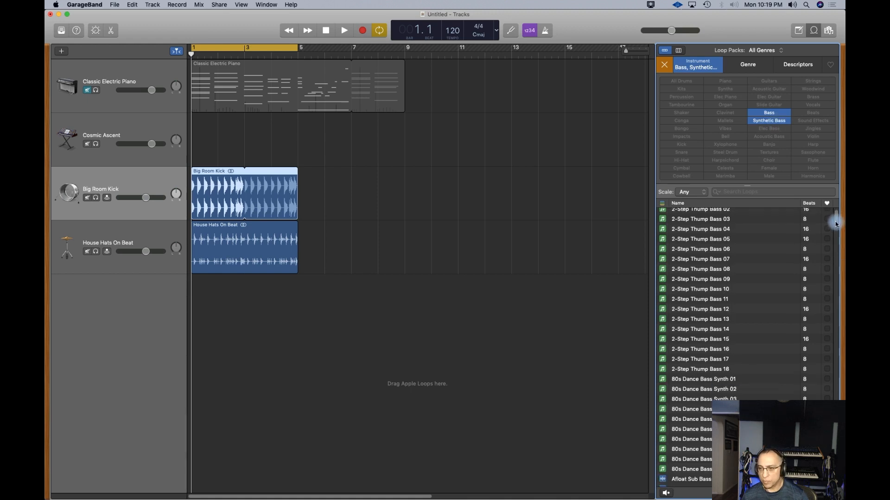
{"action": "scroll", "scroll_direction": "down", "scroll_amount": 3}
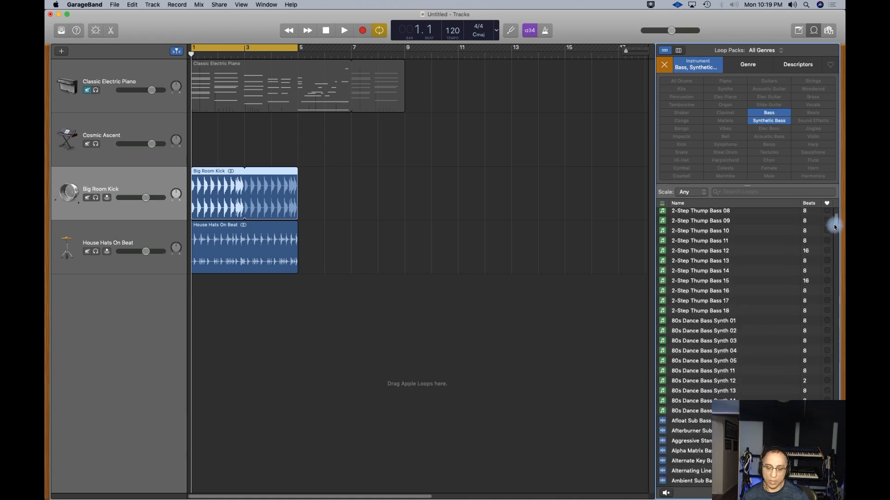
{"action": "scroll", "scroll_direction": "down", "scroll_amount": 3}
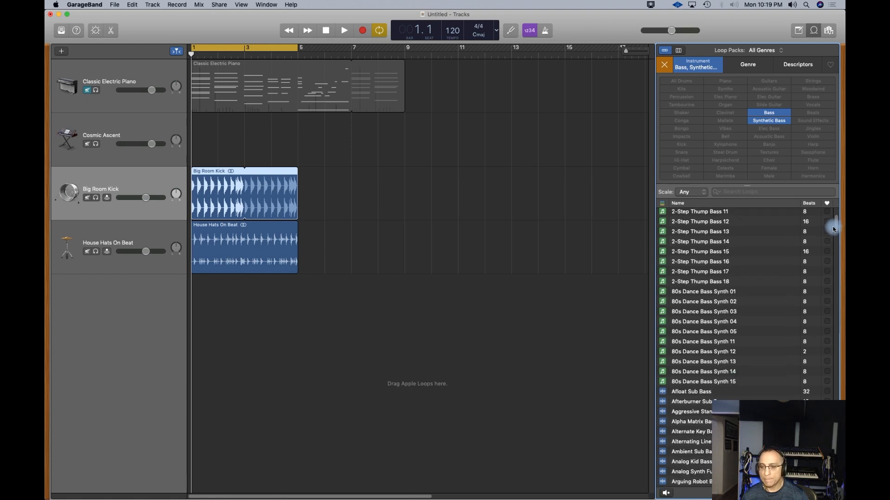
{"action": "scroll", "scroll_direction": "down", "scroll_amount": 3}
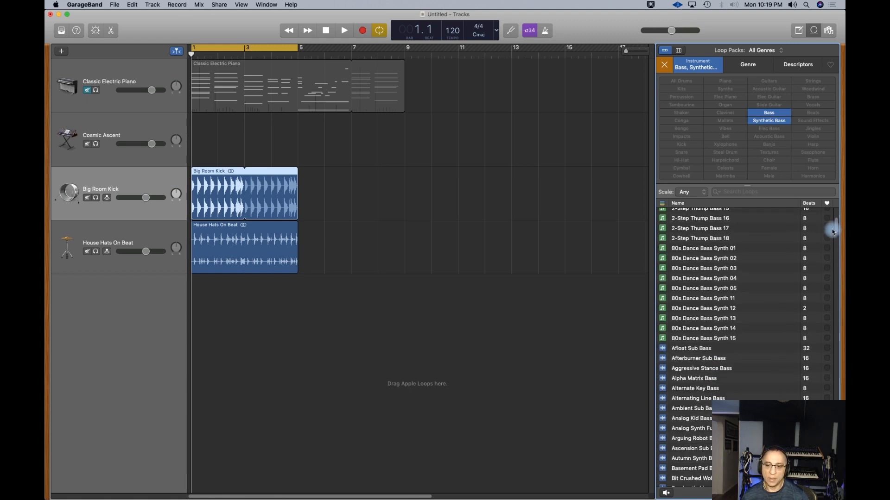
{"action": "scroll", "scroll_direction": "down", "scroll_amount": 3}
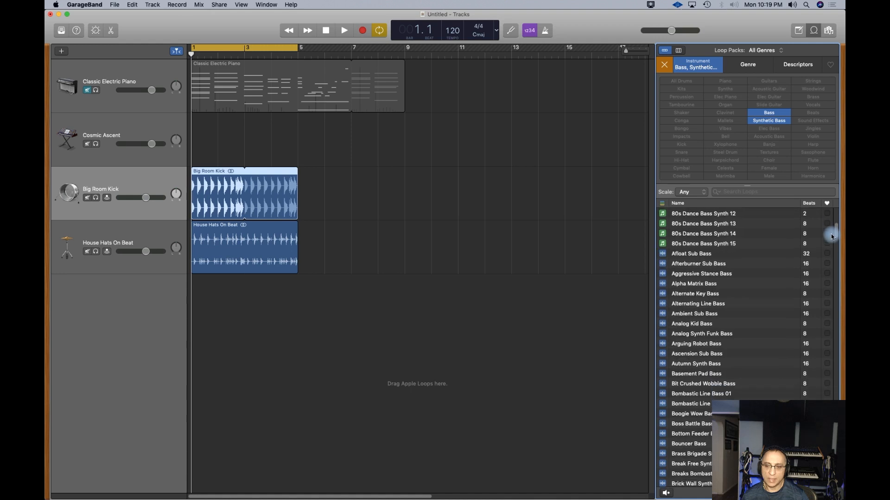
{"action": "scroll", "scroll_direction": "down", "scroll_amount": 3}
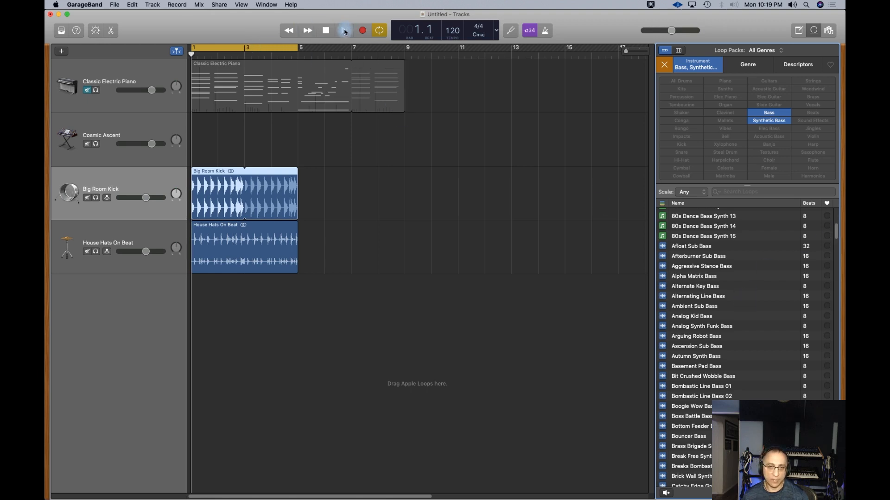
- Play the arrangement while previewing the Ambient Sub Bass loop, then stop playback
{"action": "left_click", "coordinate": [343, 30]}
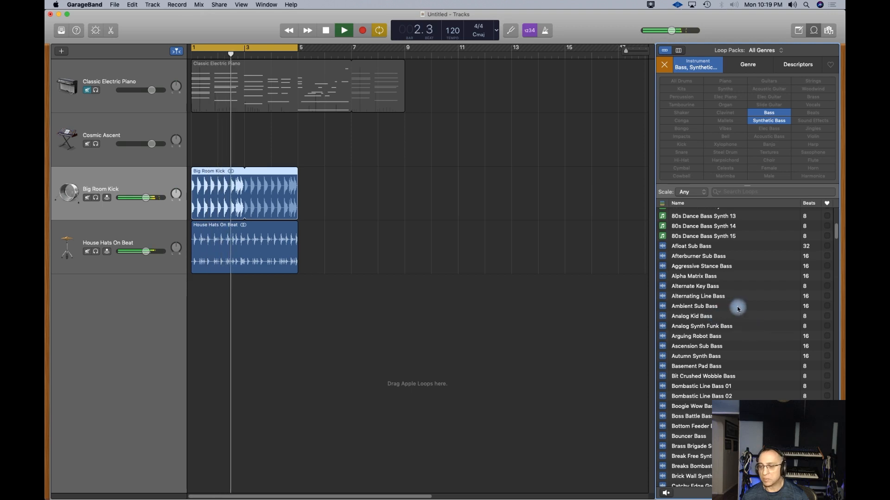
{"action": "left_click", "coordinate": [693, 306]}
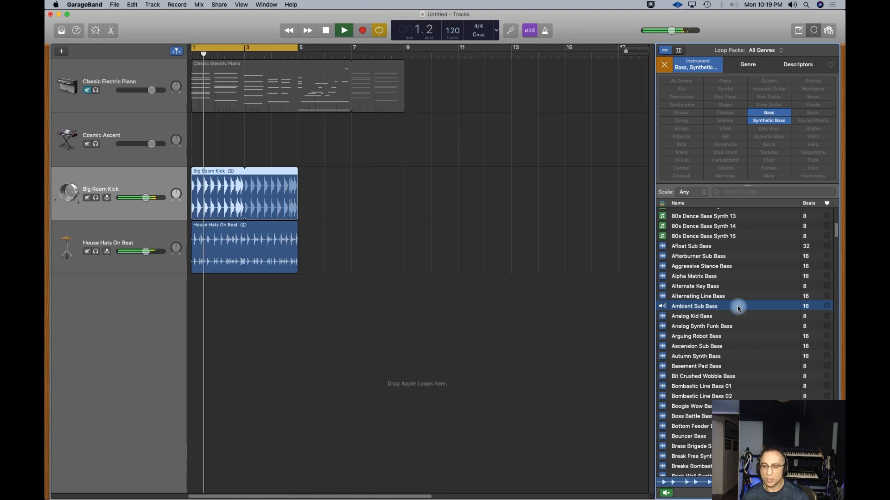
{"action": "left_click", "coordinate": [344, 30]}
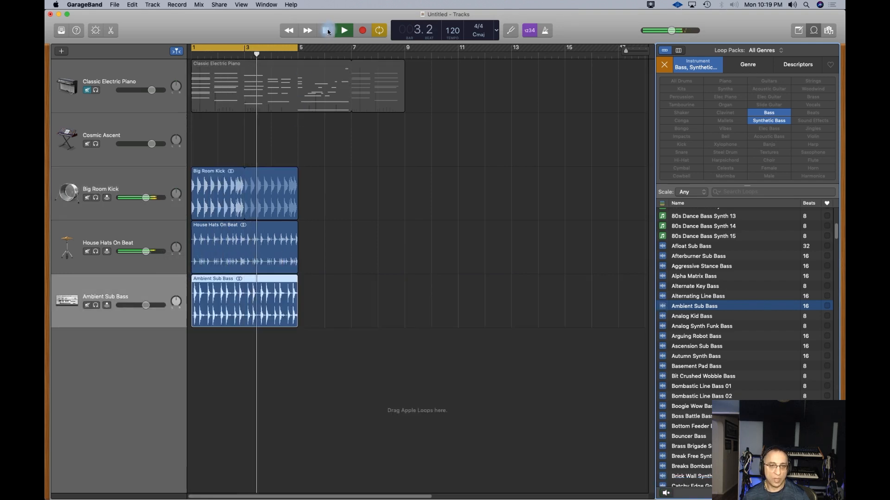
{"action": "left_click", "coordinate": [325, 30]}
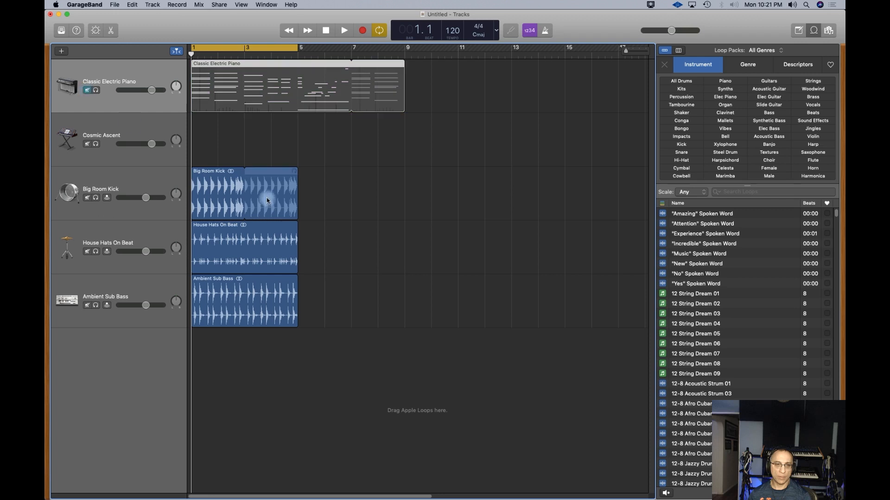
{"action": "mouse_move", "coordinate": [272, 254]}
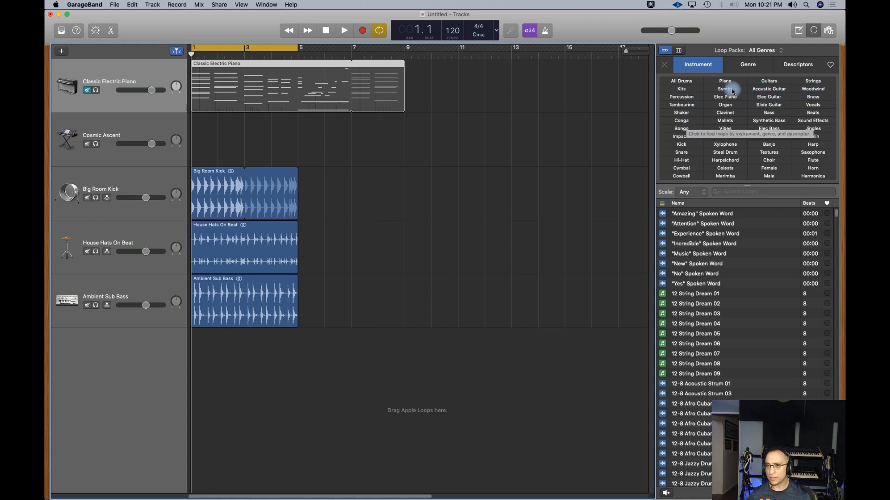
- Filter to Synths, start playback, and audition Abstract Atmosphere 006 and 008
{"action": "left_click", "coordinate": [725, 89]}
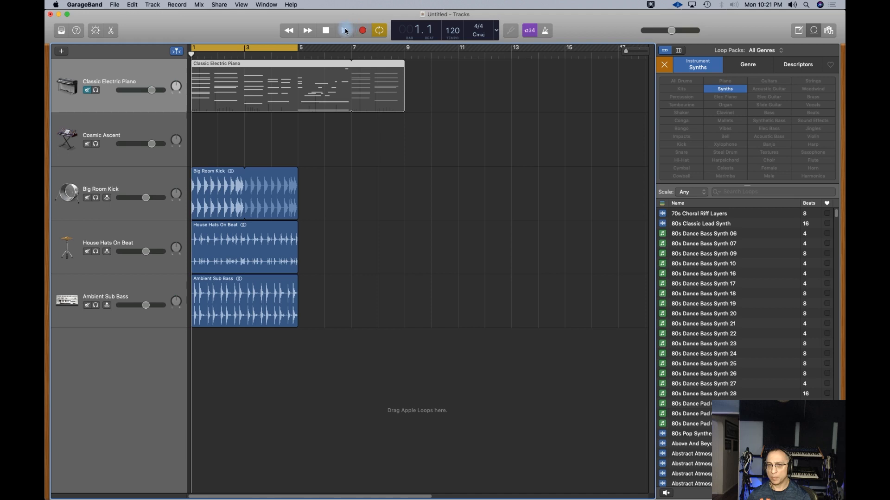
{"action": "left_click", "coordinate": [344, 30]}
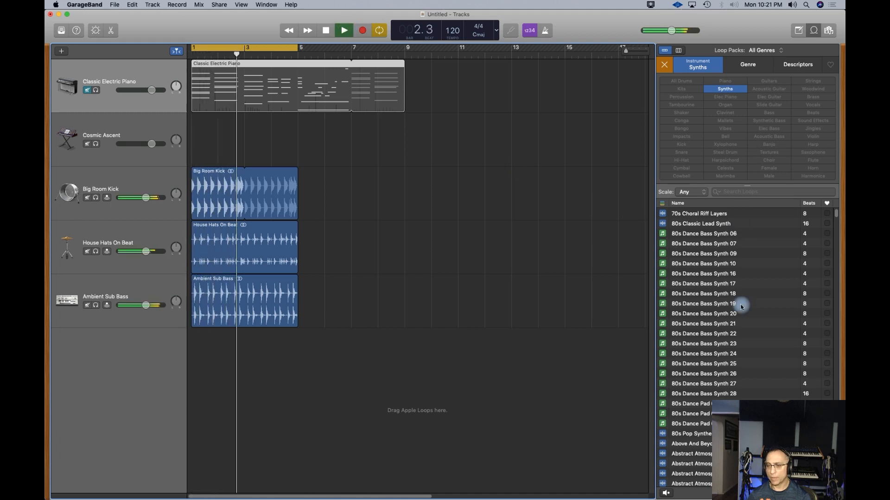
{"action": "scroll", "scroll_direction": "down", "scroll_amount": 3}
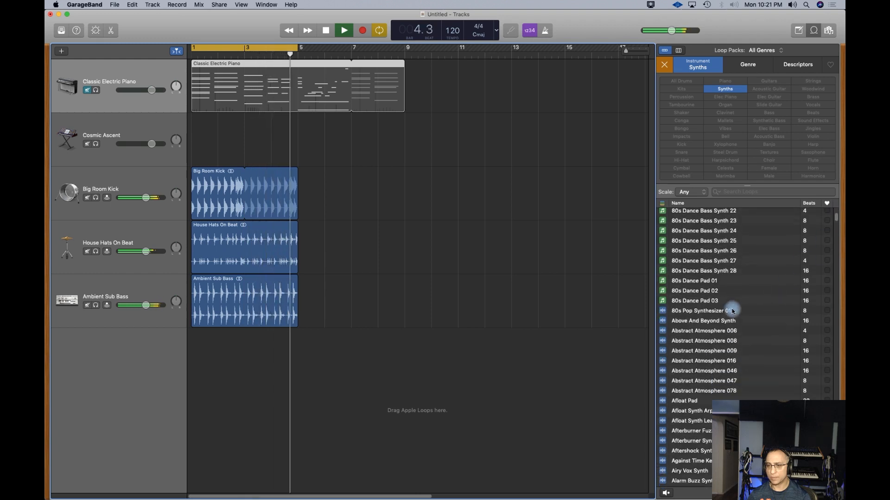
{"action": "left_click", "coordinate": [703, 331]}
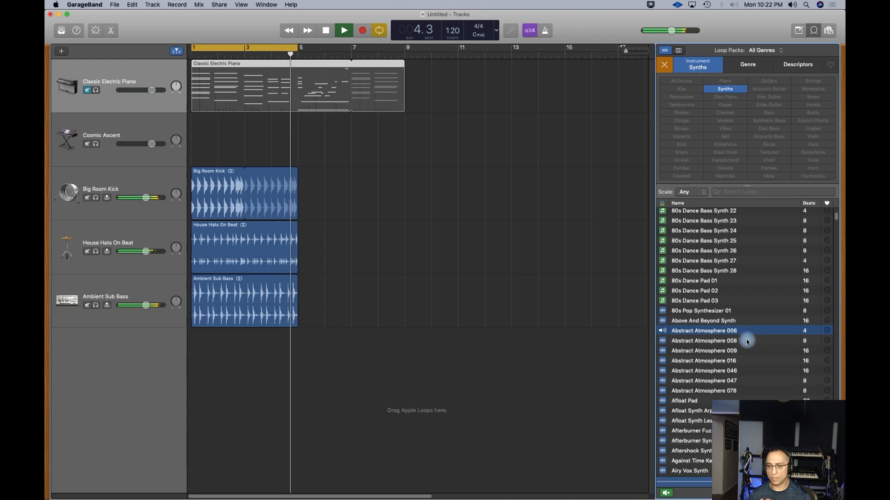
{"action": "left_click", "coordinate": [703, 341]}
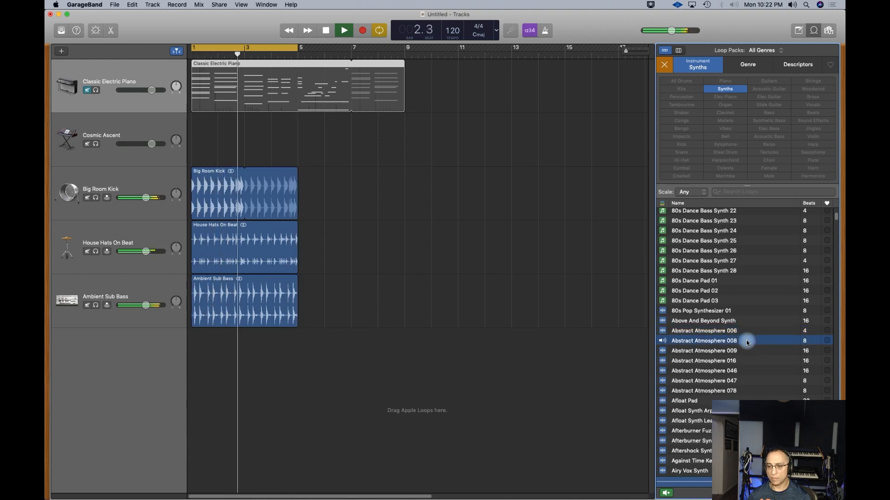
{"action": "left_click", "coordinate": [703, 330]}
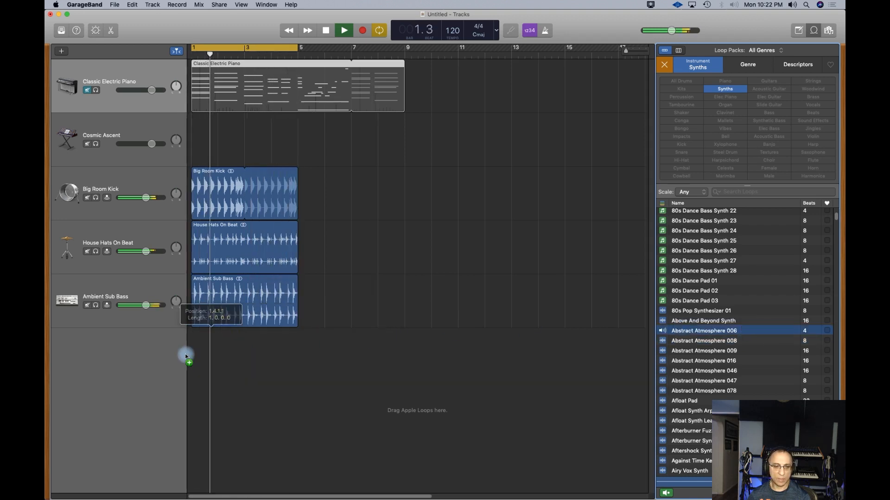
- Add Abstract Atmosphere 006 at bar 1, then audition Afloat, Afterburner and Airy Vox synth loops
{"action": "left_click_drag", "start_coordinate": [703, 330], "coordinate": [205, 354]}
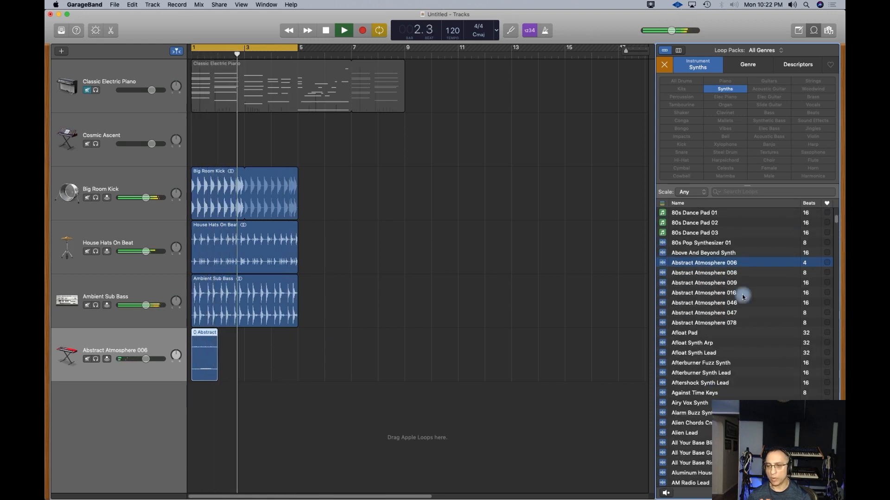
{"action": "left_click", "coordinate": [690, 343]}
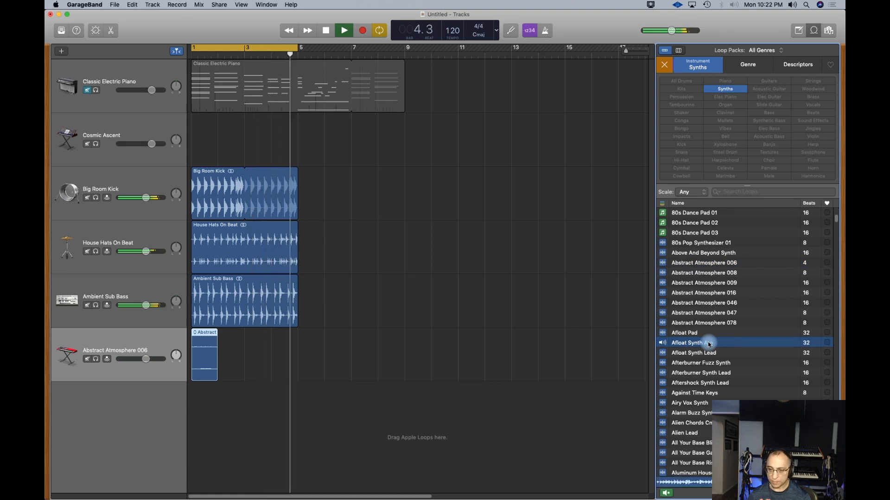
{"action": "left_click", "coordinate": [693, 353]}
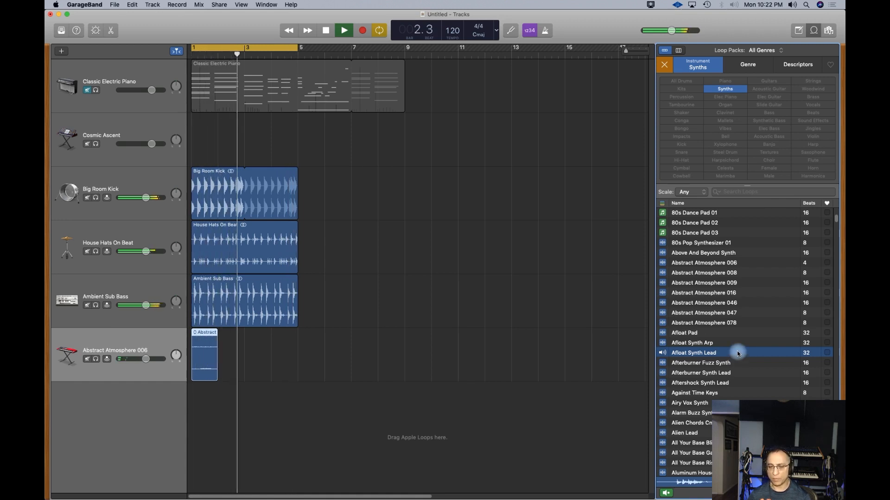
{"action": "left_click", "coordinate": [700, 362]}
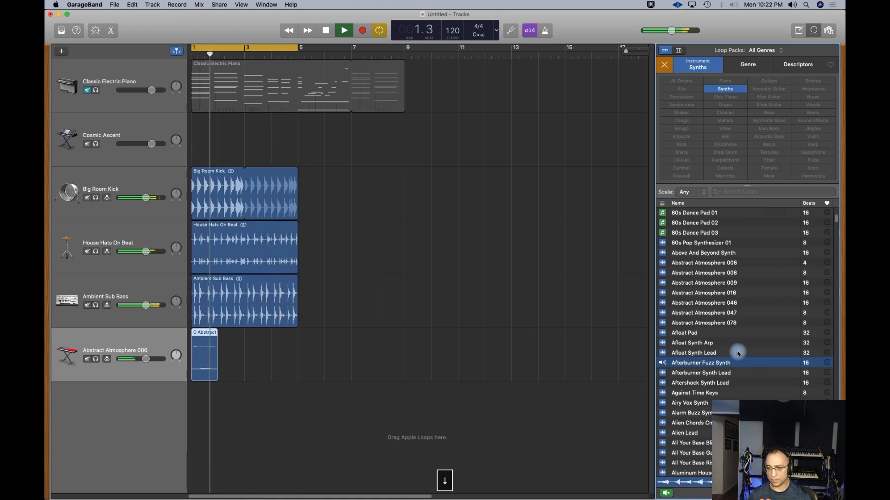
{"action": "left_click", "coordinate": [700, 373]}
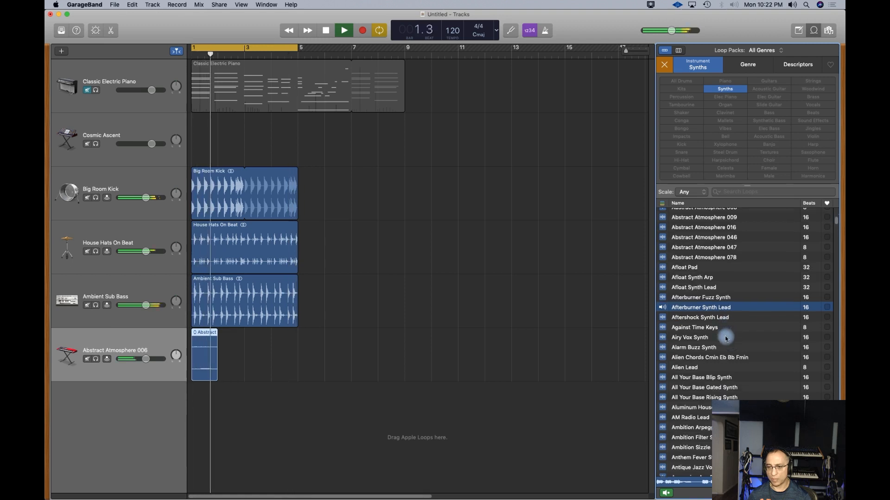
{"action": "left_click", "coordinate": [690, 337]}
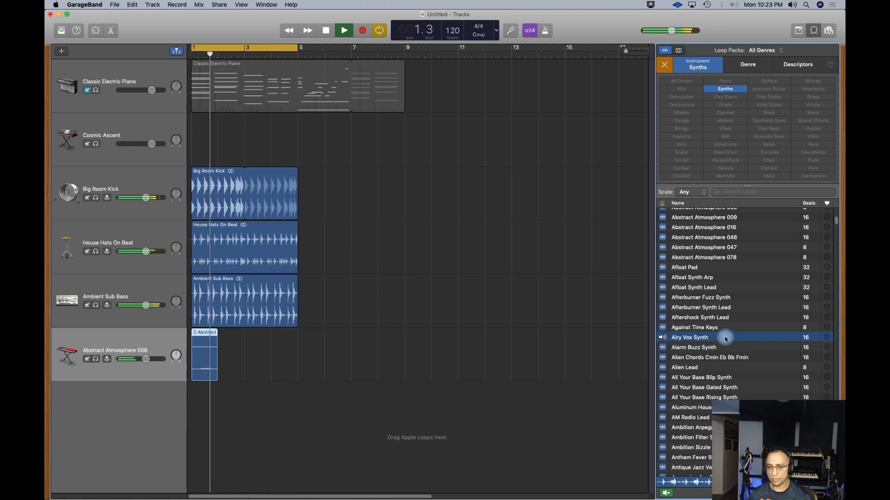
- Play the arrangement briefly, then stop playback
{"action": "left_click", "coordinate": [344, 30]}
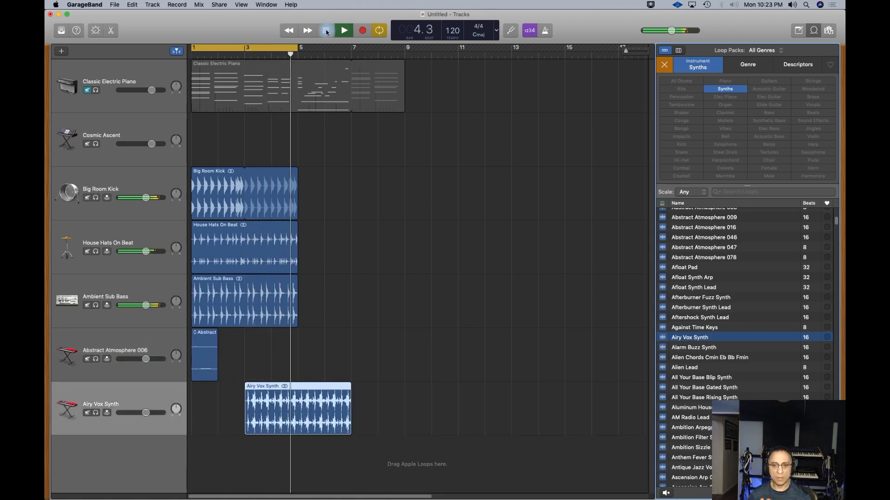
{"action": "left_click", "coordinate": [342, 30]}
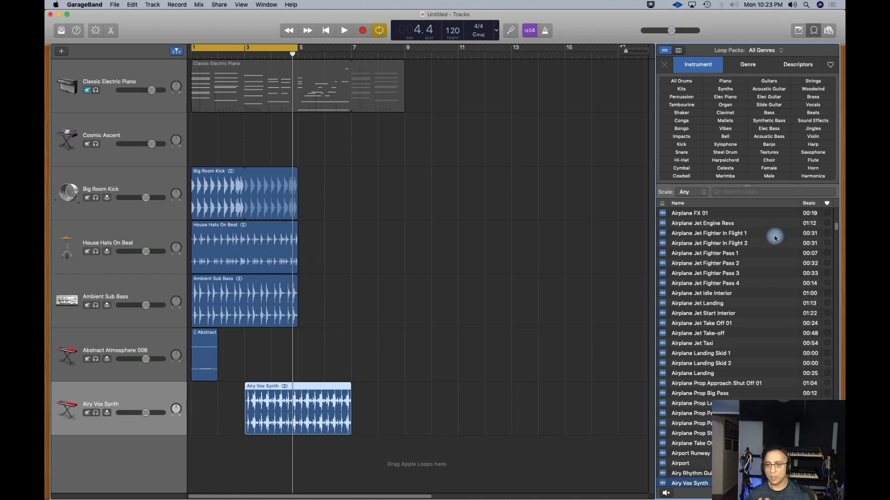
{"action": "mouse_move", "coordinate": [746, 121]}
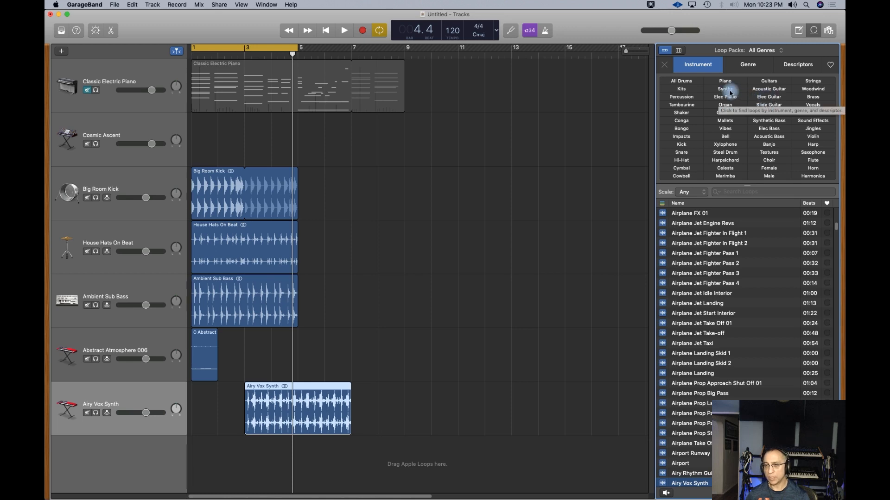
- Filter to synth loops, audition Barricade Arpeggio, and add it as a track at bar 3
{"action": "left_click", "coordinate": [725, 89]}
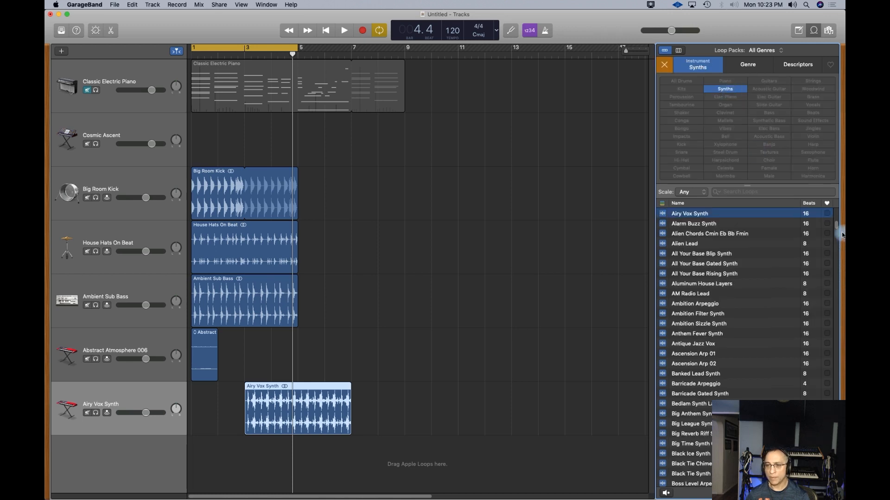
{"action": "scroll", "scroll_direction": "down", "scroll_amount": 3}
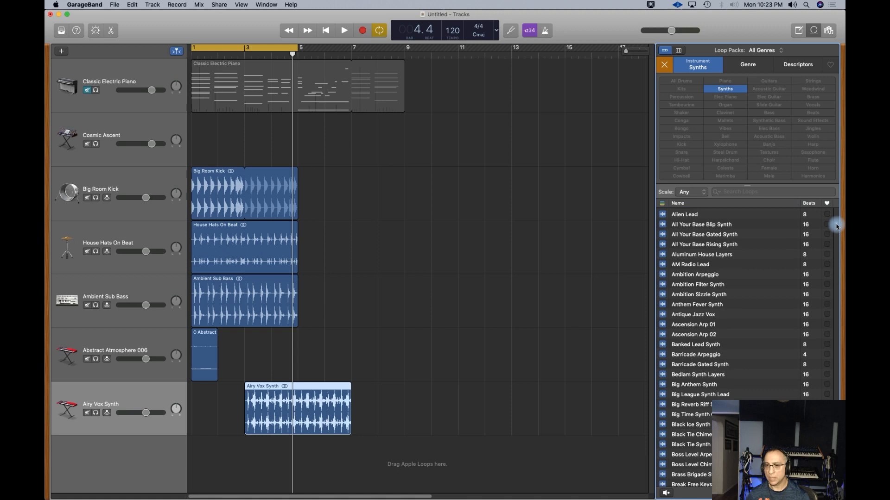
{"action": "scroll", "scroll_direction": "down", "scroll_amount": 3}
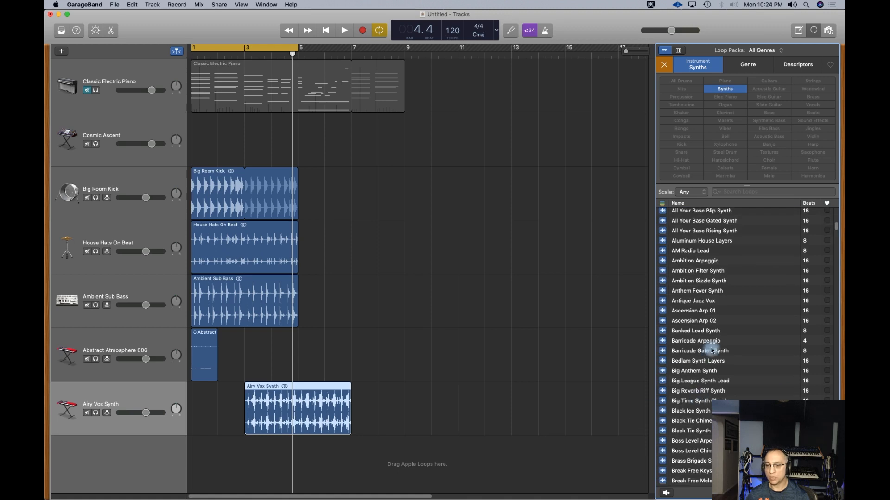
{"action": "left_click", "coordinate": [694, 340]}
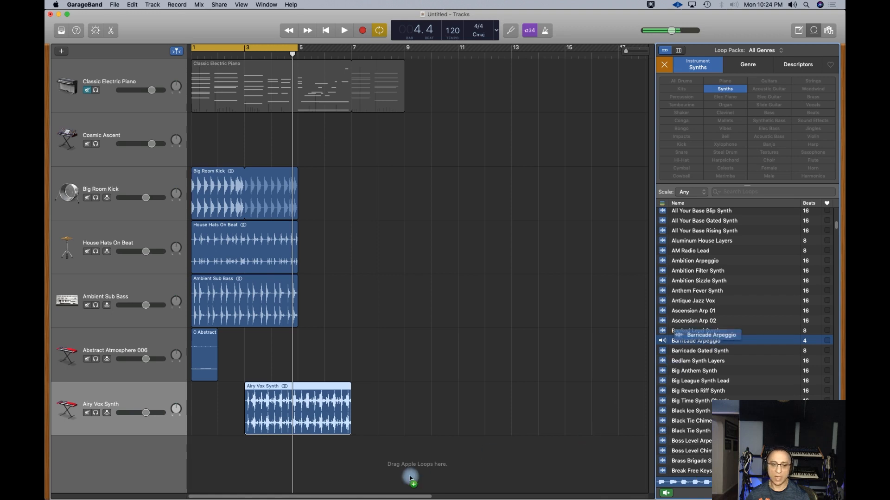
{"action": "left_click_drag", "start_coordinate": [297, 409], "coordinate": [291, 409]}
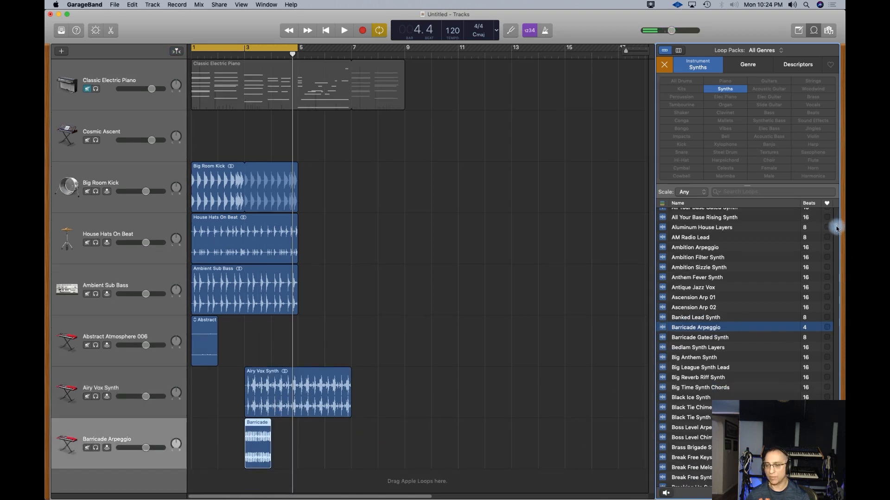
- Audition Bedlam, Big League, Big Reverb Riff, Black Ice and Black Tie synth loops, then show genre filters
{"action": "scroll", "scroll_direction": "down", "scroll_amount": 3}
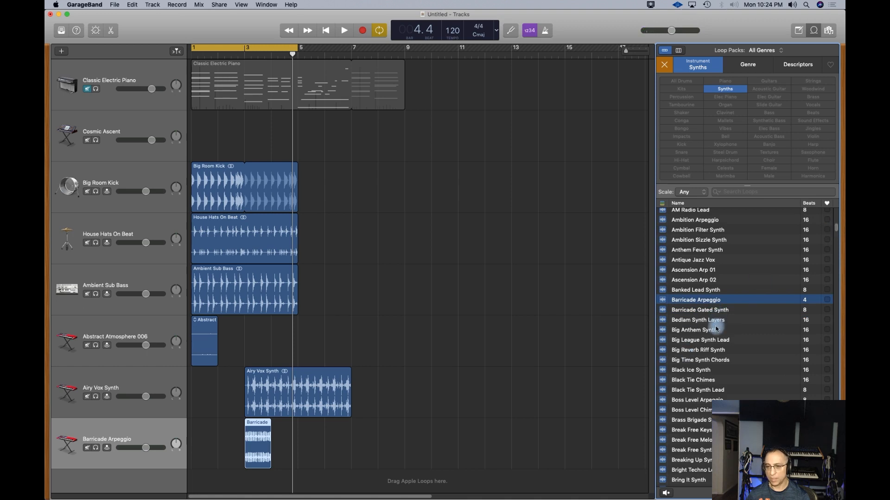
{"action": "left_click", "coordinate": [697, 319]}
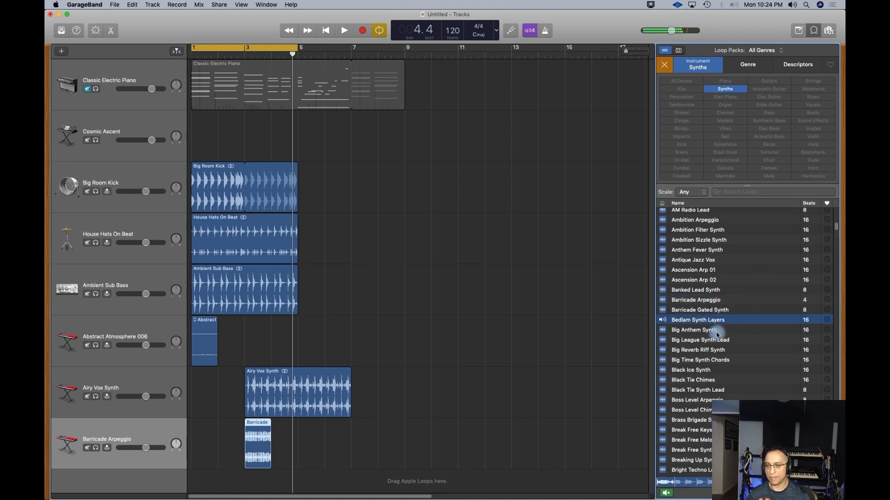
{"action": "left_click", "coordinate": [700, 339]}
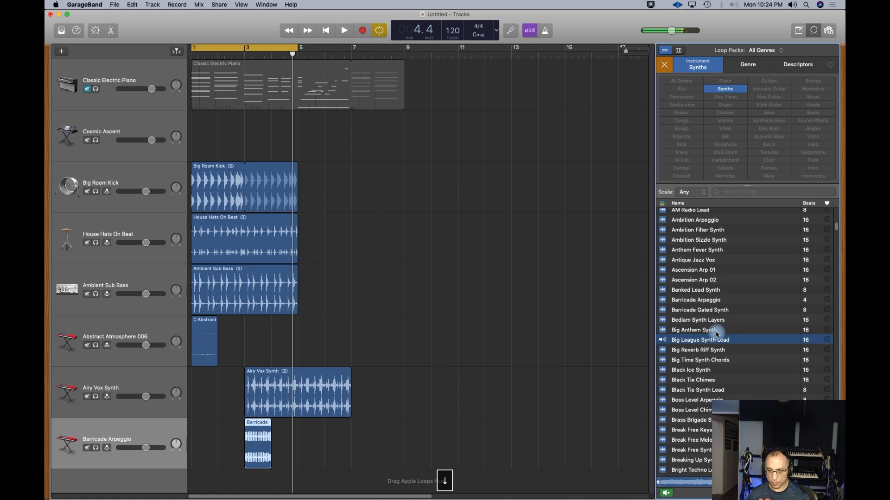
{"action": "left_click", "coordinate": [698, 349]}
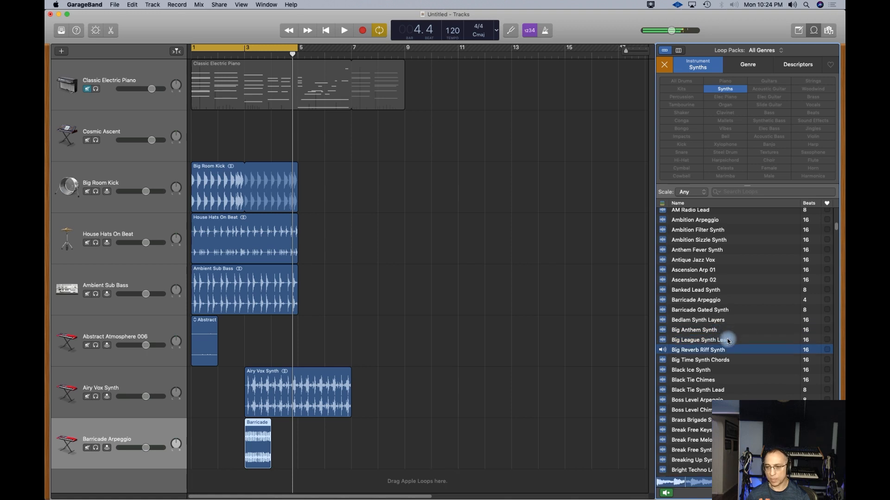
{"action": "left_click", "coordinate": [690, 369]}
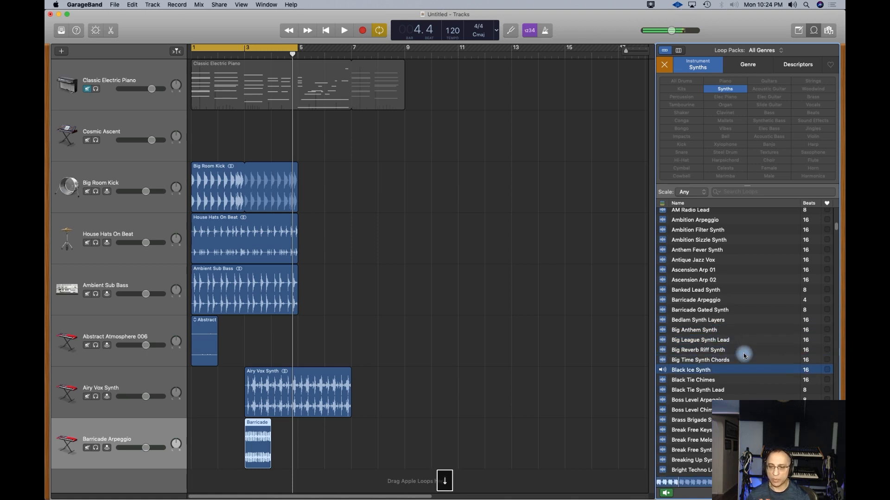
{"action": "left_click", "coordinate": [693, 380]}
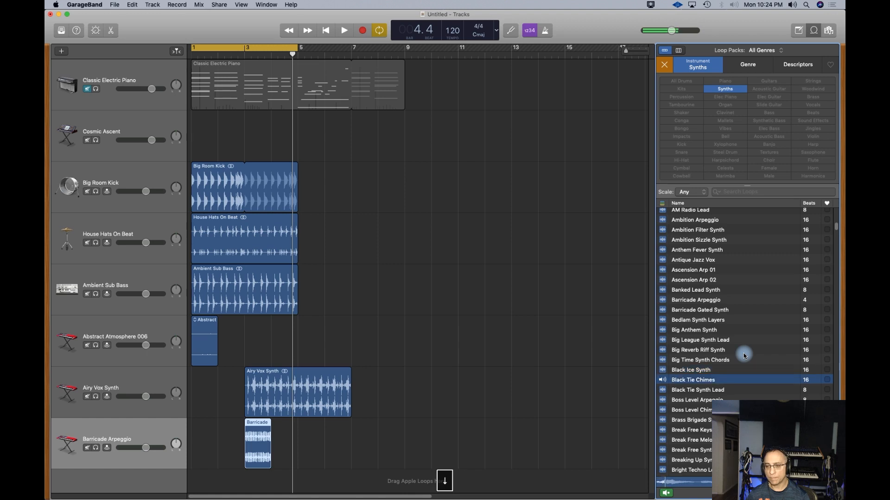
{"action": "left_click", "coordinate": [698, 389]}
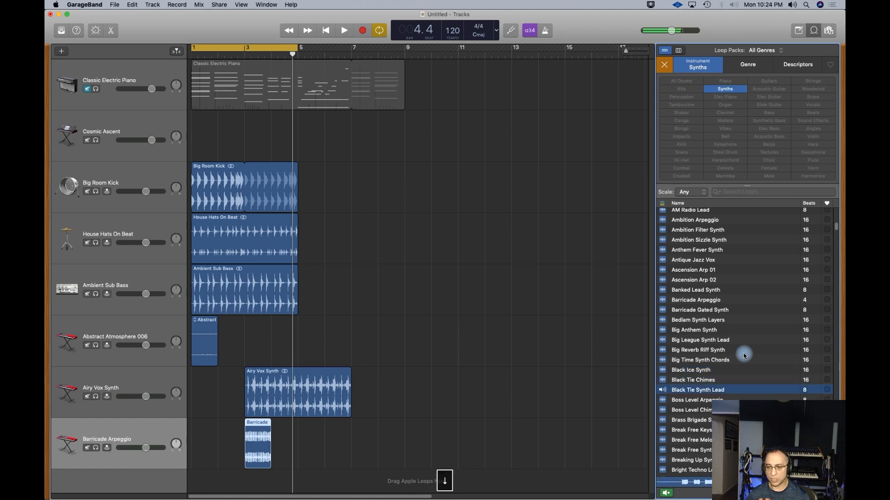
{"action": "left_click", "coordinate": [697, 400]}
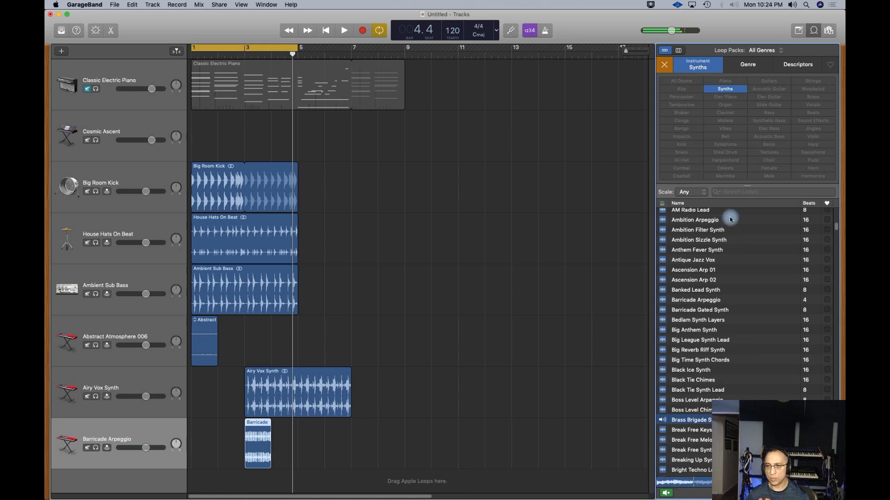
{"action": "left_click", "coordinate": [747, 64]}
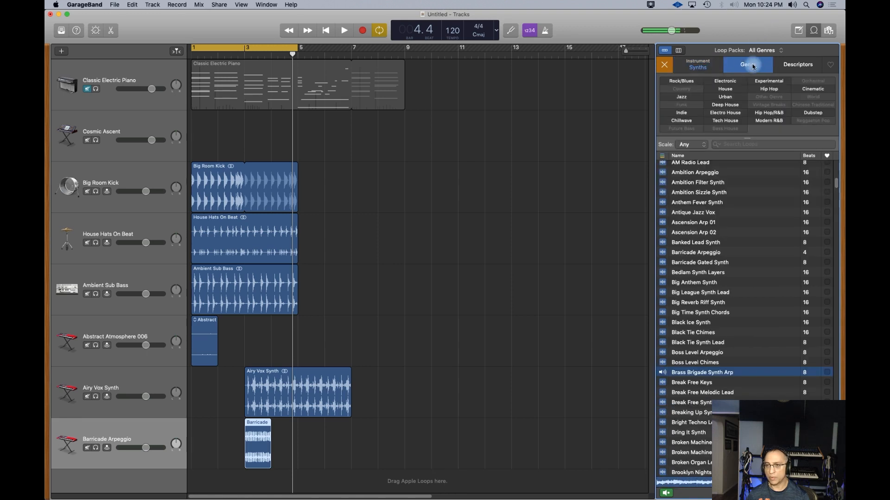
- Filter loops to Electronic and preview 80s Dance Bass, Chordal Synth, DnB Chase Pad, Edgy Synth and Euro loops
{"action": "left_click", "coordinate": [725, 80]}
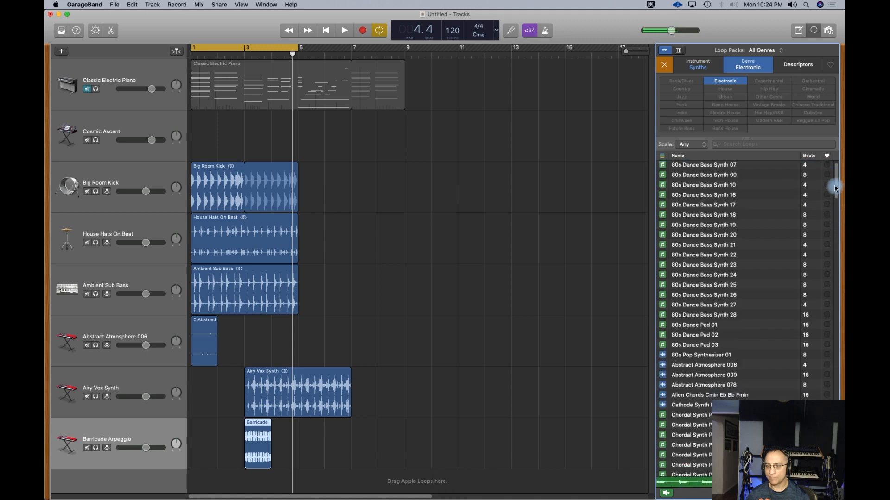
{"action": "scroll", "scroll_direction": "down", "scroll_amount": 3}
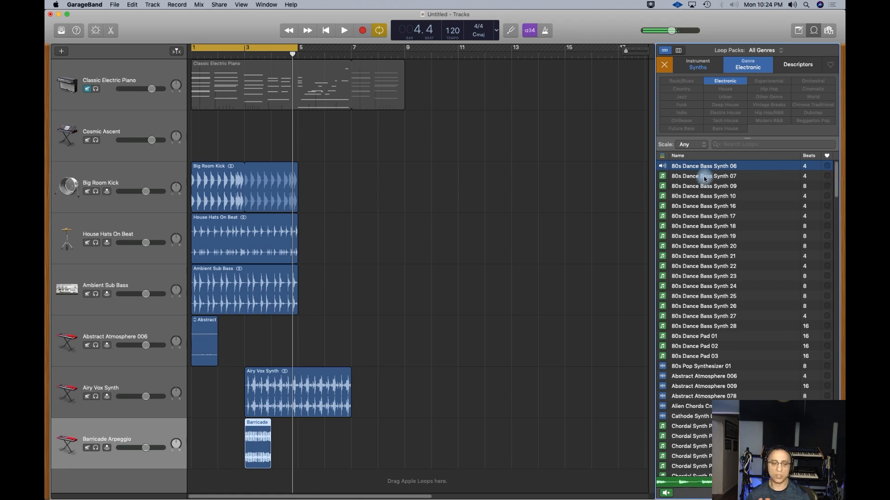
{"action": "left_click", "coordinate": [703, 176]}
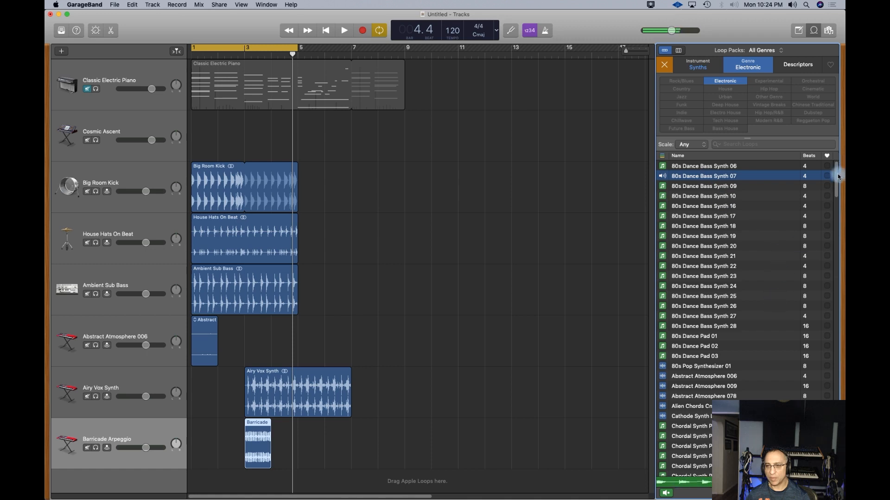
{"action": "scroll", "scroll_direction": "down", "scroll_amount": 3}
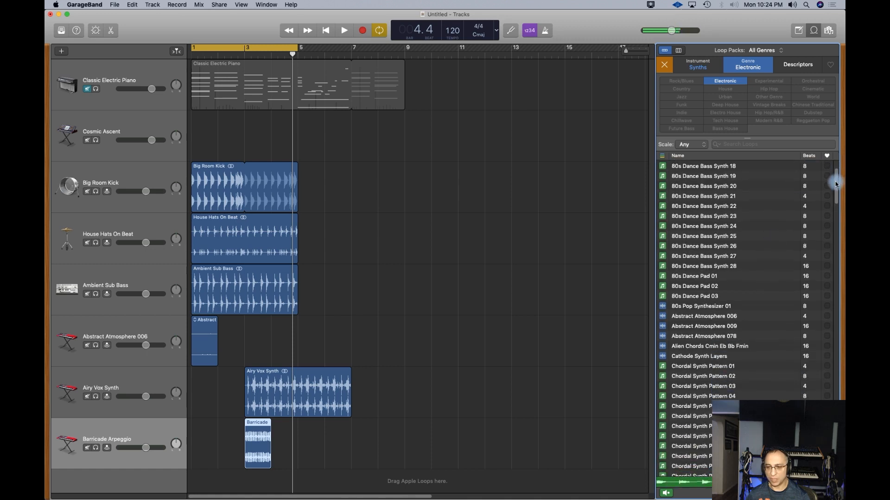
{"action": "scroll", "scroll_direction": "down", "scroll_amount": 3}
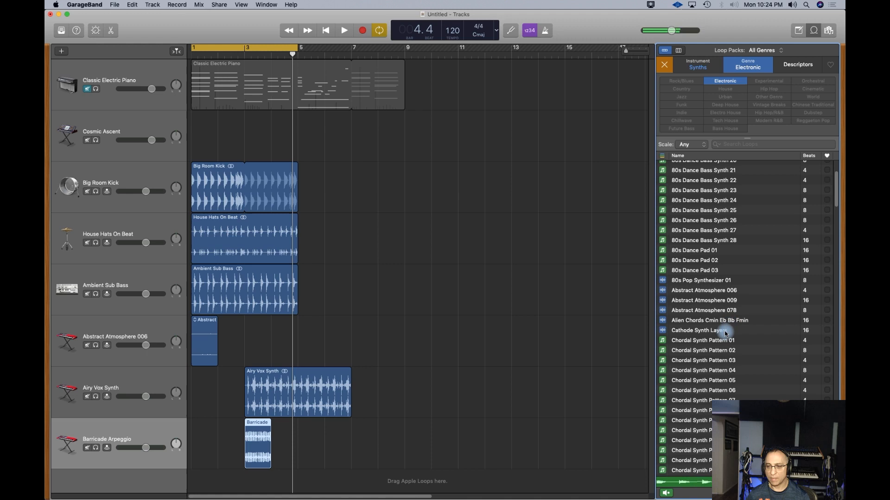
{"action": "left_click", "coordinate": [702, 340]}
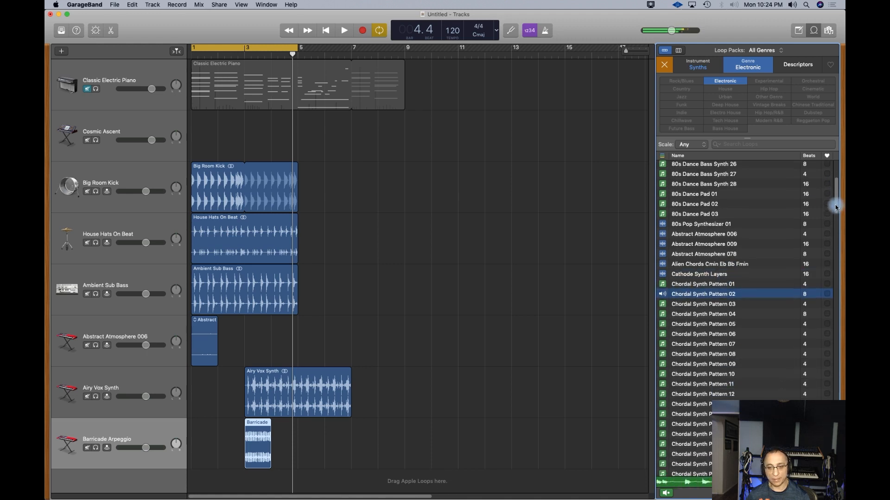
{"action": "scroll", "scroll_direction": "down", "scroll_amount": 3}
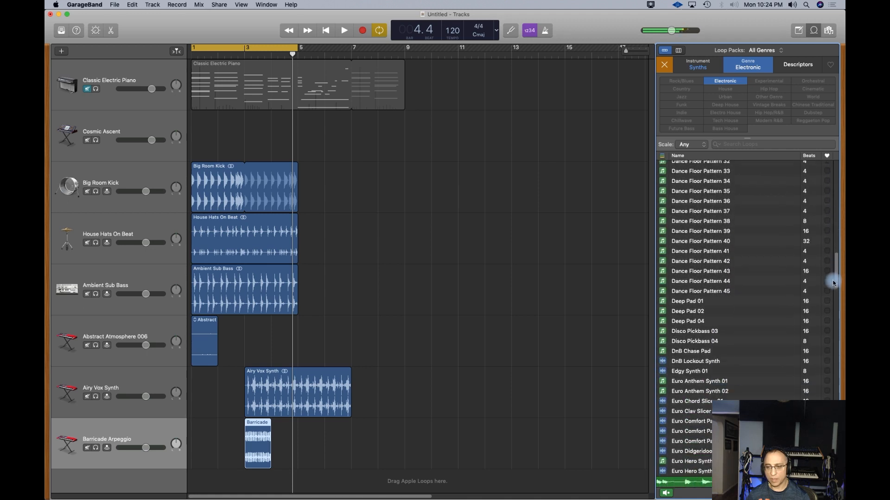
{"action": "left_click", "coordinate": [690, 303]}
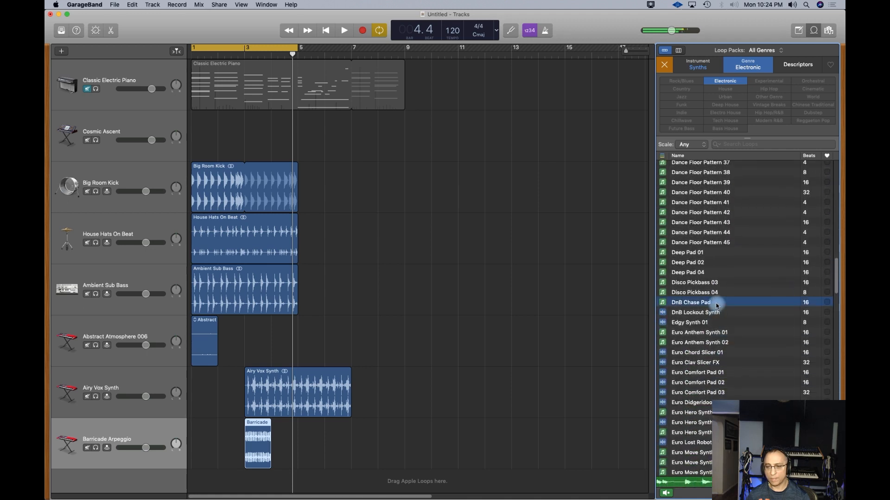
{"action": "left_click", "coordinate": [690, 322]}
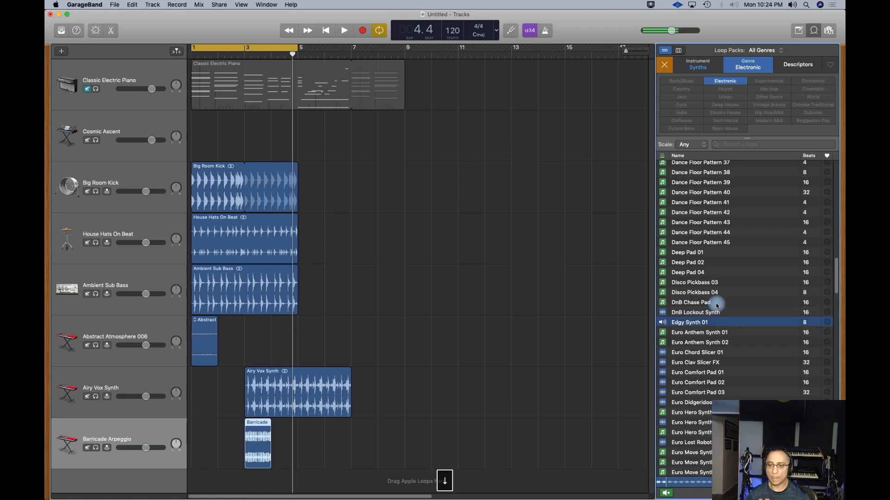
{"action": "left_click", "coordinate": [696, 352]}
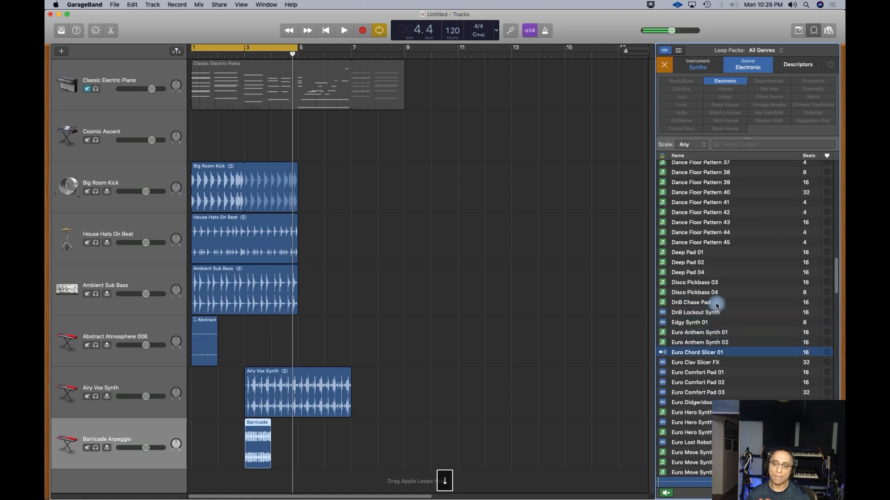
{"action": "left_click", "coordinate": [697, 372]}
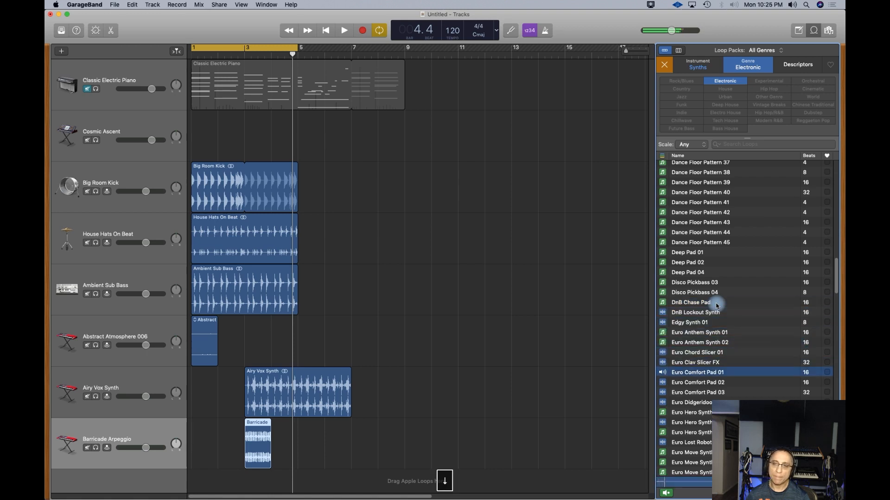
{"action": "scroll", "scroll_direction": "down", "scroll_amount": 3}
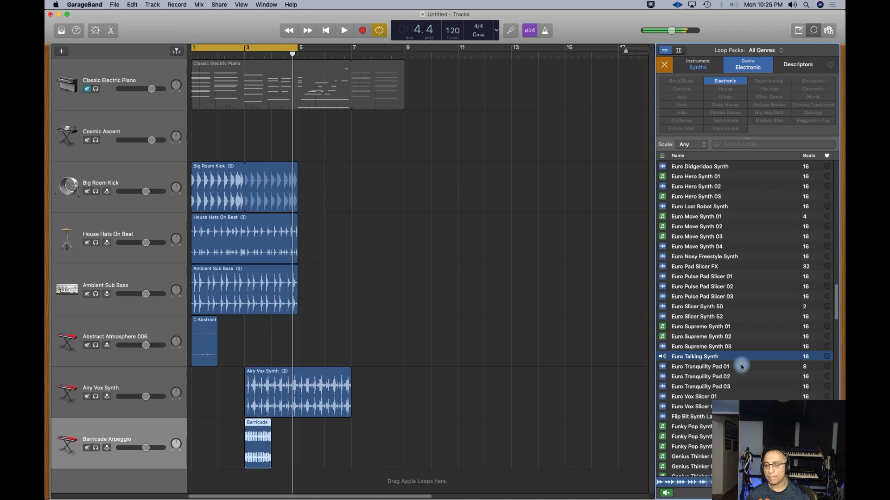
{"action": "mouse_move", "coordinate": [745, 355]}
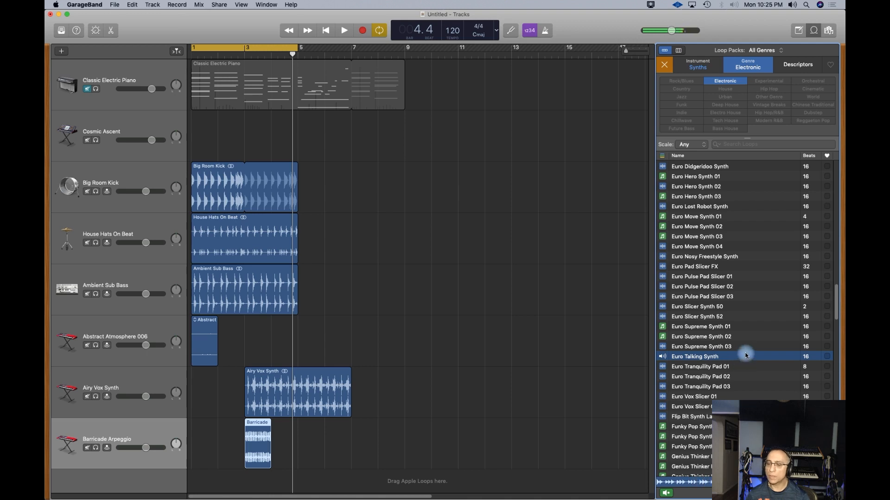
- Preview Euro Tranquility Pad 02 and Remix Action Synth 01, 03 and 04 loops
{"action": "left_click", "coordinate": [700, 376]}
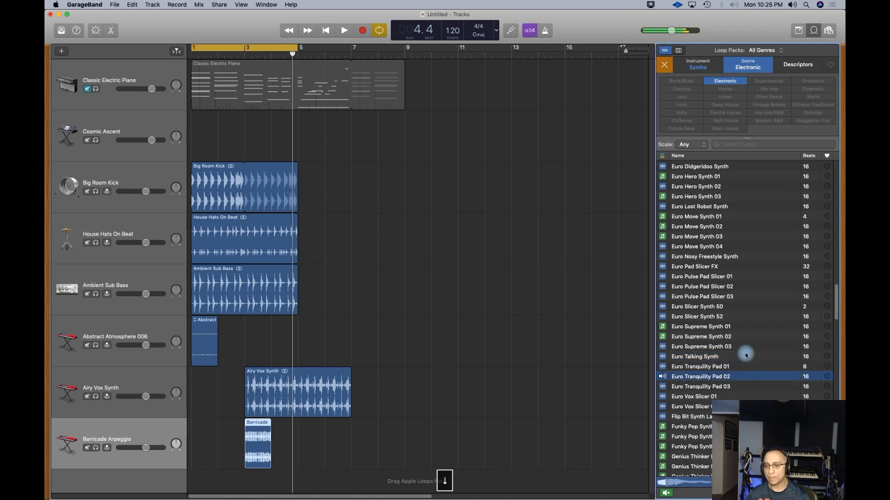
{"action": "scroll", "scroll_direction": "down", "scroll_amount": 3}
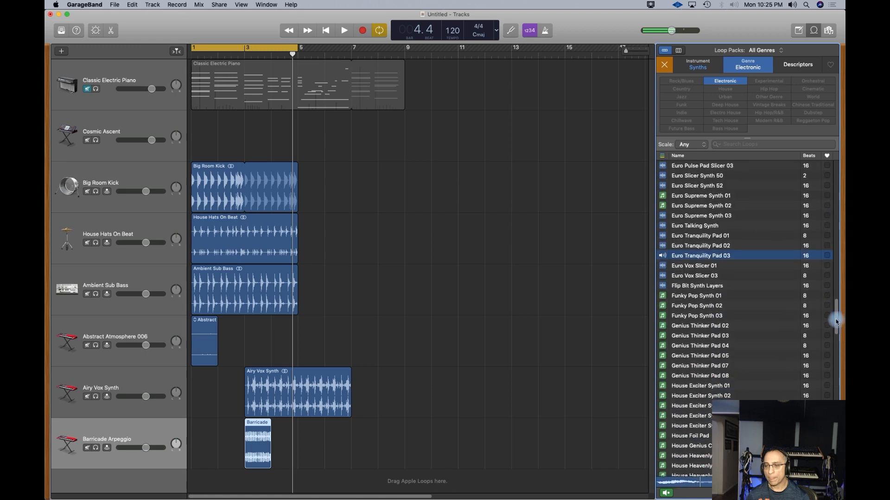
{"action": "scroll", "scroll_direction": "down", "scroll_amount": 3}
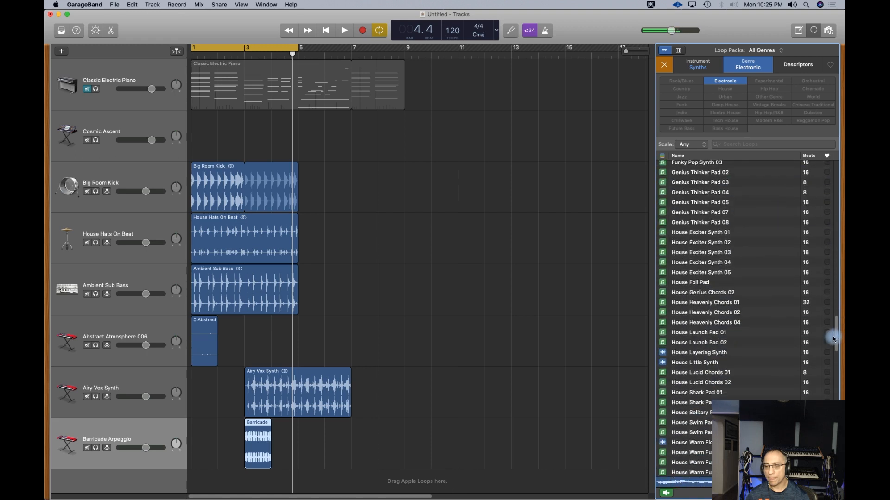
{"action": "scroll", "scroll_direction": "down", "scroll_amount": 3}
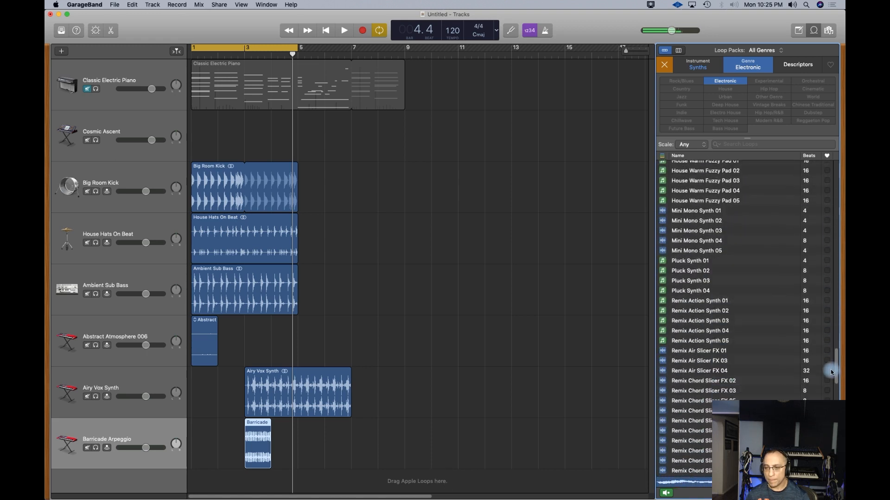
{"action": "left_click", "coordinate": [700, 282]}
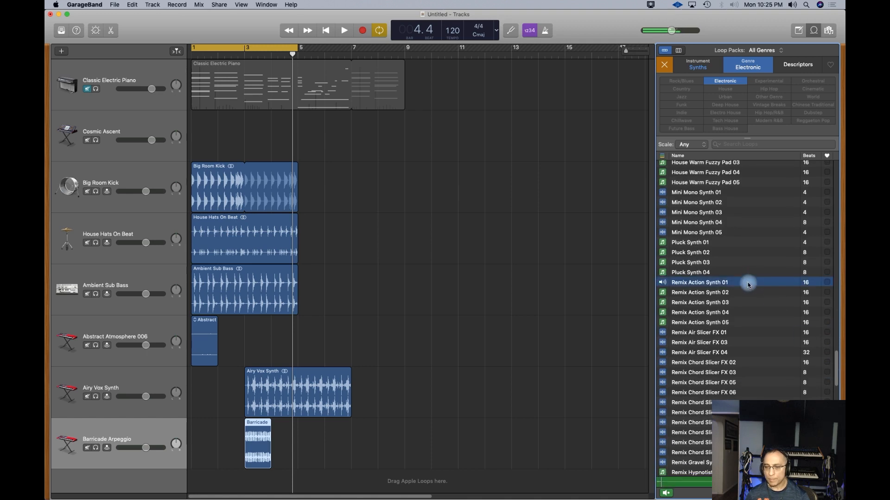
{"action": "left_click", "coordinate": [700, 302]}
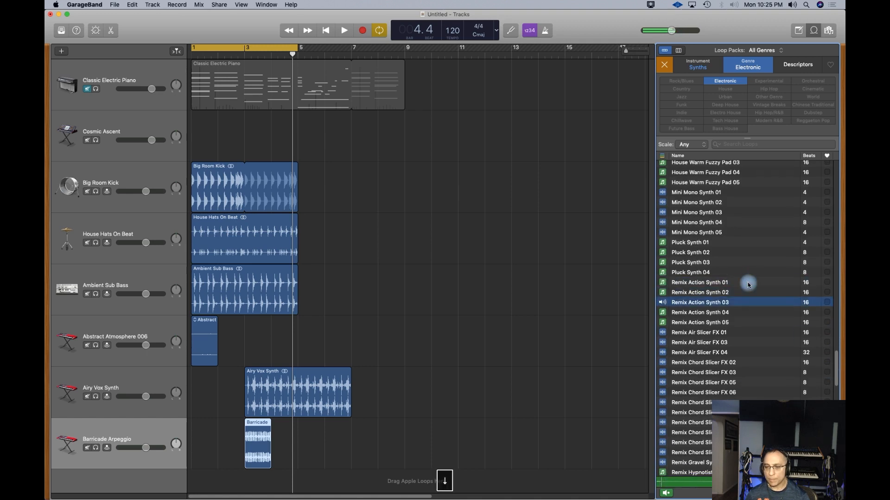
{"action": "left_click", "coordinate": [699, 312]}
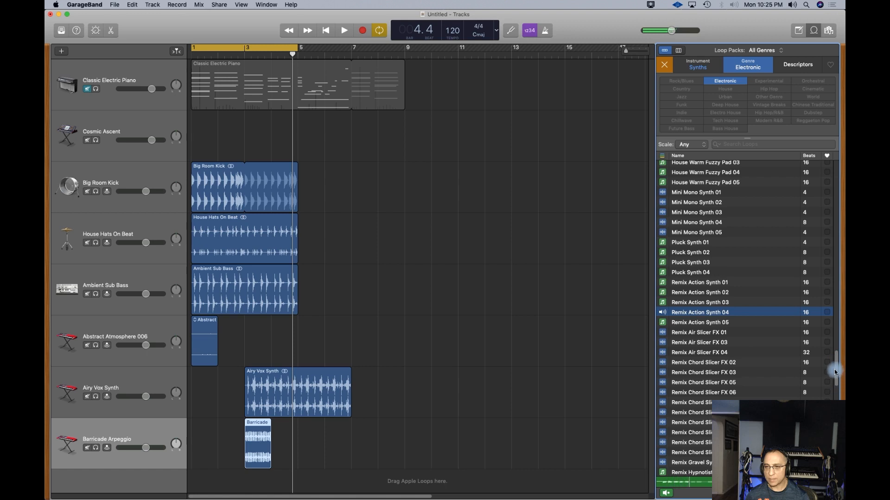
- Drag Remix Action Synth 04 onto a new track starting at bar 3
{"action": "scroll", "scroll_direction": "down", "scroll_amount": 3}
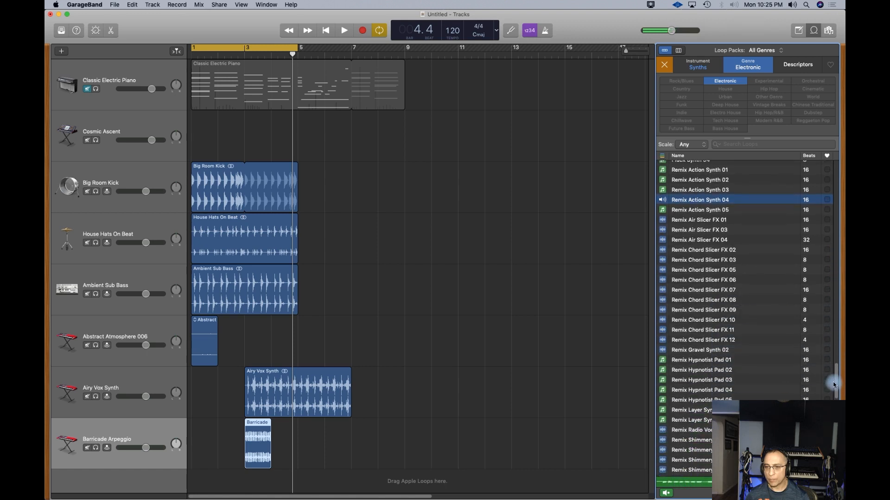
{"action": "left_click_drag", "start_coordinate": [699, 200], "coordinate": [466, 432]}
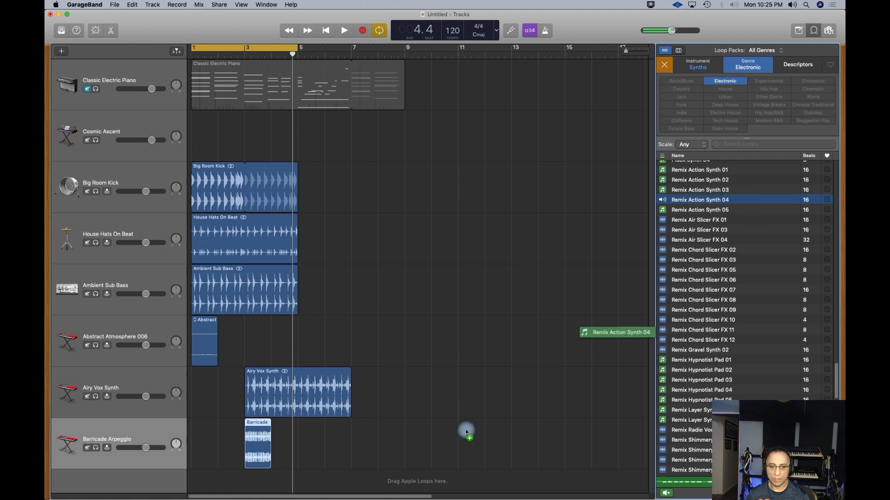
{"action": "left_click_drag", "start_coordinate": [619, 331], "coordinate": [249, 482]}
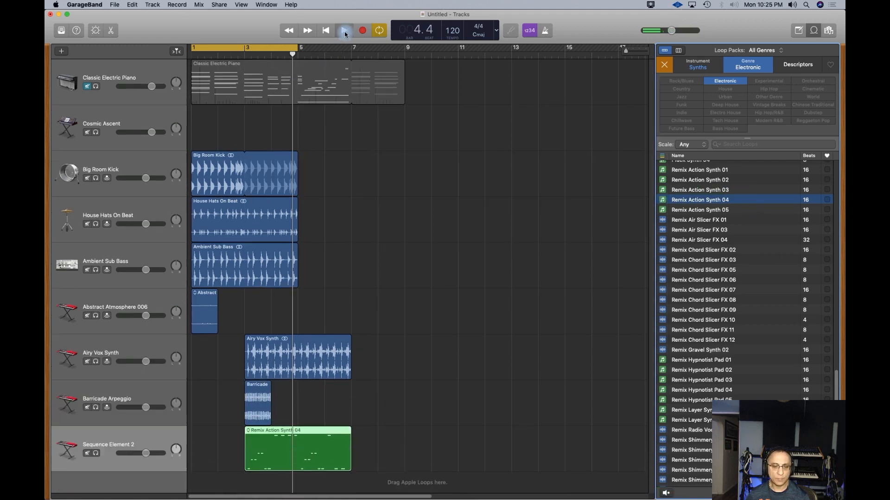
- Audition the nine-track arrangement, switch Cycle off, and return the playhead to bar 1
{"action": "left_click", "coordinate": [344, 30]}
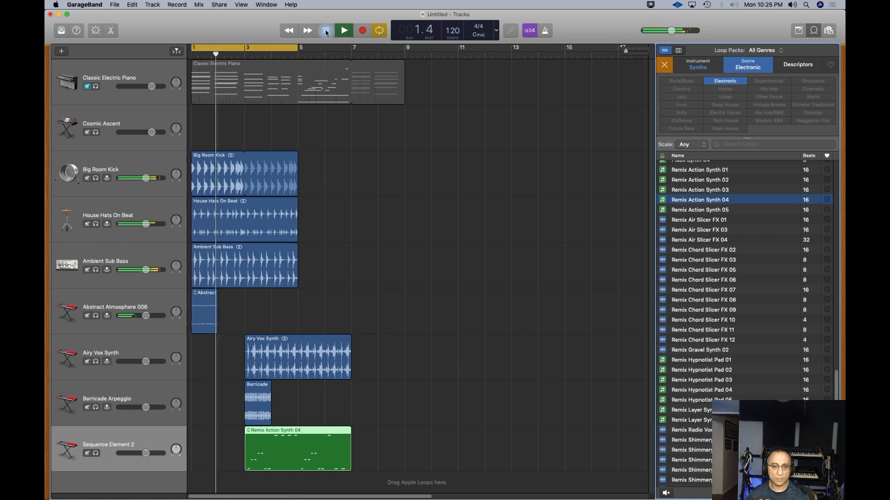
{"action": "left_click", "coordinate": [325, 30]}
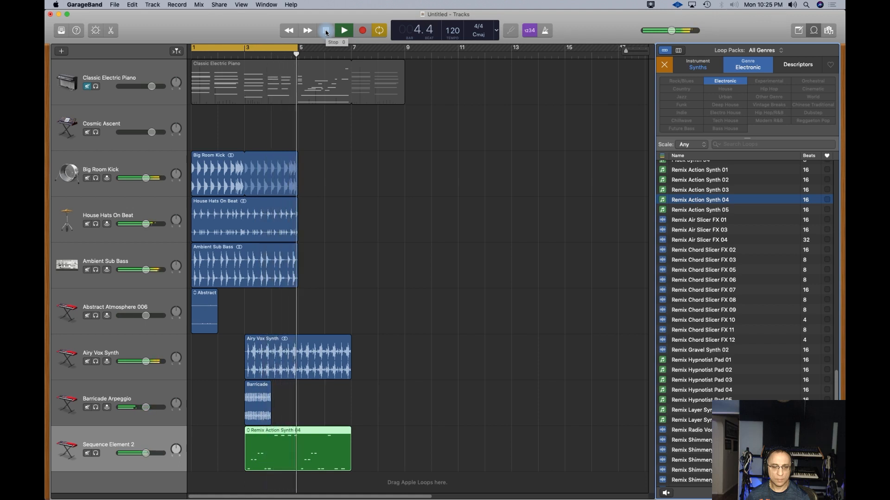
{"action": "left_click", "coordinate": [344, 30]}
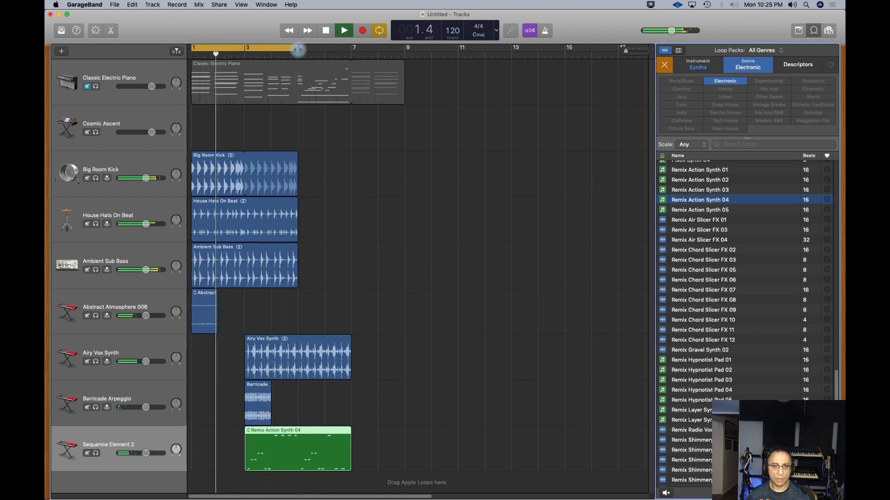
{"action": "left_click", "coordinate": [325, 31]}
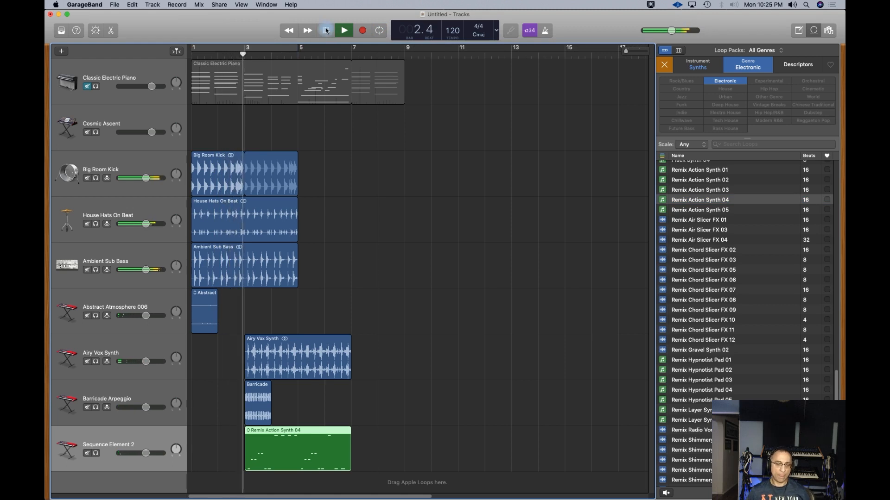
{"action": "left_click", "coordinate": [343, 30]}
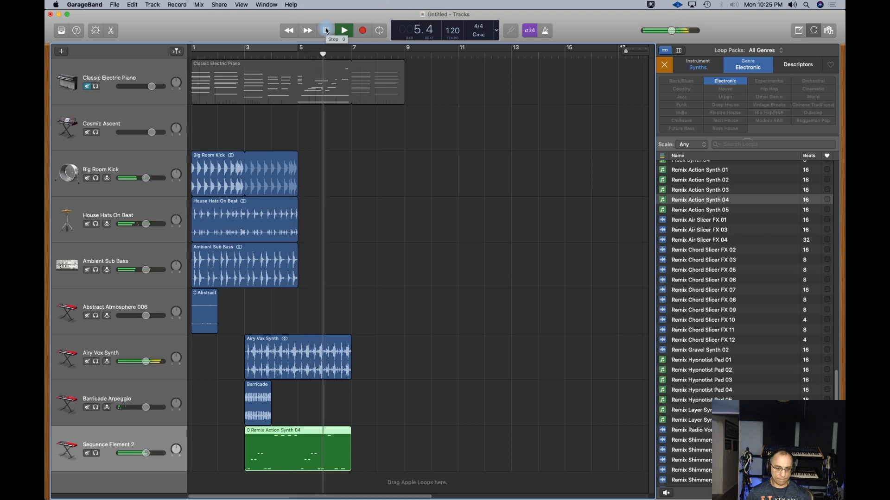
{"action": "key", "text": "space"}
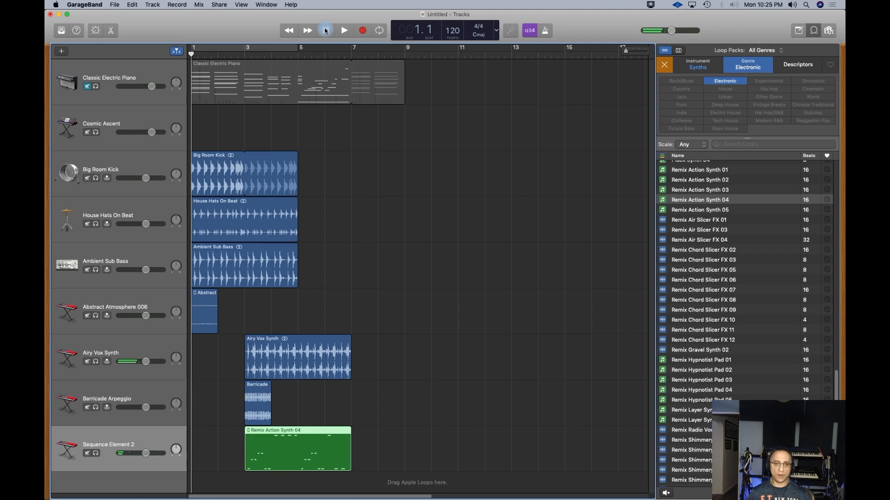
{"action": "left_click", "coordinate": [325, 30]}
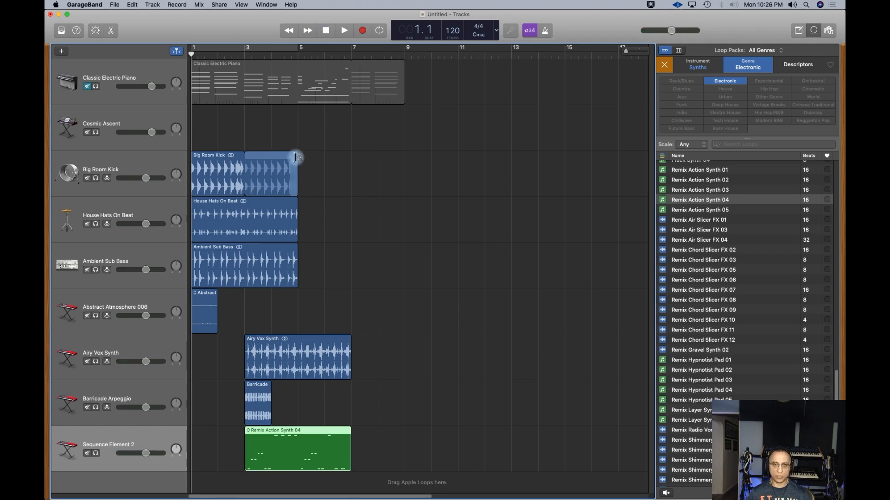
- Extend the Big Room Kick loop further across the timeline
{"action": "left_click_drag", "start_coordinate": [297, 157], "coordinate": [397, 164]}
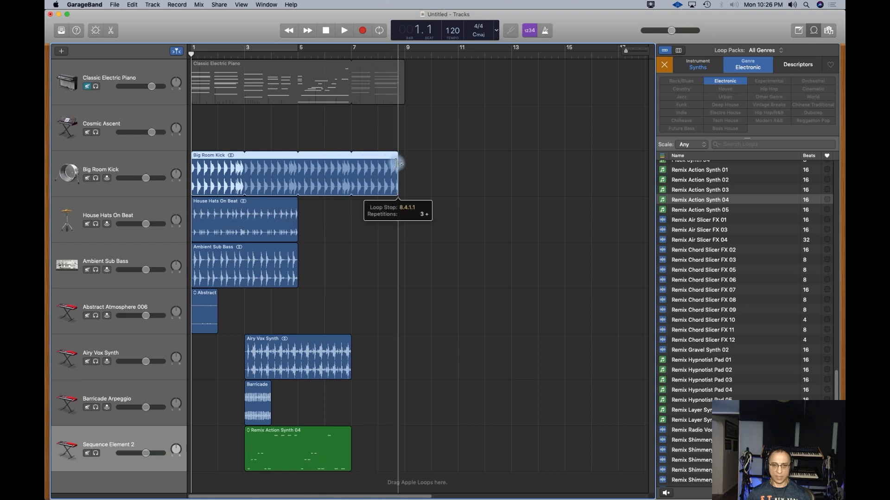
{"action": "left_click_drag", "start_coordinate": [397, 164], "coordinate": [401, 164]}
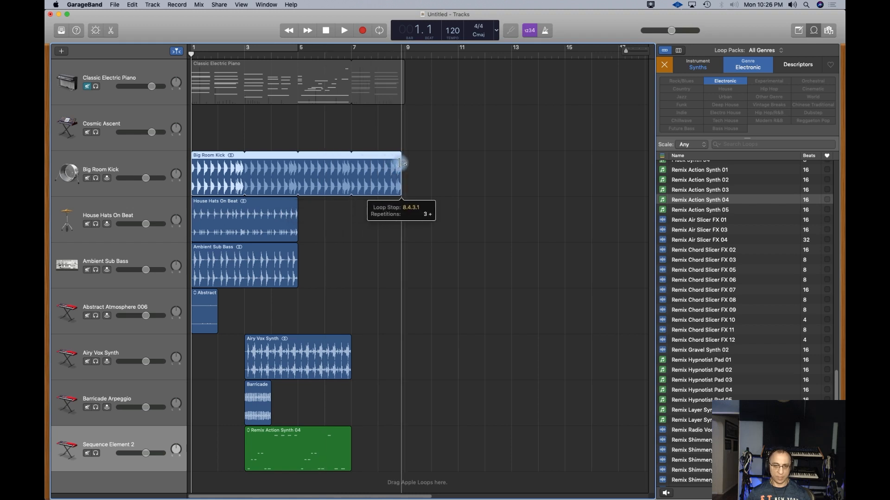
{"action": "left_click_drag", "start_coordinate": [400, 163], "coordinate": [404, 163]}
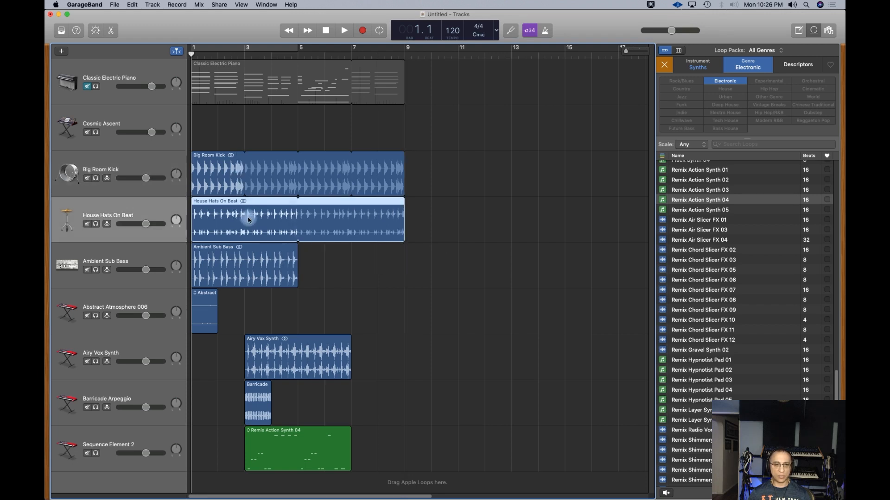
- Move House Hats On Beat to bar 3, then loop Kick and Hats out to bar 17
{"action": "left_click_drag", "start_coordinate": [248, 220], "coordinate": [274, 227]}
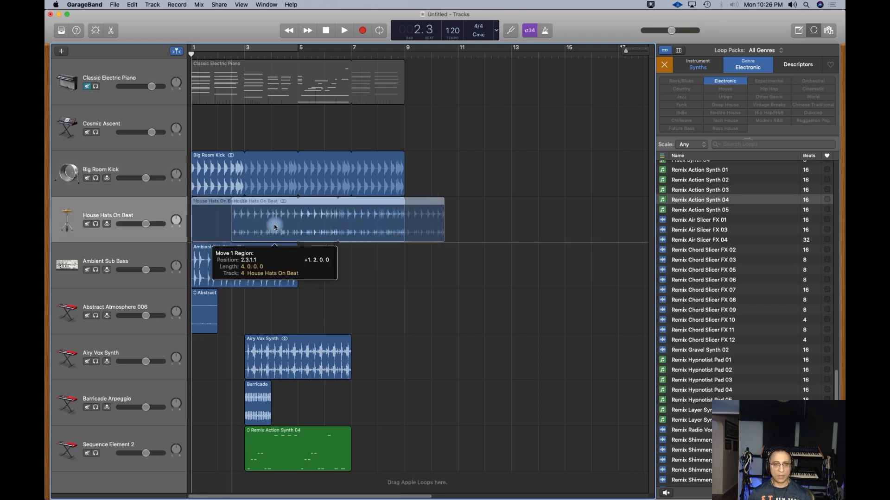
{"action": "left_click_drag", "start_coordinate": [274, 222], "coordinate": [286, 221]}
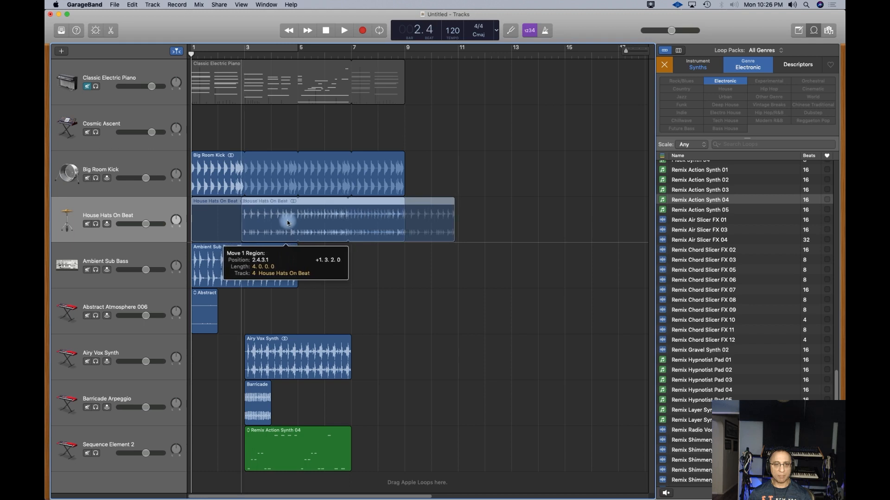
{"action": "left_click_drag", "start_coordinate": [286, 222], "coordinate": [351, 220]}
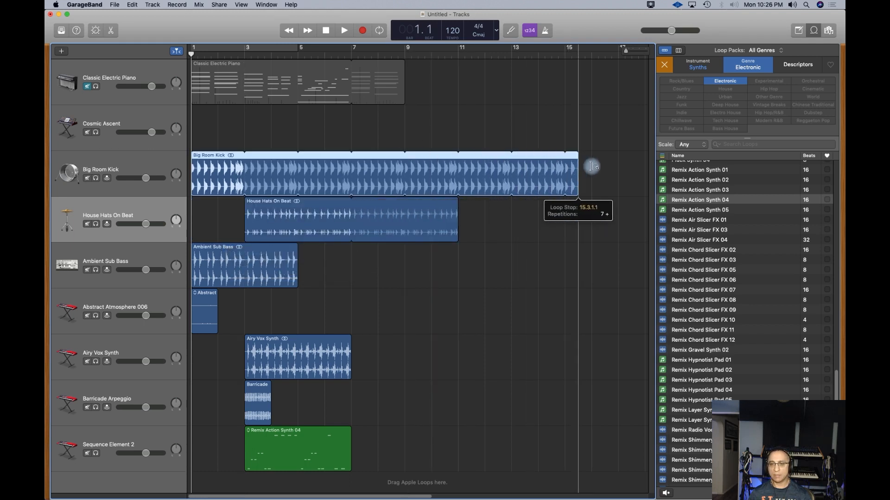
{"action": "left_click_drag", "start_coordinate": [575, 167], "coordinate": [616, 167]}
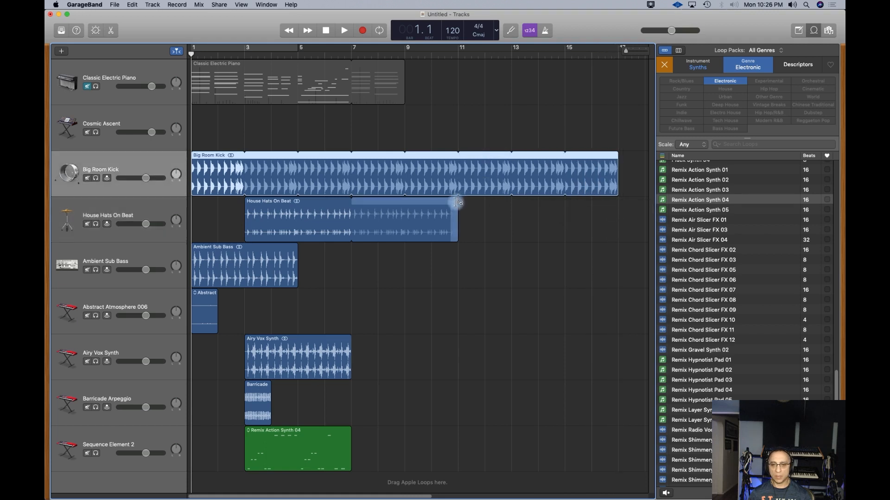
{"action": "left_click_drag", "start_coordinate": [457, 204], "coordinate": [617, 204]}
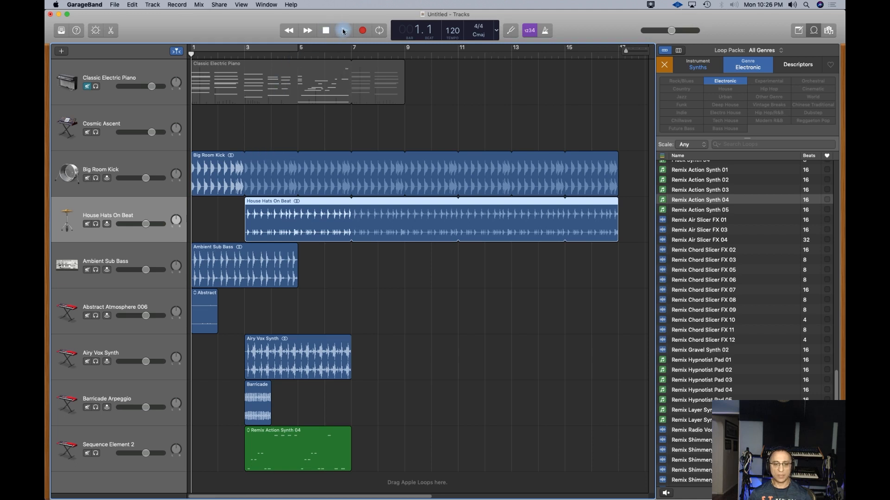
- Move Airy Vox Synth to bar 15, Barricade near bar 16, Remix Action Synth 04 to bar 11
{"action": "left_click", "coordinate": [343, 30]}
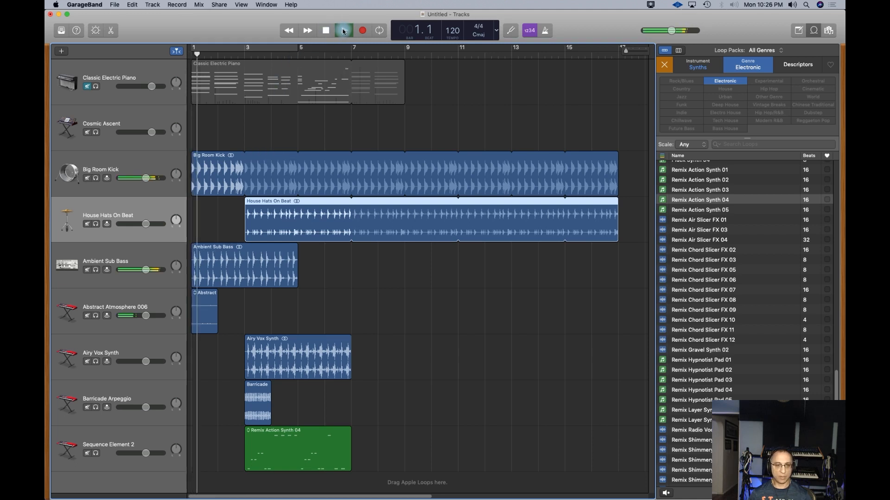
{"action": "left_click", "coordinate": [343, 30]}
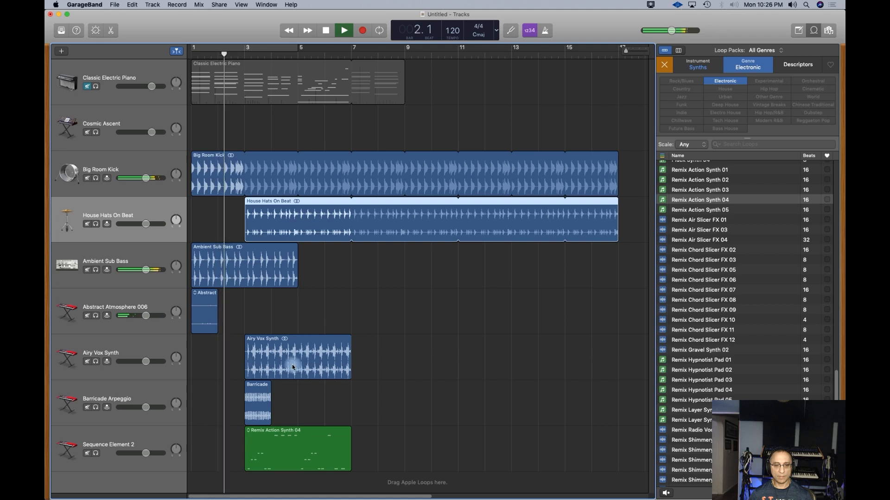
{"action": "left_click_drag", "start_coordinate": [292, 356], "coordinate": [606, 356]}
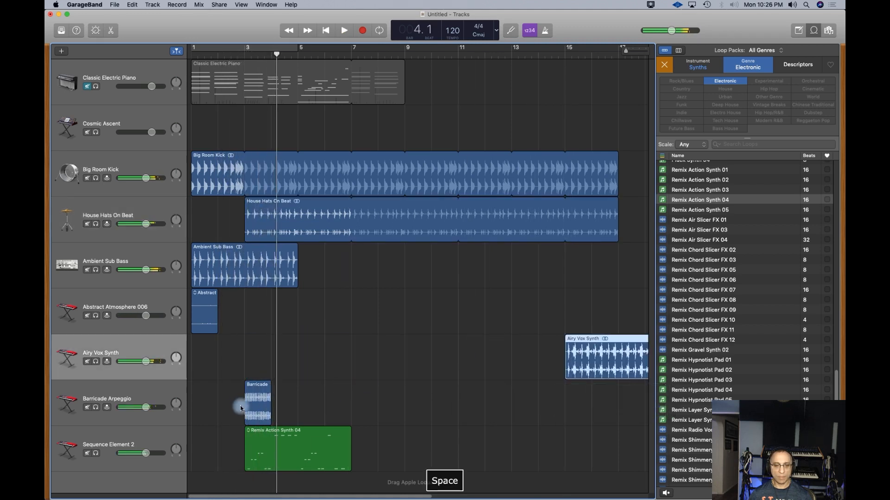
{"action": "left_click_drag", "start_coordinate": [258, 402], "coordinate": [550, 402]}
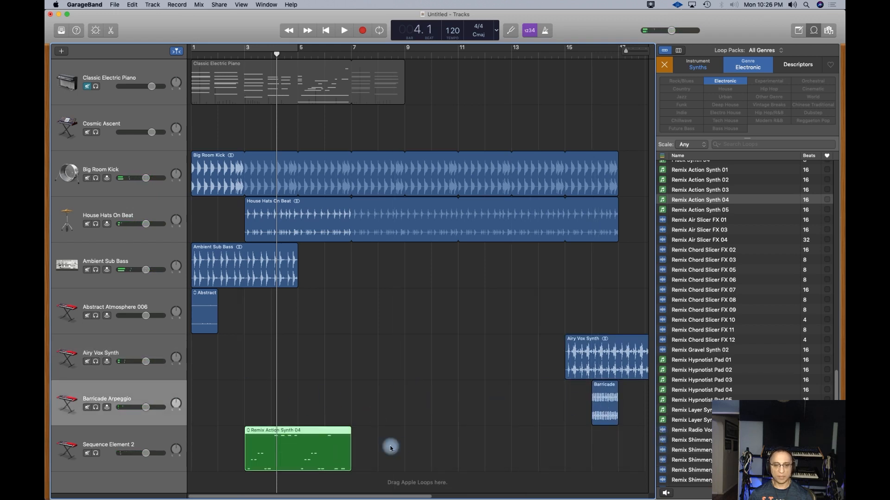
{"action": "left_click_drag", "start_coordinate": [298, 448], "coordinate": [514, 448]}
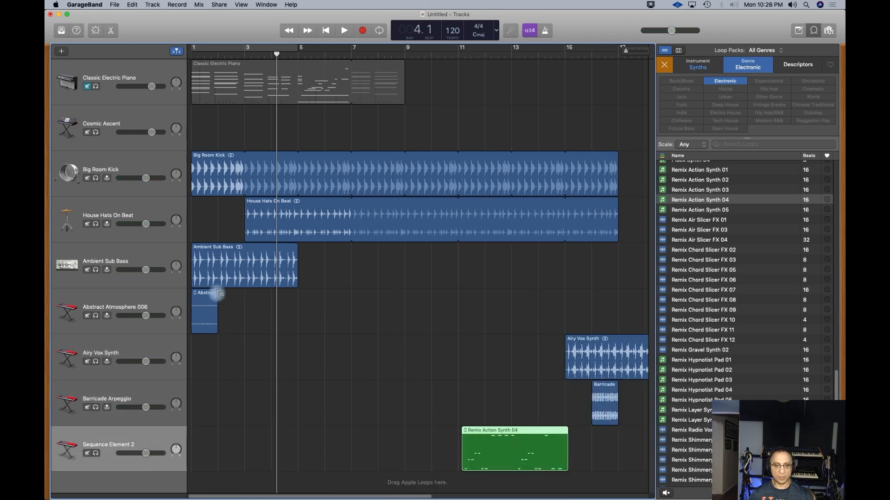
- Loop Ambient Sub Bass and Abstract Atmosphere 006 out to bar 17 and start playback
{"action": "left_click_drag", "start_coordinate": [218, 307], "coordinate": [297, 306]}
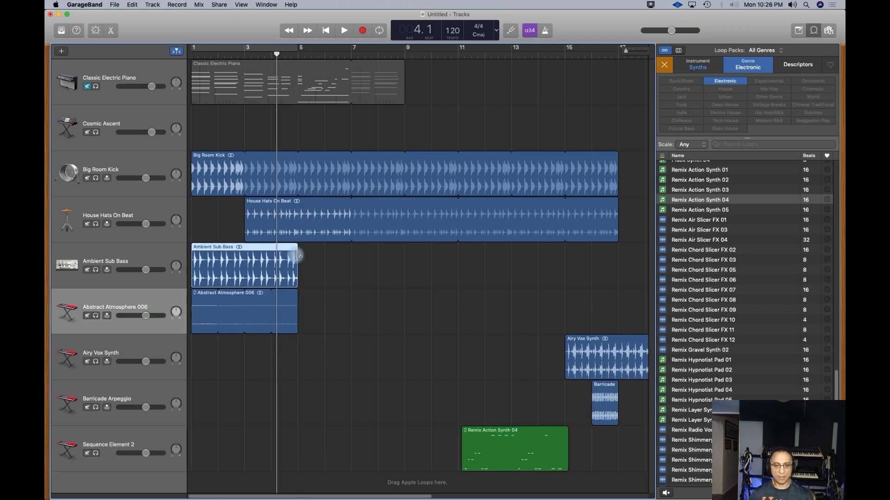
{"action": "left_click_drag", "start_coordinate": [298, 267], "coordinate": [615, 268]}
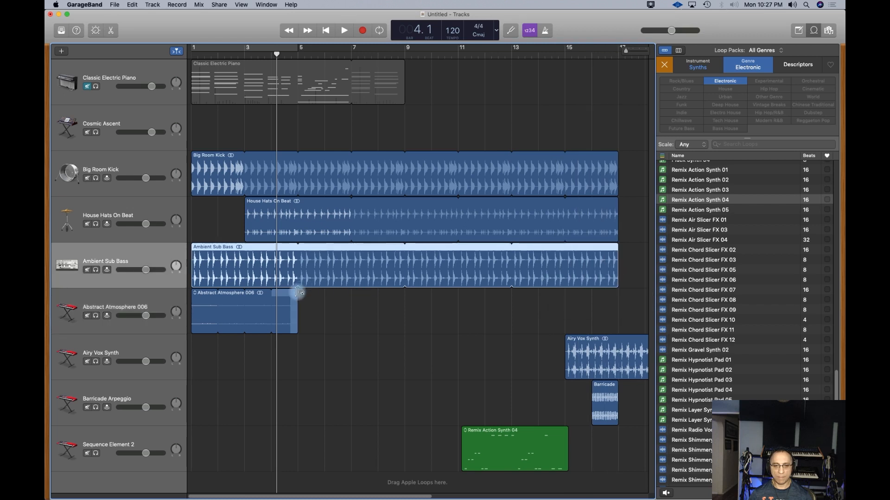
{"action": "left_click_drag", "start_coordinate": [296, 292], "coordinate": [611, 306]}
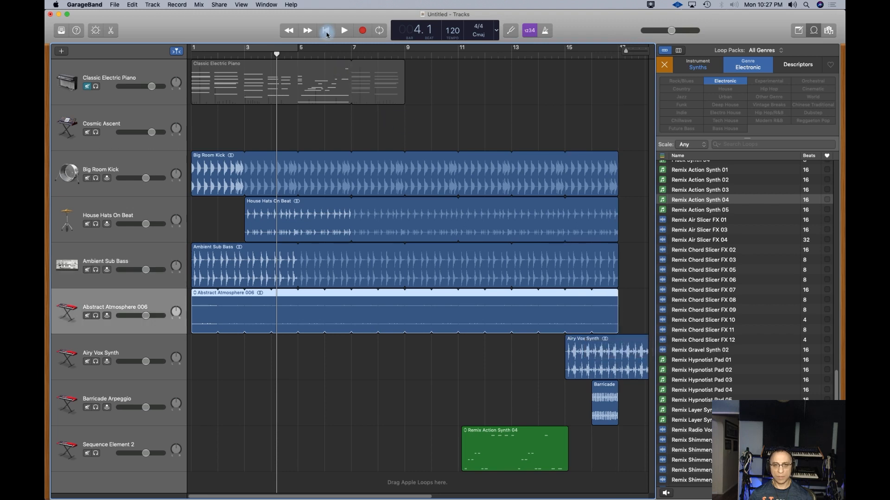
{"action": "key", "text": "space"}
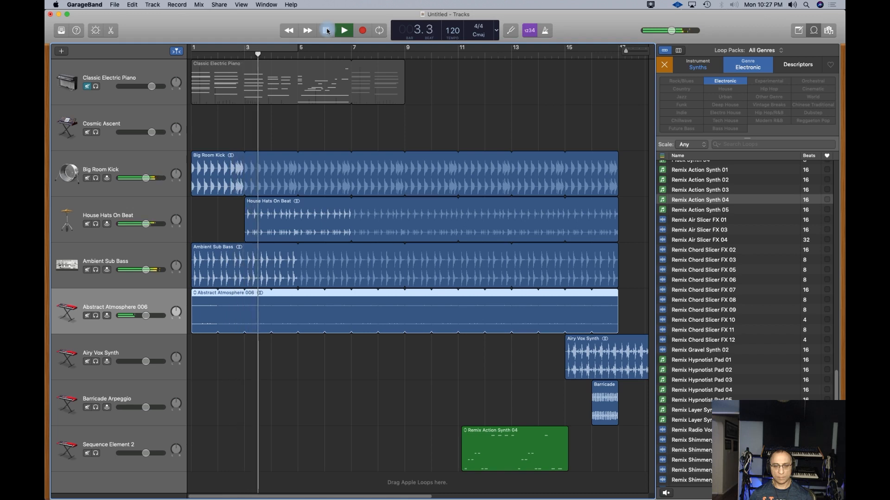
{"action": "left_click", "coordinate": [343, 31]}
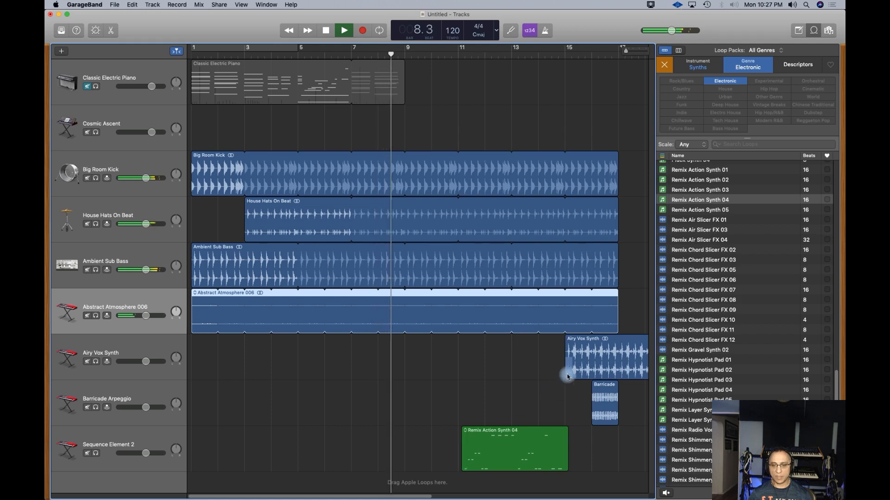
- Place the Barricade region at bar 9 and briefly audition the change
{"action": "left_click_drag", "start_coordinate": [604, 402], "coordinate": [445, 403]}
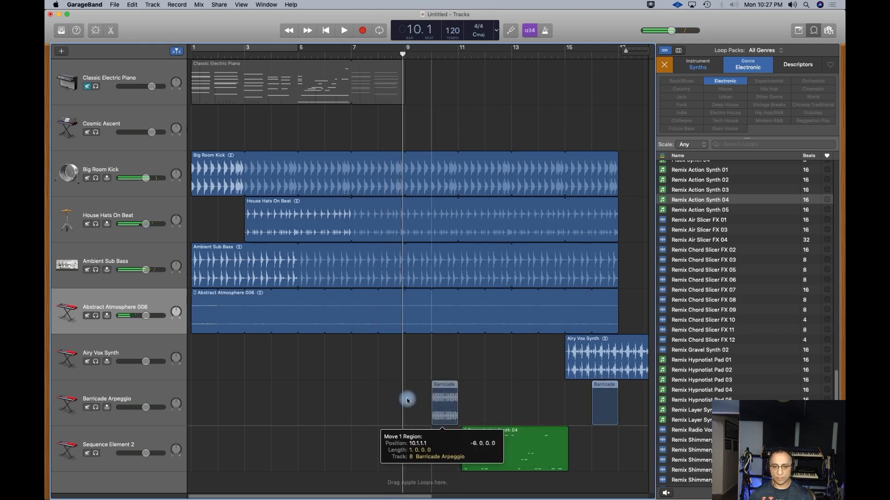
{"action": "left_click_drag", "start_coordinate": [444, 403], "coordinate": [417, 403]}
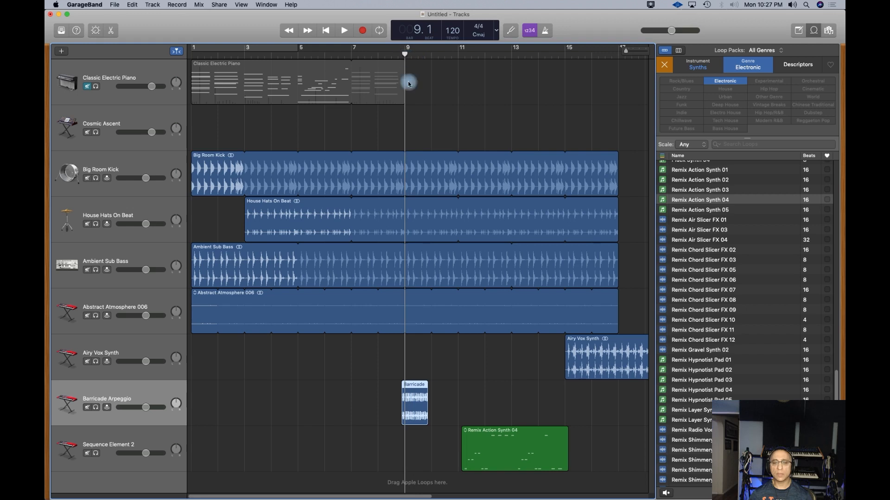
{"action": "left_click_drag", "start_coordinate": [414, 402], "coordinate": [436, 403]}
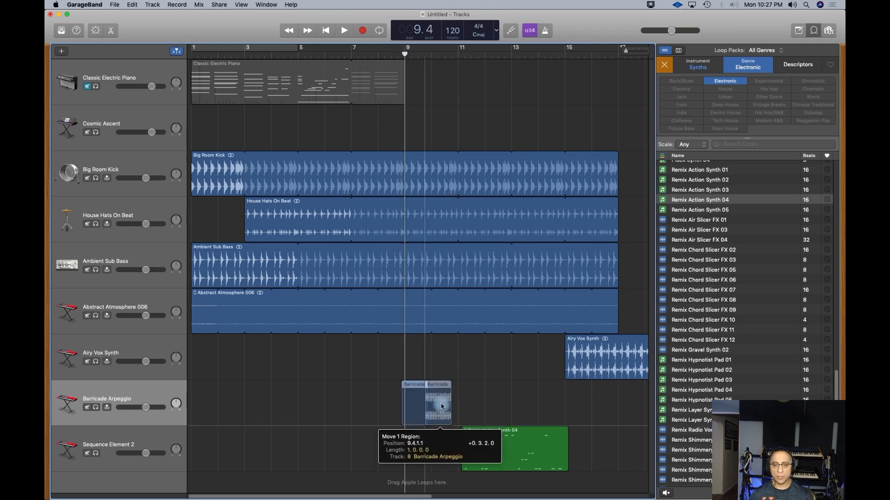
{"action": "left_click_drag", "start_coordinate": [440, 402], "coordinate": [417, 402]}
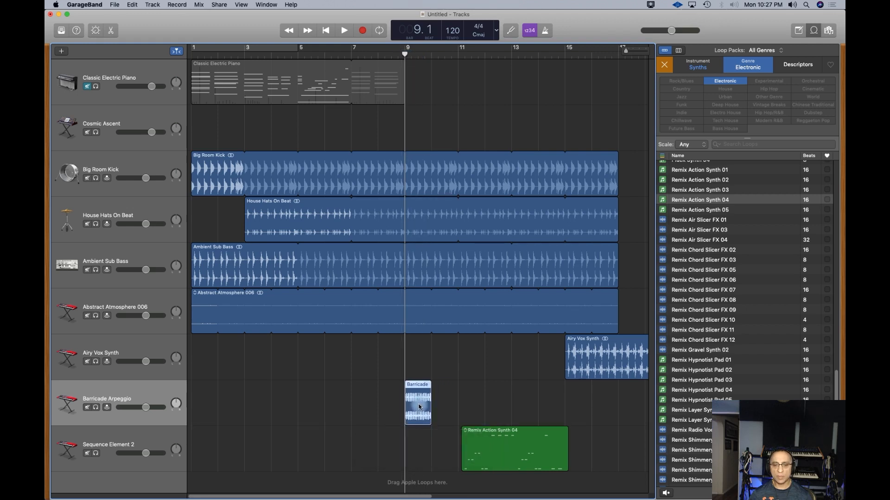
{"action": "left_click", "coordinate": [343, 30]}
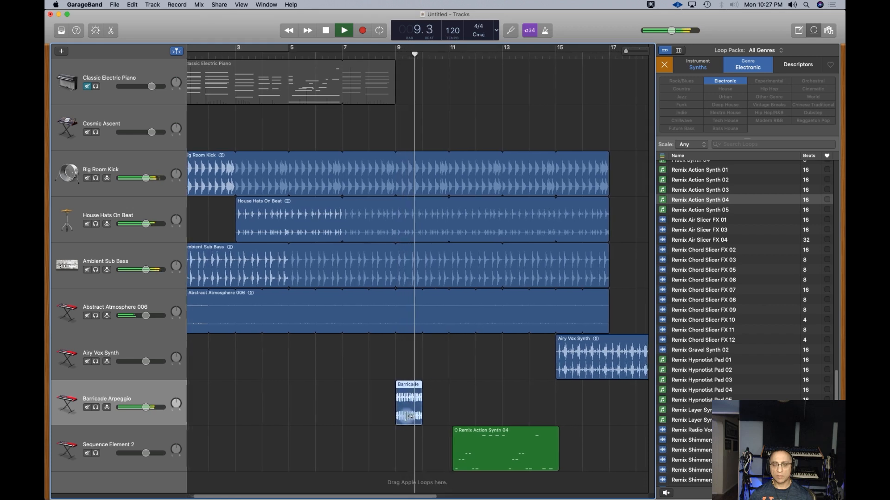
{"action": "key", "text": "space"}
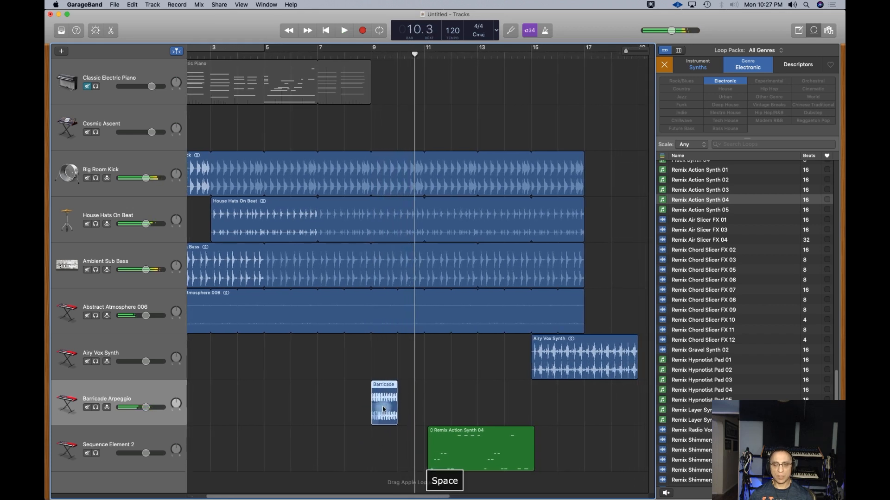
- Copy Barricade to bar 11, move Remix Action Synth 04 to bar 15, and play
{"action": "left_click_drag", "start_coordinate": [384, 404], "coordinate": [450, 402]}
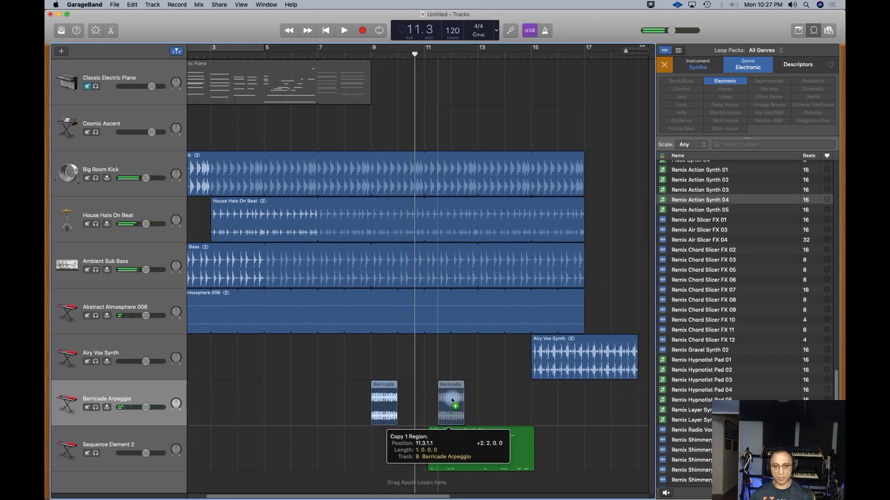
{"action": "left_click_drag", "start_coordinate": [451, 403], "coordinate": [437, 402]}
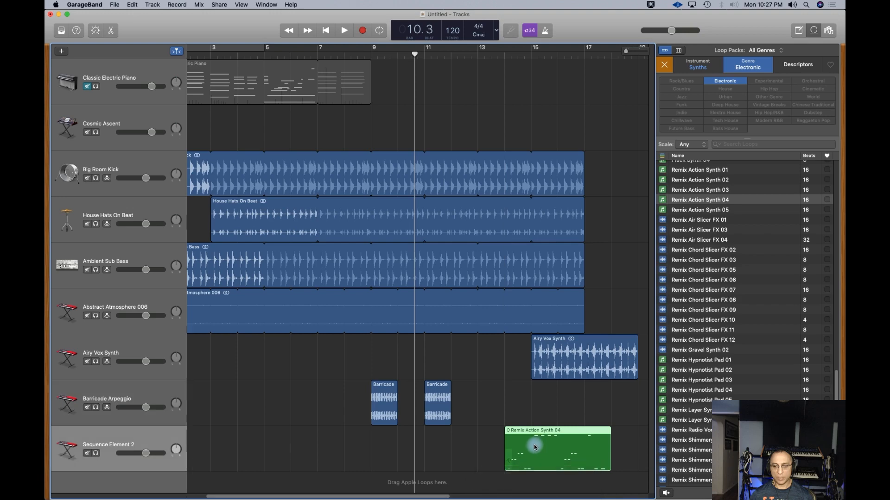
{"action": "left_click_drag", "start_coordinate": [533, 447], "coordinate": [558, 446]}
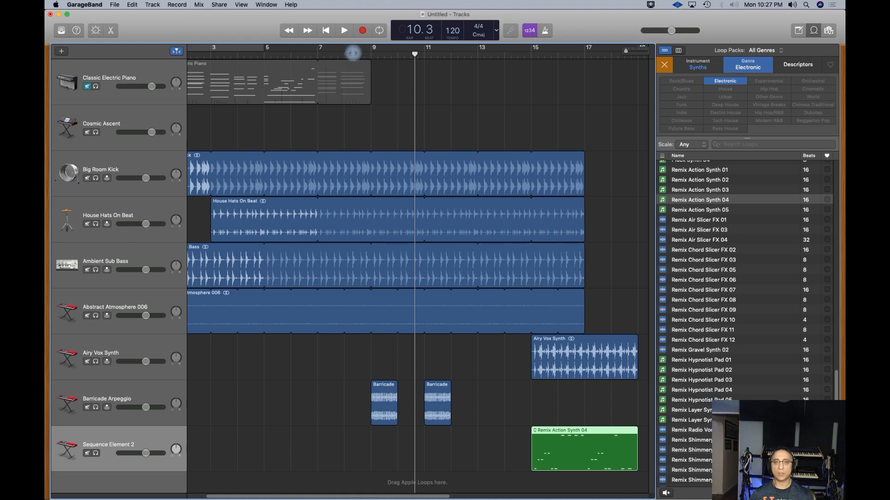
{"action": "key", "text": "space"}
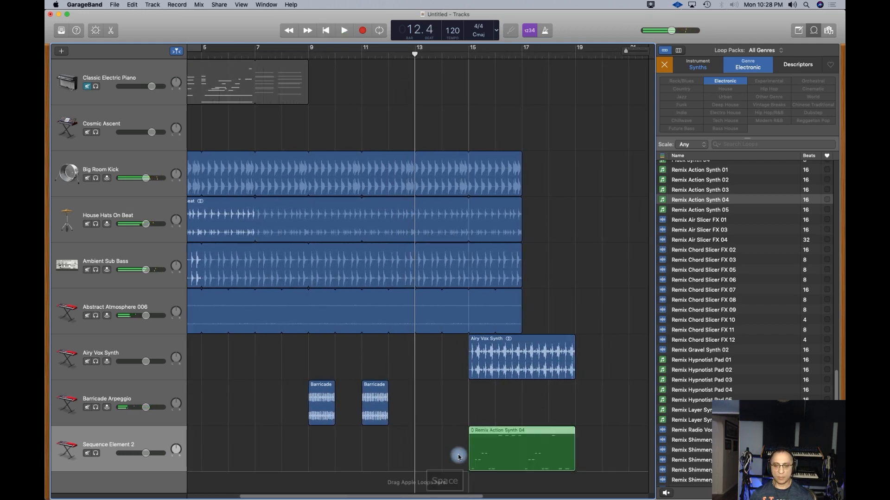
- Move Remix Action Synth 04 near bar 19, Airy Vox Synth to bar 13, and set its volume to -13 dB
{"action": "left_click_drag", "start_coordinate": [458, 457], "coordinate": [570, 447]}
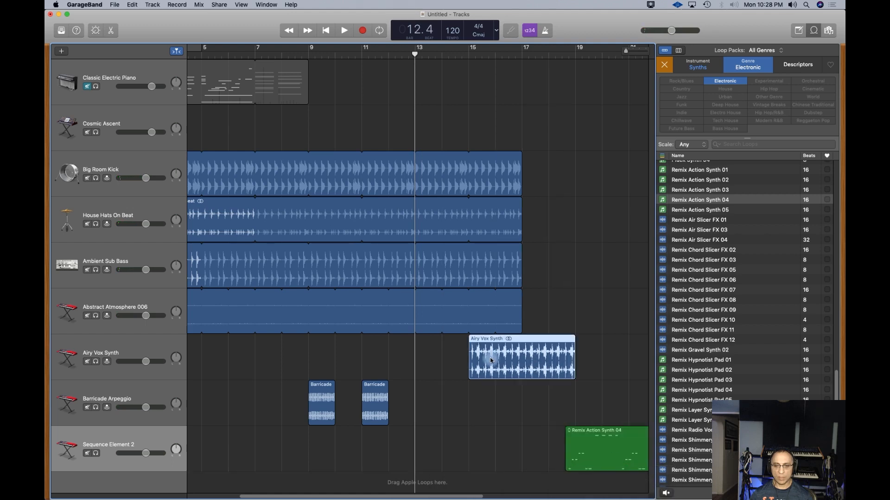
{"action": "left_click_drag", "start_coordinate": [520, 357], "coordinate": [496, 358]}
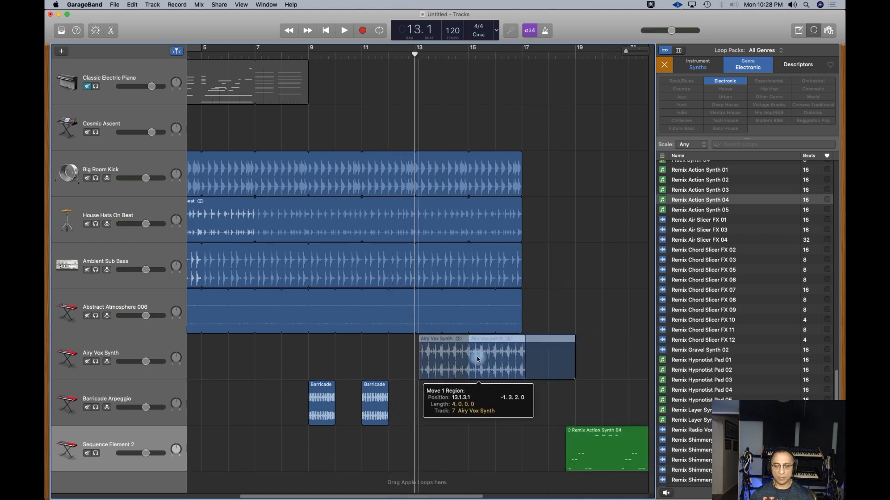
{"action": "key", "text": "space"}
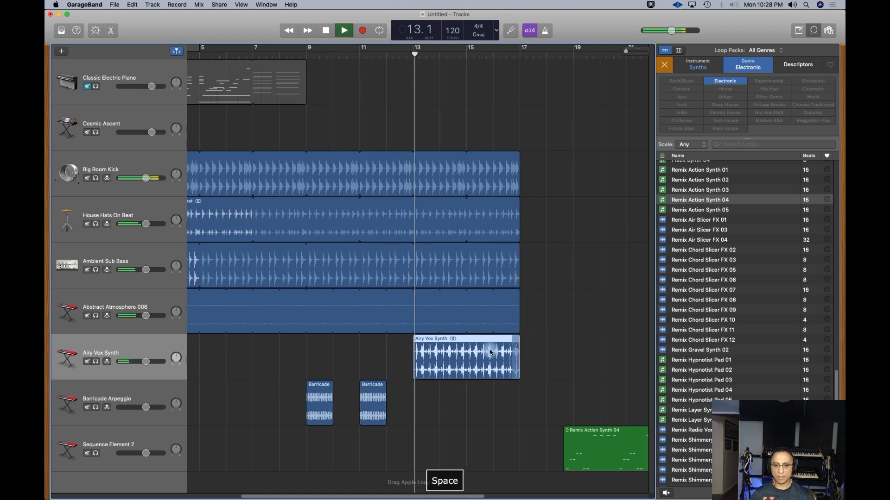
{"action": "left_click_drag", "start_coordinate": [146, 361], "coordinate": [158, 361]}
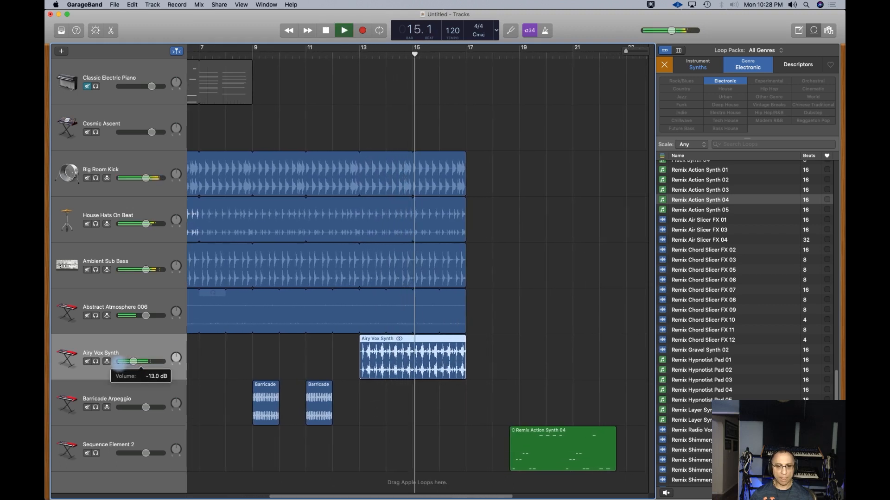
{"action": "scroll", "scroll_direction": "right", "scroll_amount": 3}
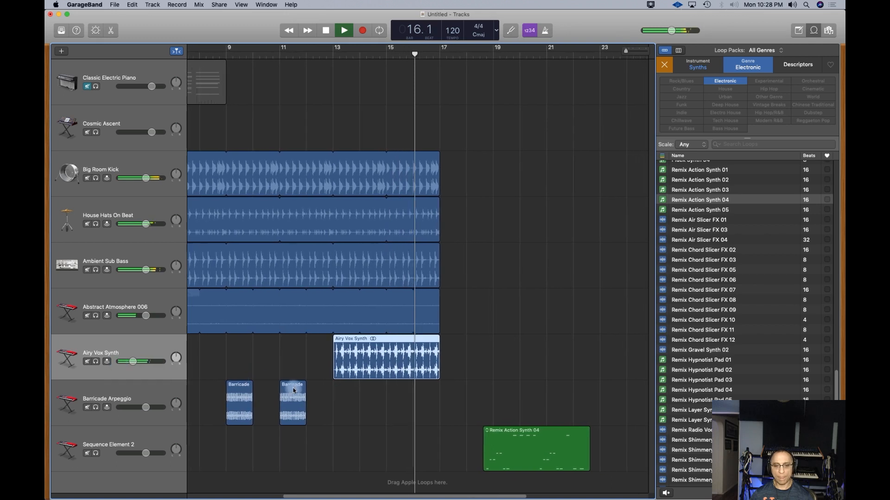
{"action": "key", "text": "space"}
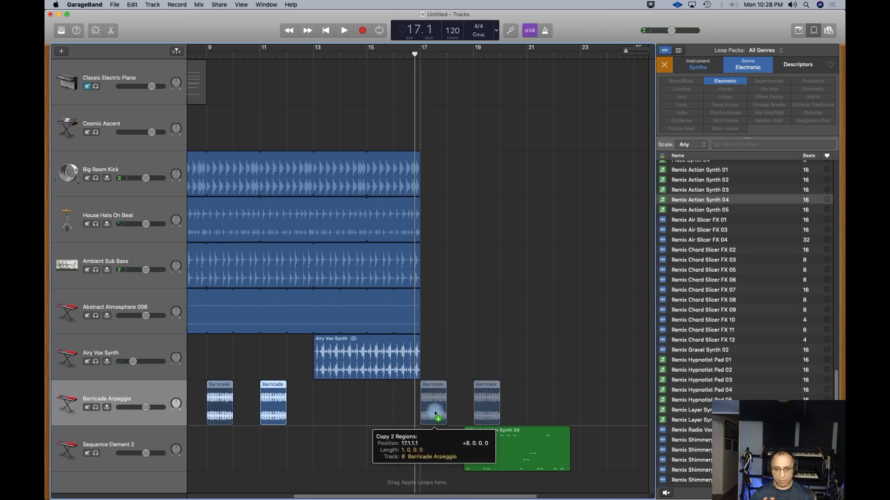
- Copy both Barricade regions to bar 17, shift Remix Action Synth 04 later, loop main tracks to bar 24
{"action": "left_click_drag", "start_coordinate": [437, 414], "coordinate": [493, 457]}
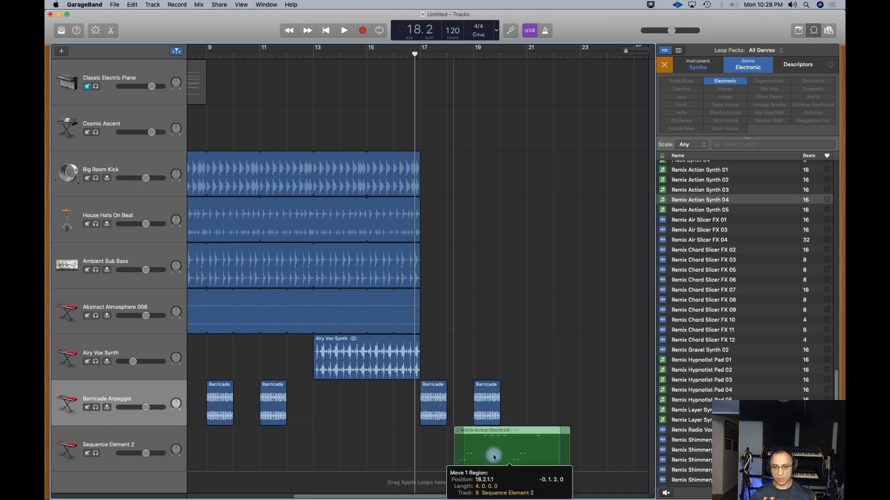
{"action": "left_click_drag", "start_coordinate": [494, 448], "coordinate": [553, 455]}
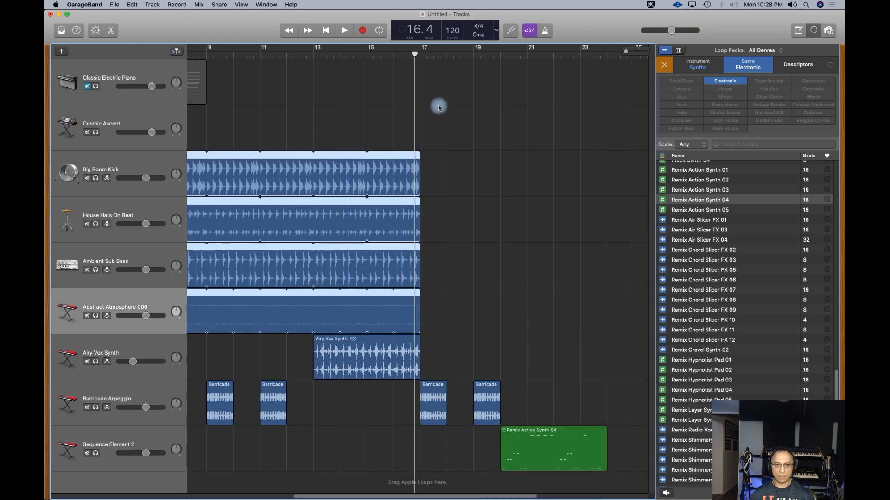
{"action": "left_click_drag", "start_coordinate": [419, 173], "coordinate": [591, 173]}
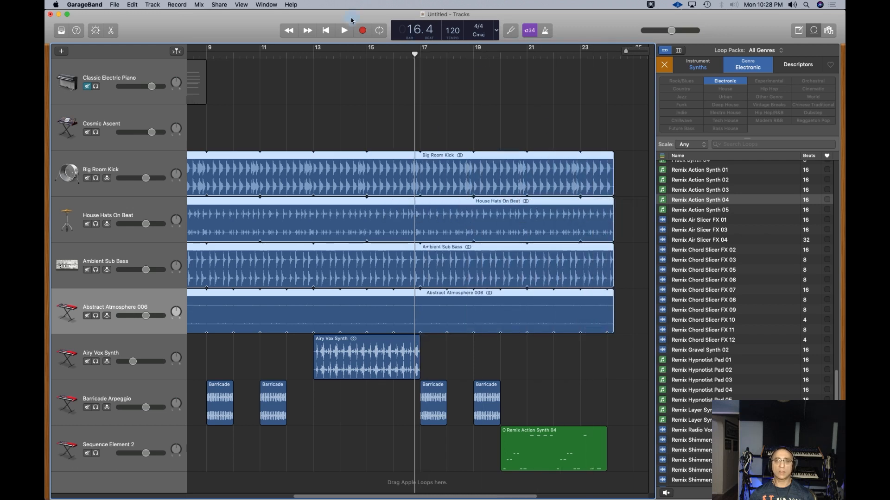
- Play from the start, nudge Big Room Kick pan, and pan House Hats On Beat to +16
{"action": "key", "text": "space"}
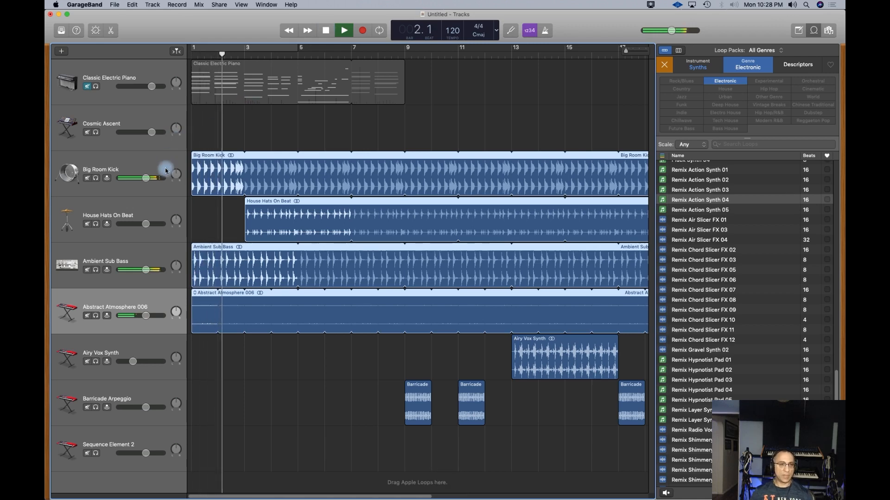
{"action": "left_click_drag", "start_coordinate": [152, 178], "coordinate": [145, 178]}
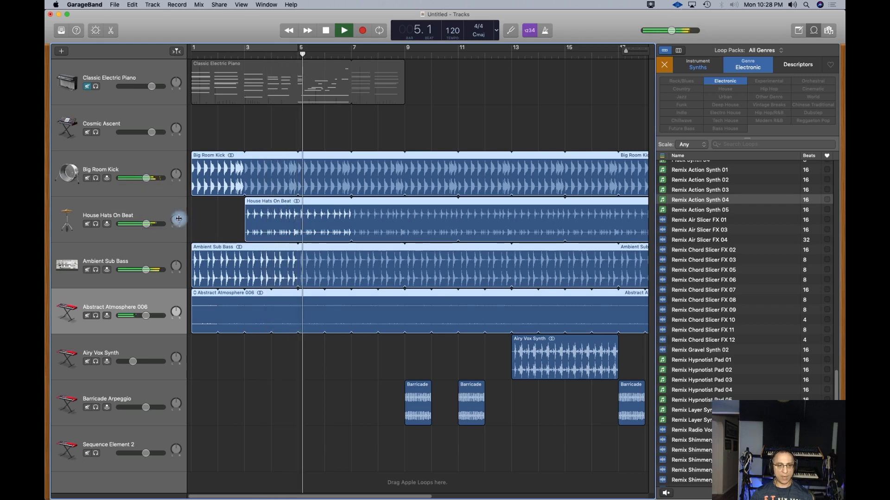
{"action": "left_click_drag", "start_coordinate": [176, 218], "coordinate": [179, 215]}
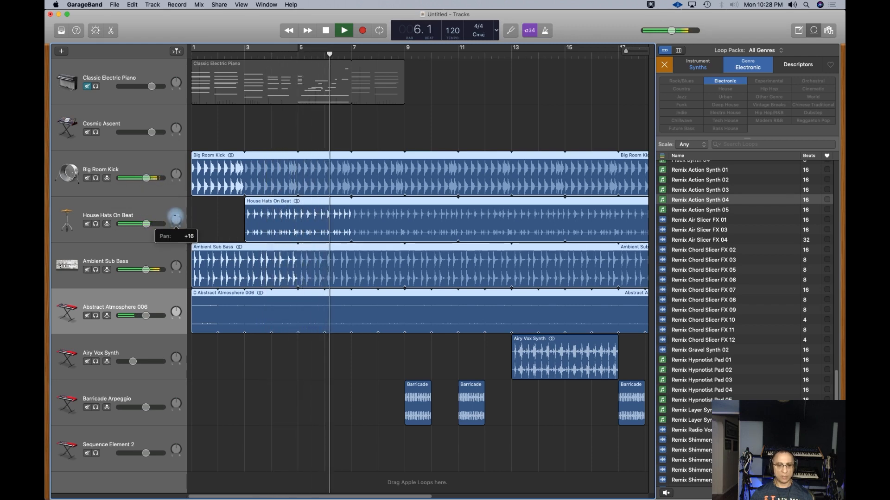
{"action": "left_click_drag", "start_coordinate": [175, 217], "coordinate": [177, 213]}
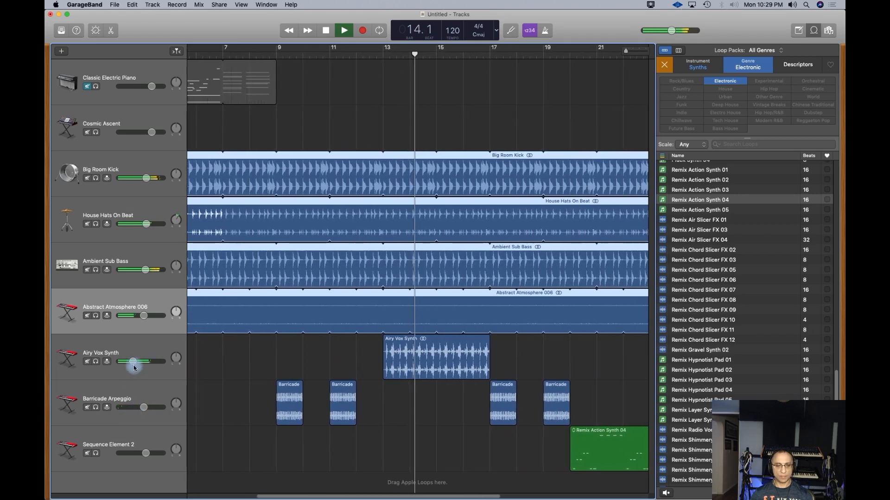
- Adjust Airy Vox Synth and Sequence Element 2 volumes and copy Airy Vox Synth to bar 20
{"action": "left_click_drag", "start_coordinate": [133, 361], "coordinate": [136, 361]}
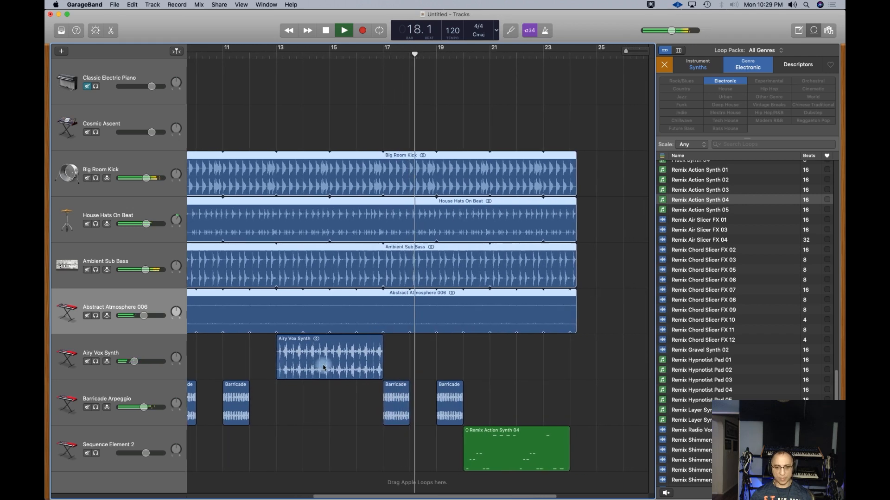
{"action": "left_click_drag", "start_coordinate": [328, 356], "coordinate": [516, 356]}
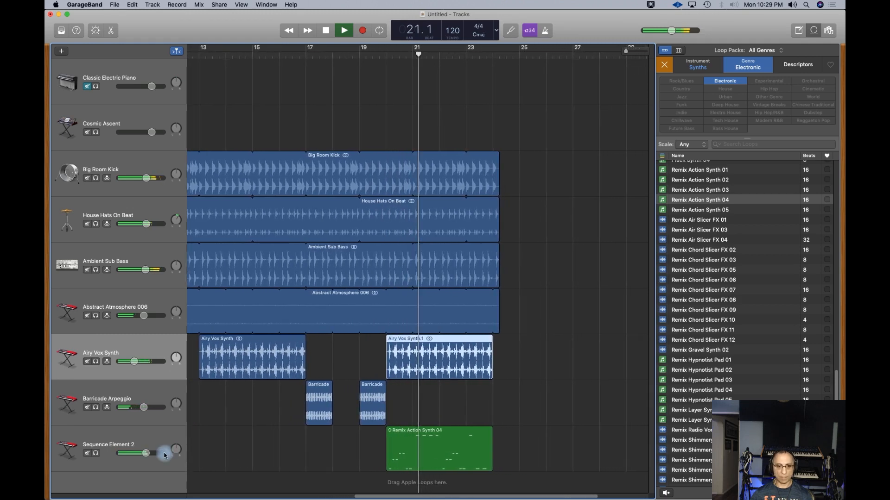
{"action": "left_click_drag", "start_coordinate": [148, 452], "coordinate": [152, 453]}
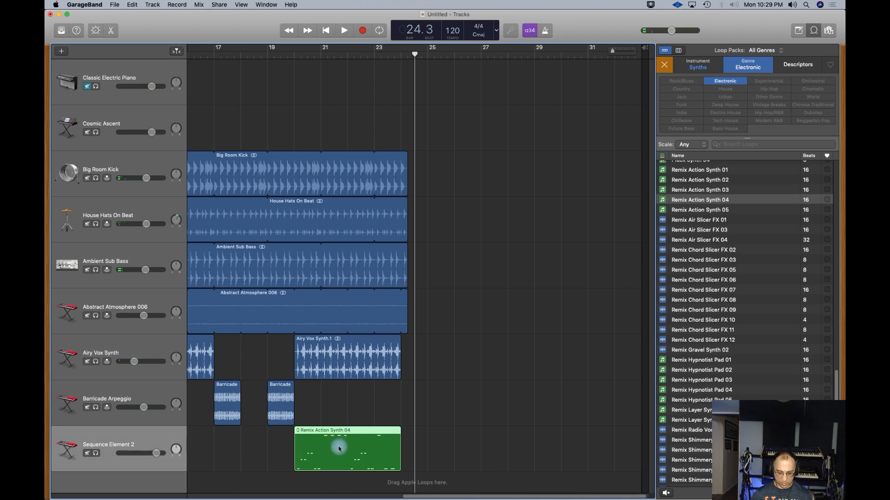
- Duplicate Remix Action Synth 04 and loop kick, hats, bass and atmosphere to bar 28
{"action": "left_click_drag", "start_coordinate": [341, 448], "coordinate": [454, 448]}
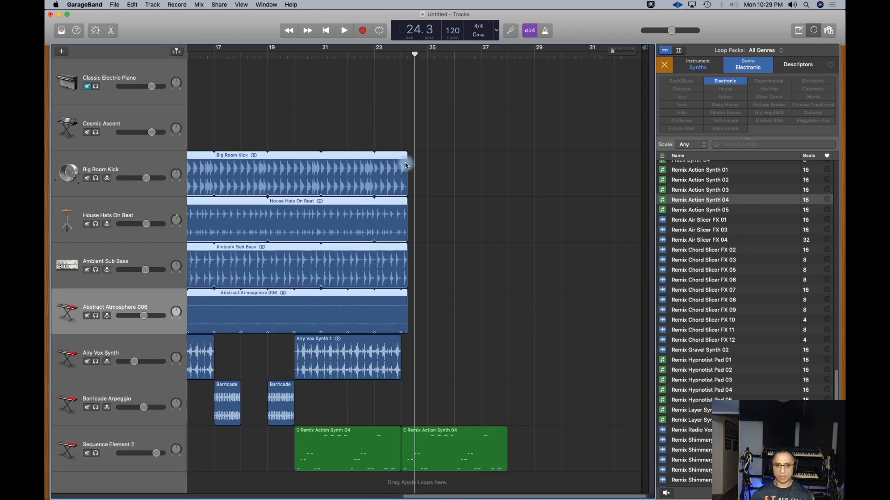
{"action": "left_click_drag", "start_coordinate": [406, 164], "coordinate": [512, 165]}
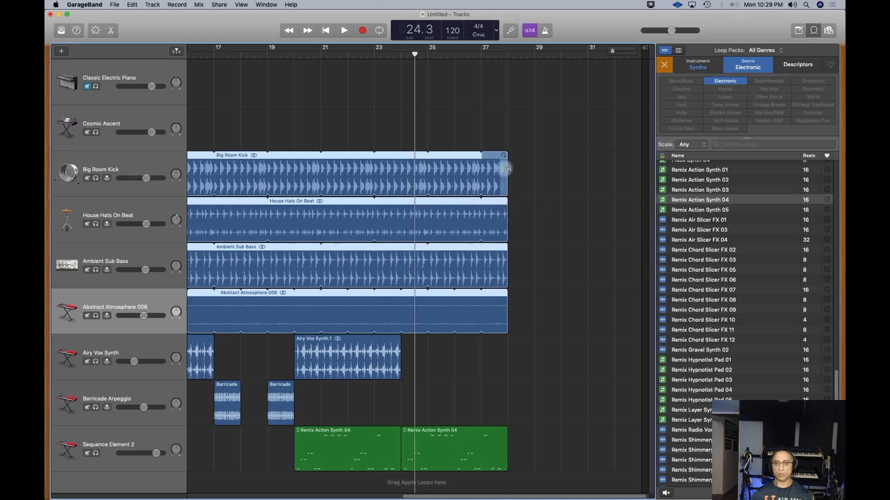
{"action": "key", "text": "space"}
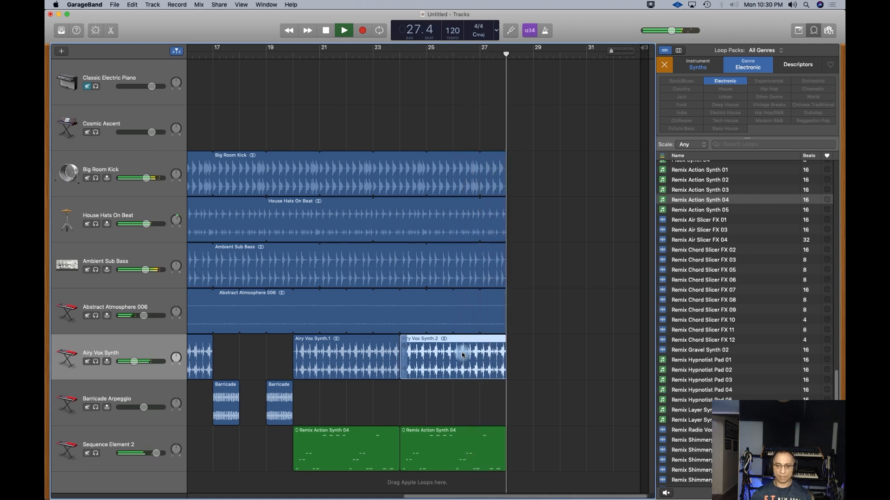
- Extend the loops to bar 32, tweak Sequence Element 2 volume, and set the playhead near bar 30
{"action": "left_click", "coordinate": [344, 30]}
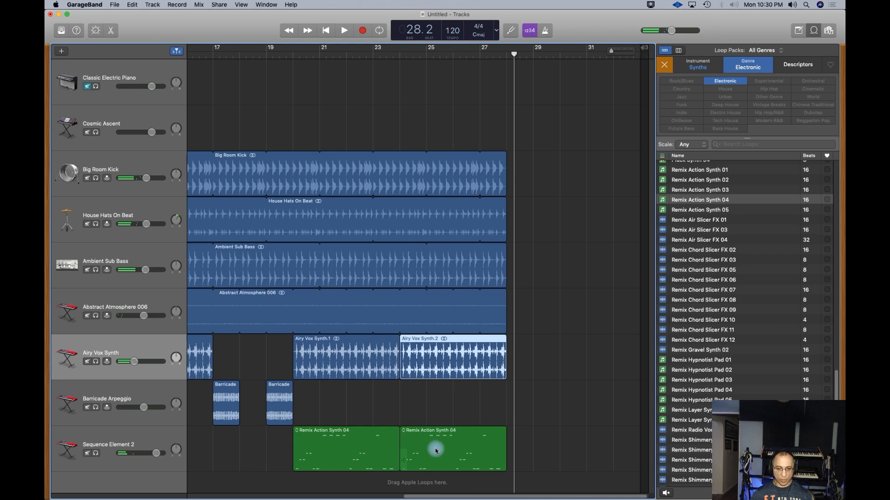
{"action": "left_click_drag", "start_coordinate": [434, 449], "coordinate": [559, 449]}
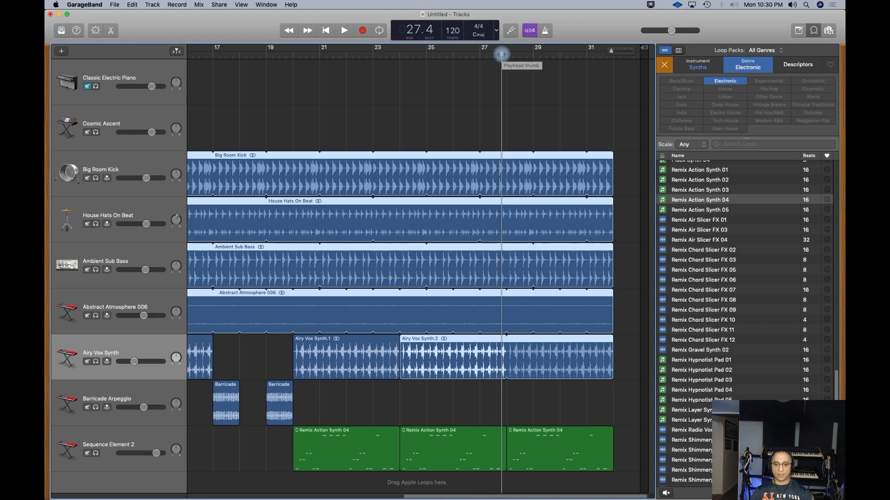
{"action": "key", "text": "space"}
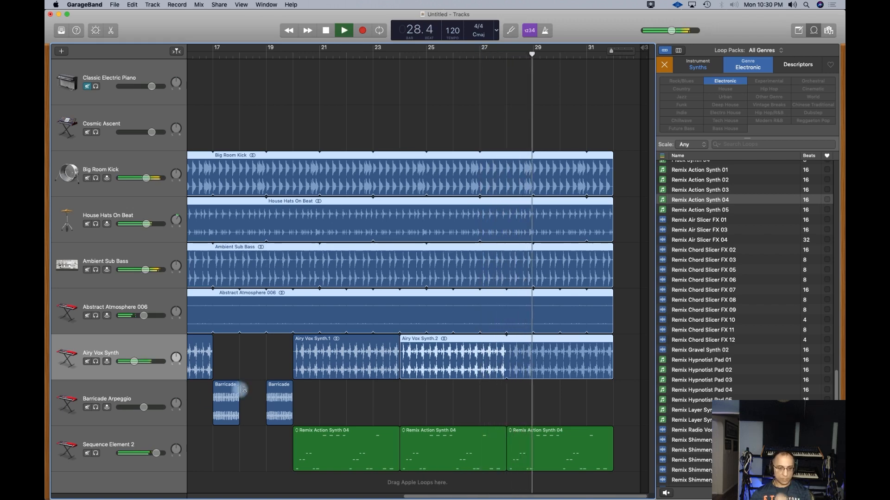
{"action": "left_click_drag", "start_coordinate": [130, 453], "coordinate": [140, 453]}
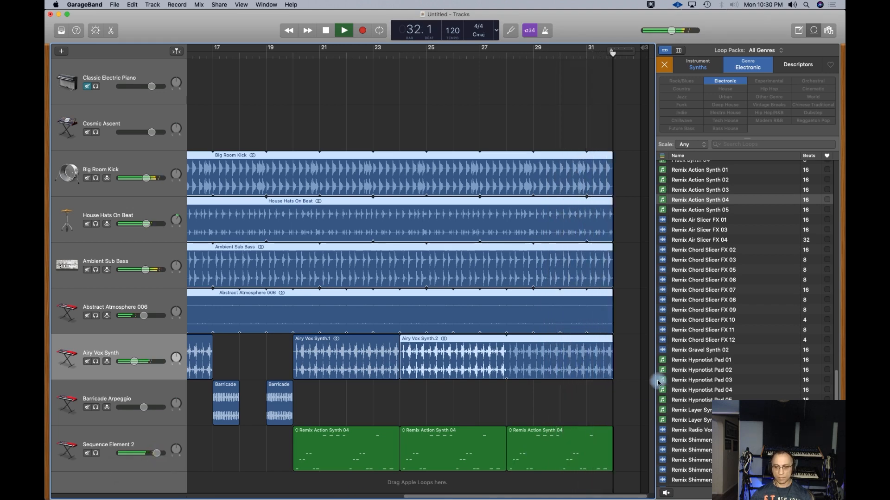
{"action": "left_click", "coordinate": [343, 30]}
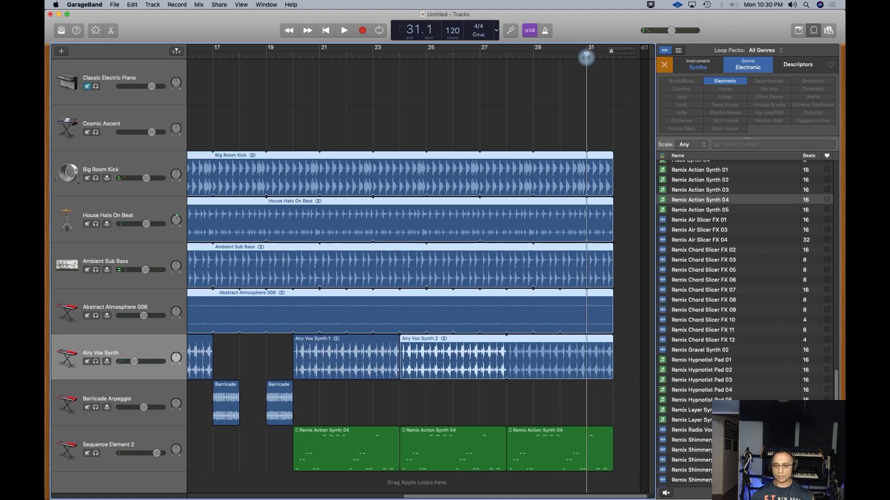
{"action": "left_click_drag", "start_coordinate": [586, 56], "coordinate": [505, 56]}
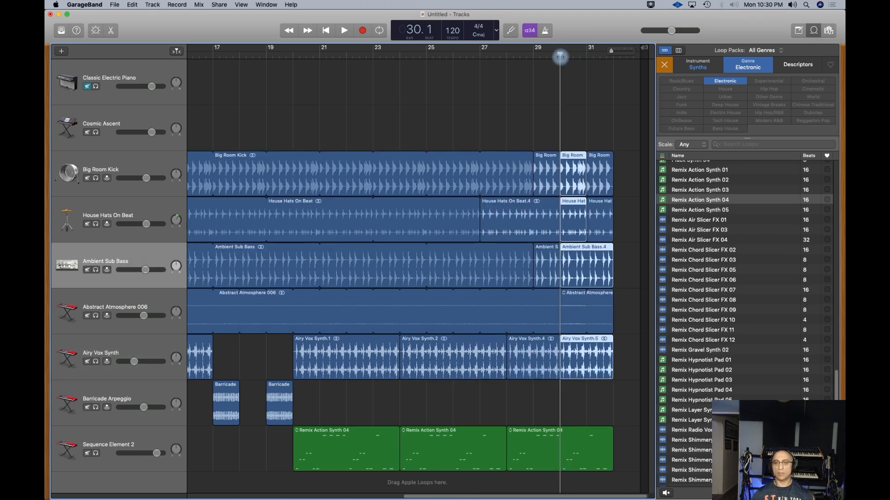
- Move the last Remix Action Synth 04 piece to bar 32 and play from bar 28
{"action": "left_click", "coordinate": [568, 439]}
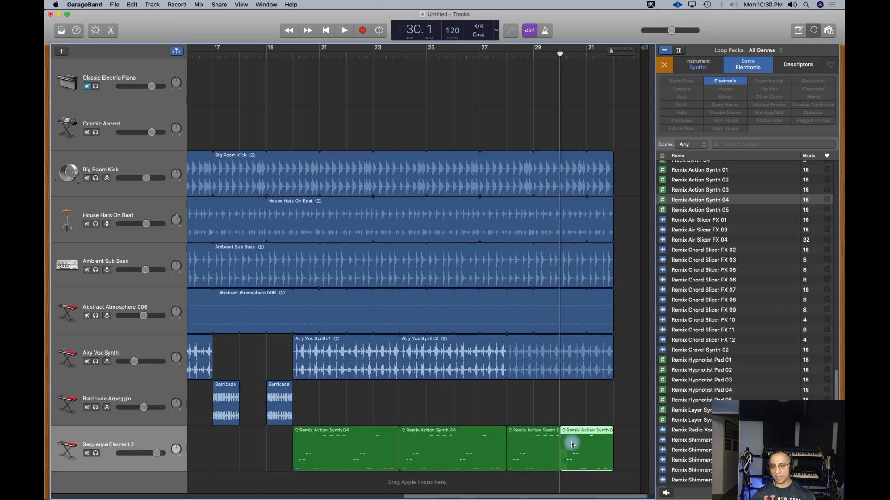
{"action": "left_click_drag", "start_coordinate": [573, 444], "coordinate": [632, 444]}
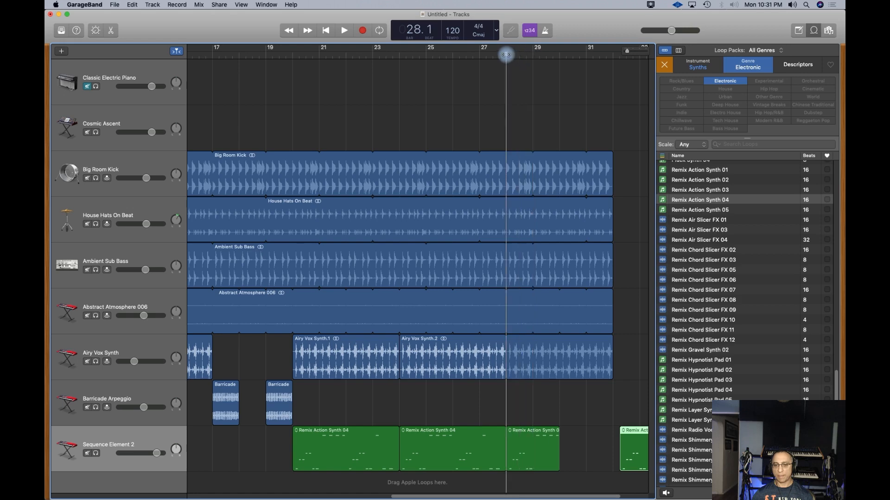
{"action": "left_click", "coordinate": [344, 30]}
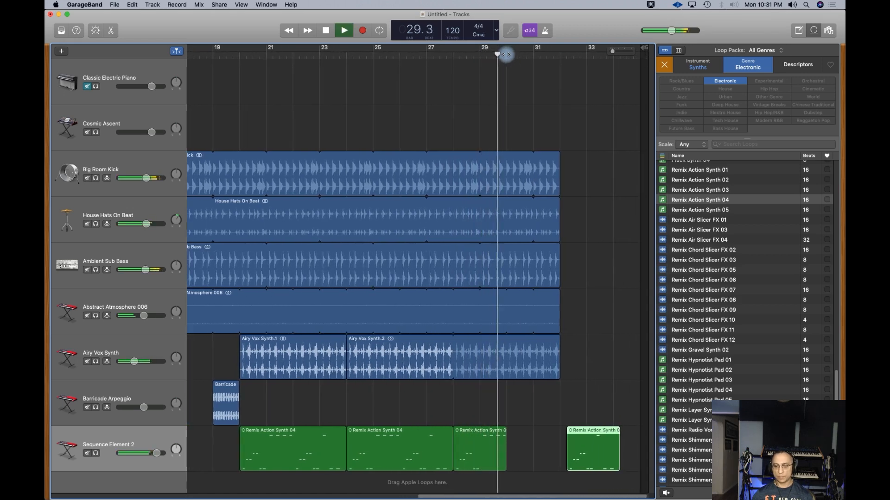
{"action": "key", "text": "space"}
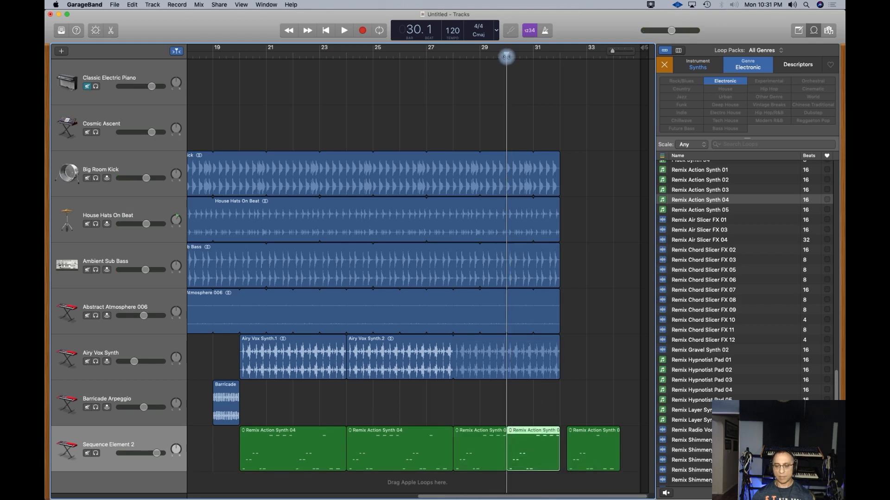
- Audition around bar 30, then open the last synth region's notes in the piano roll
{"action": "left_click", "coordinate": [343, 30]}
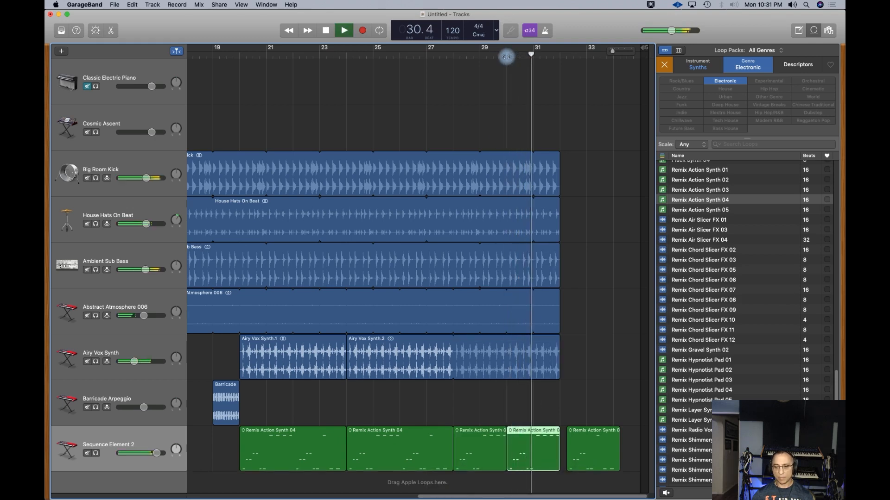
{"action": "key", "text": "space"}
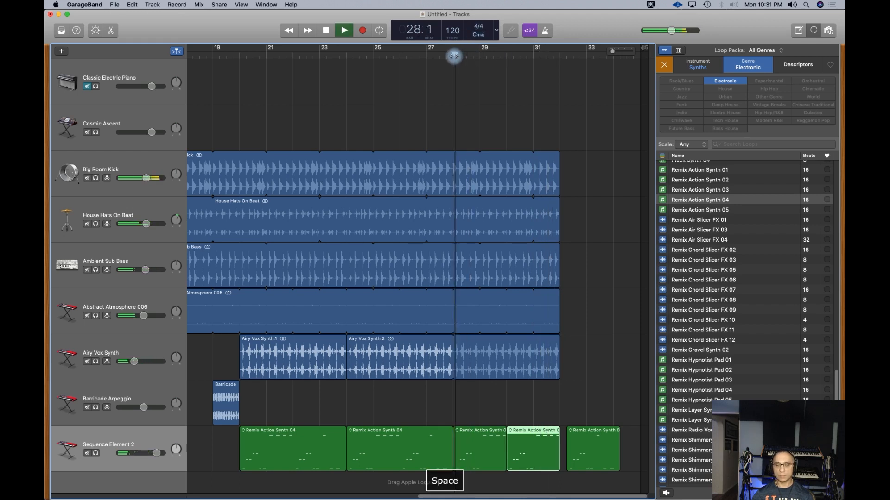
{"action": "key", "text": "space"}
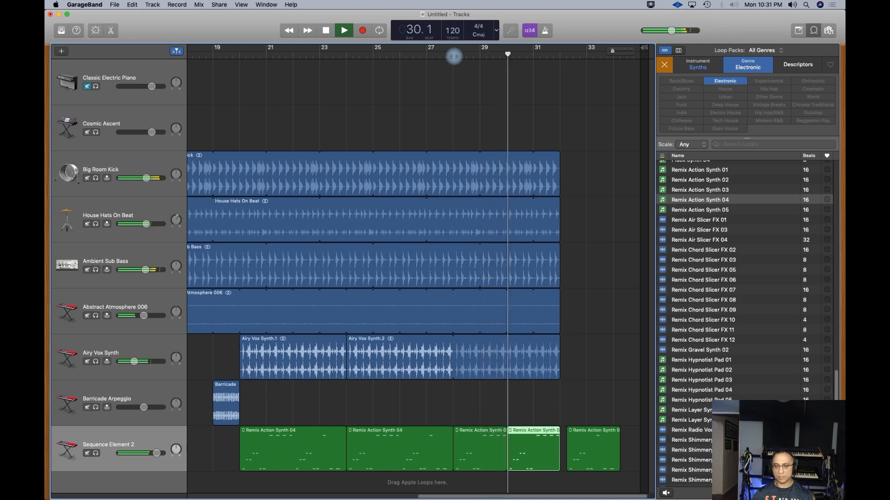
{"action": "key", "text": "space"}
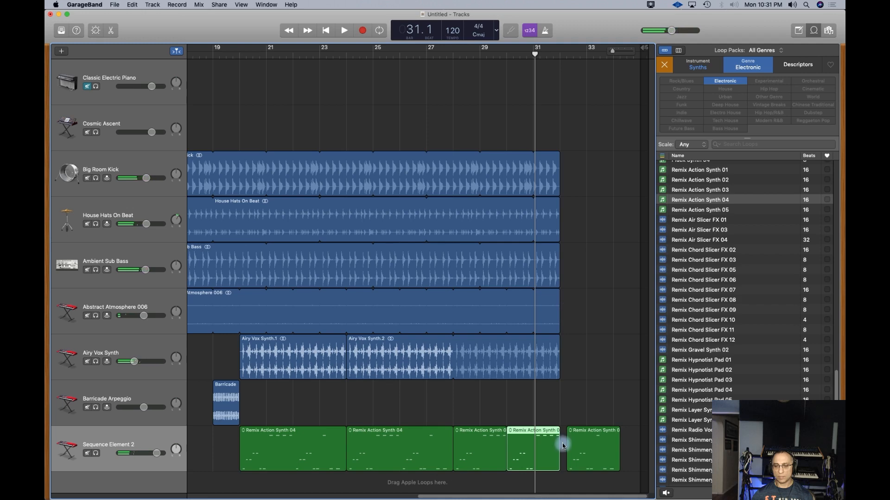
{"action": "left_click", "coordinate": [593, 448]}
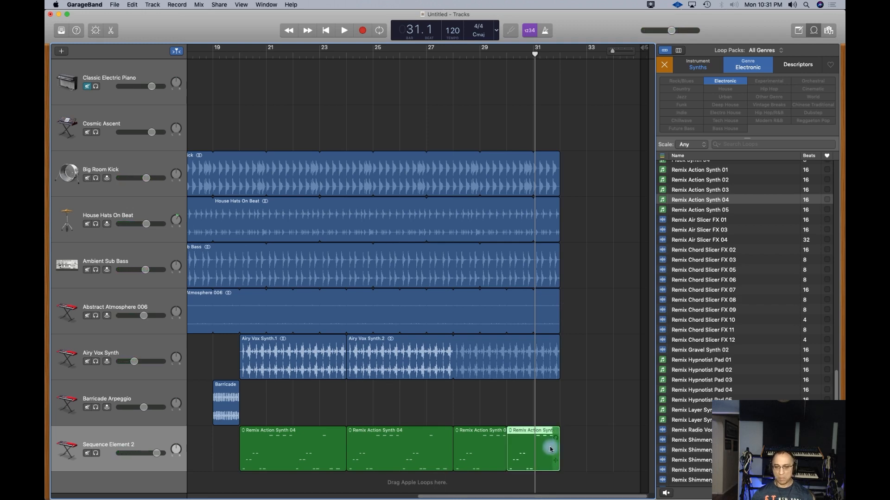
{"action": "double_click", "coordinate": [532, 449]}
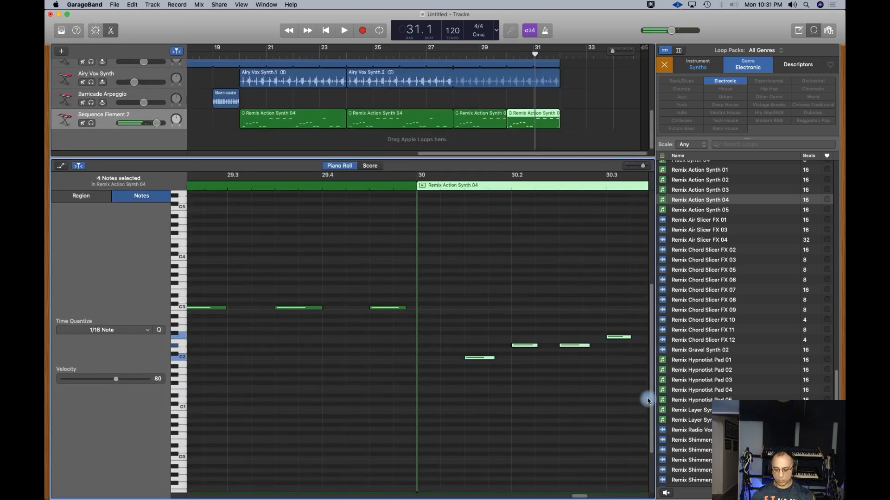
- Switch to Region settings, deselect the notes, audition the synth sequence, then close the piano roll
{"action": "left_click", "coordinate": [81, 195]}
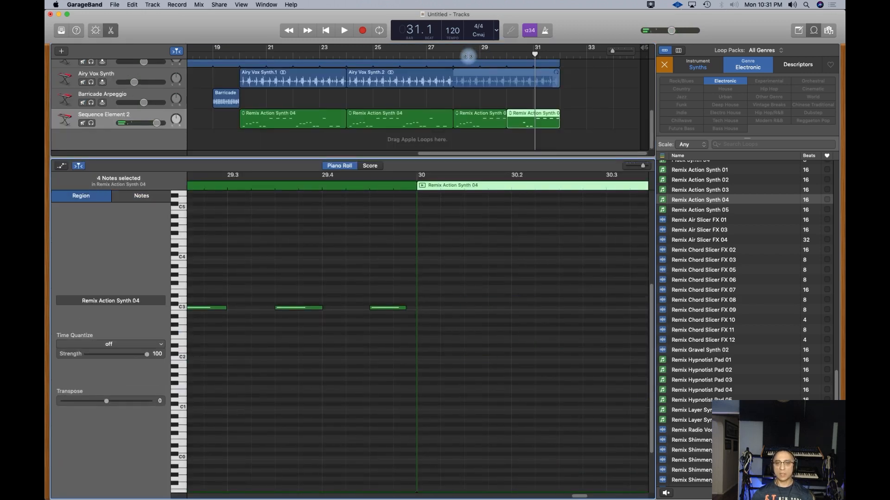
{"action": "key", "text": "space"}
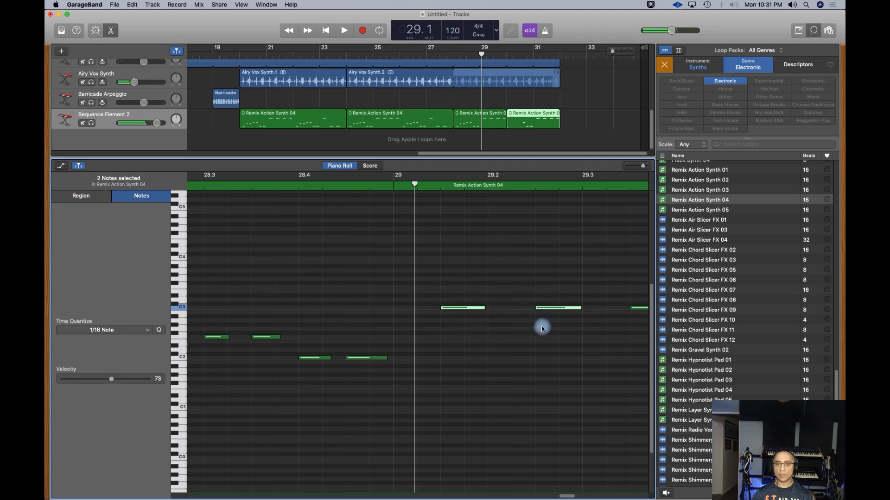
{"action": "left_click", "coordinate": [343, 30]}
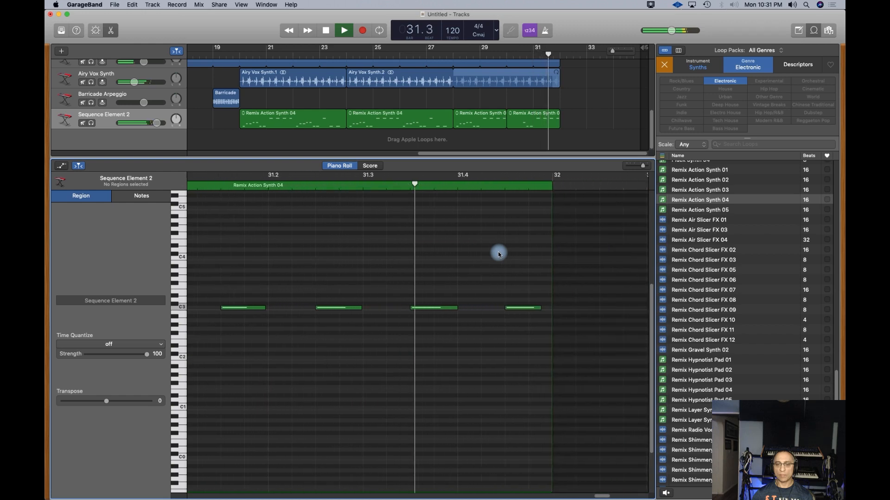
{"action": "left_click", "coordinate": [344, 30]}
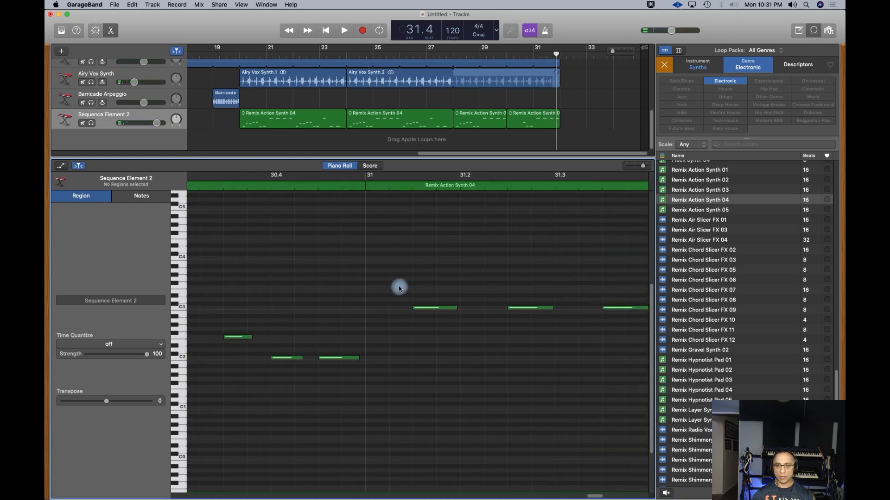
{"action": "left_click_drag", "start_coordinate": [399, 288], "coordinate": [624, 332]}
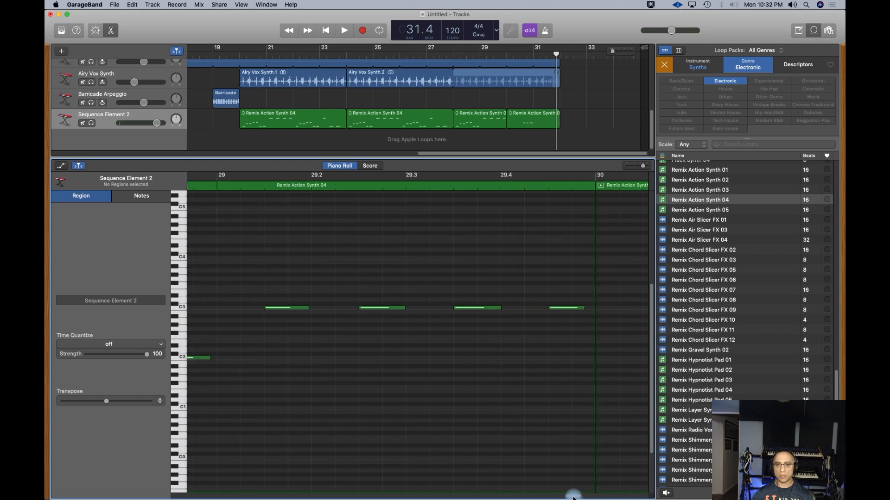
{"action": "key", "text": "space"}
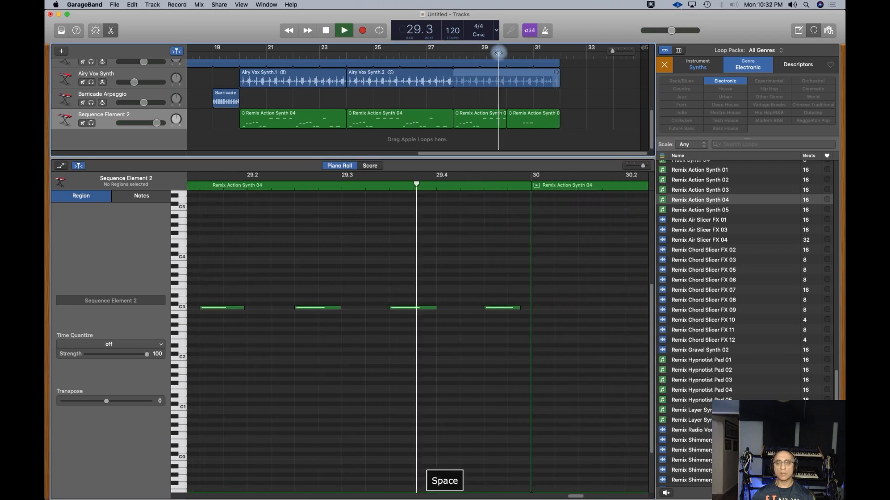
{"action": "key", "text": "space"}
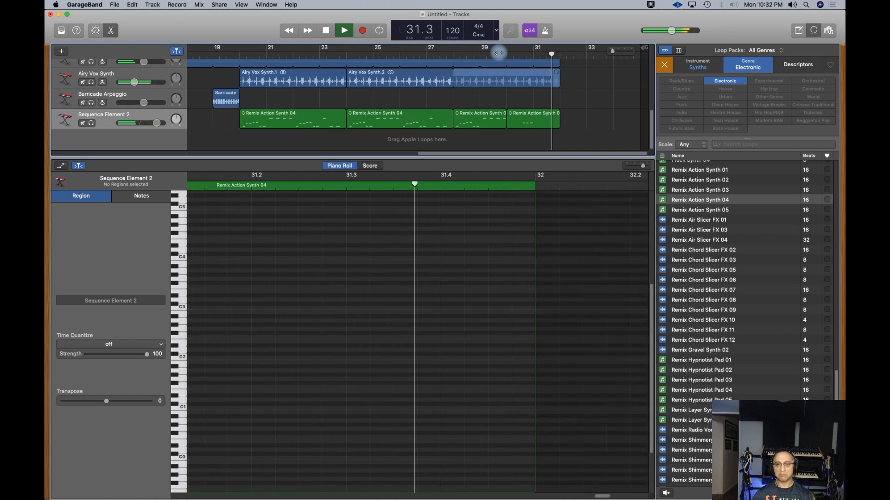
{"action": "key", "text": "space"}
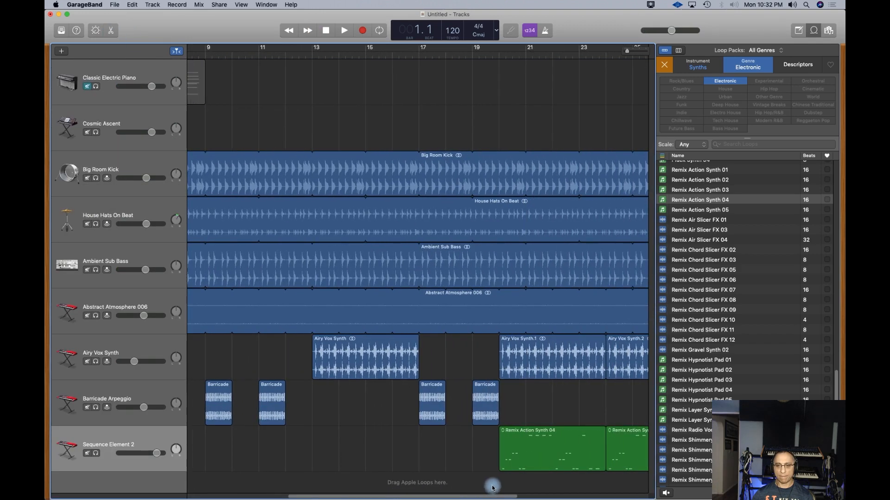
- Extend the last Remix Action Synth region to bar 33, level with the other loops
{"action": "scroll", "scroll_direction": "right", "scroll_amount": 3}
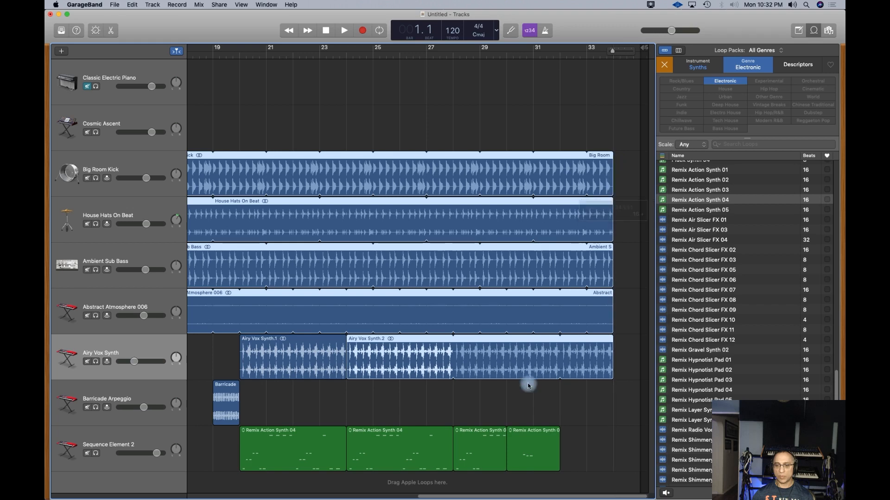
{"action": "left_click", "coordinate": [532, 448]}
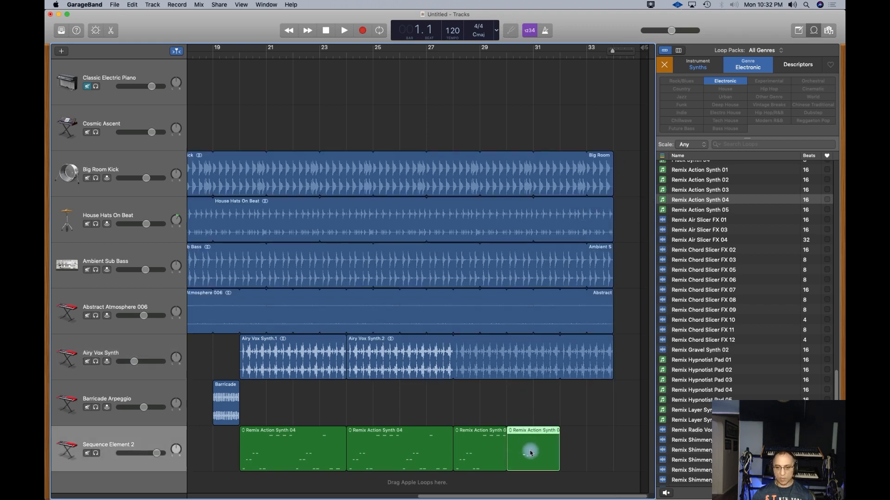
{"action": "left_click_drag", "start_coordinate": [530, 451], "coordinate": [581, 448]}
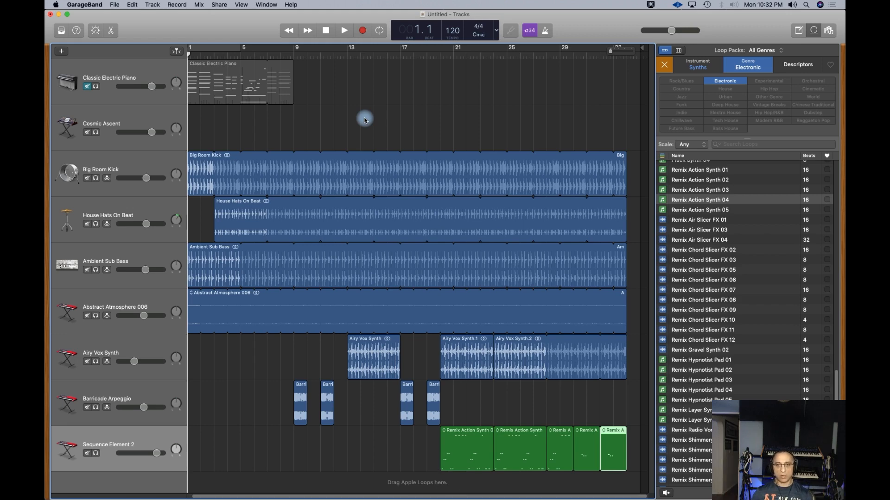
{"action": "mouse_move", "coordinate": [351, 494]}
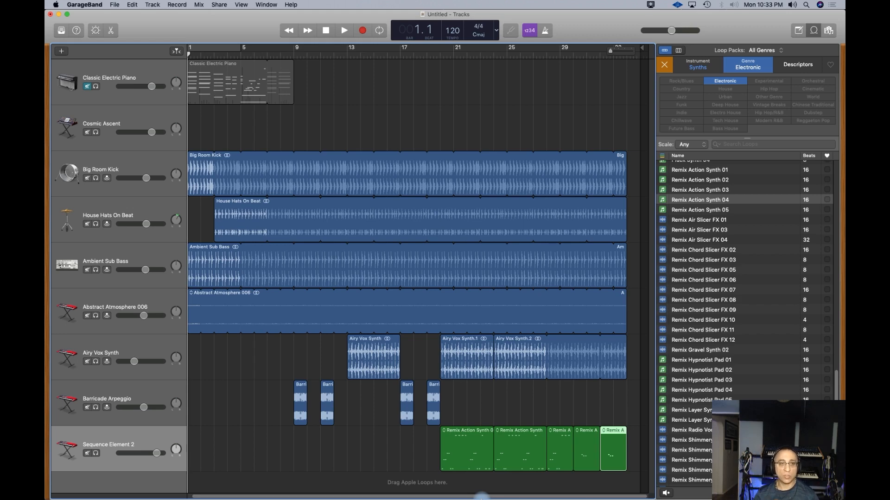
{"action": "mouse_move", "coordinate": [220, 20]}
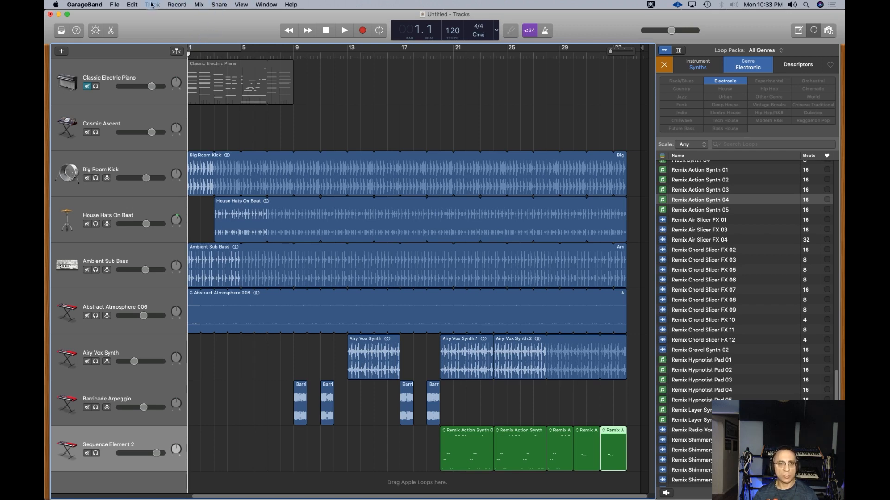
- Show the arrangement track, add an Intro marker spanning bars 1–33, and hide the Loop Browser
{"action": "left_click", "coordinate": [151, 4]}
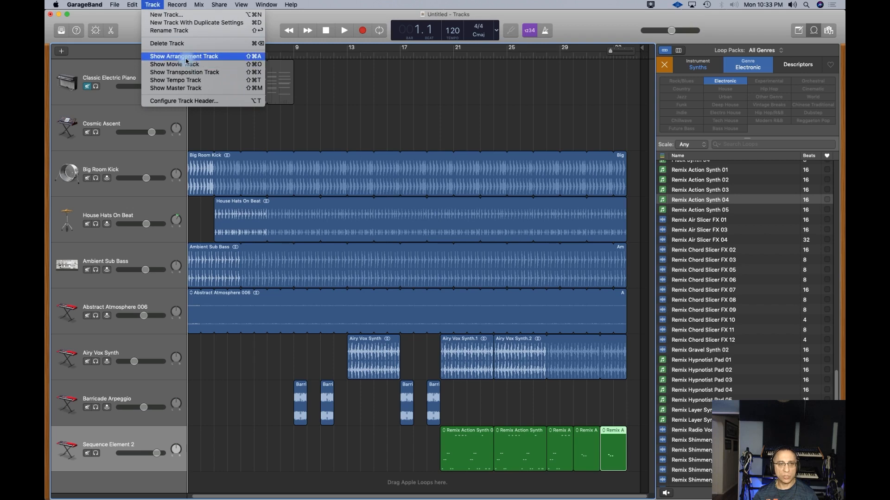
{"action": "left_click", "coordinate": [183, 56]}
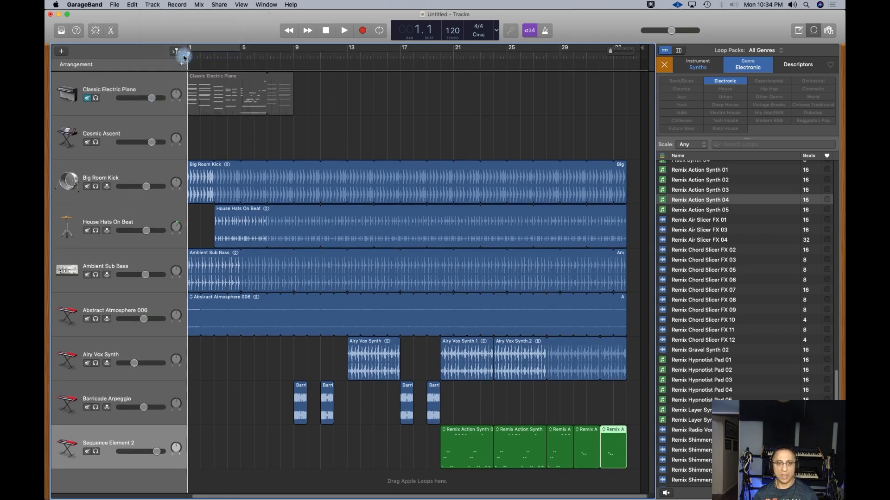
{"action": "left_click", "coordinate": [175, 51]}
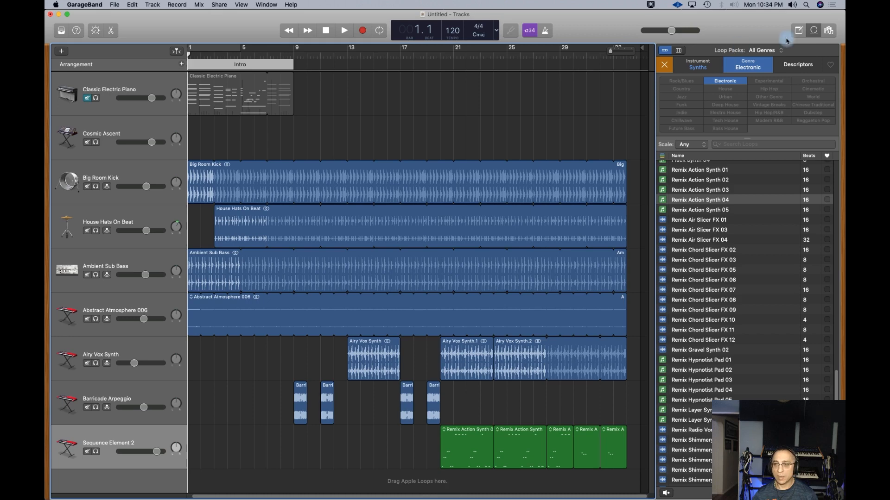
{"action": "left_click", "coordinate": [662, 65]}
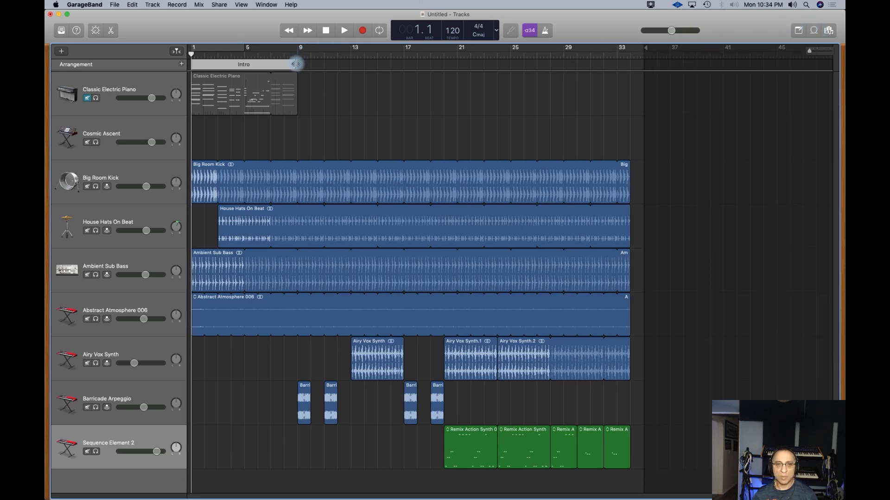
{"action": "left_click_drag", "start_coordinate": [296, 63], "coordinate": [629, 69]}
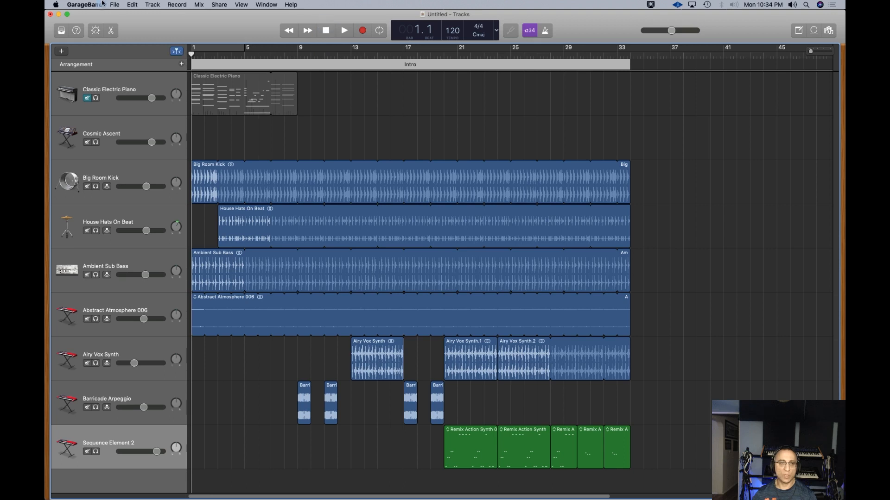
{"action": "left_click", "coordinate": [114, 5]}
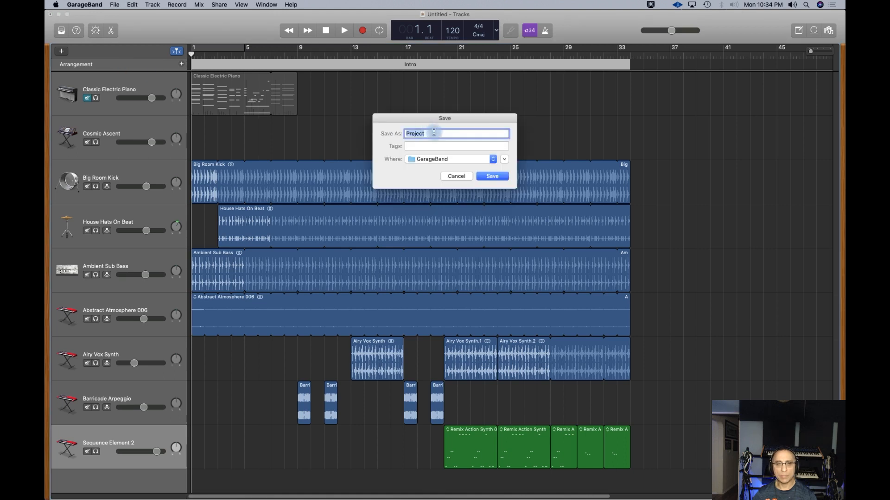
- Name the project 'Project Dance EMC', pick the GarageBand folder, and save it
{"action": "key", "text": "space"}
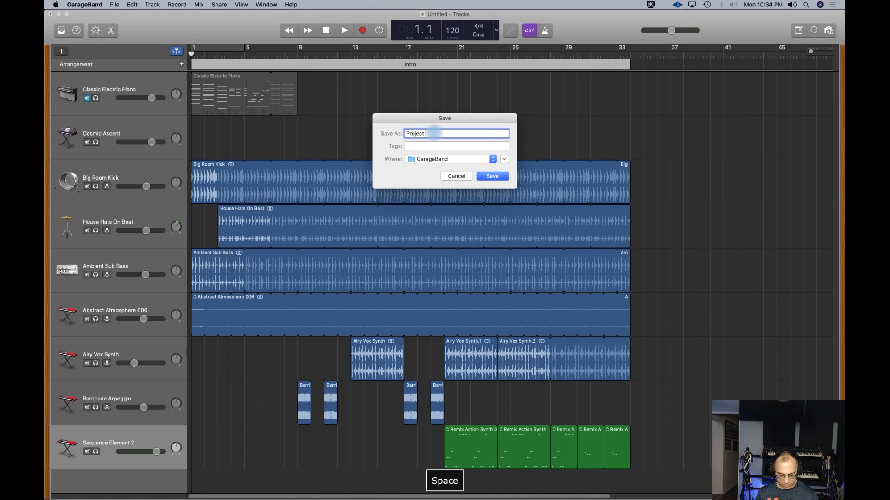
{"action": "type", "text": "Band"}
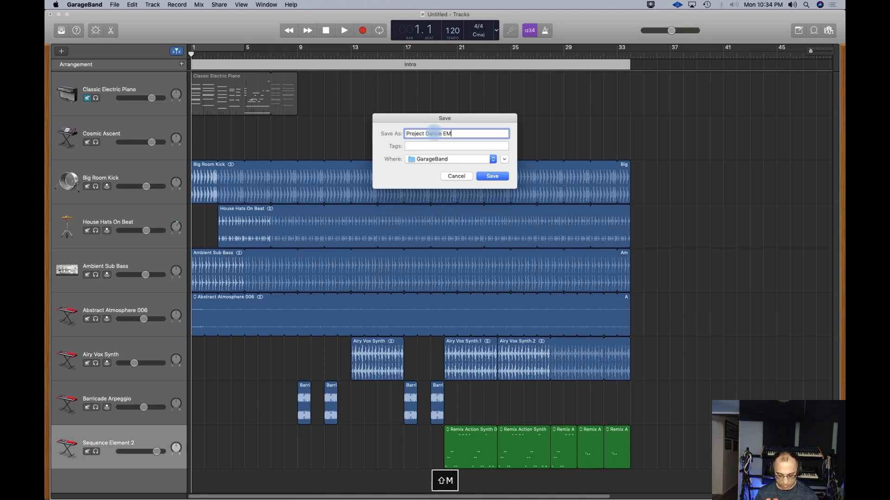
{"action": "type", "text": "C"}
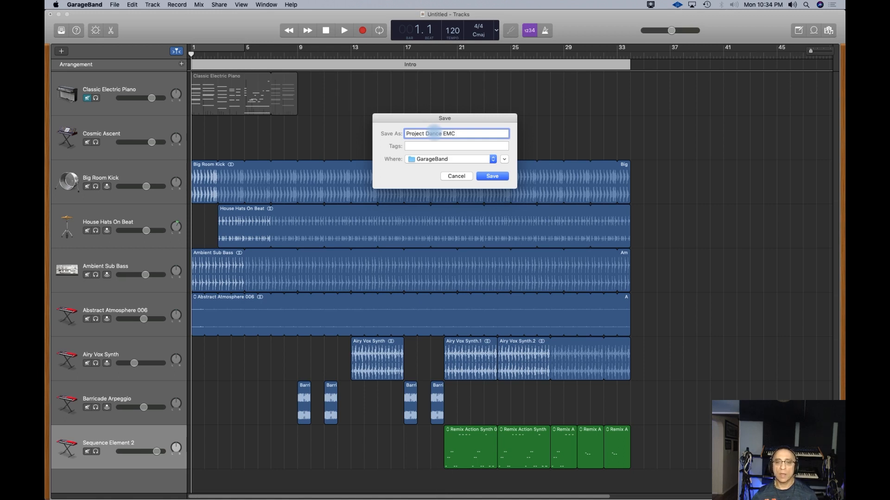
{"action": "left_click", "coordinate": [456, 133]}
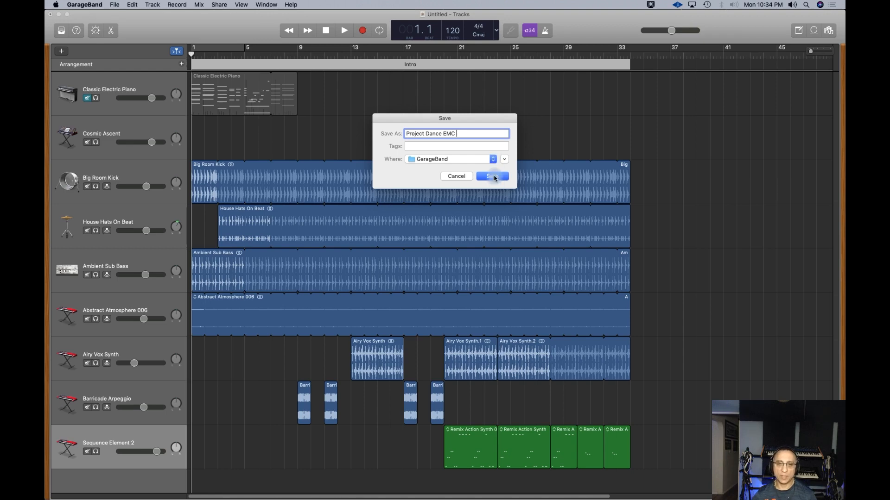
{"action": "left_click", "coordinate": [492, 176]}
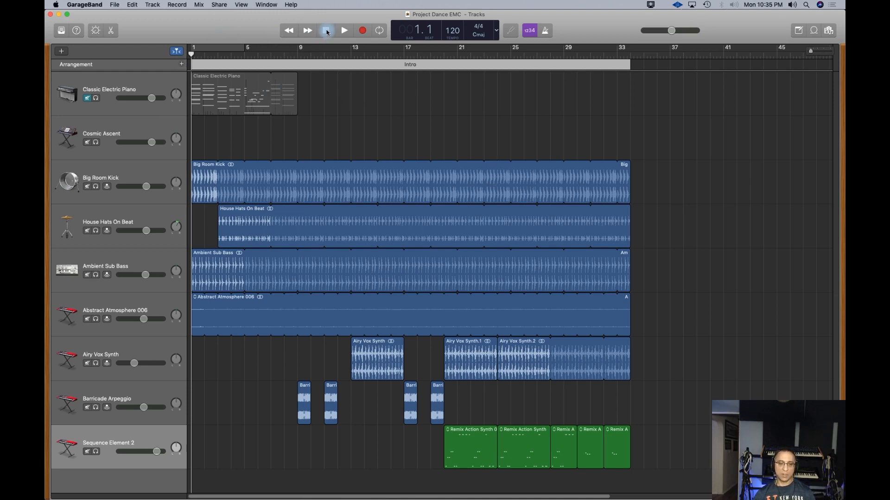
{"action": "mouse_move", "coordinate": [326, 30]}
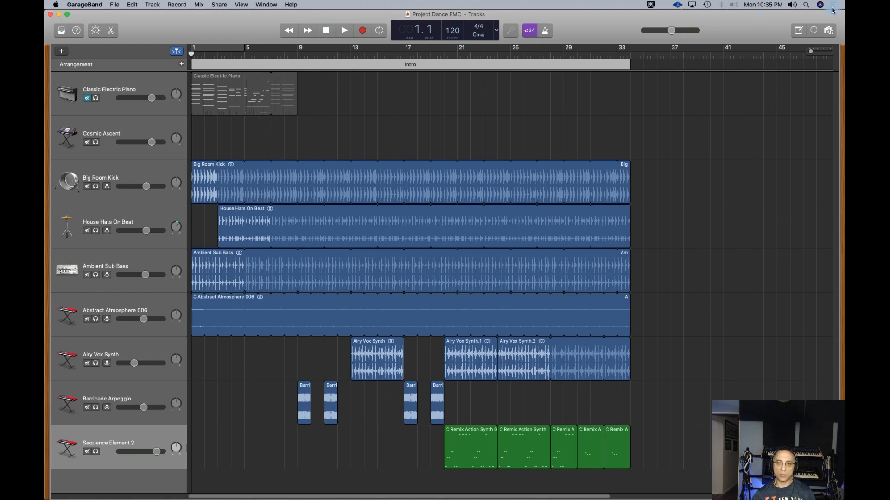
{"action": "mouse_move", "coordinate": [812, 30]}
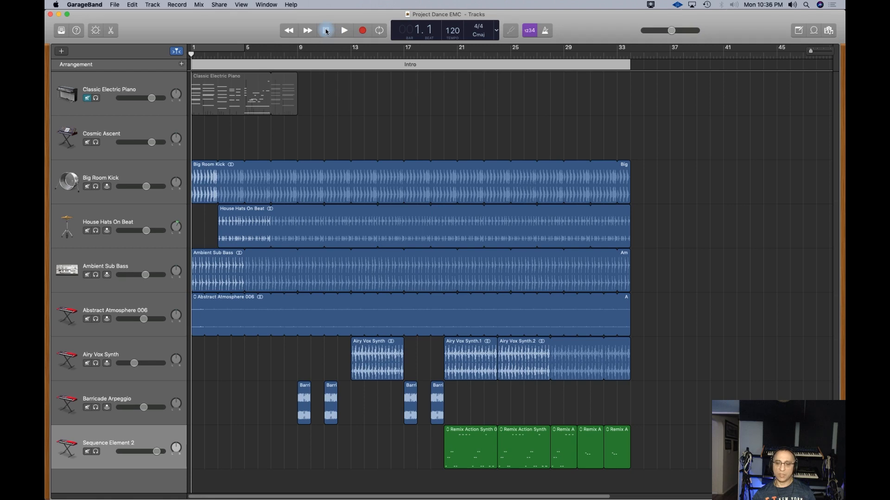
{"action": "mouse_move", "coordinate": [325, 30]}
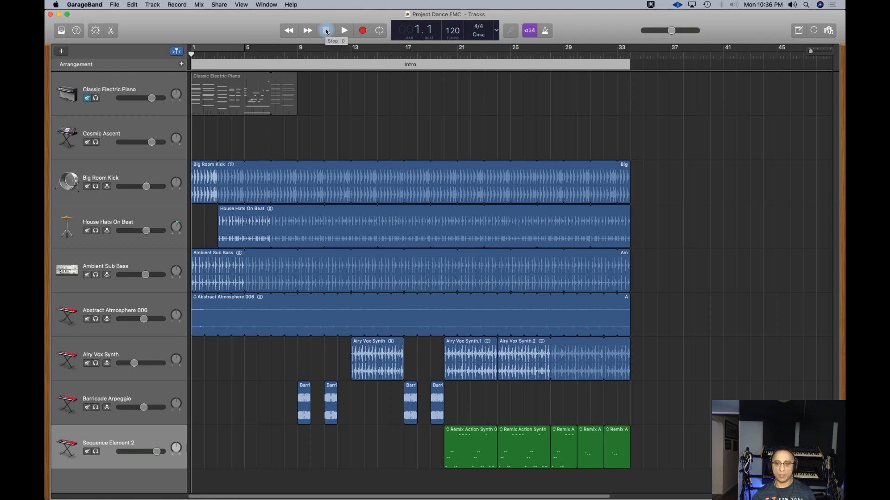